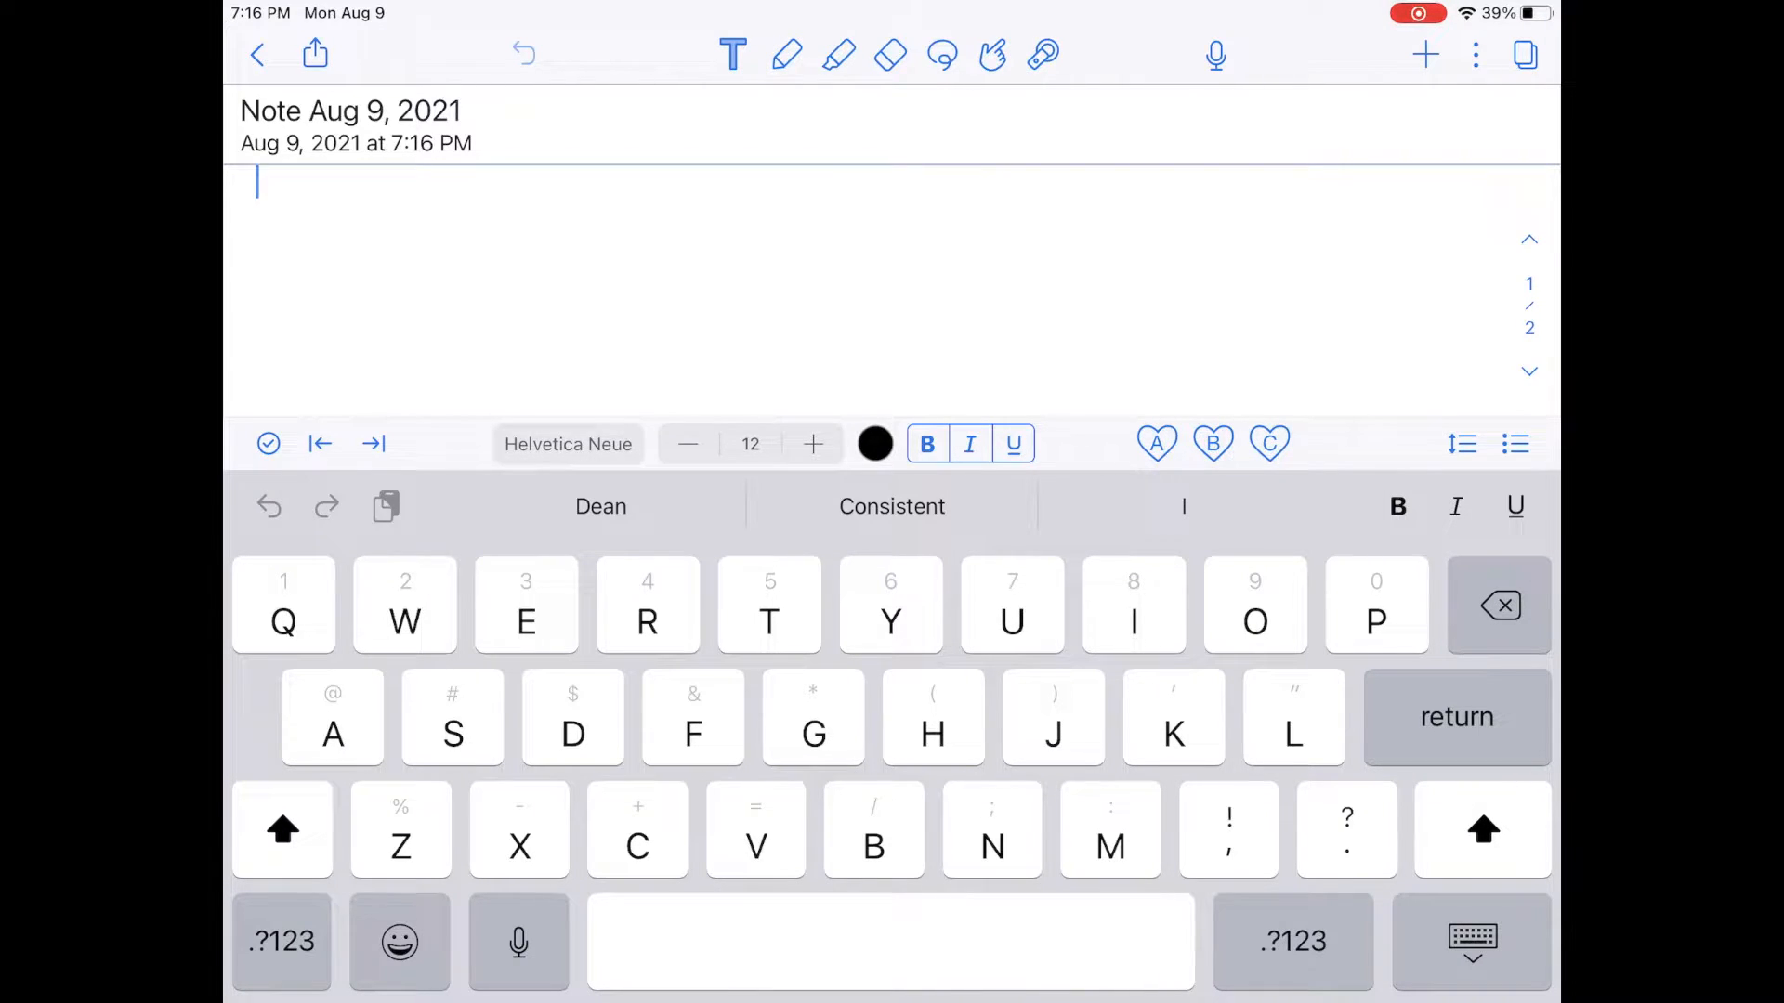
Rename the note from 'Note Aug 9, 2021' to 'Chemistry Note'.
double_click(350, 111)
type("Chemistry Note")
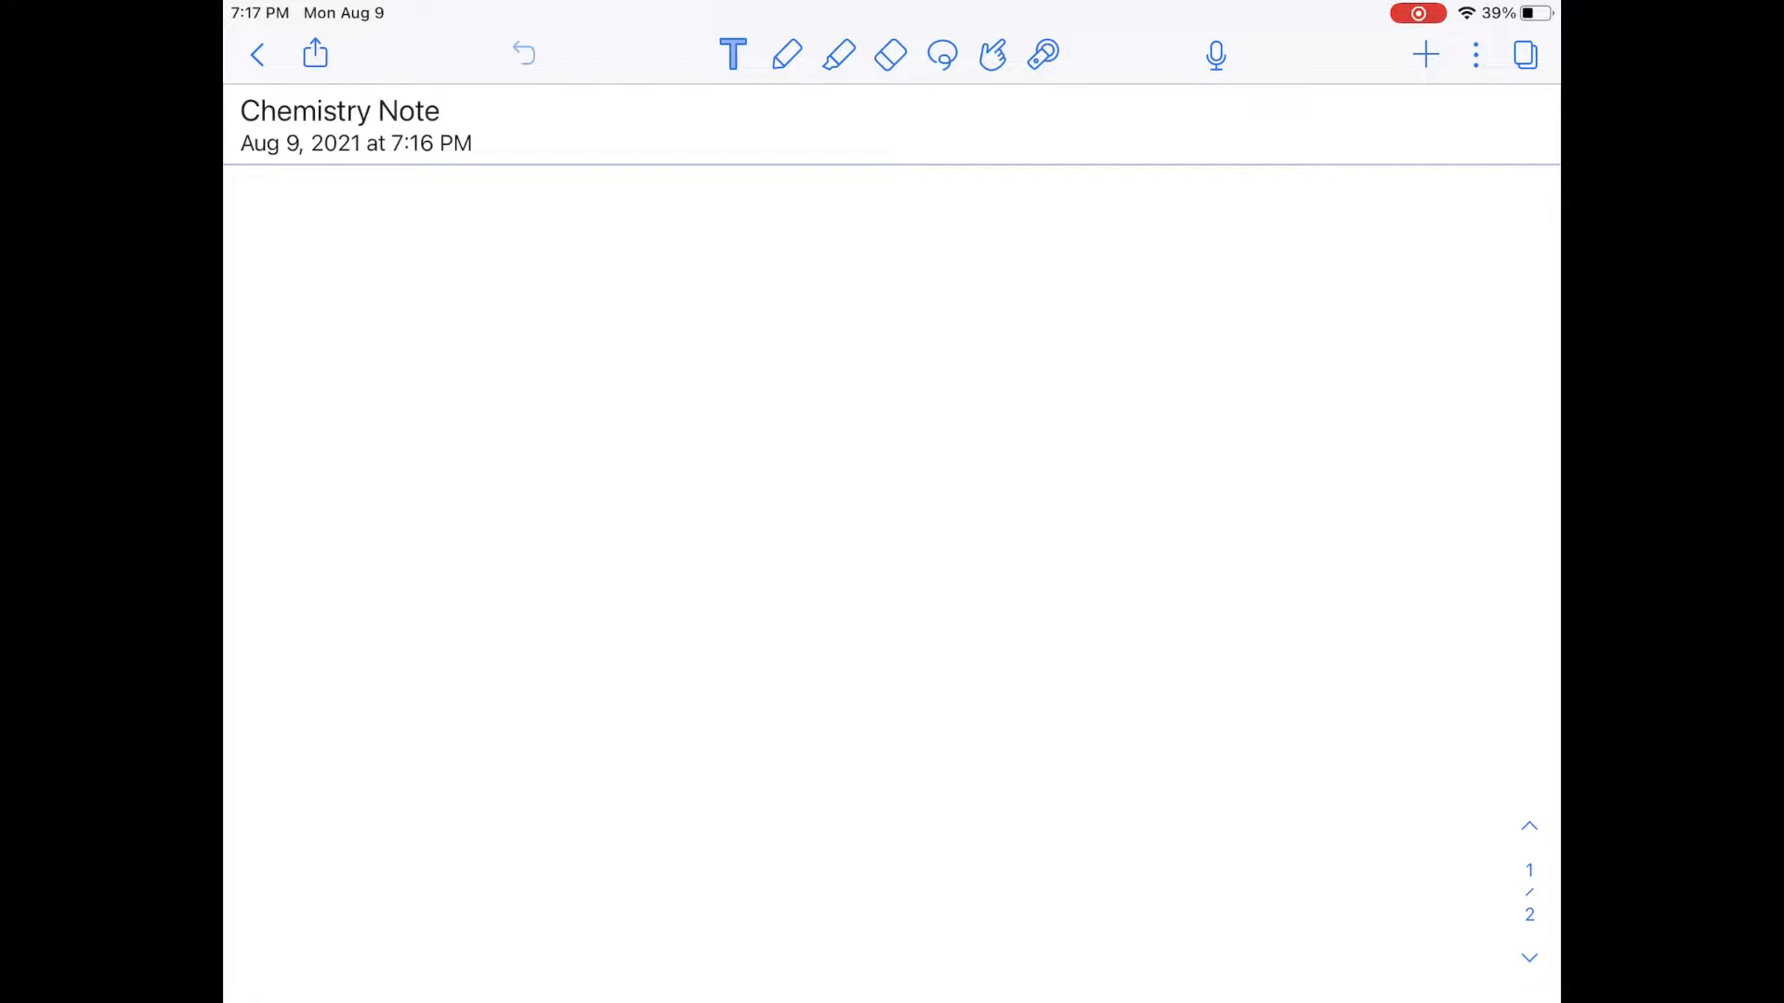
Draw a text box near the top of the page and type 'Carbon is an element.'.
left_click(731, 54)
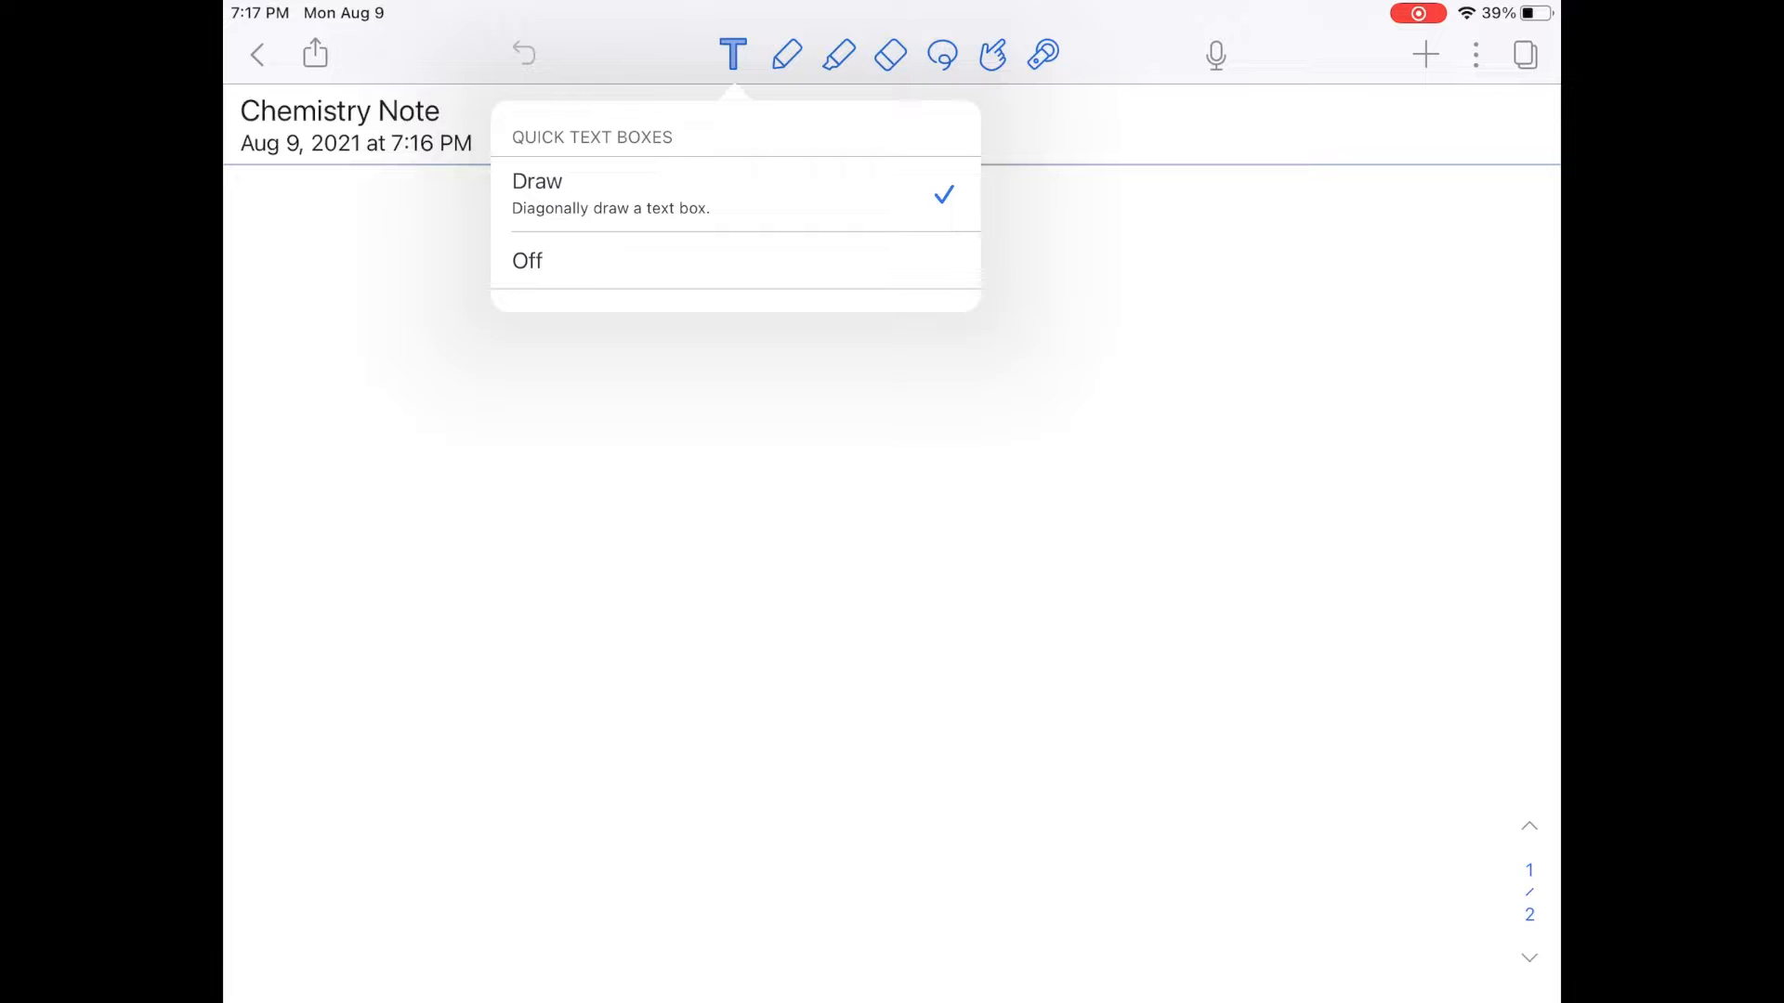
left_click_drag(318, 224, 894, 501)
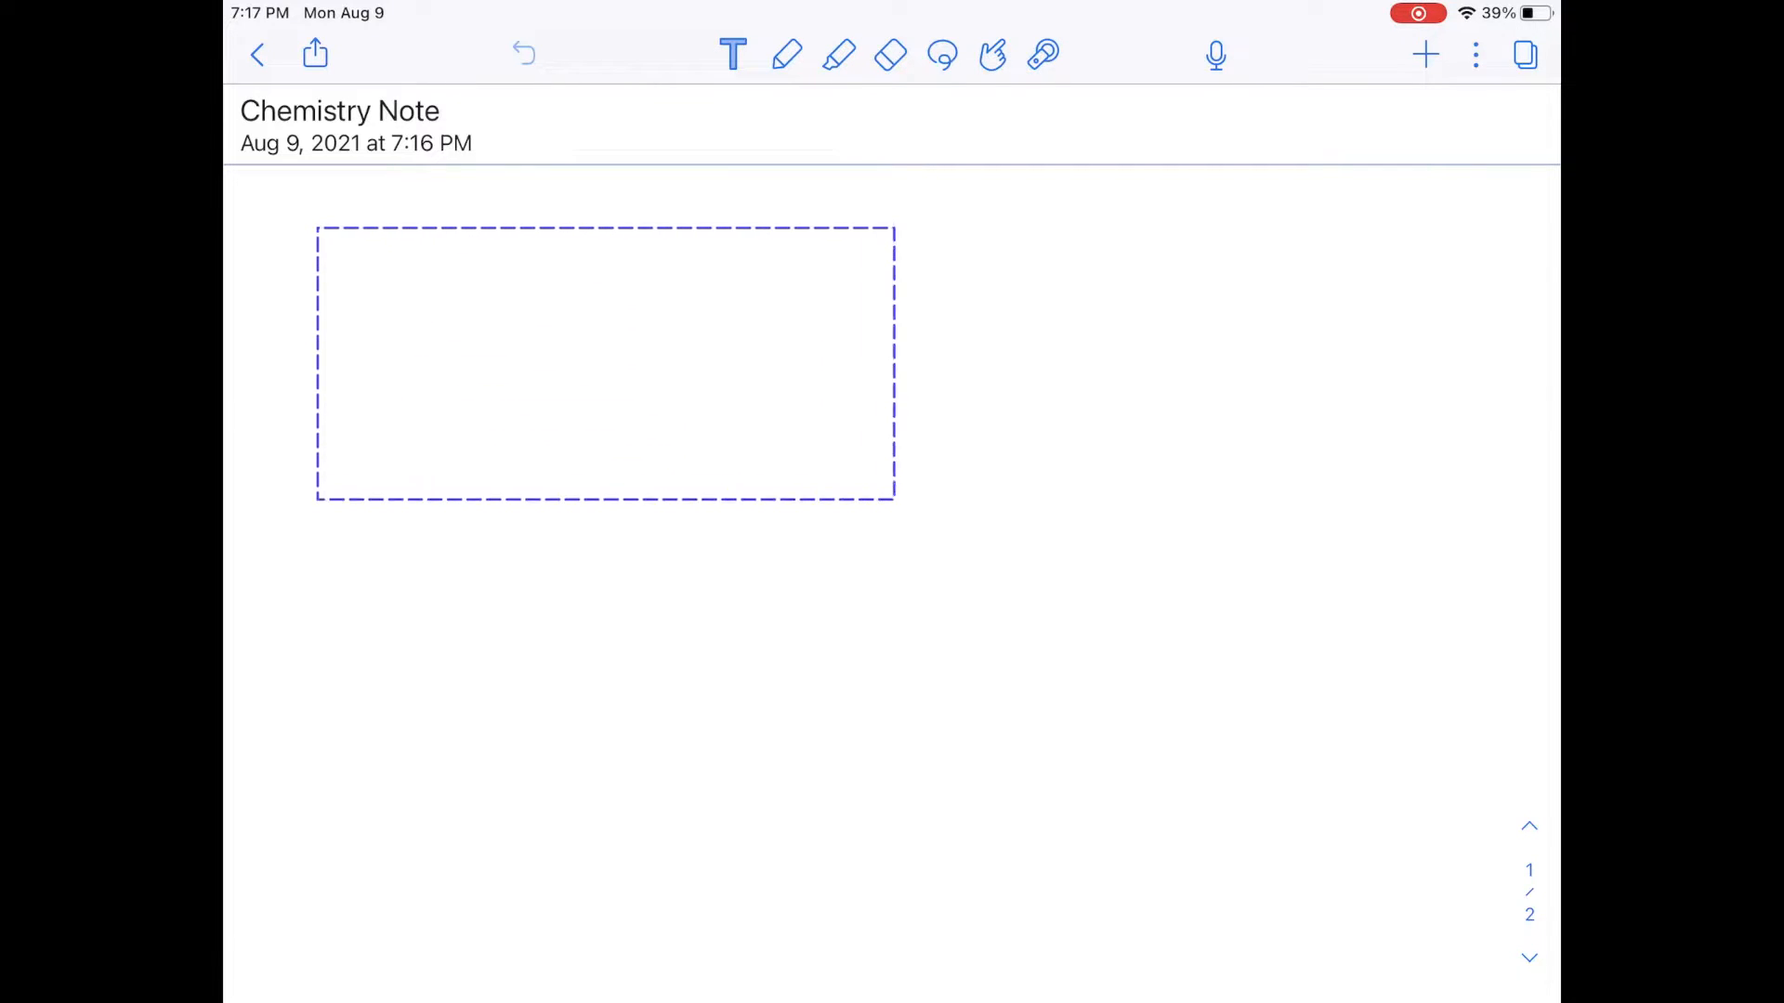
left_click(602, 361)
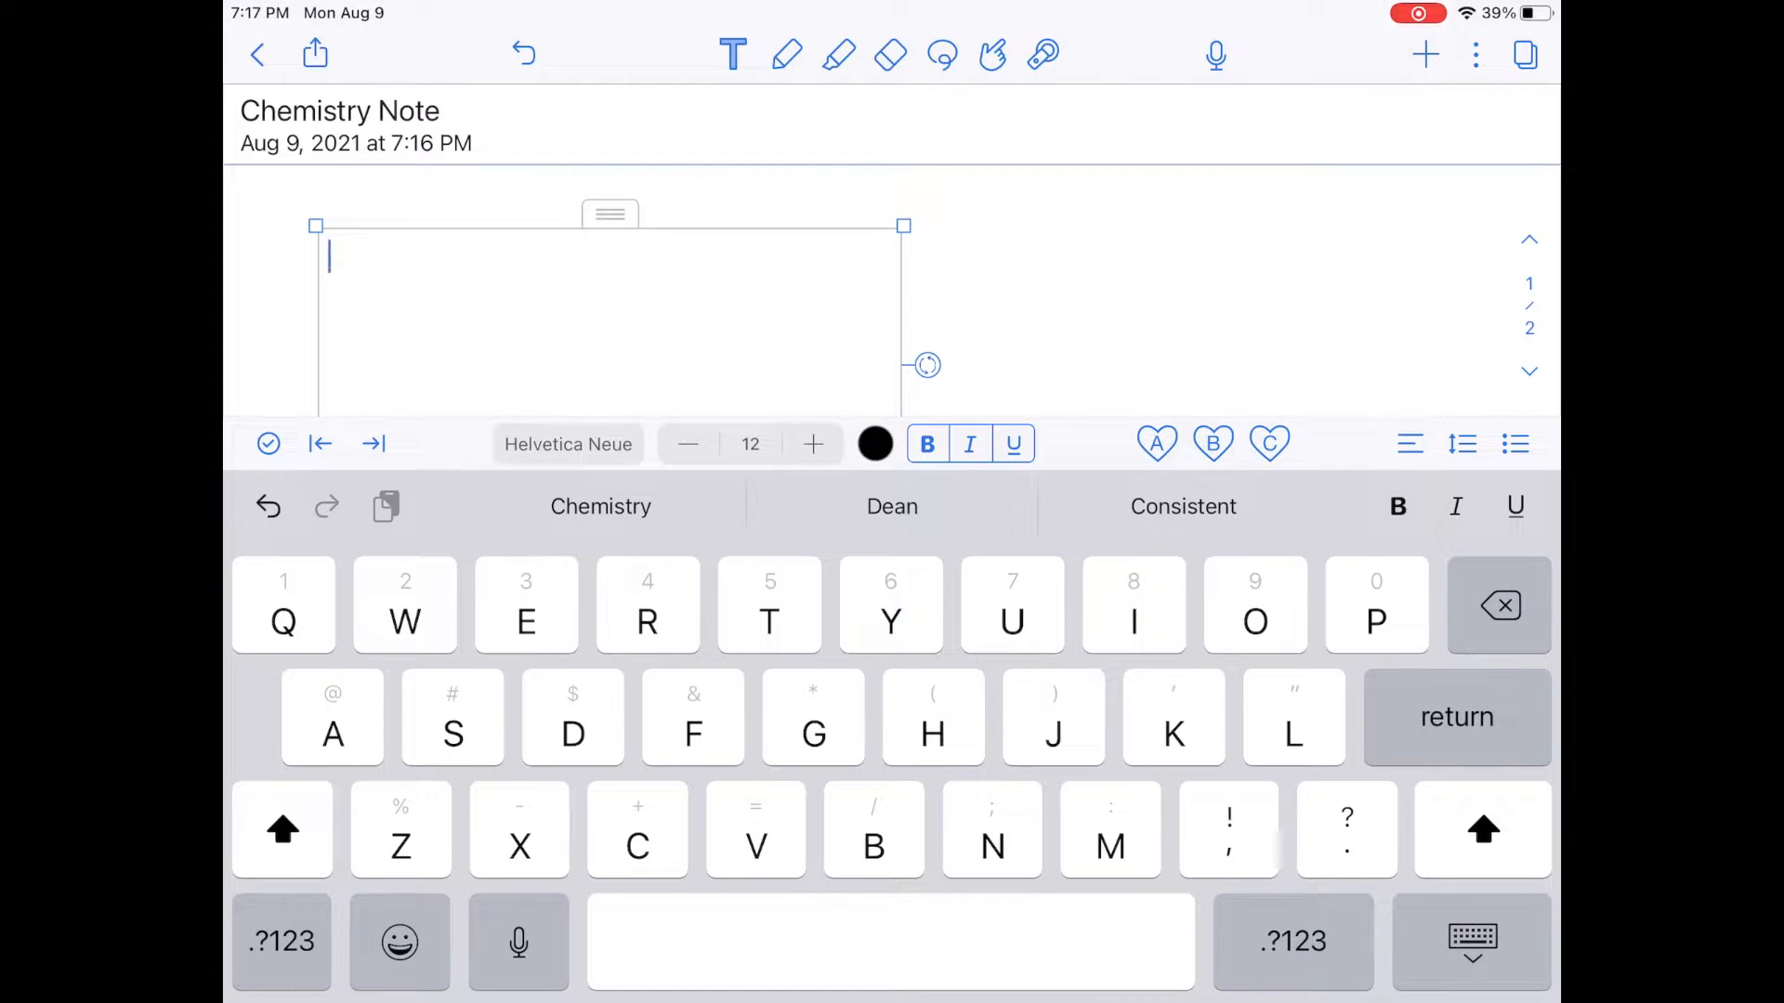
type("Carbon is an")
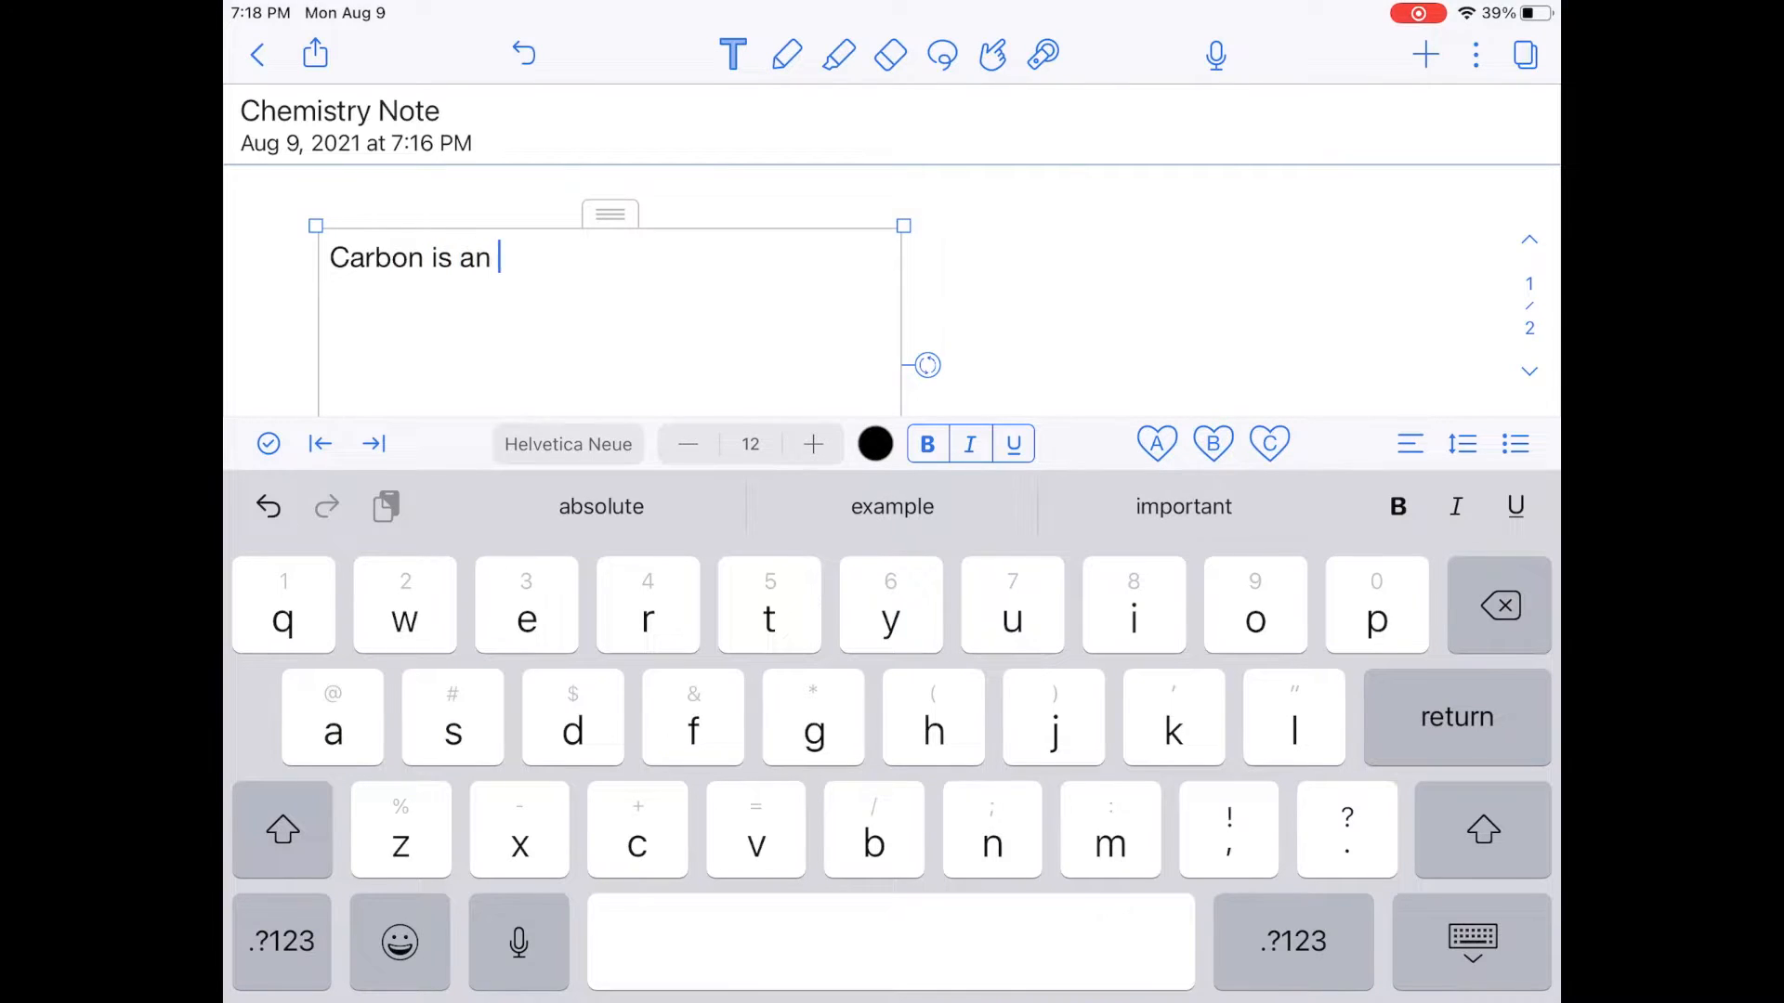
type("element.")
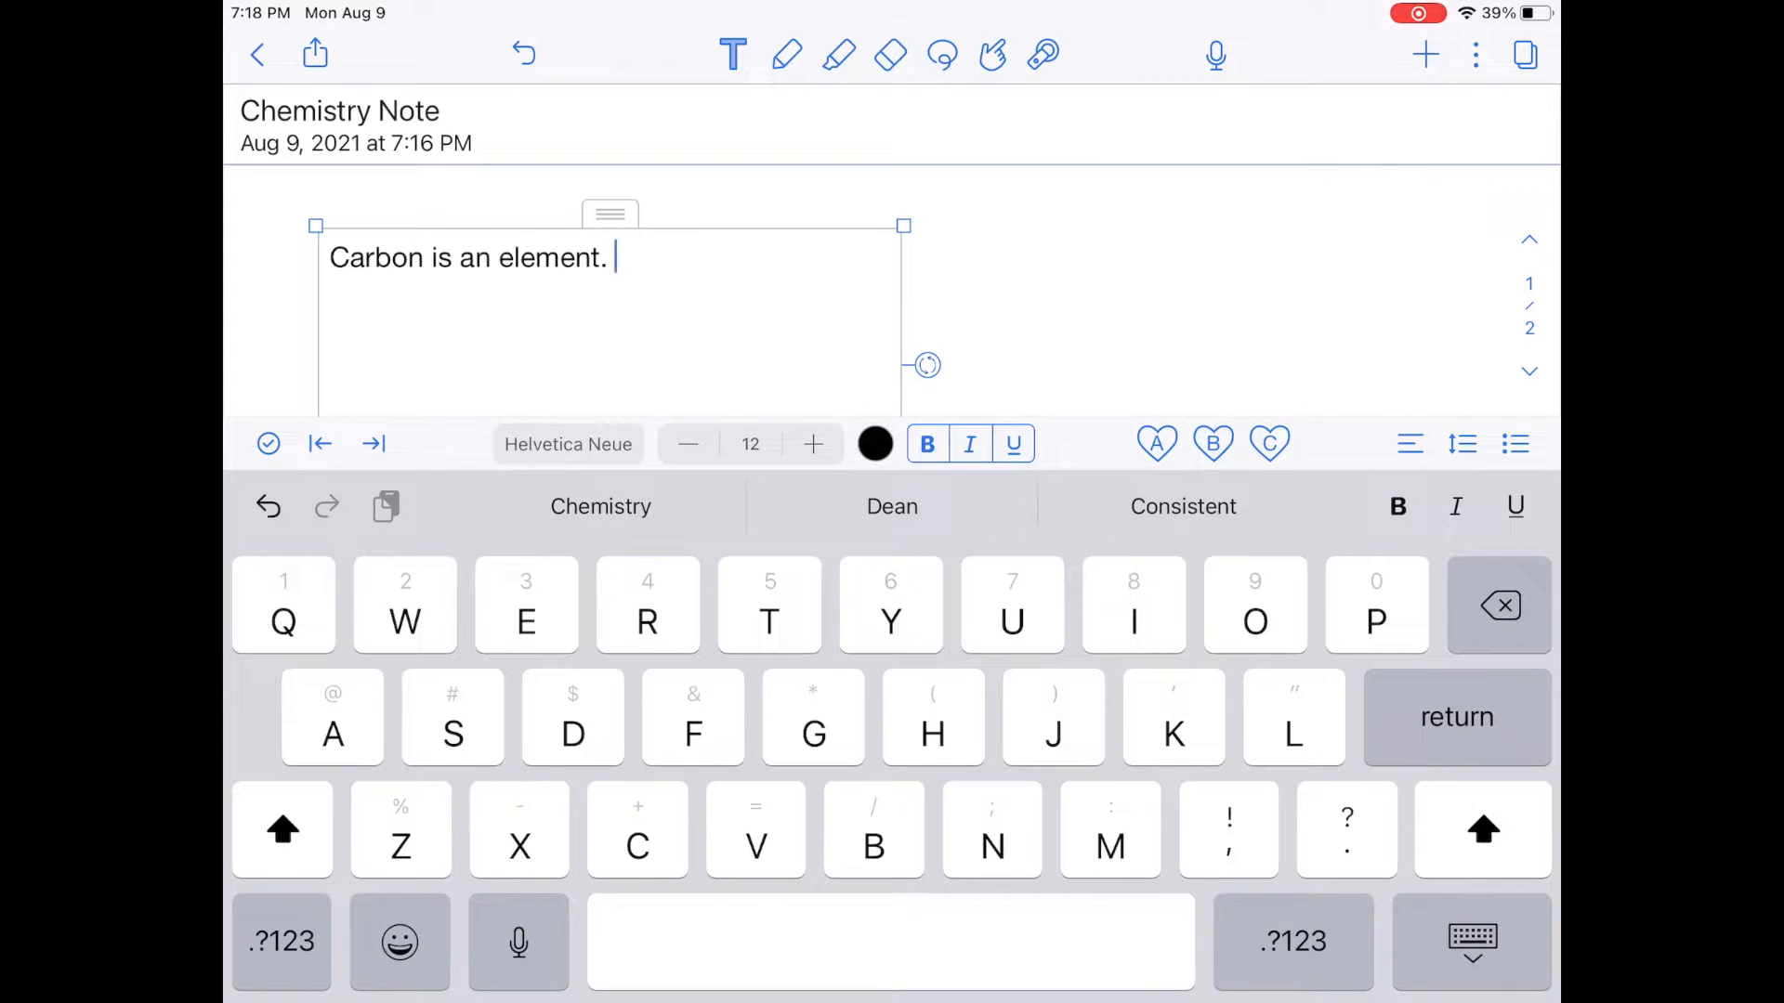
Select the sentence, browse fonts and try sizes 14 and 18, returning to size 12.
double_click(466, 258)
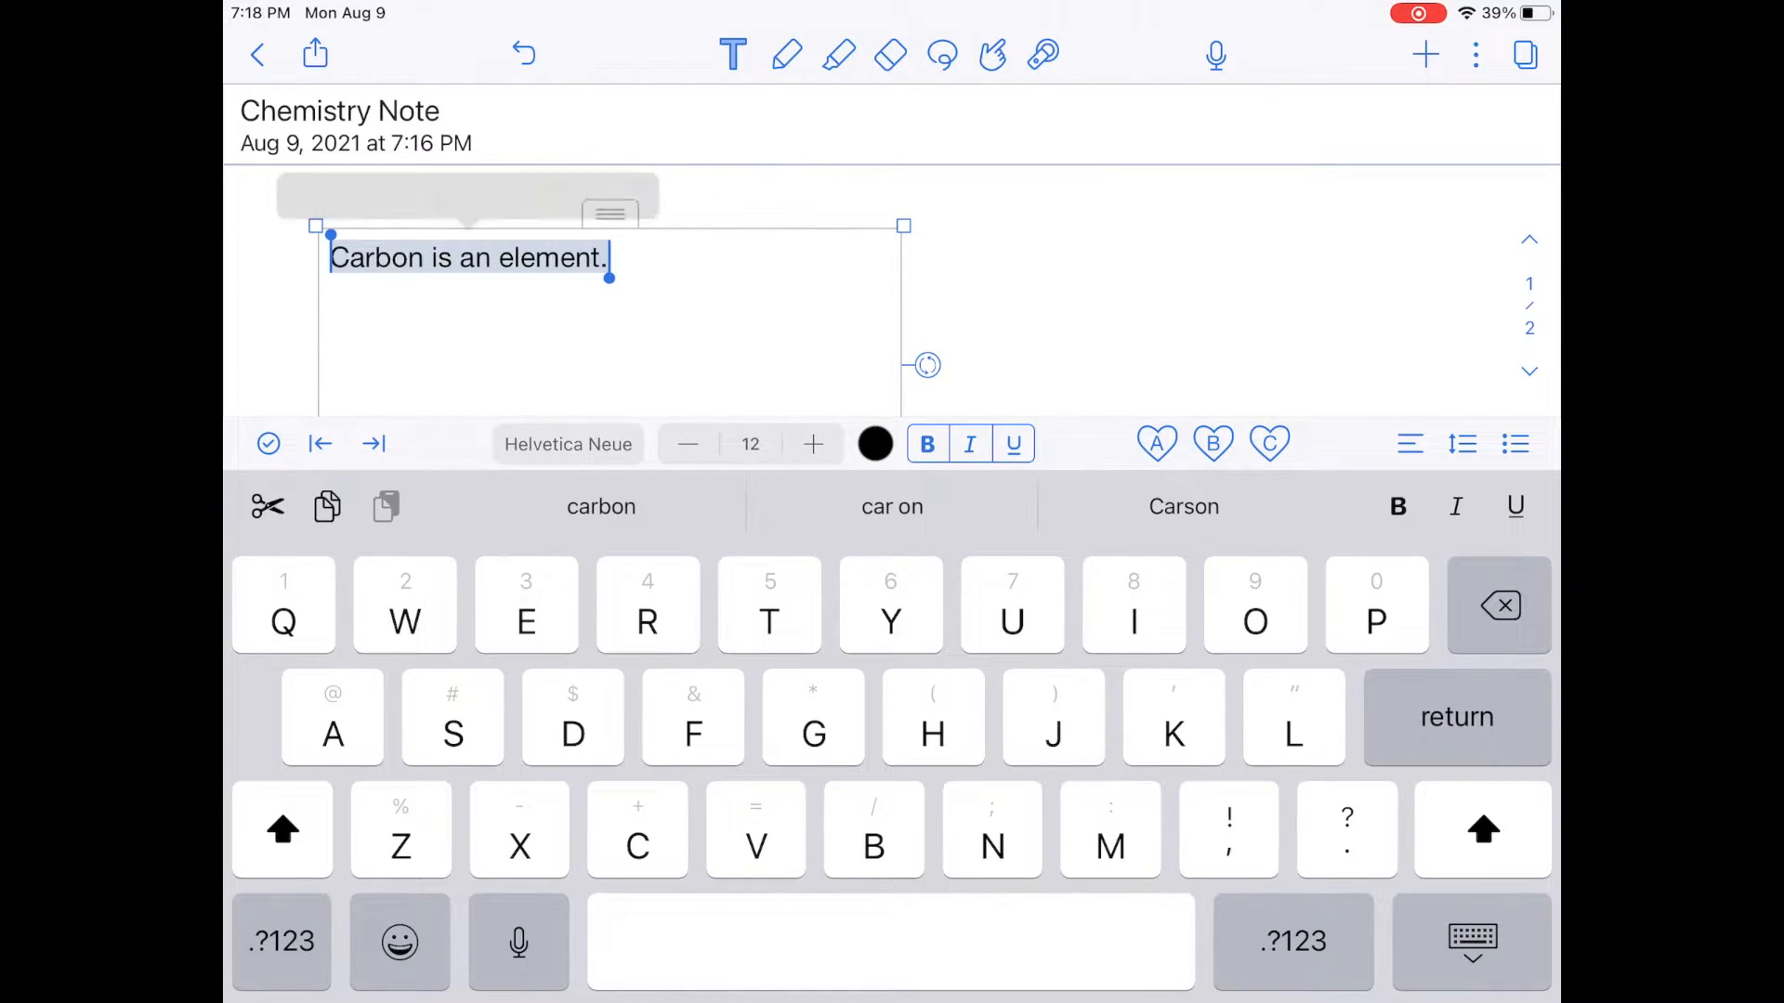
left_click(567, 444)
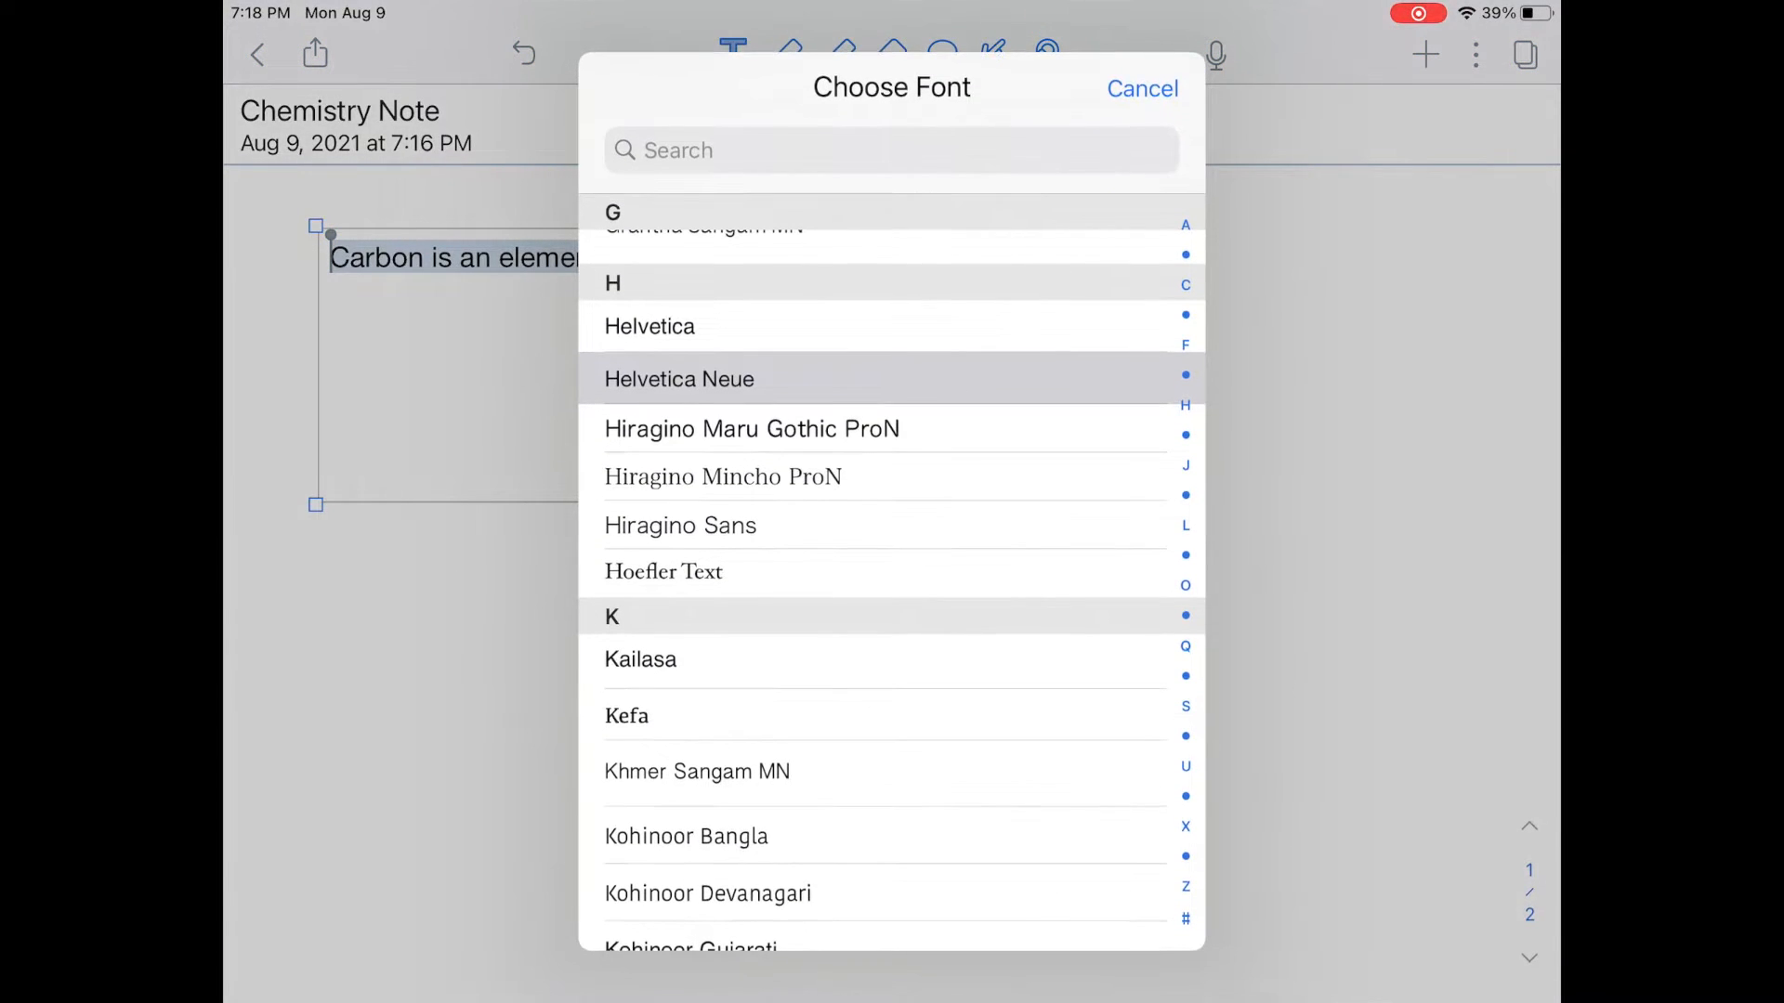
scroll("down", 3)
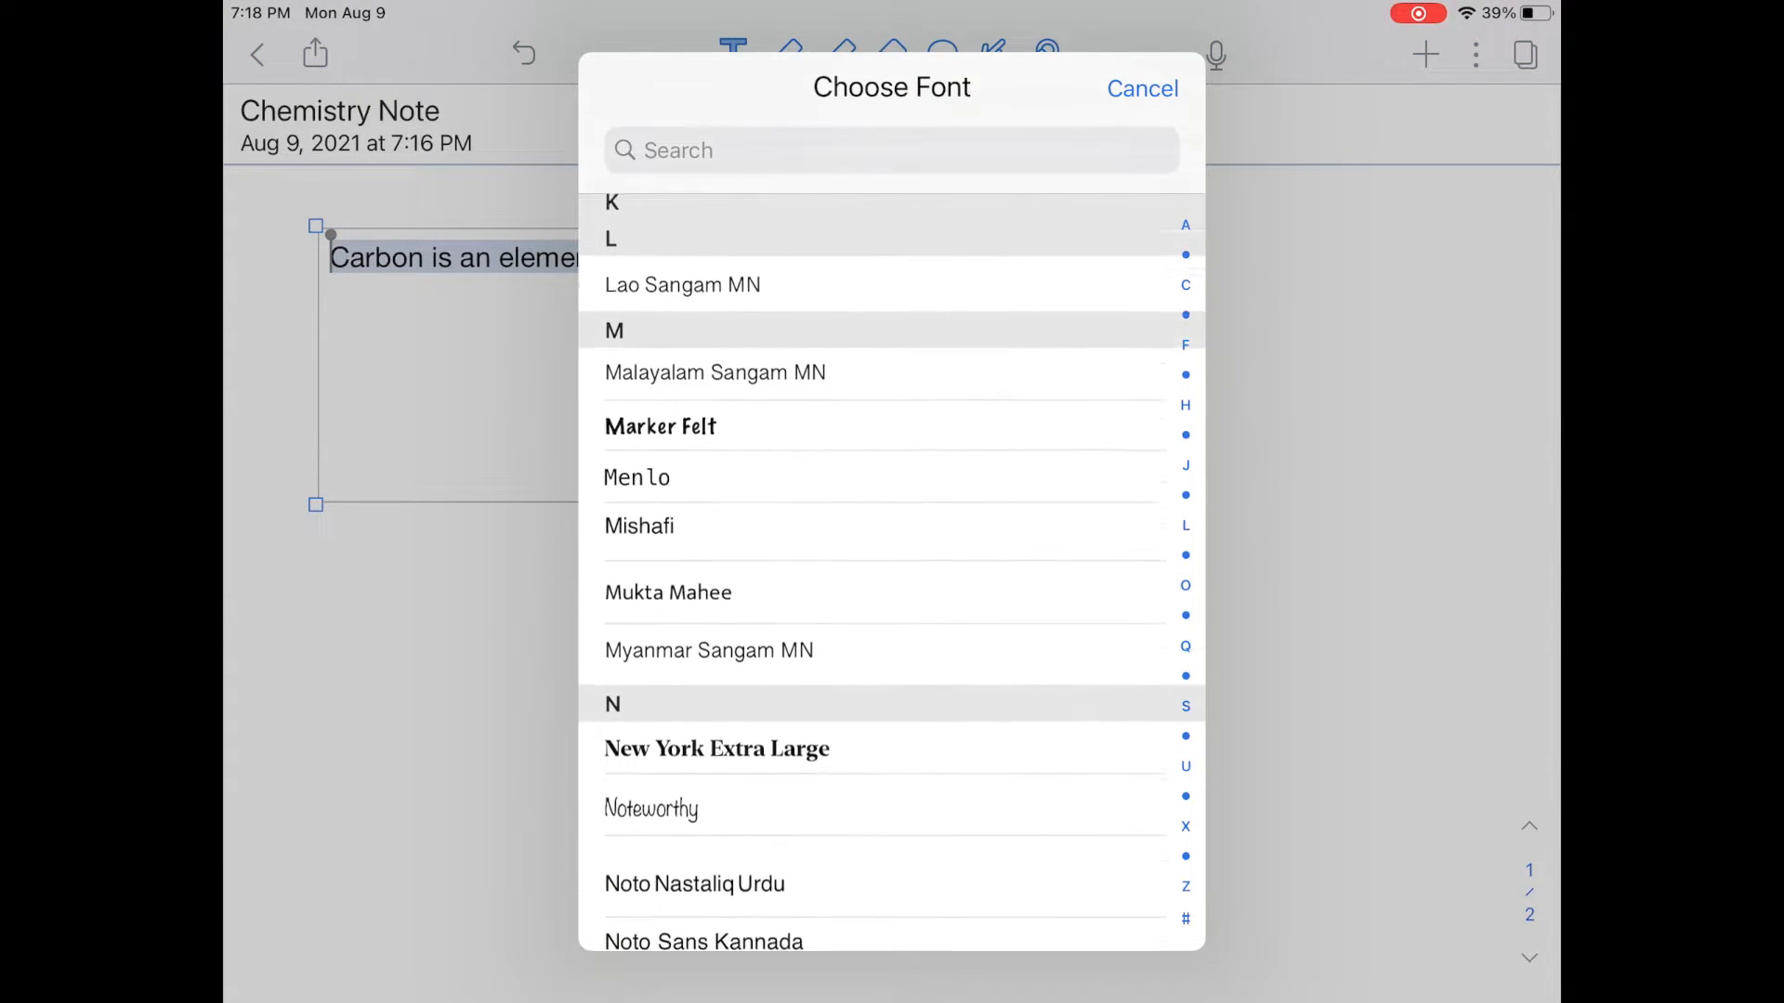
left_click(1142, 89)
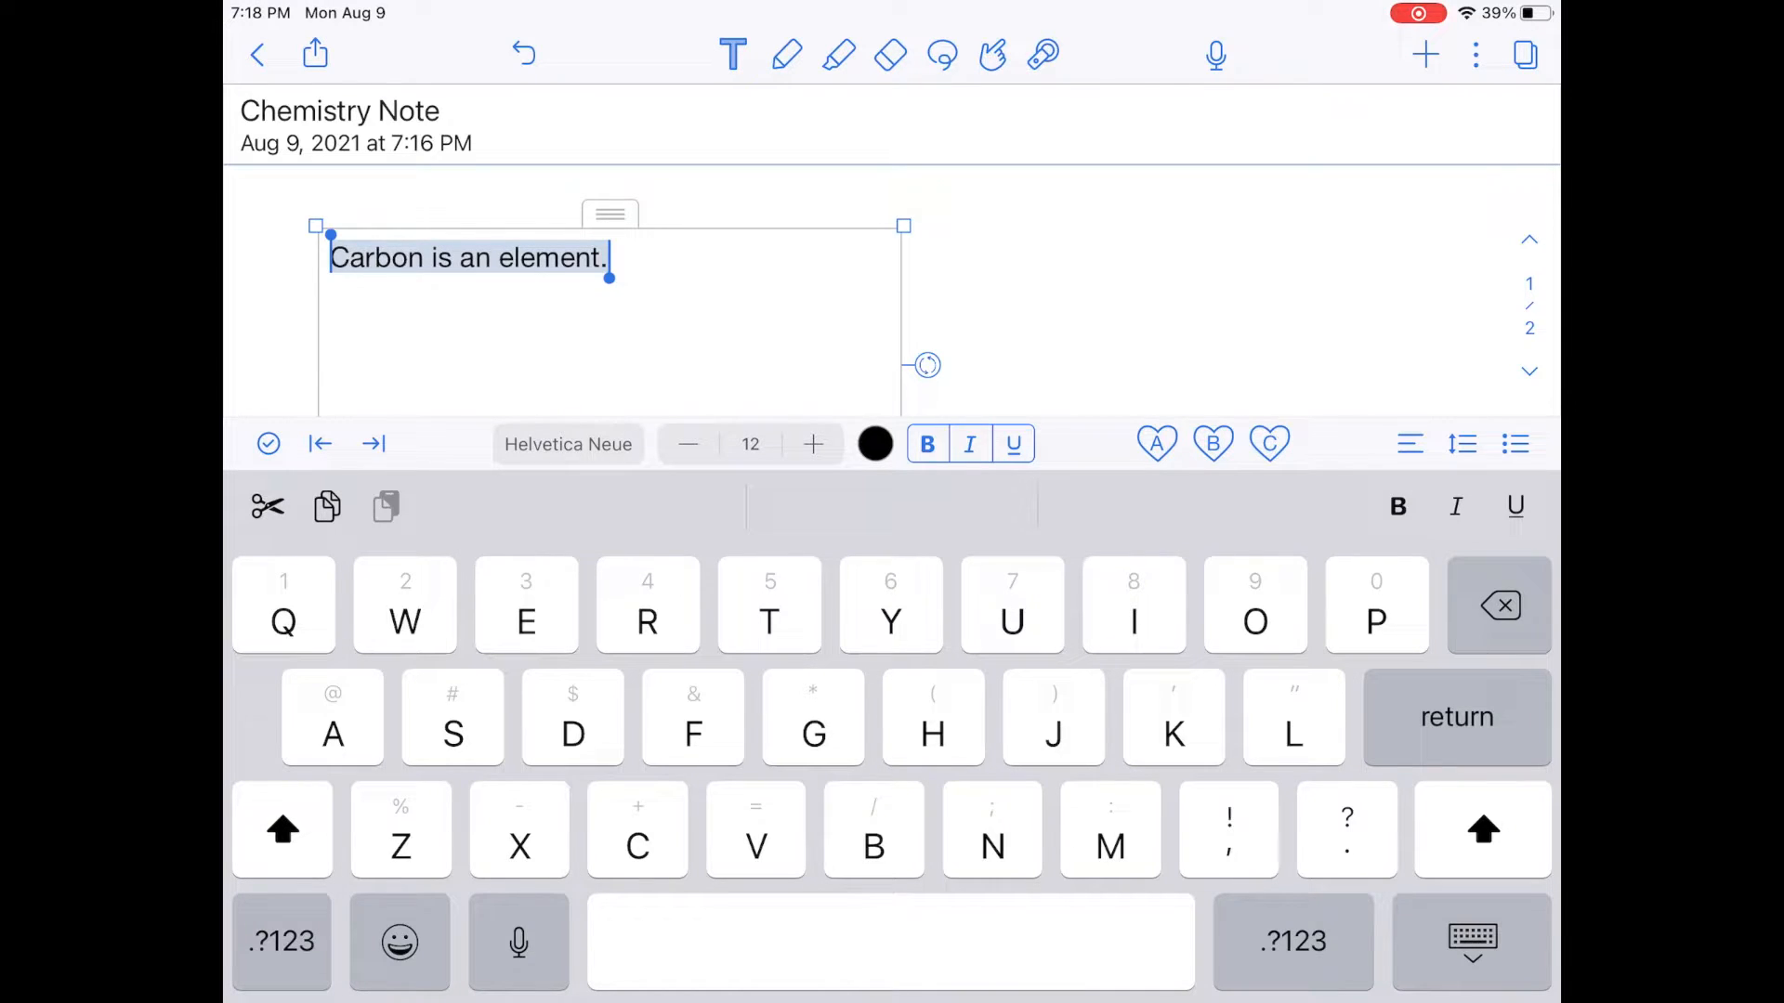
left_click(812, 444)
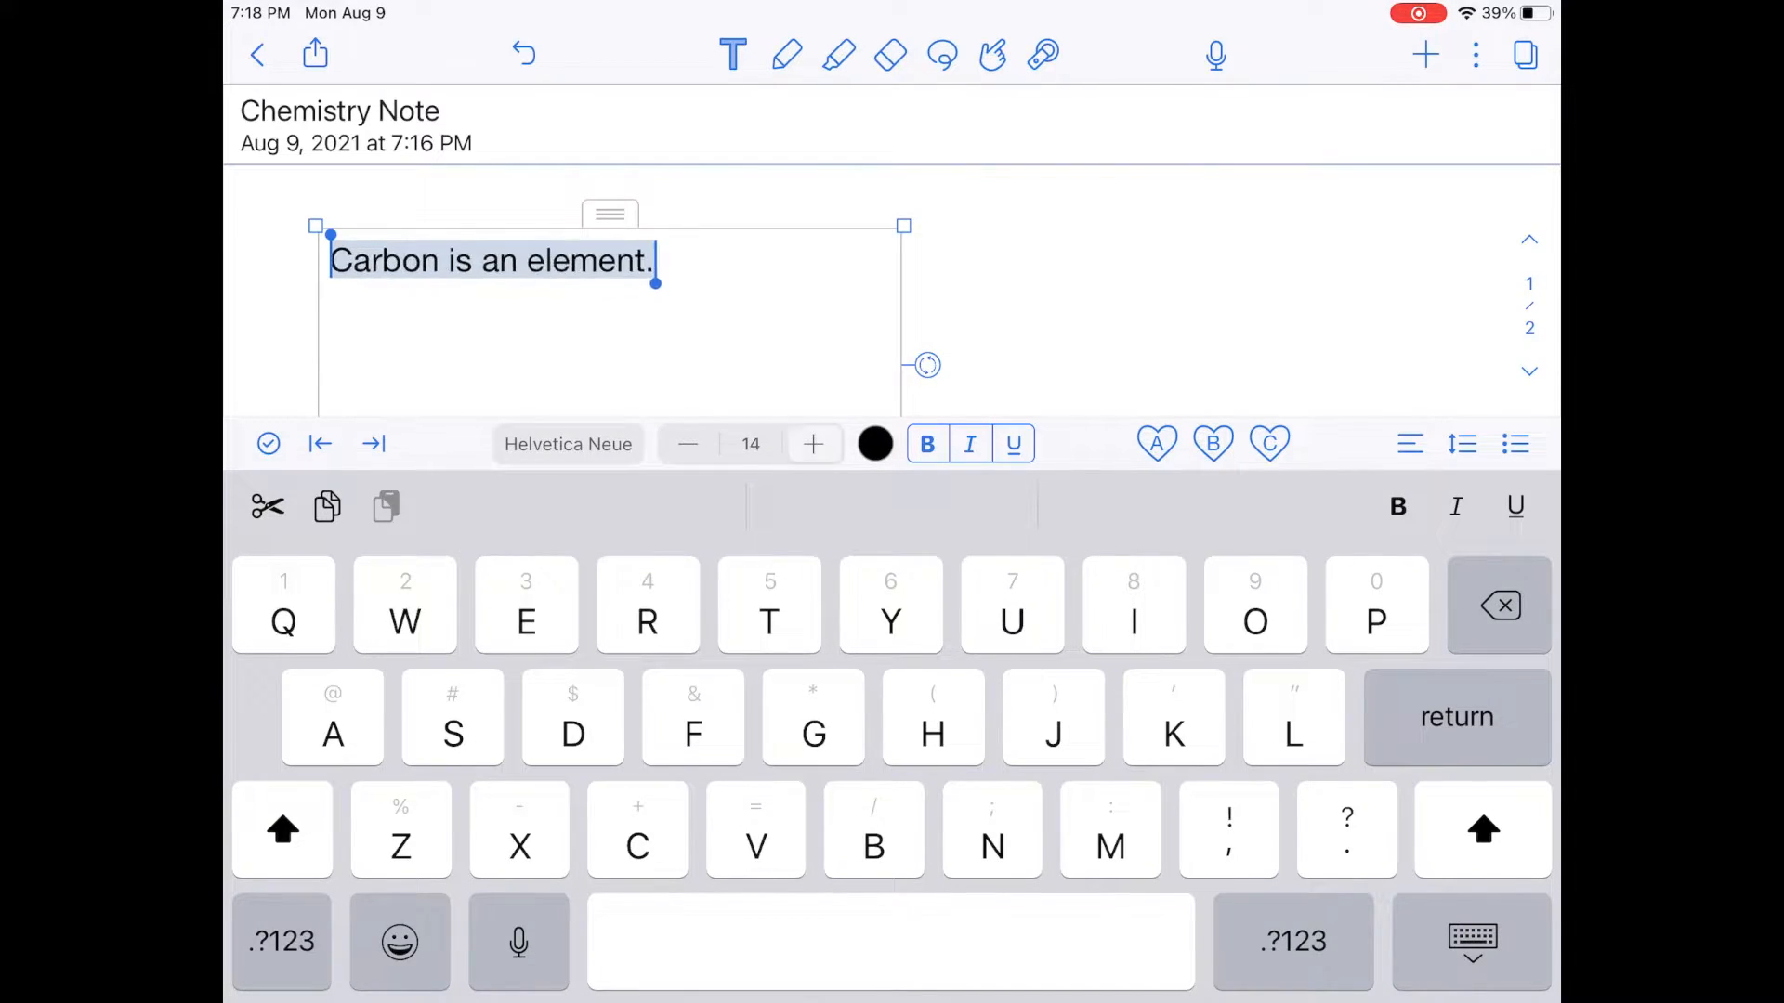
left_click(812, 445)
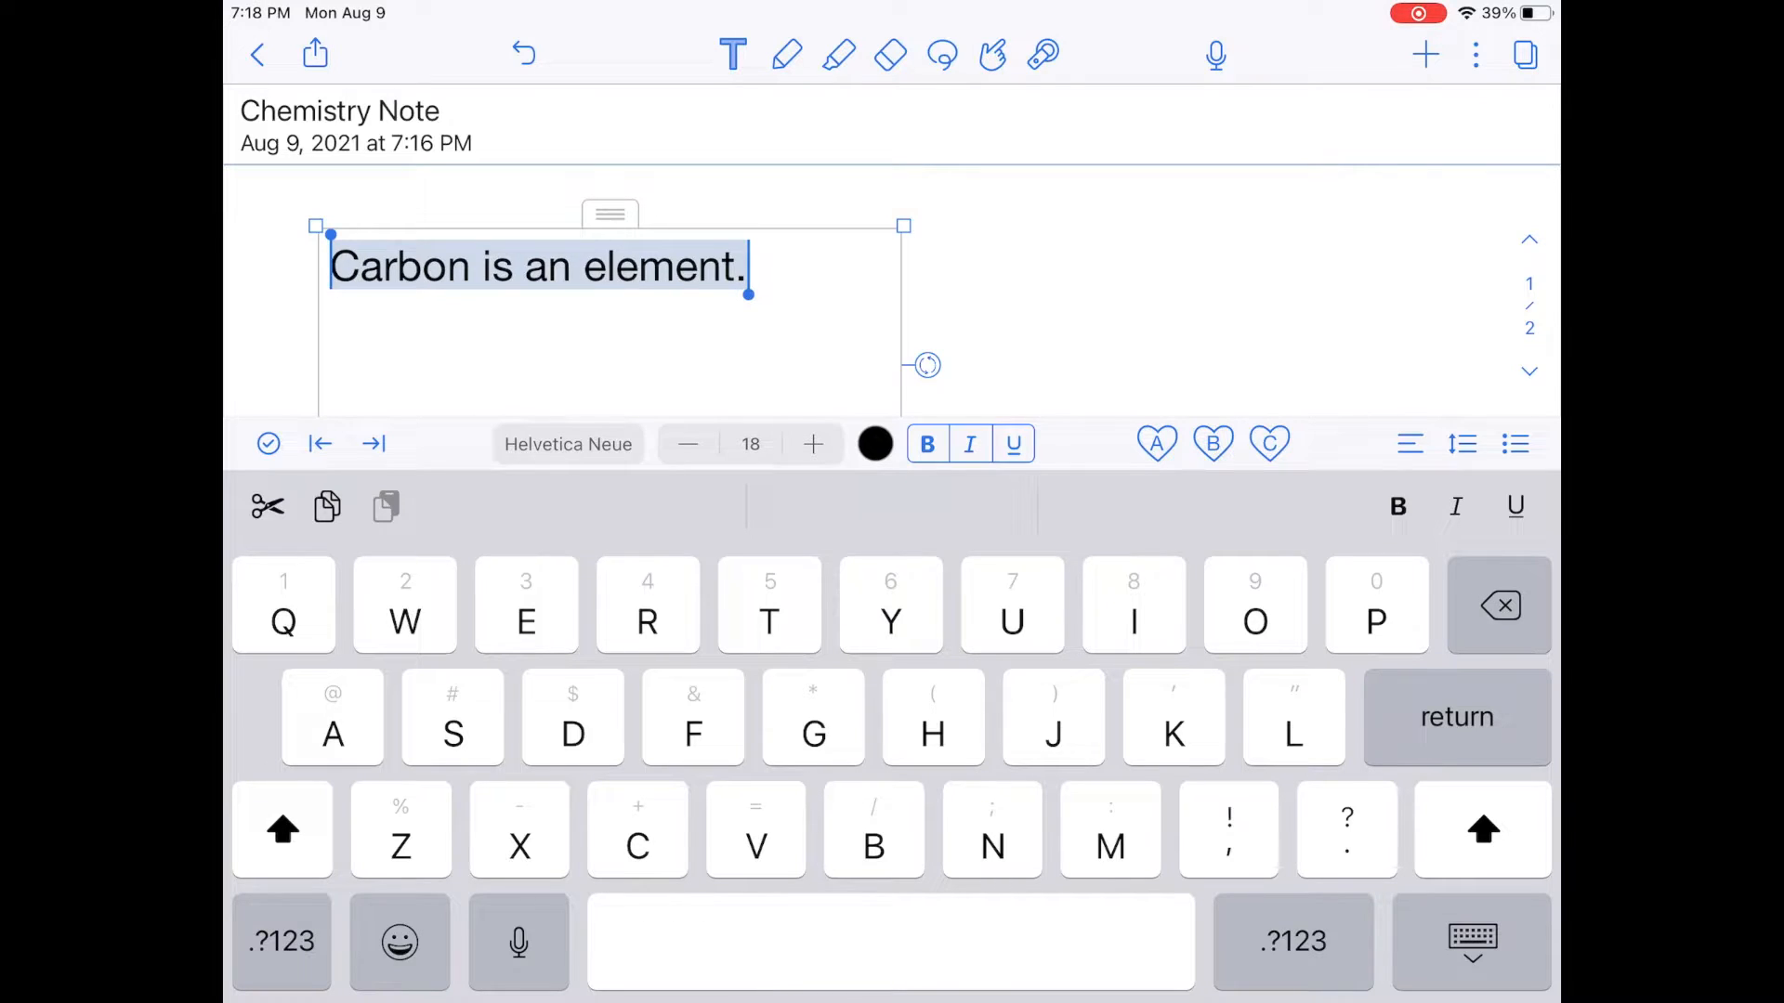
left_click(687, 444)
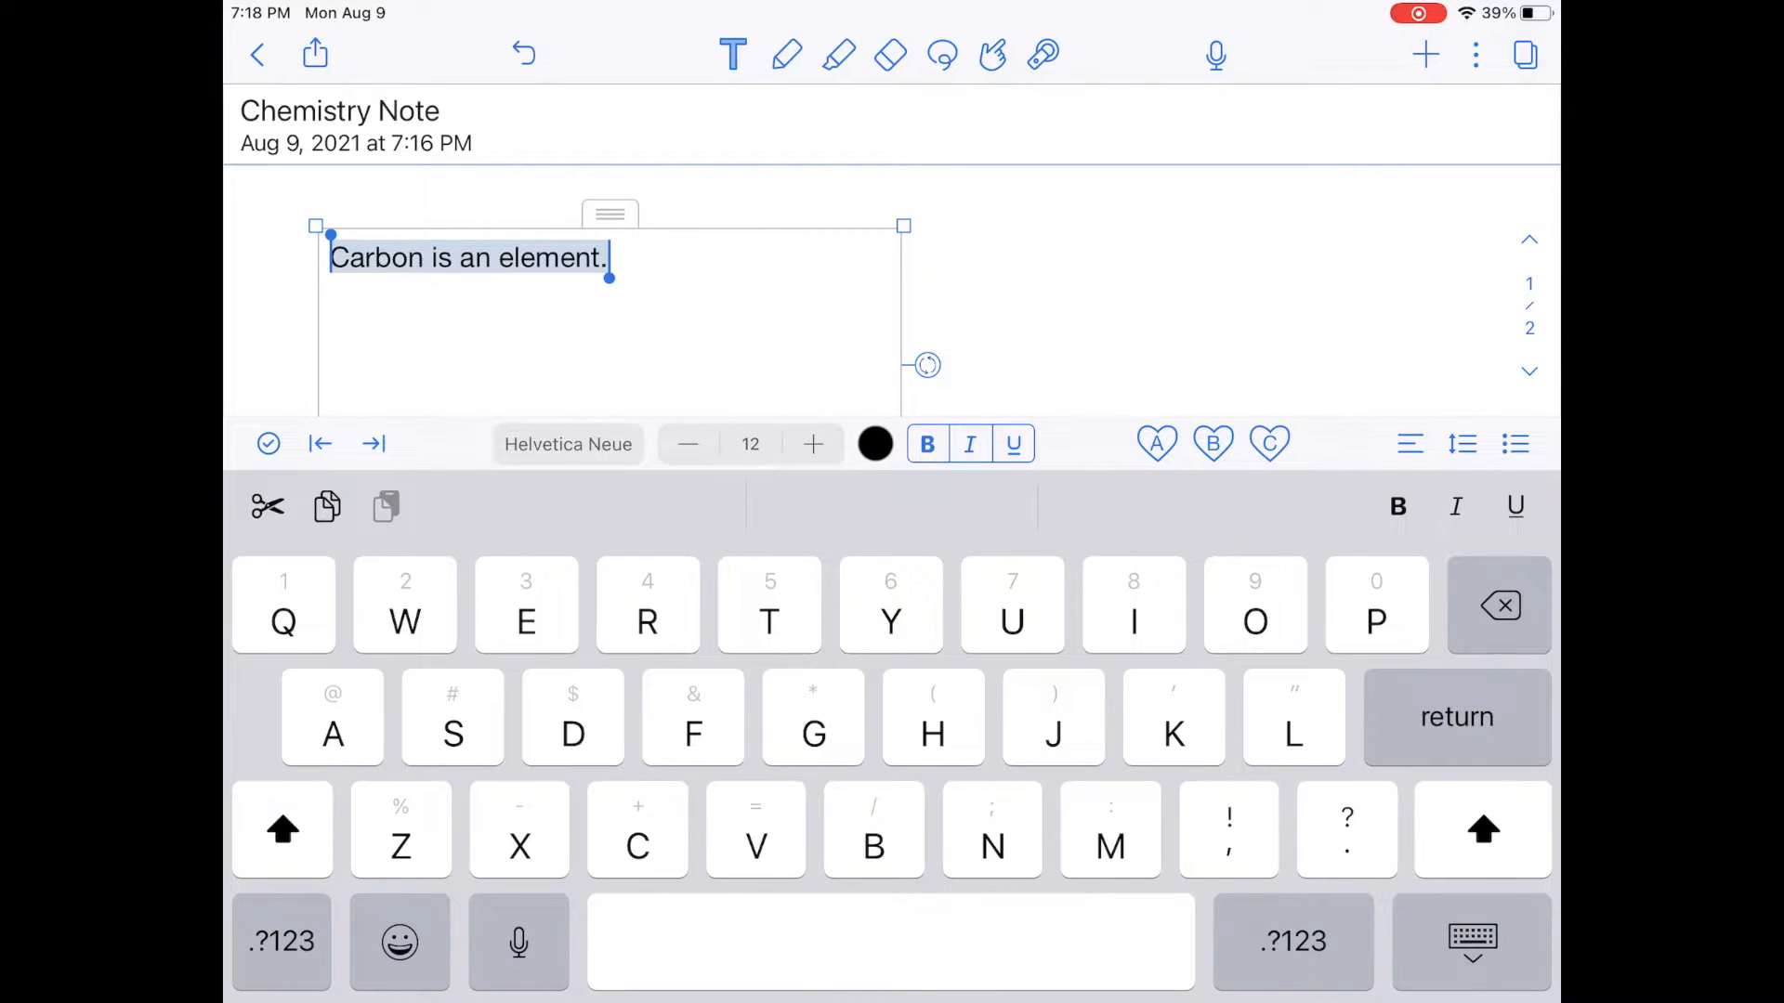
Try blue text colour, revert the sentence to black, and finish editing the box.
left_click(873, 444)
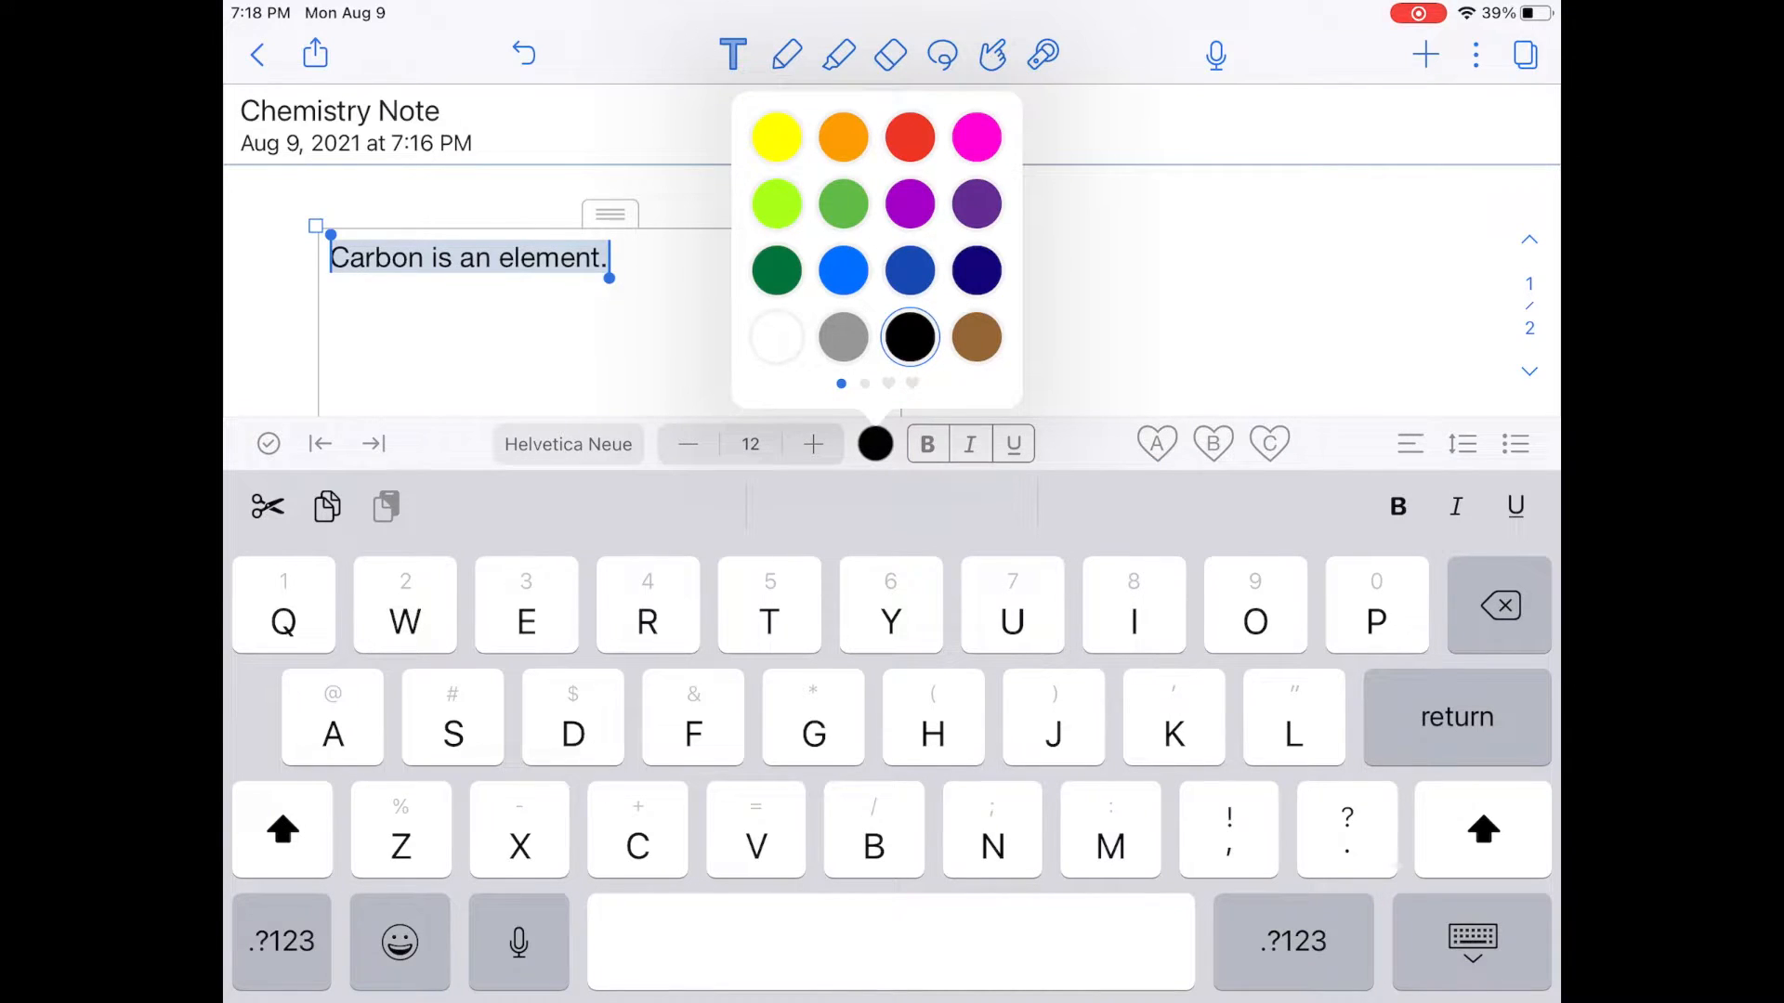
left_click(841, 270)
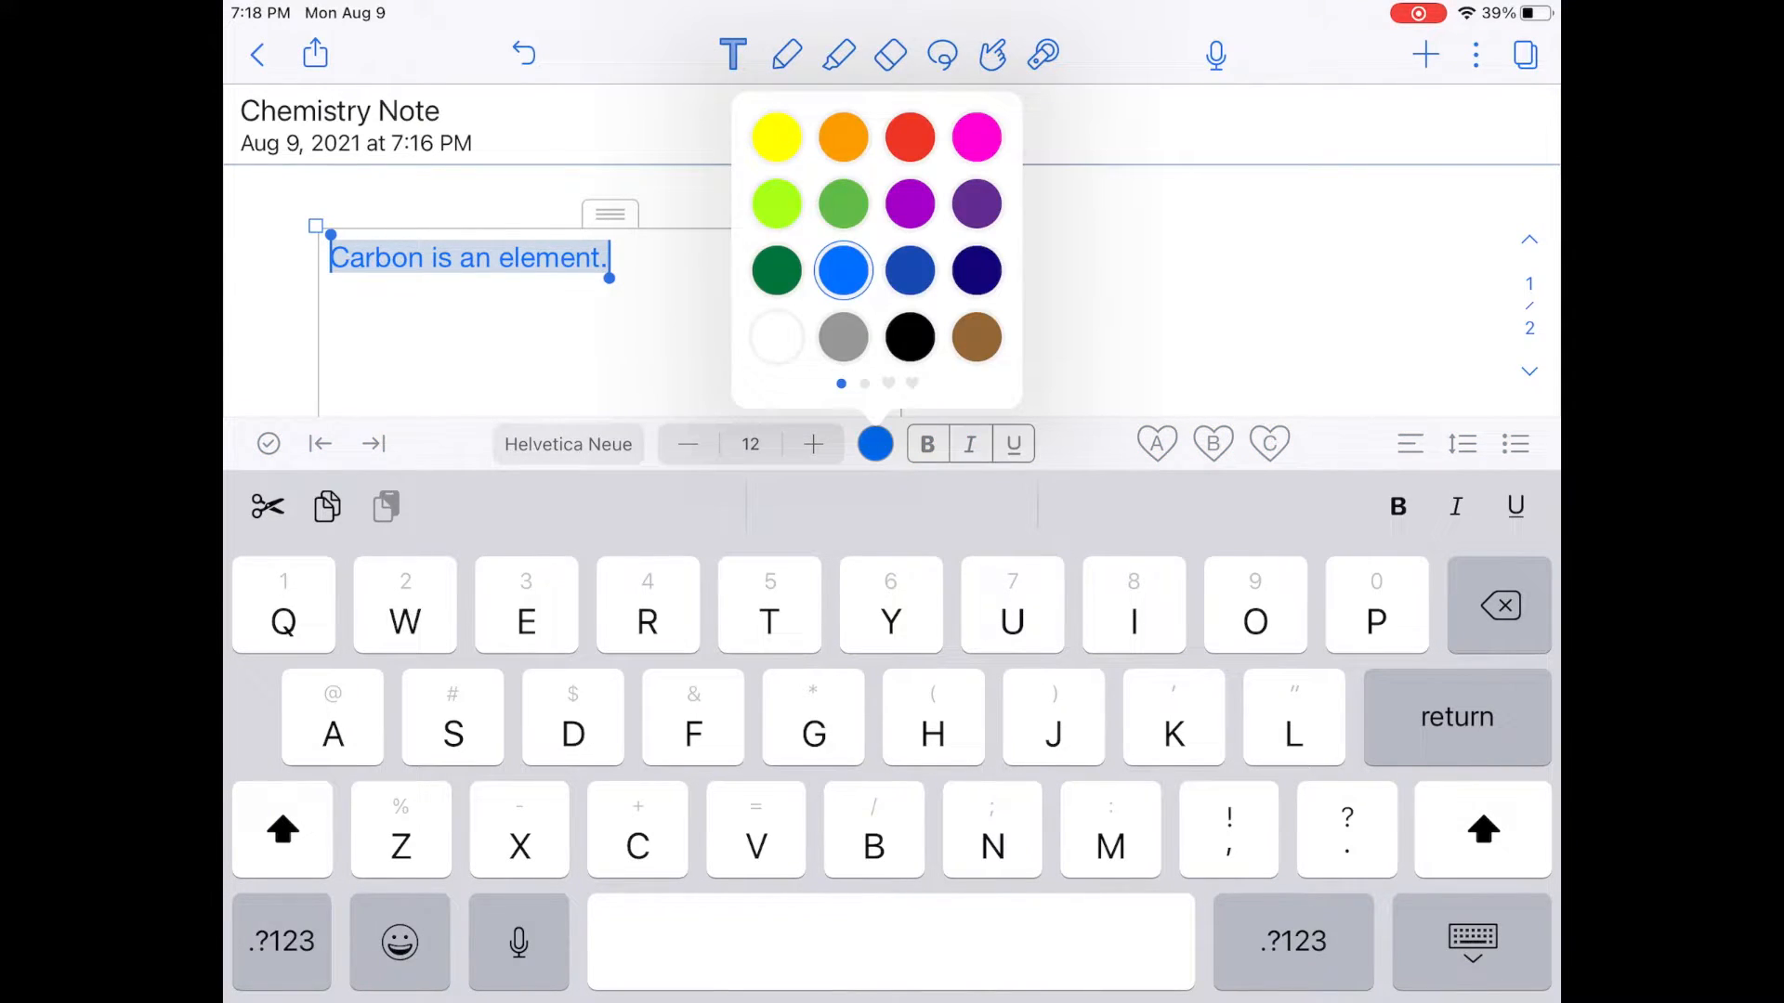
left_click(908, 337)
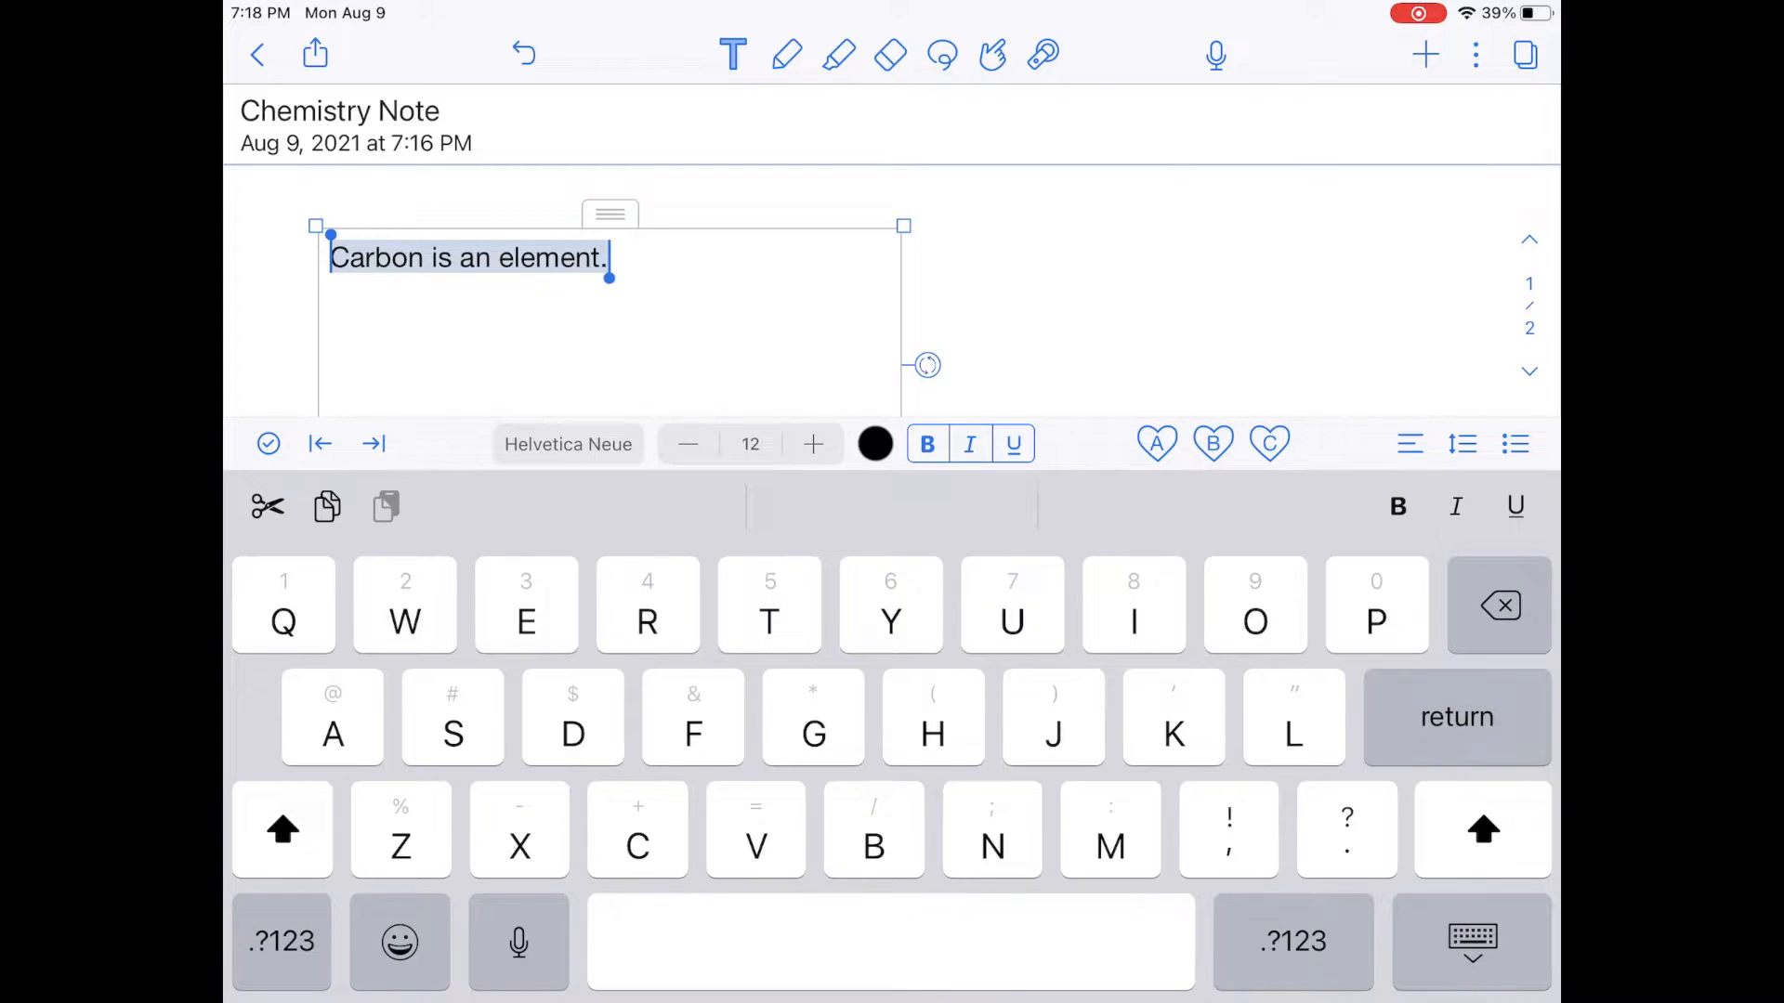
left_click(1463, 445)
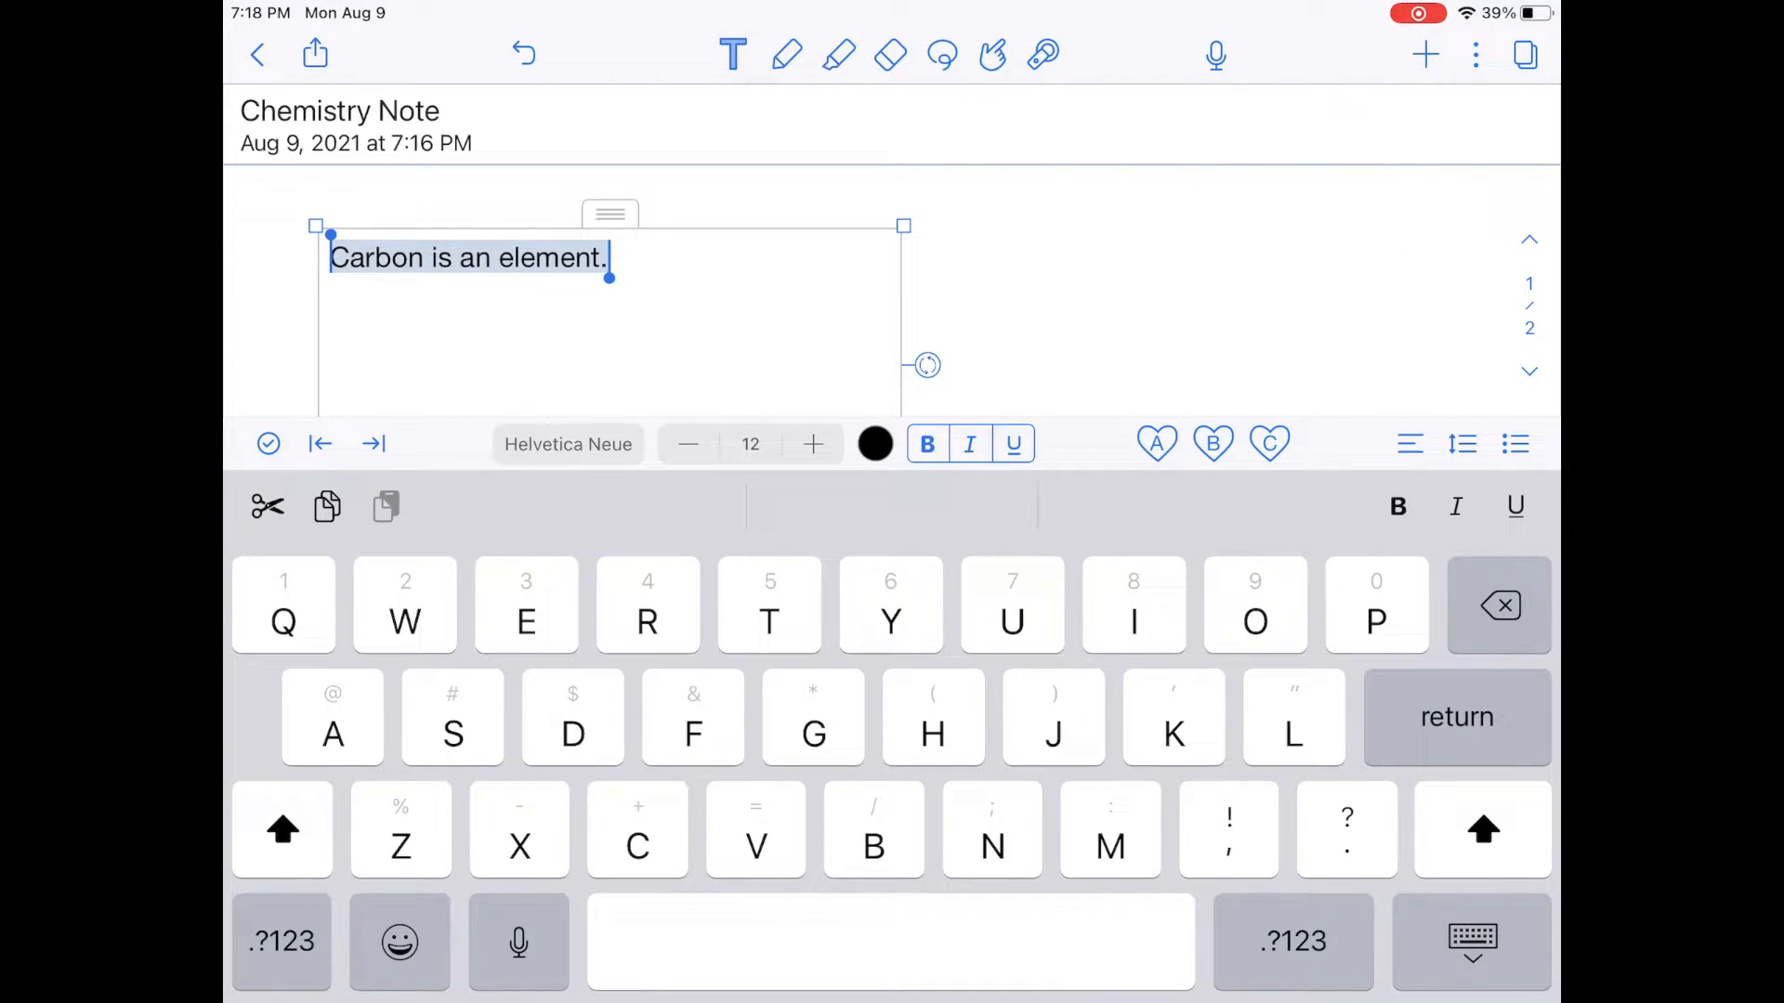
left_click(1514, 444)
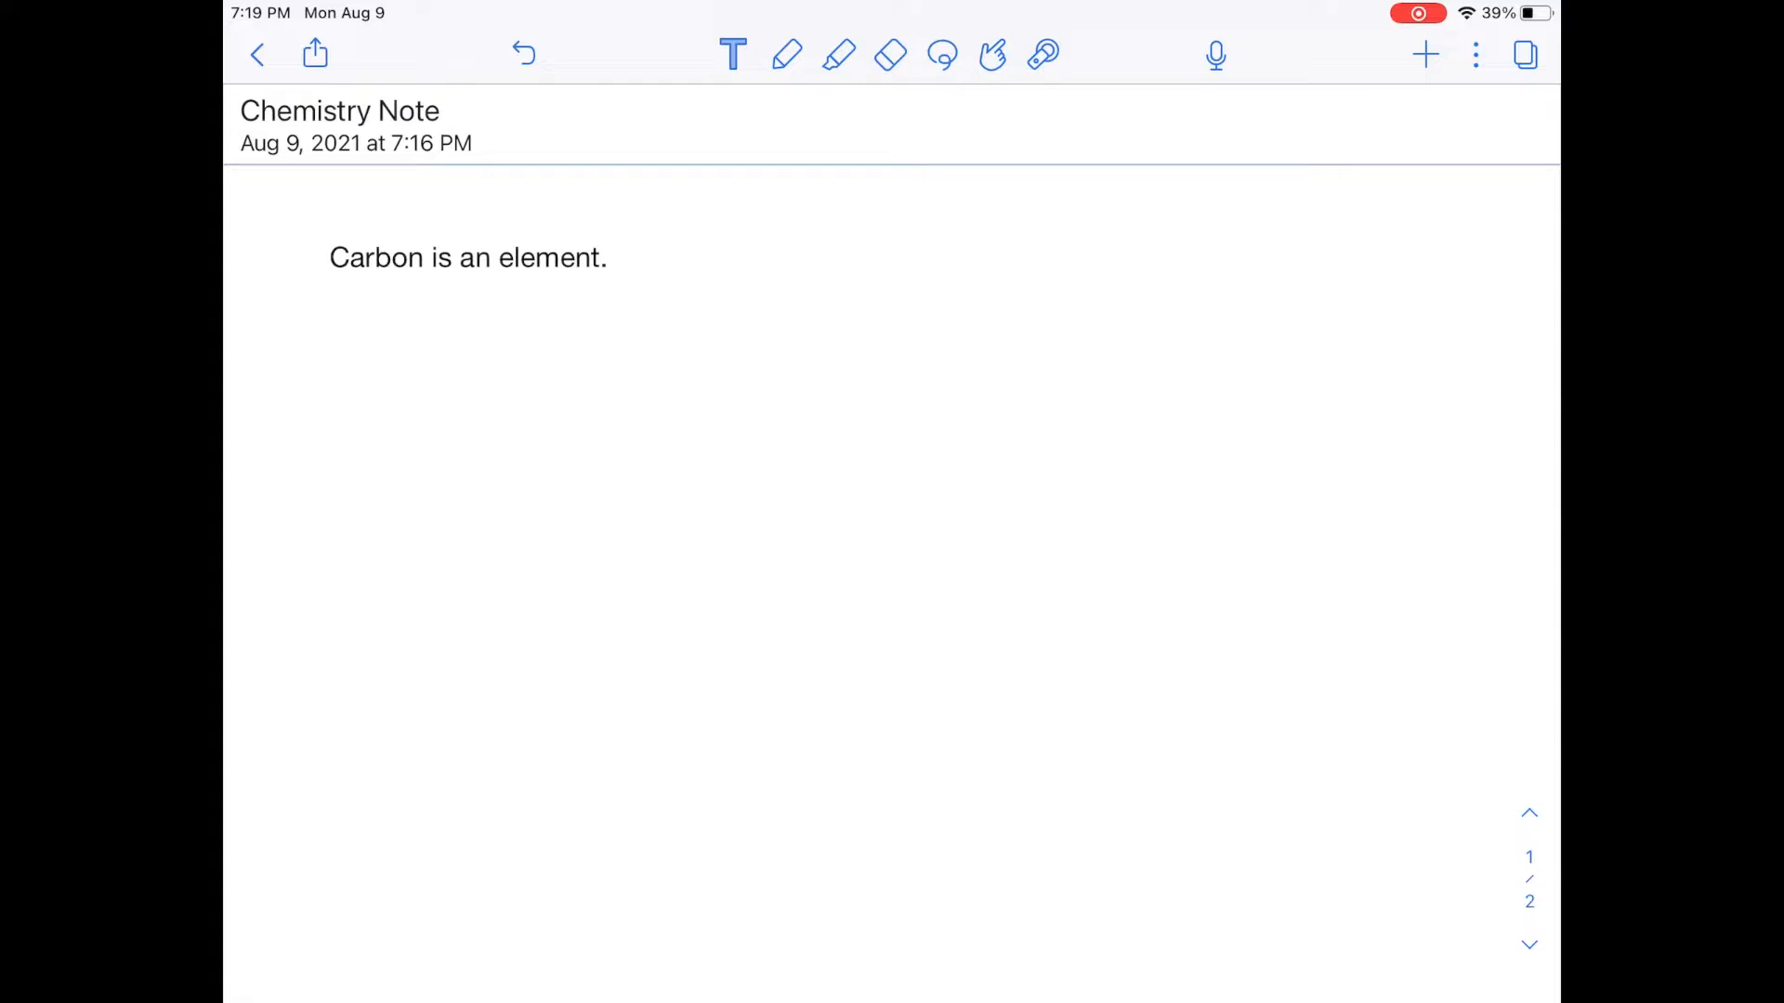
Draw a thin black wavy line across the page below the sentence.
left_click(787, 54)
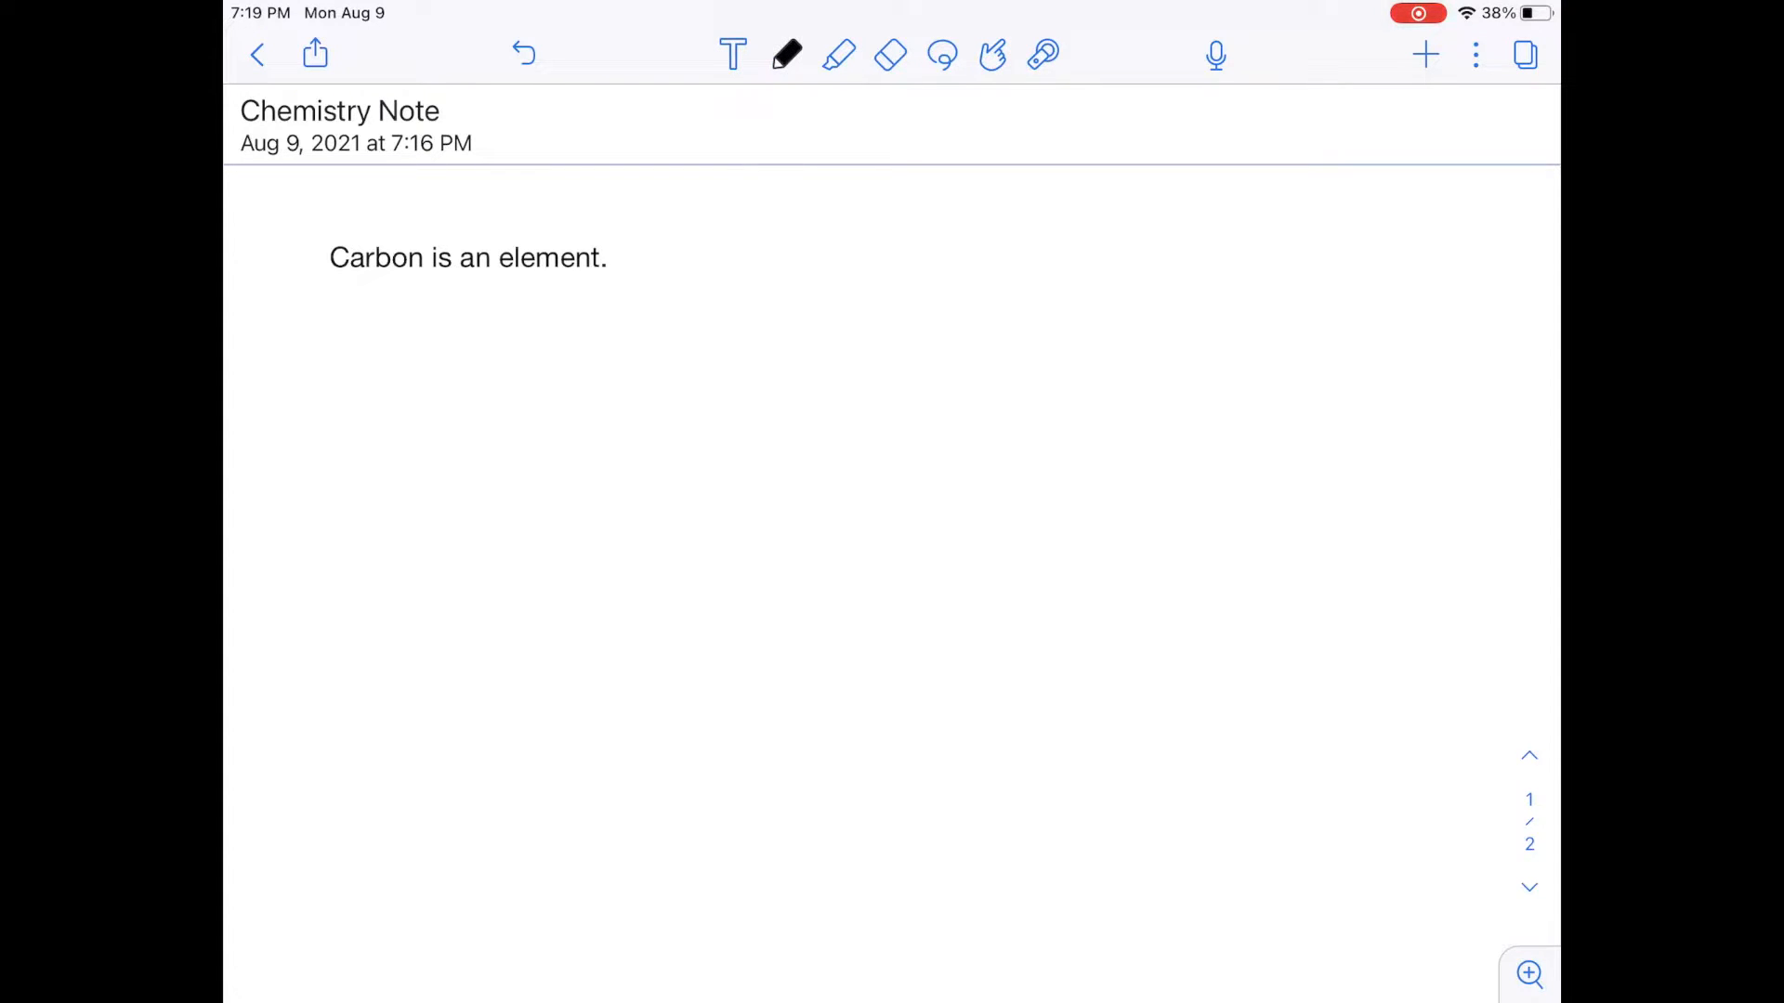
left_click_drag(491, 615, 689, 521)
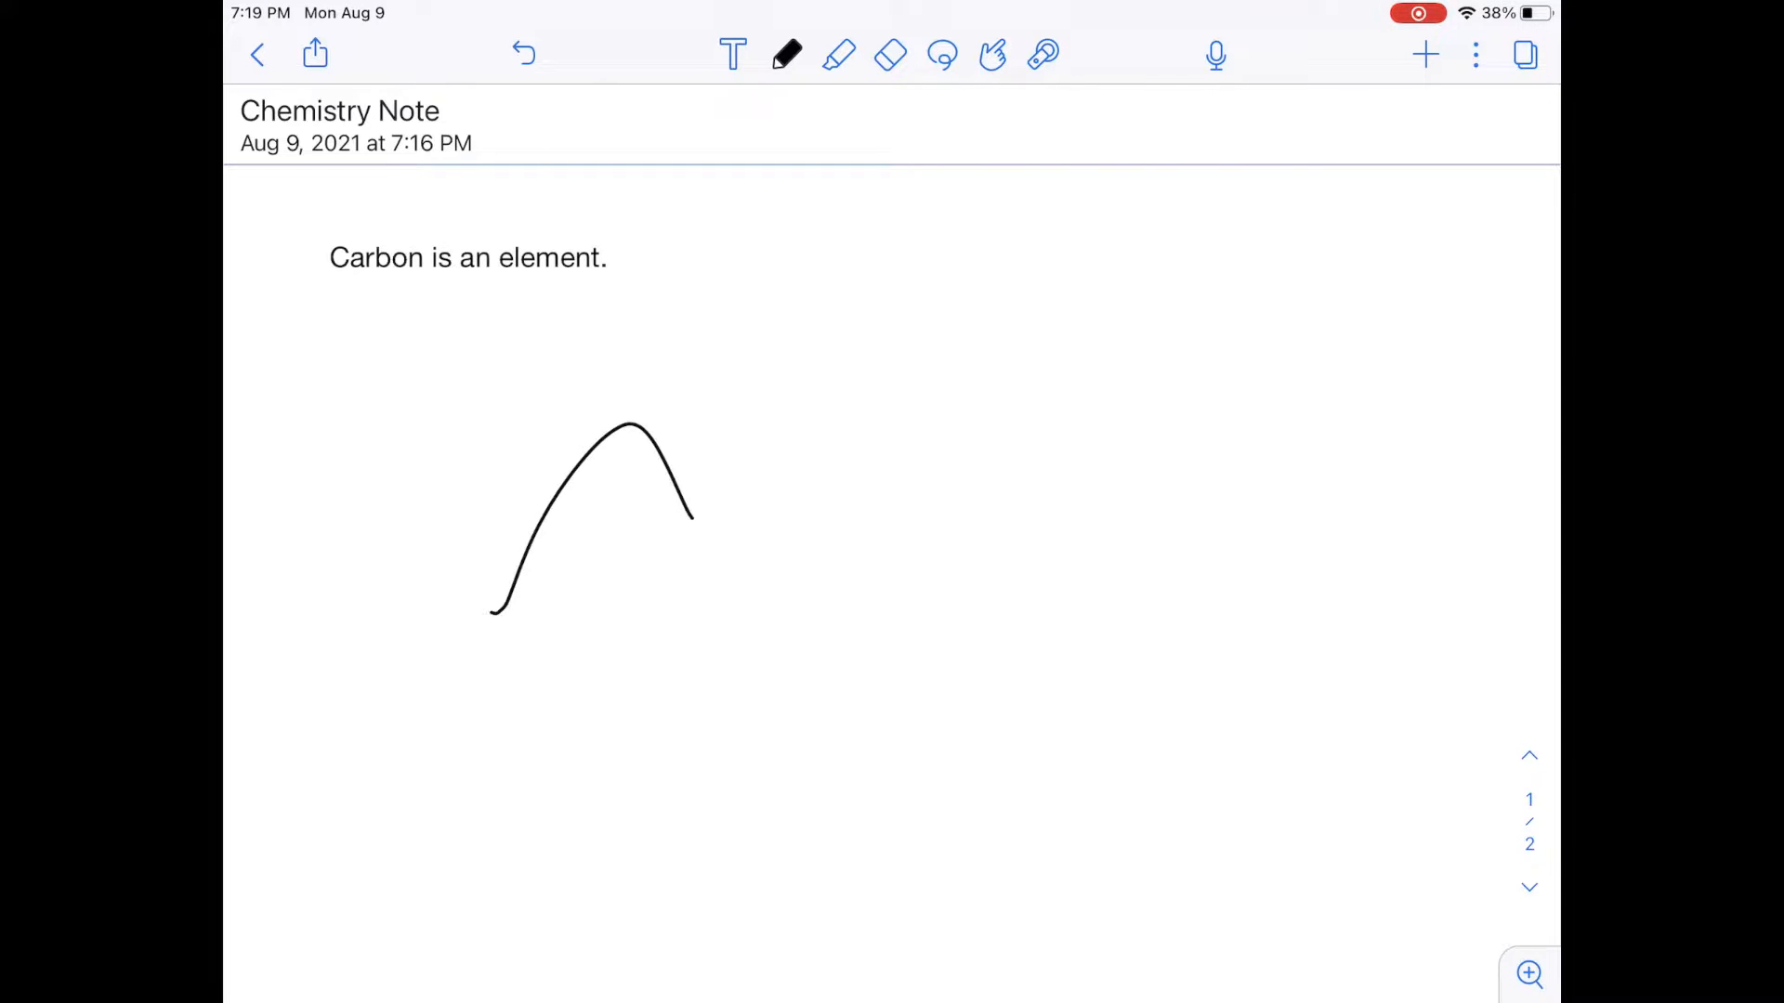
left_click_drag(688, 518, 1228, 364)
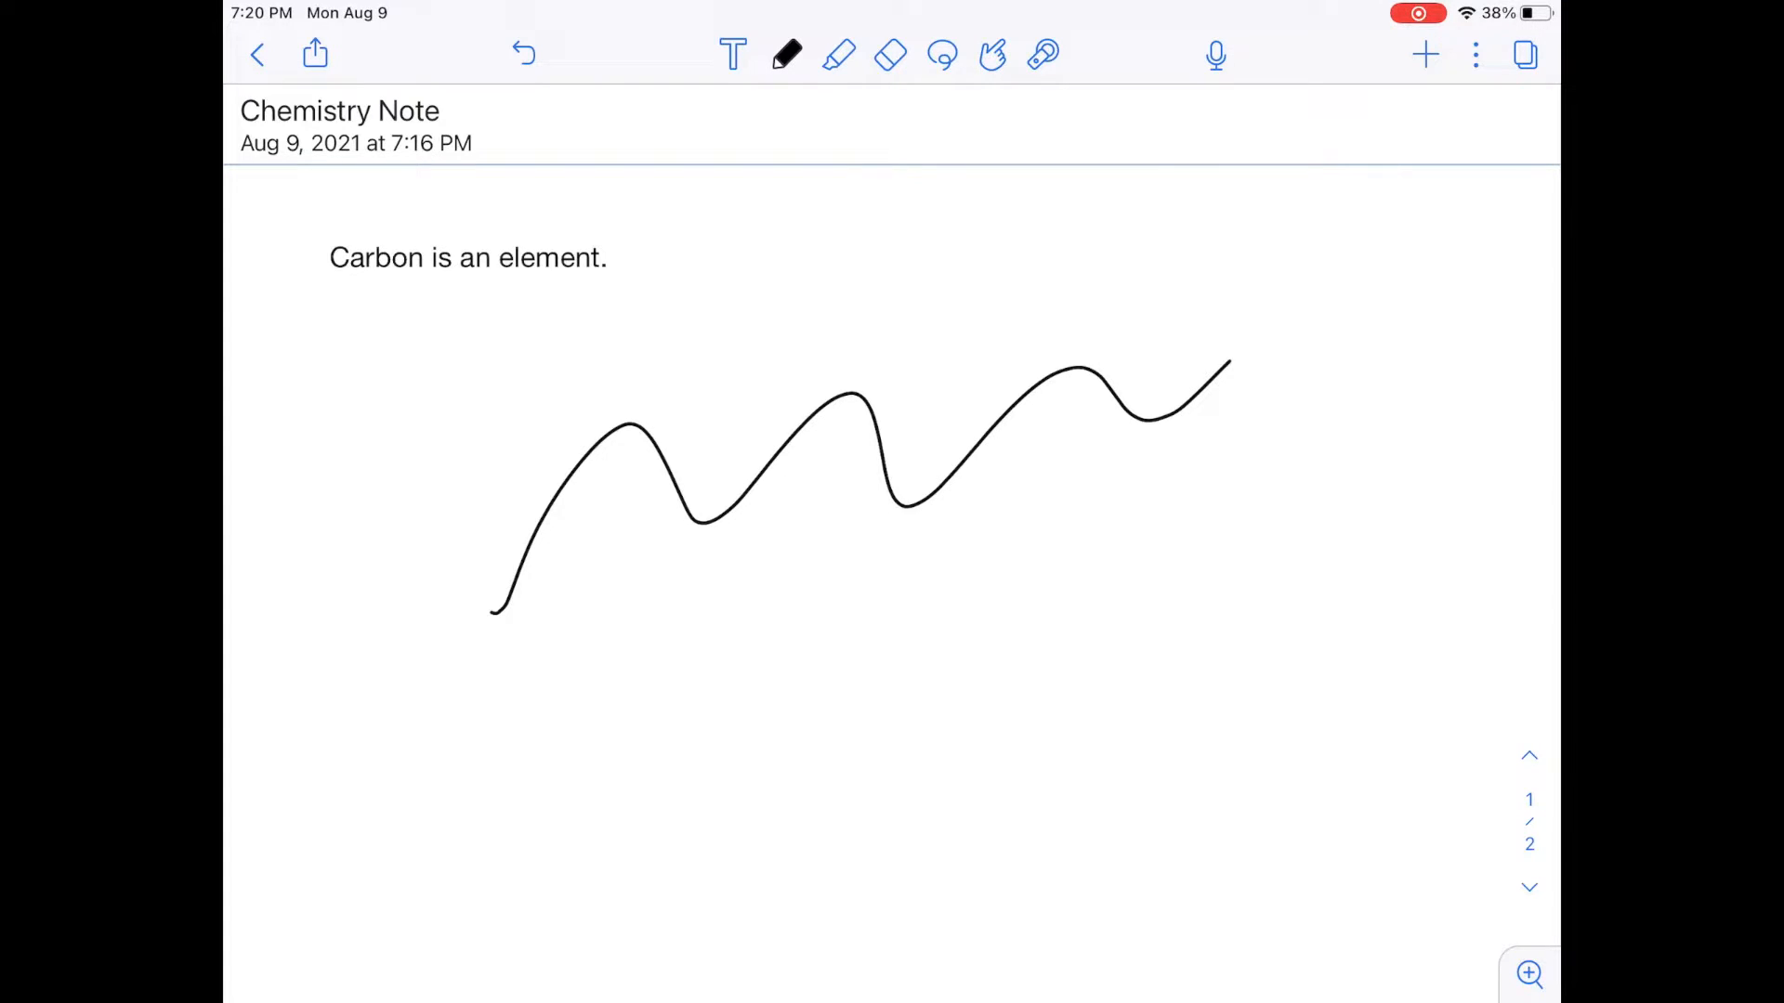
Set the pen to its thickest size and switch its colour to blue.
left_click(786, 54)
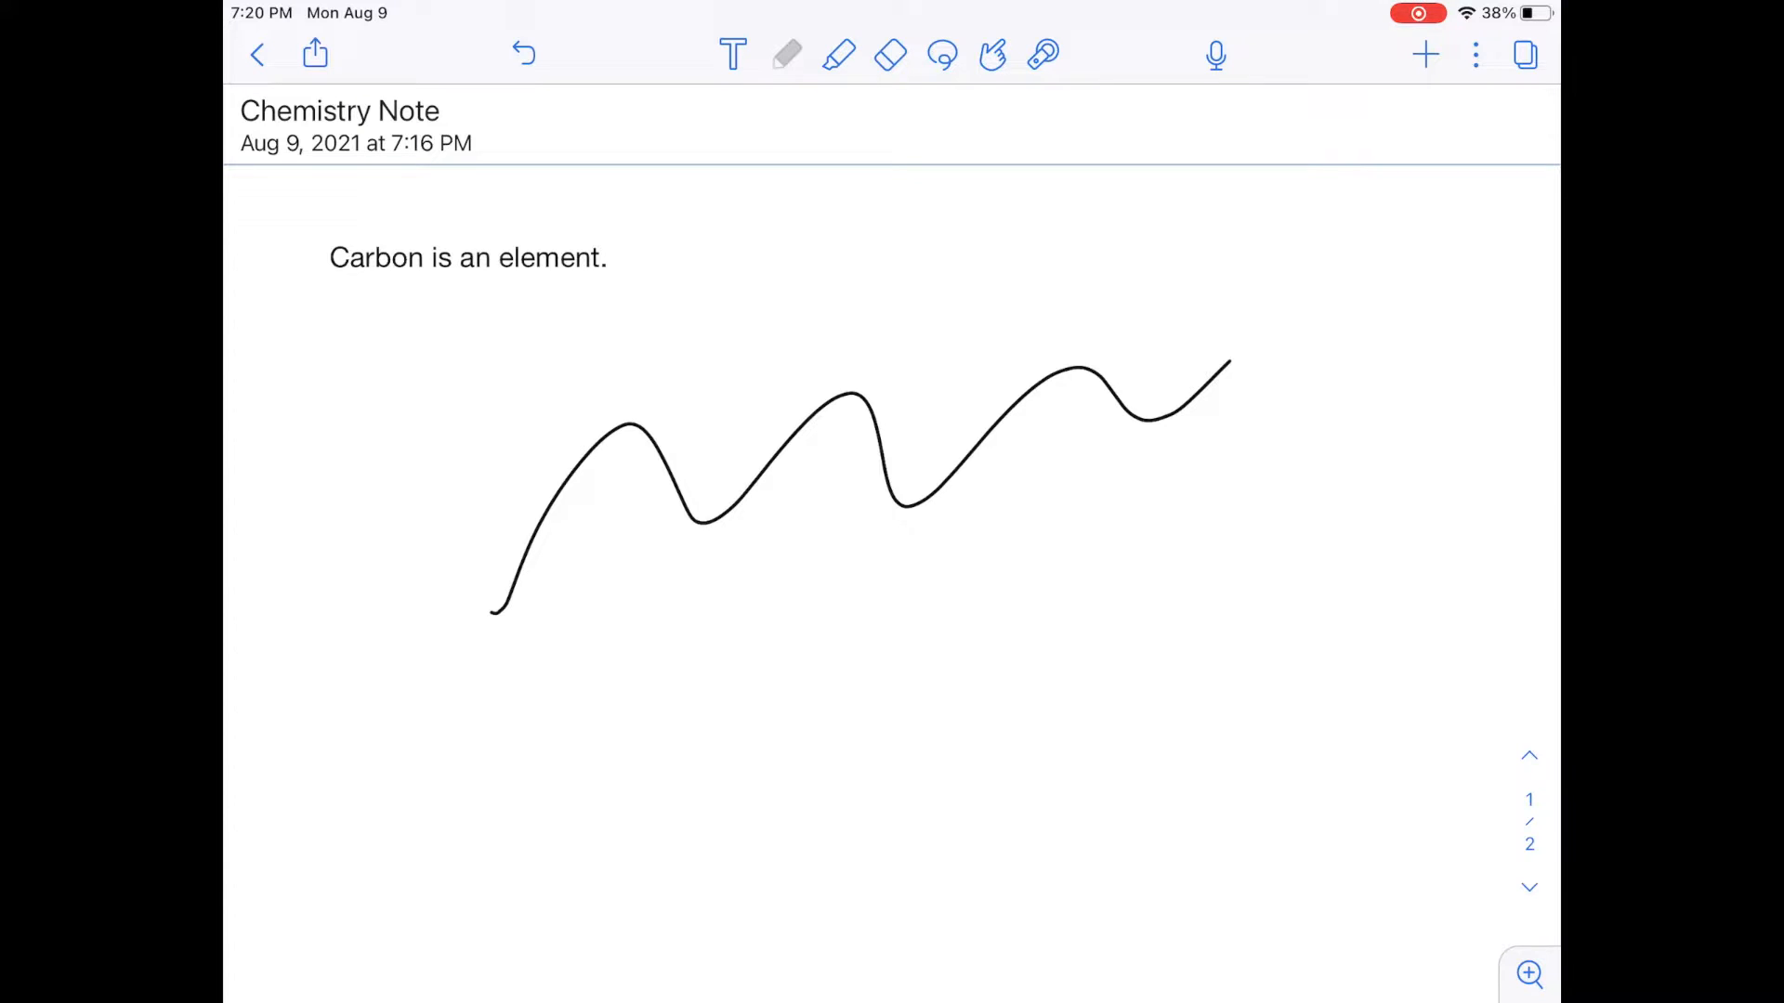
left_click(786, 54)
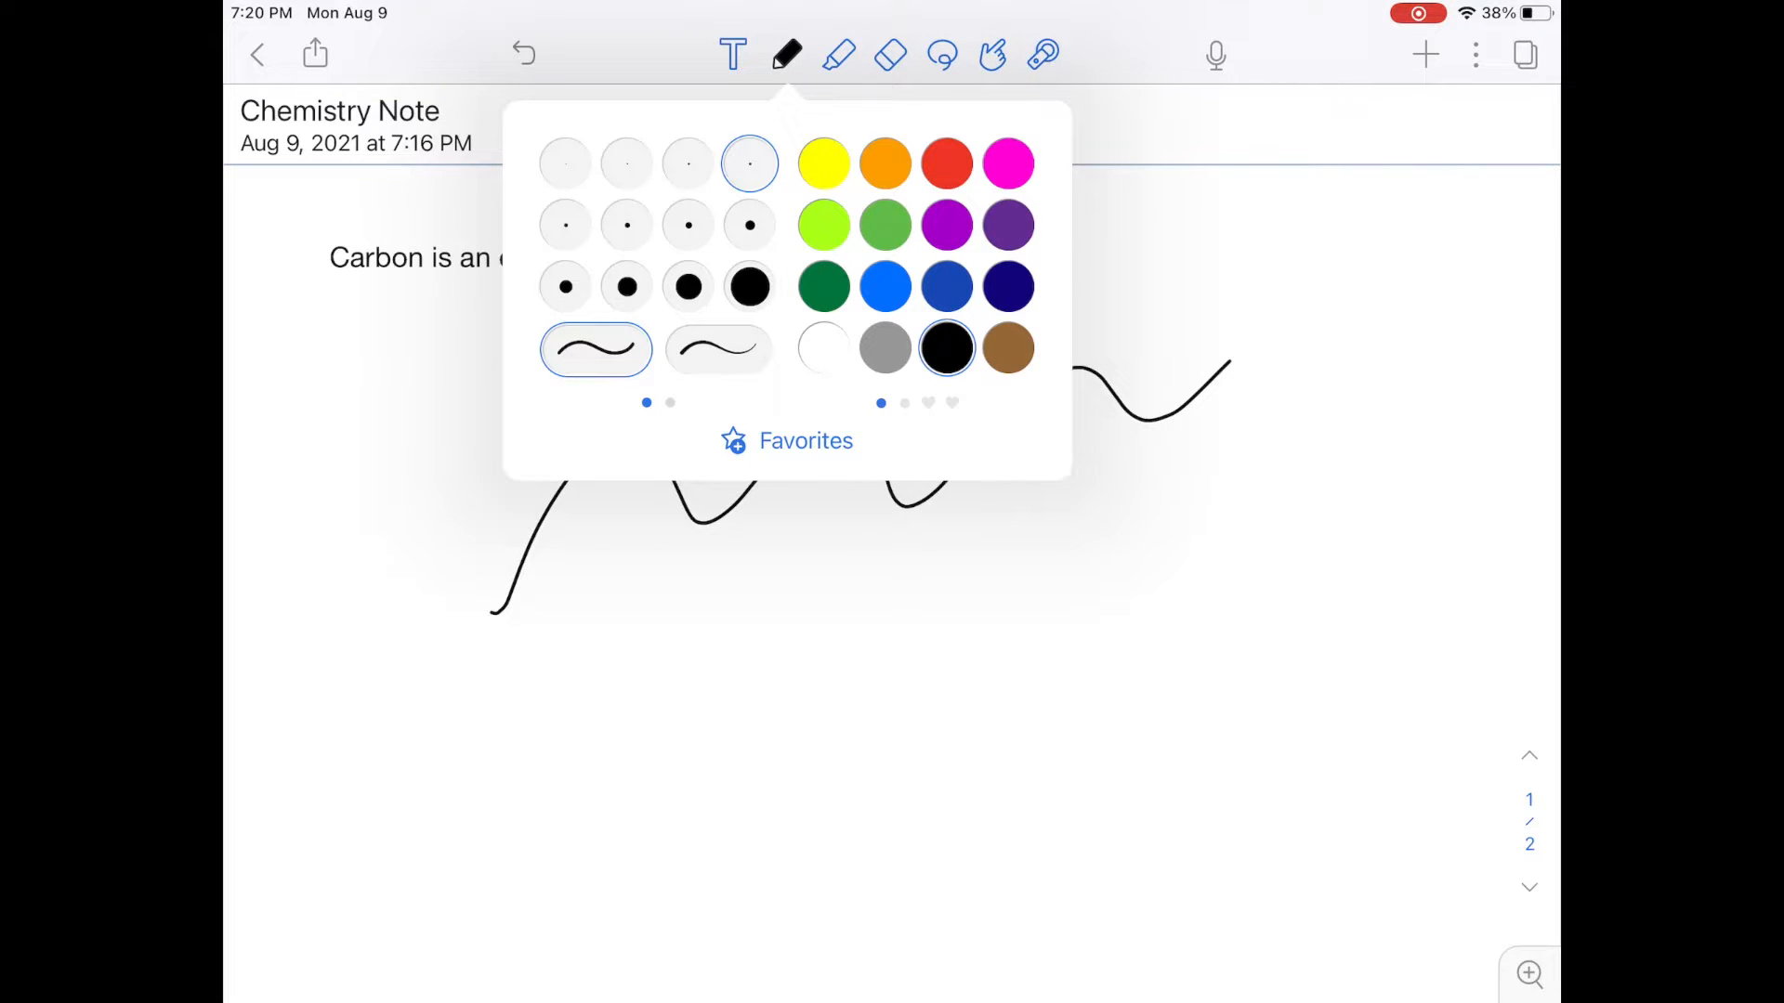
left_click(749, 285)
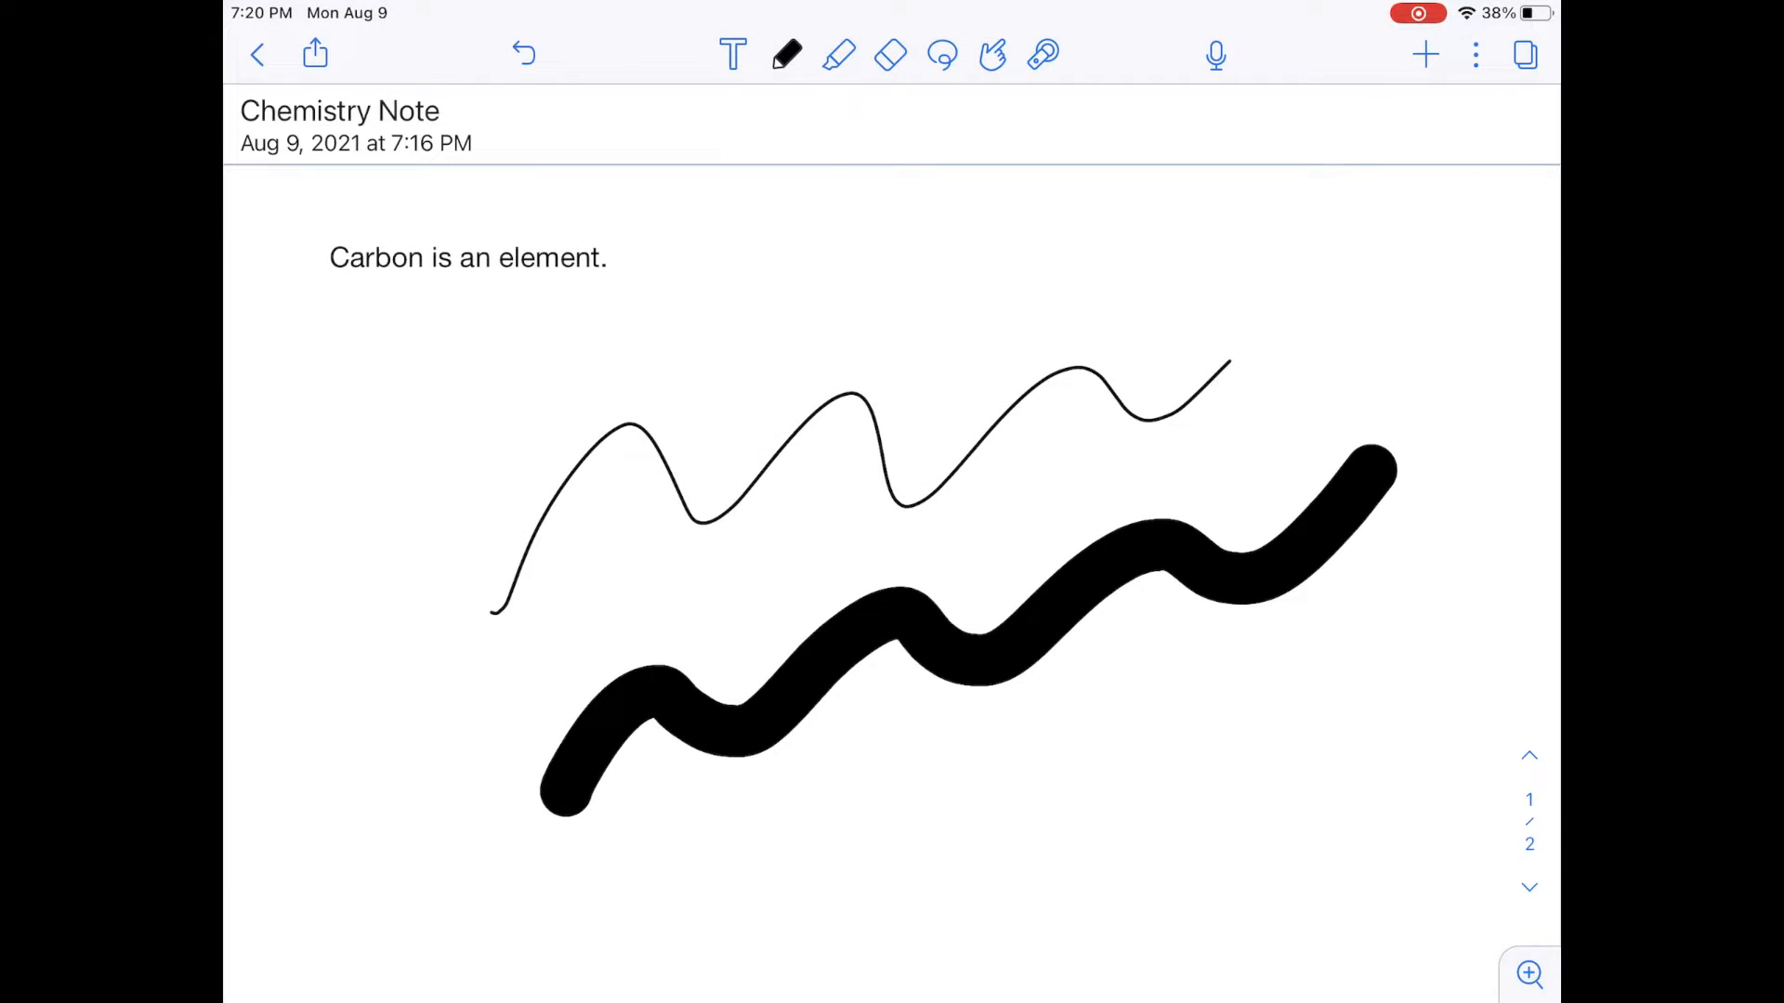
left_click(786, 55)
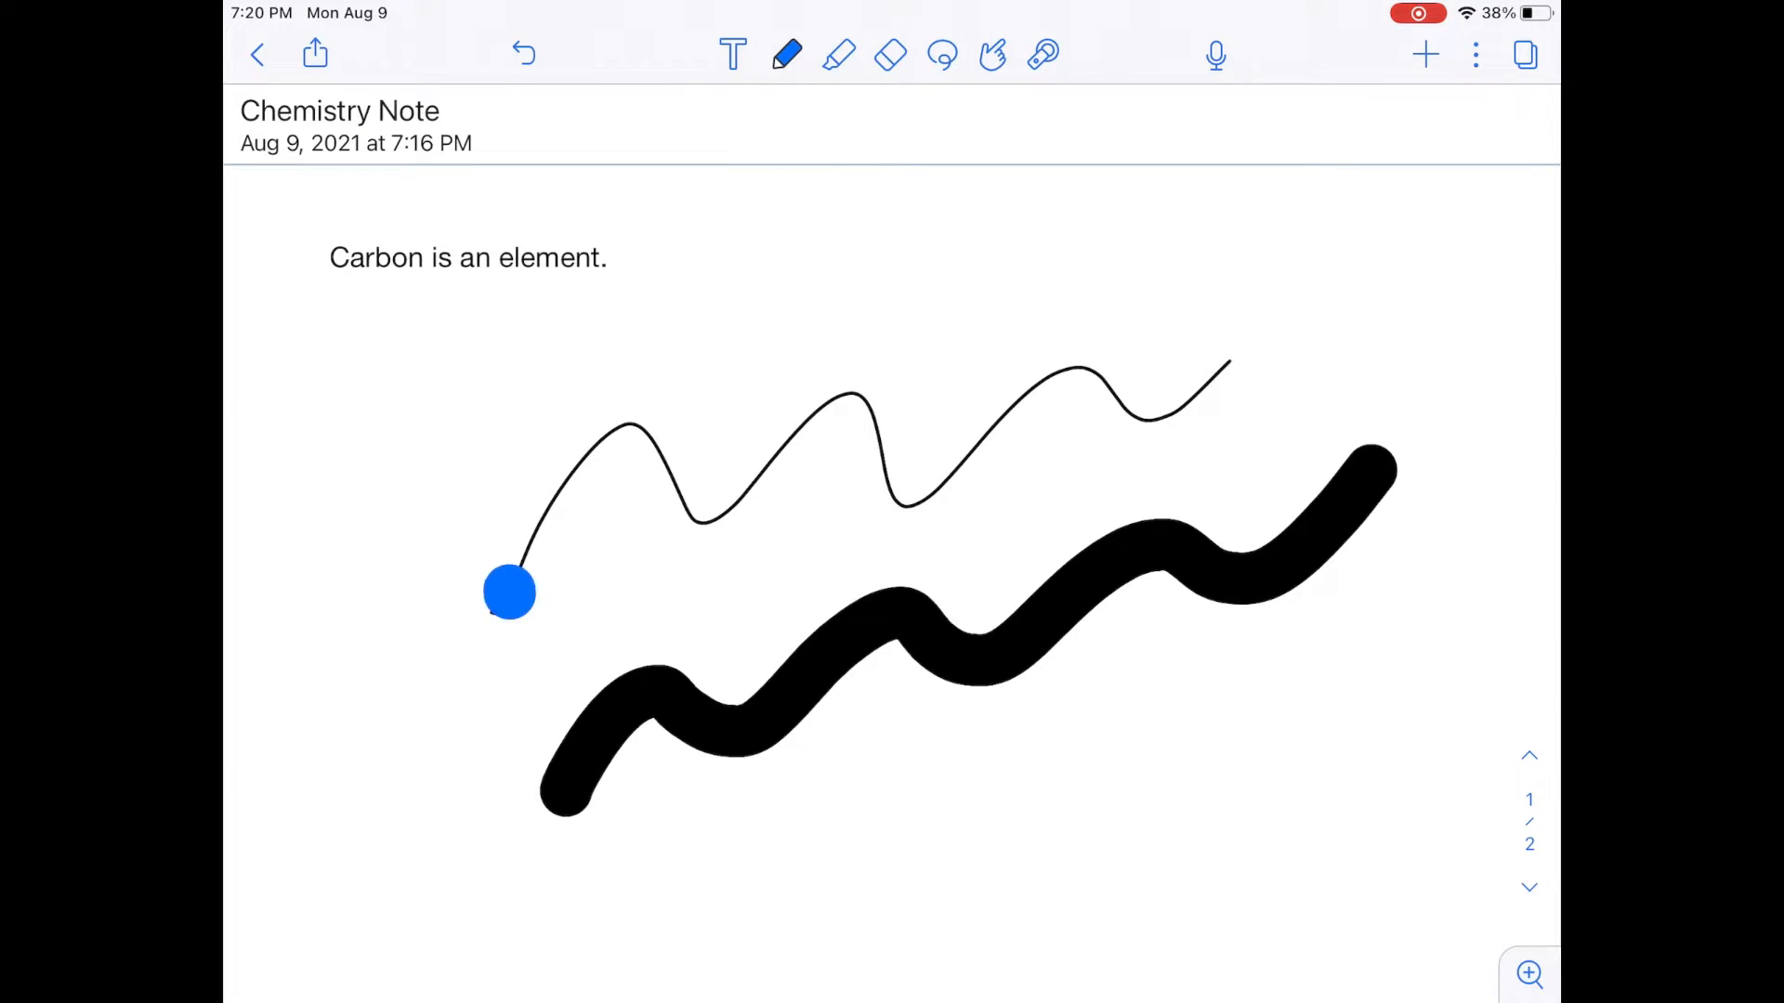
left_click(787, 53)
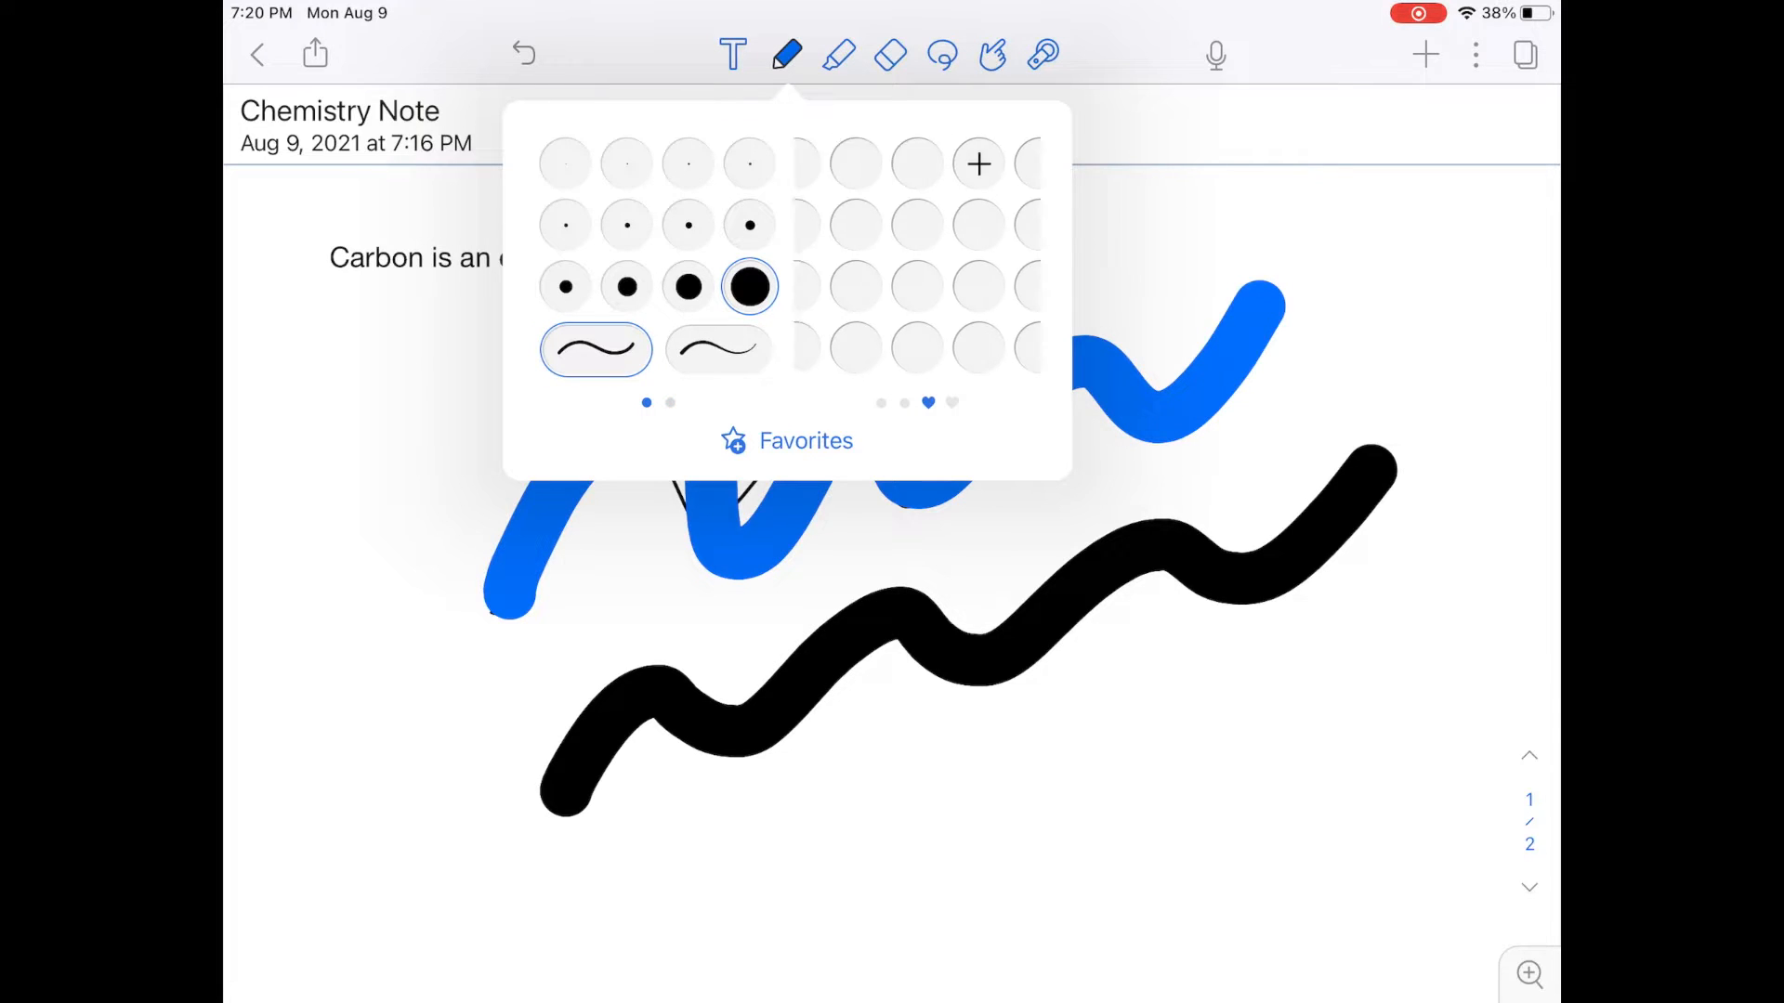
left_click(977, 164)
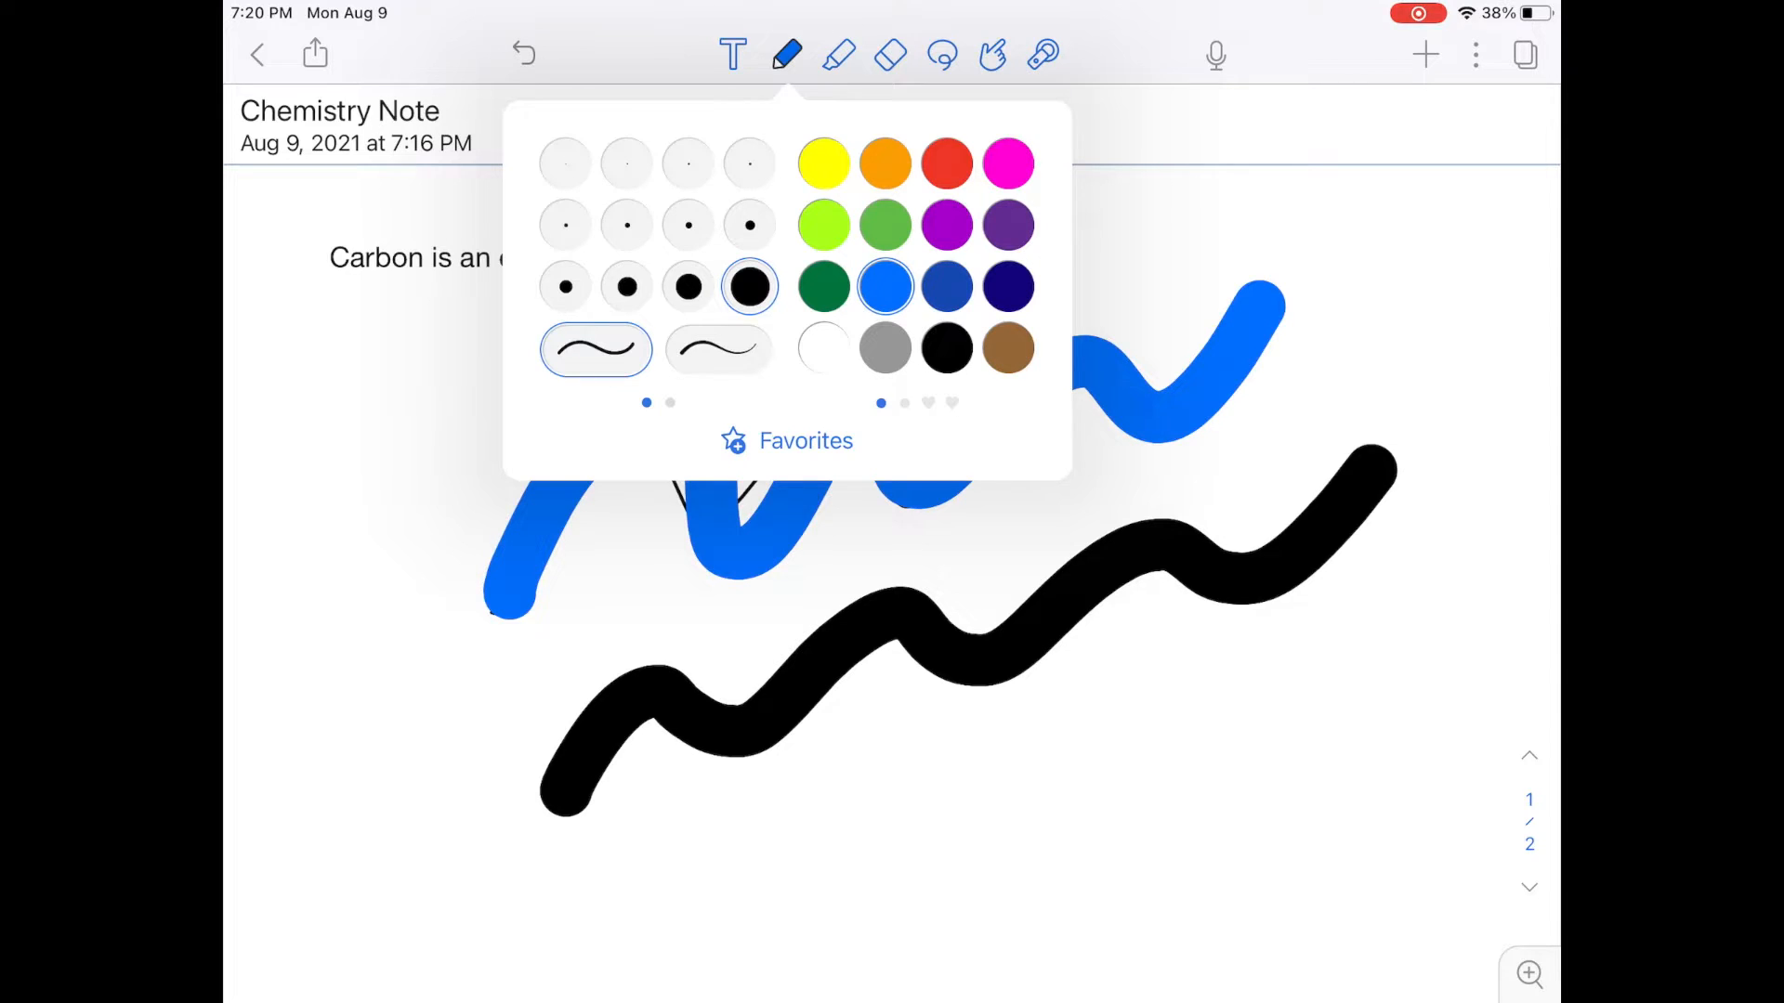
left_click(787, 54)
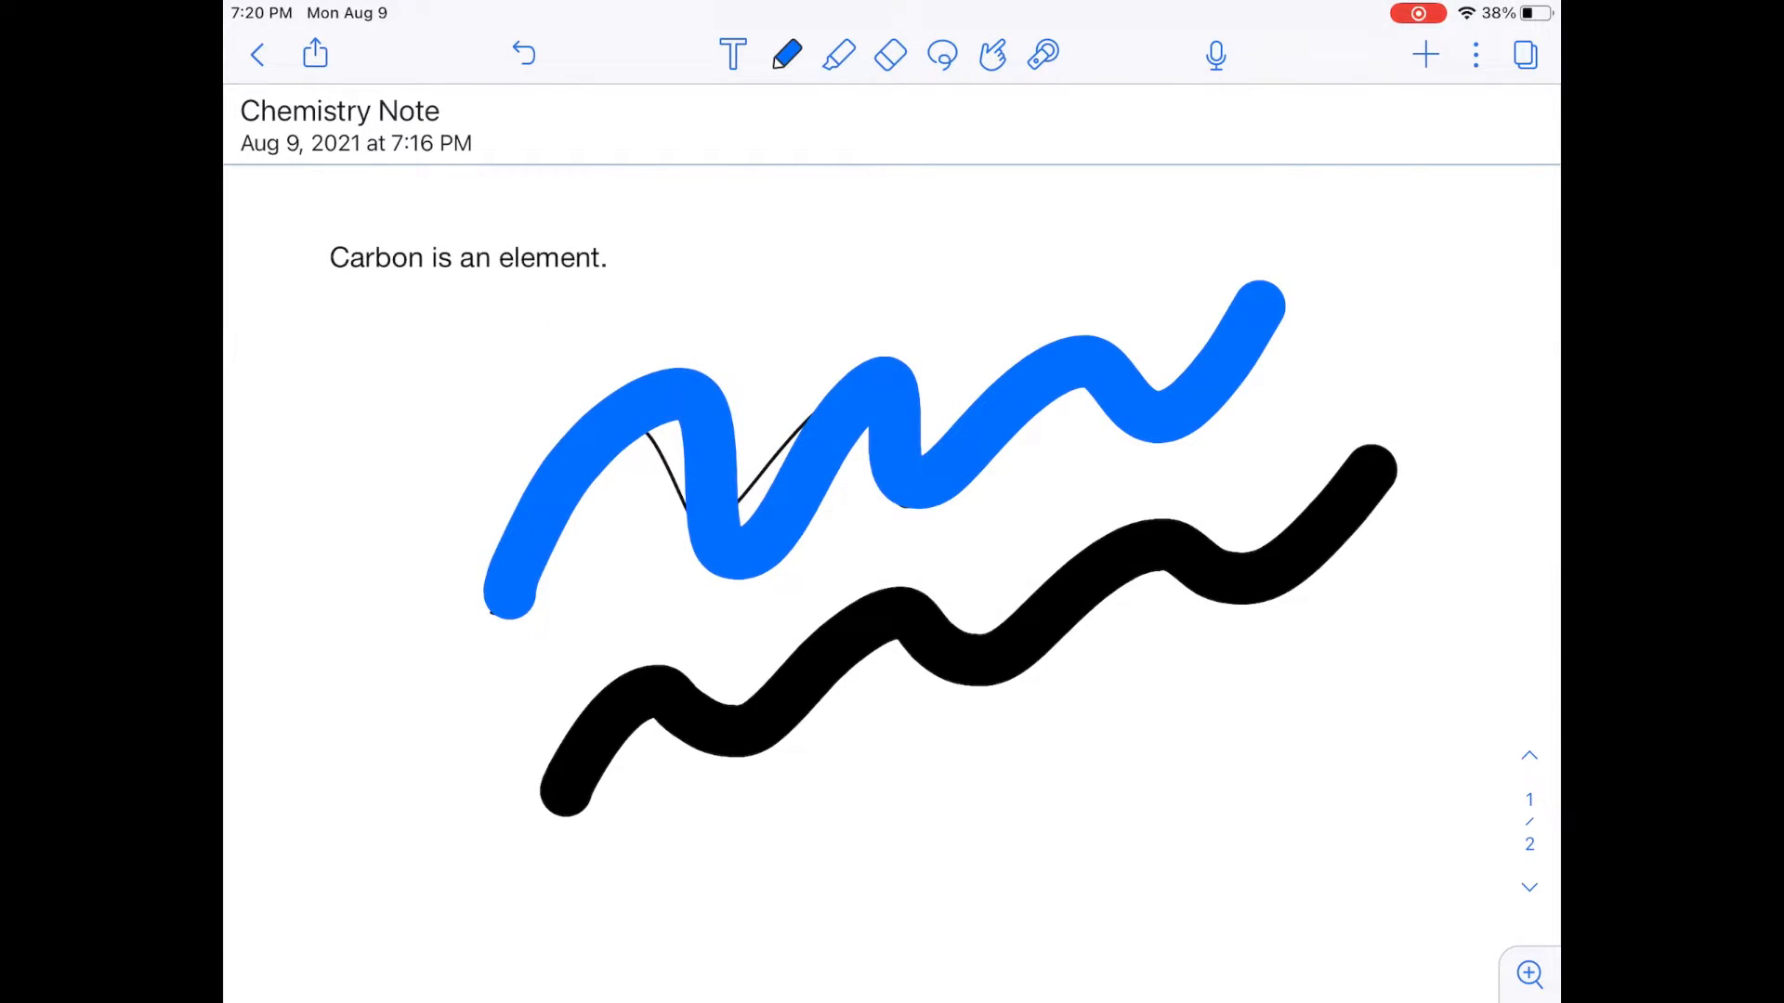
Highlight 'Carbon is an element.' with a thinner highlighter, then switch to the eraser.
left_click(838, 55)
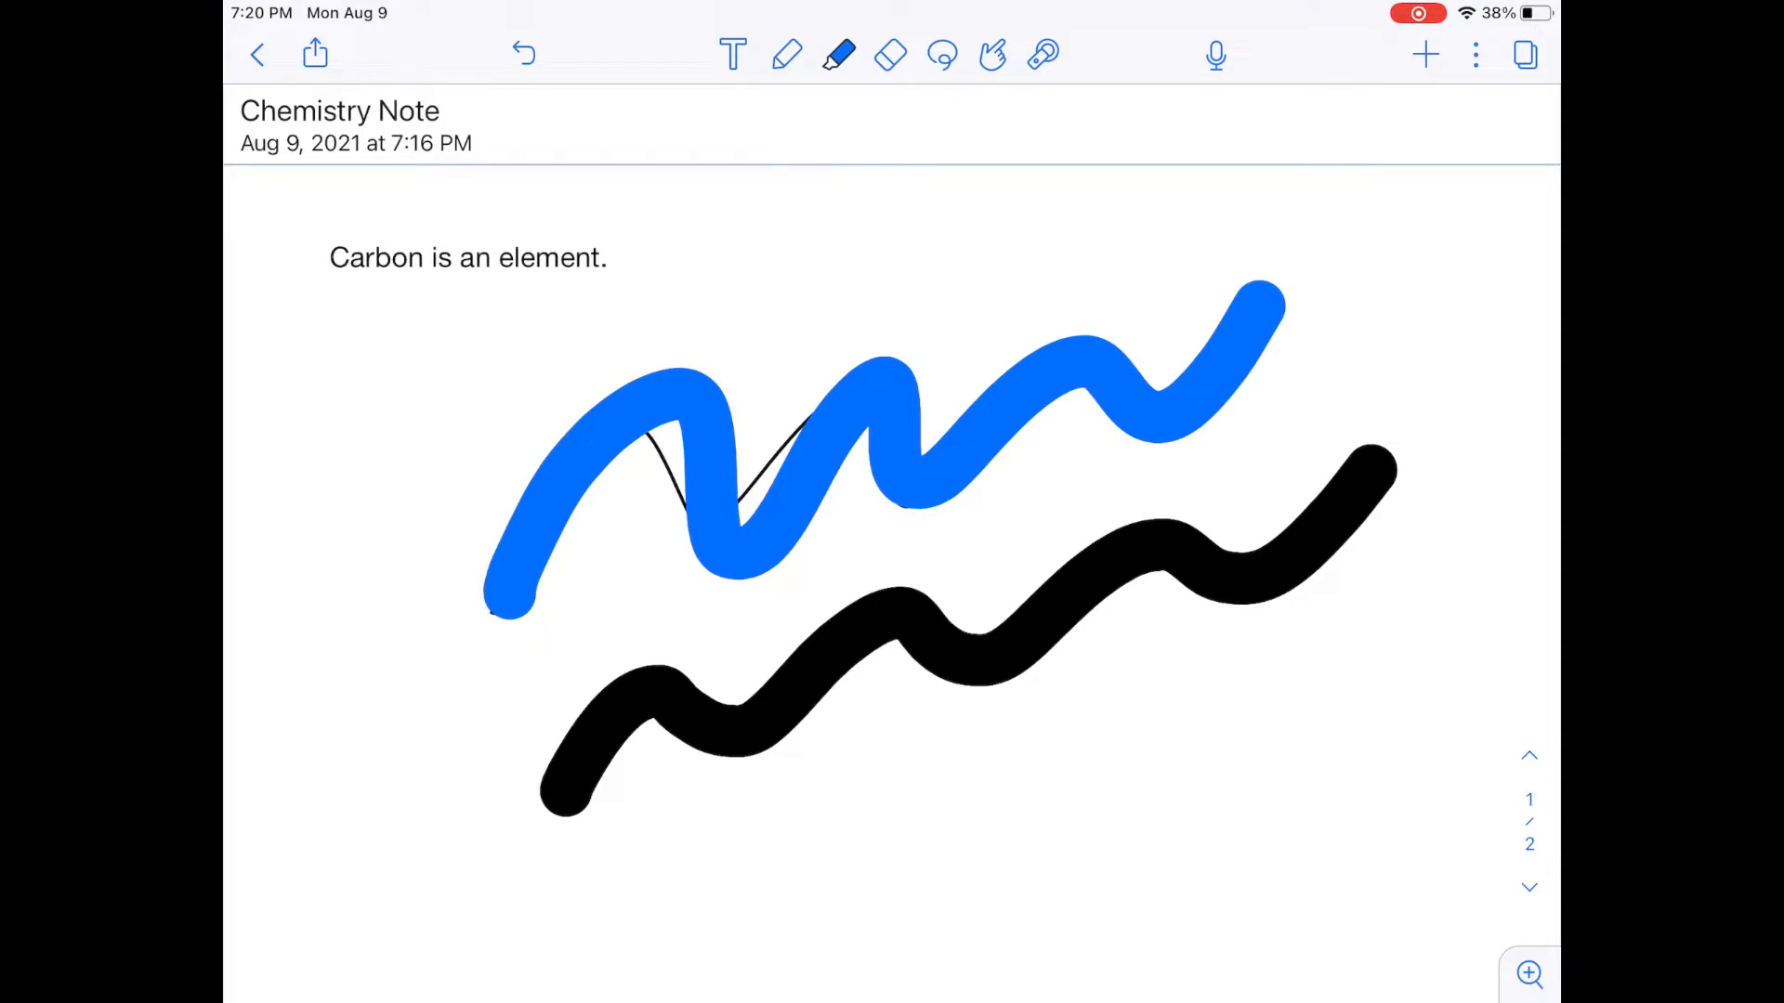
left_click(838, 55)
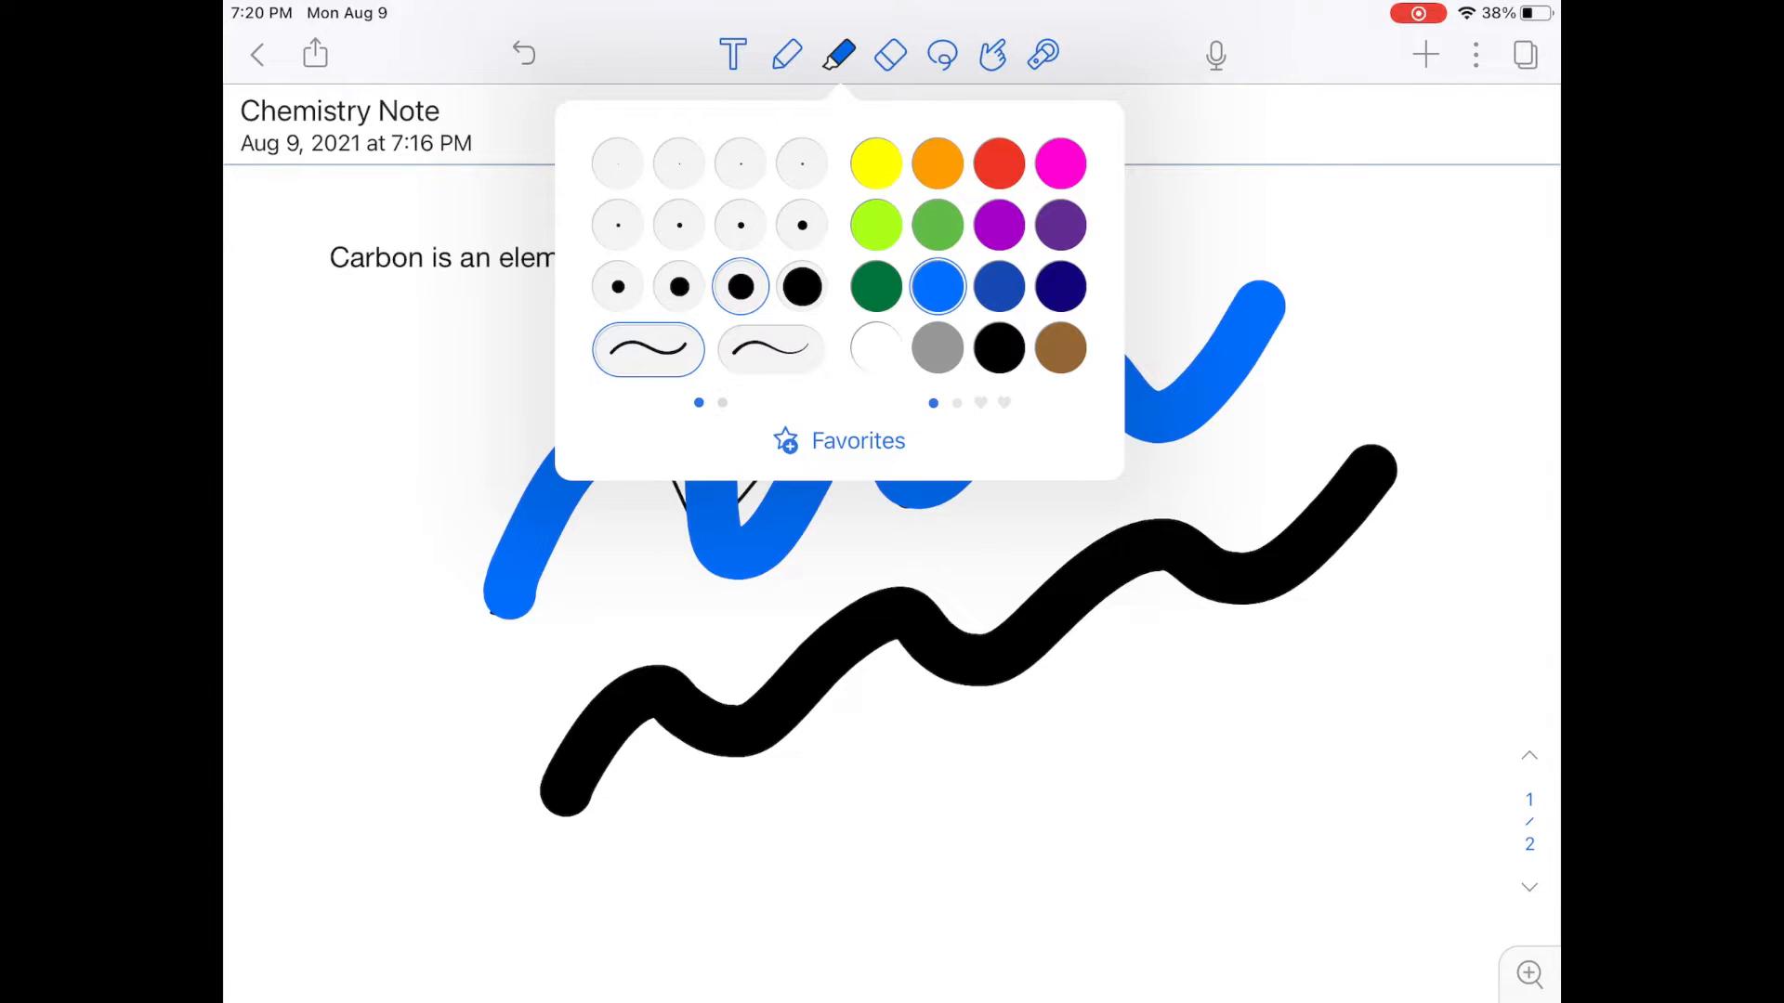
left_click(678, 285)
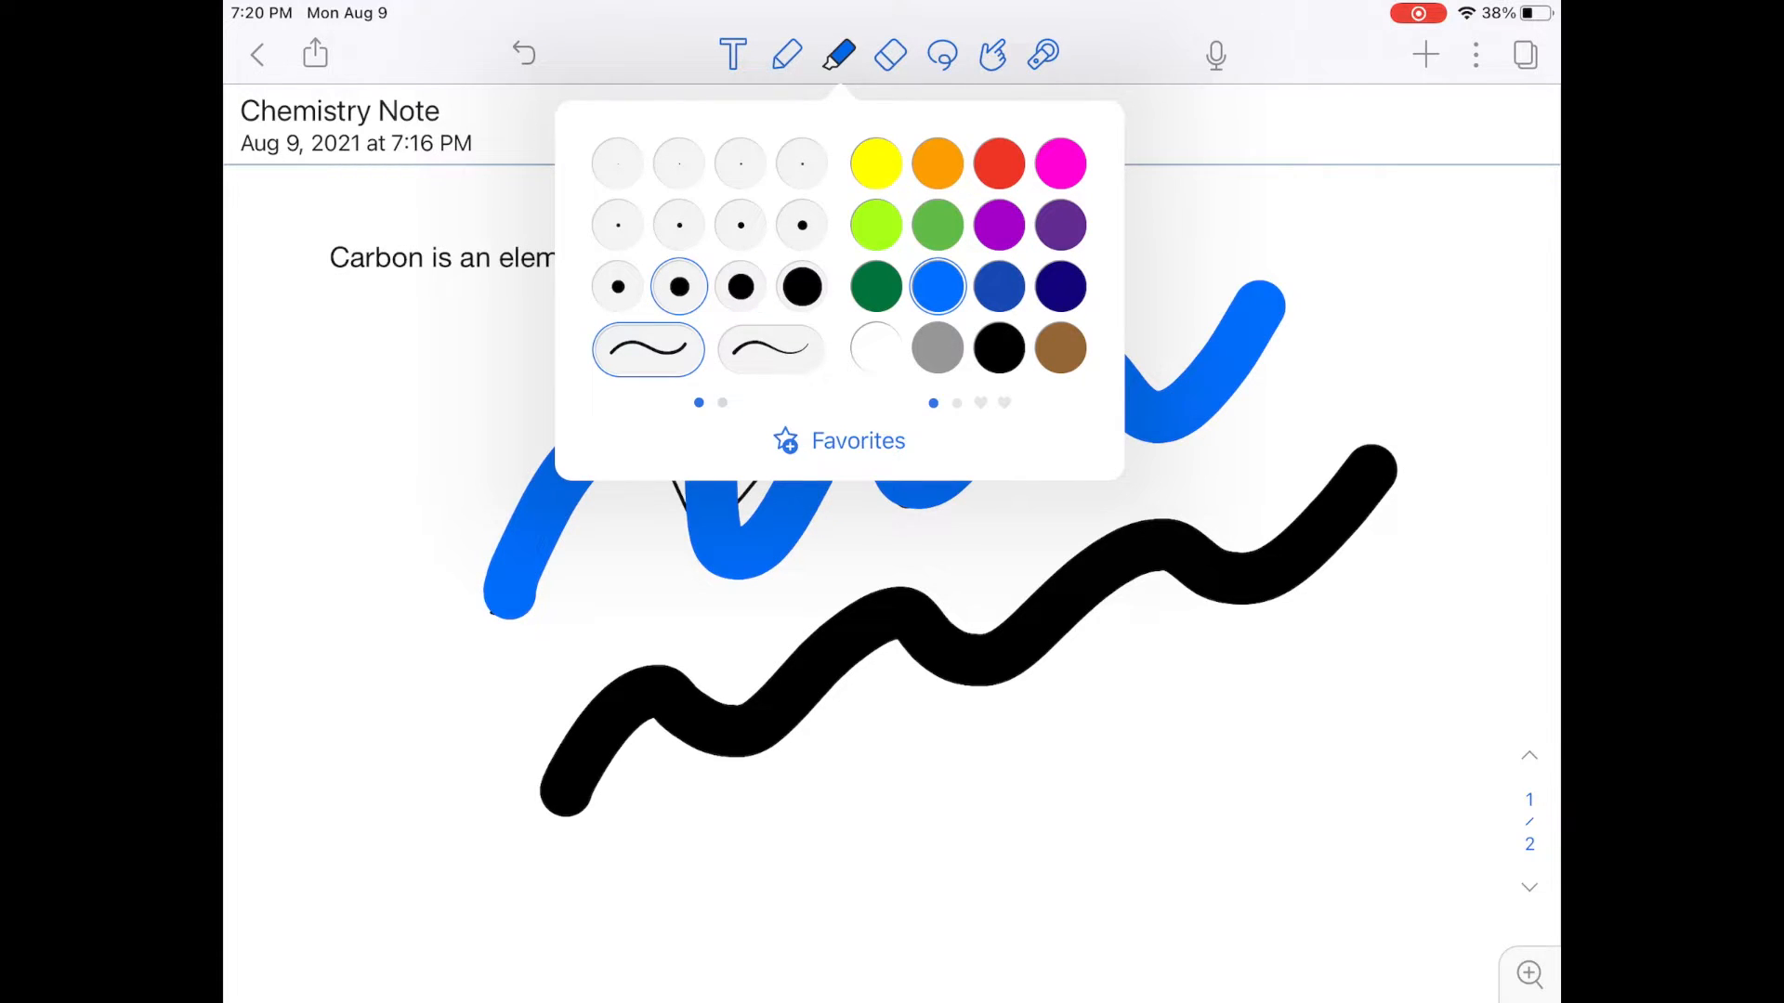
left_click(838, 53)
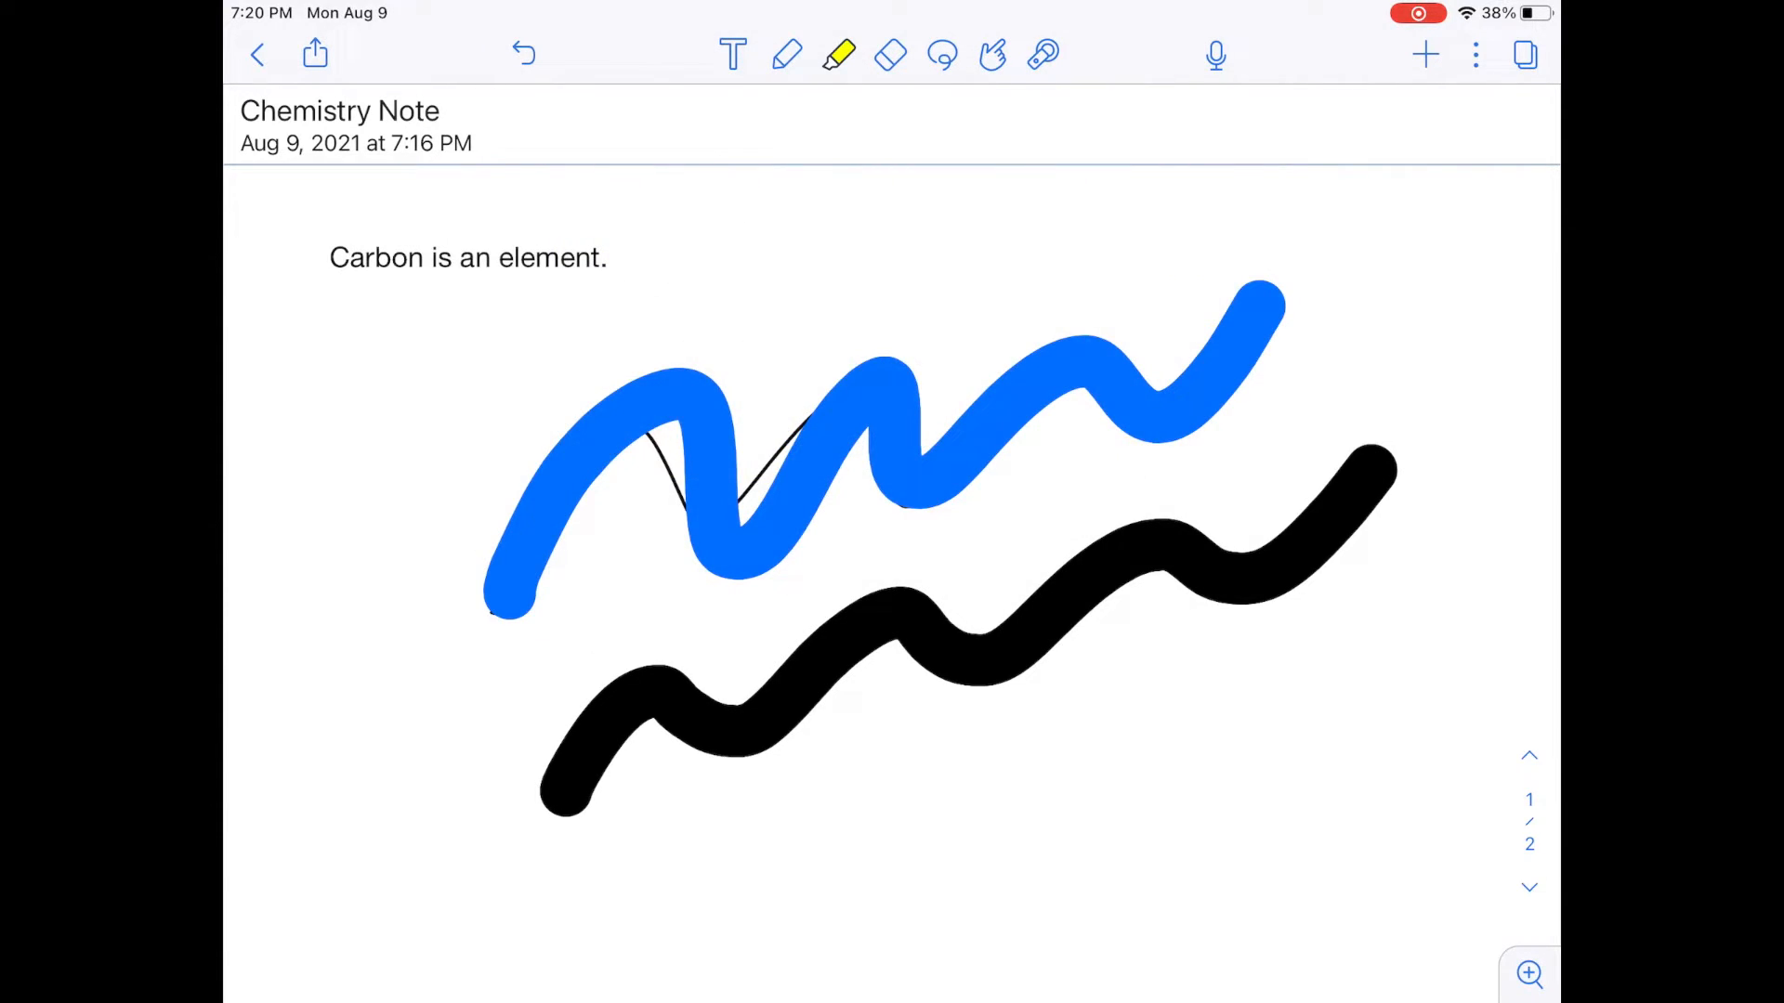
left_click_drag(284, 262, 625, 262)
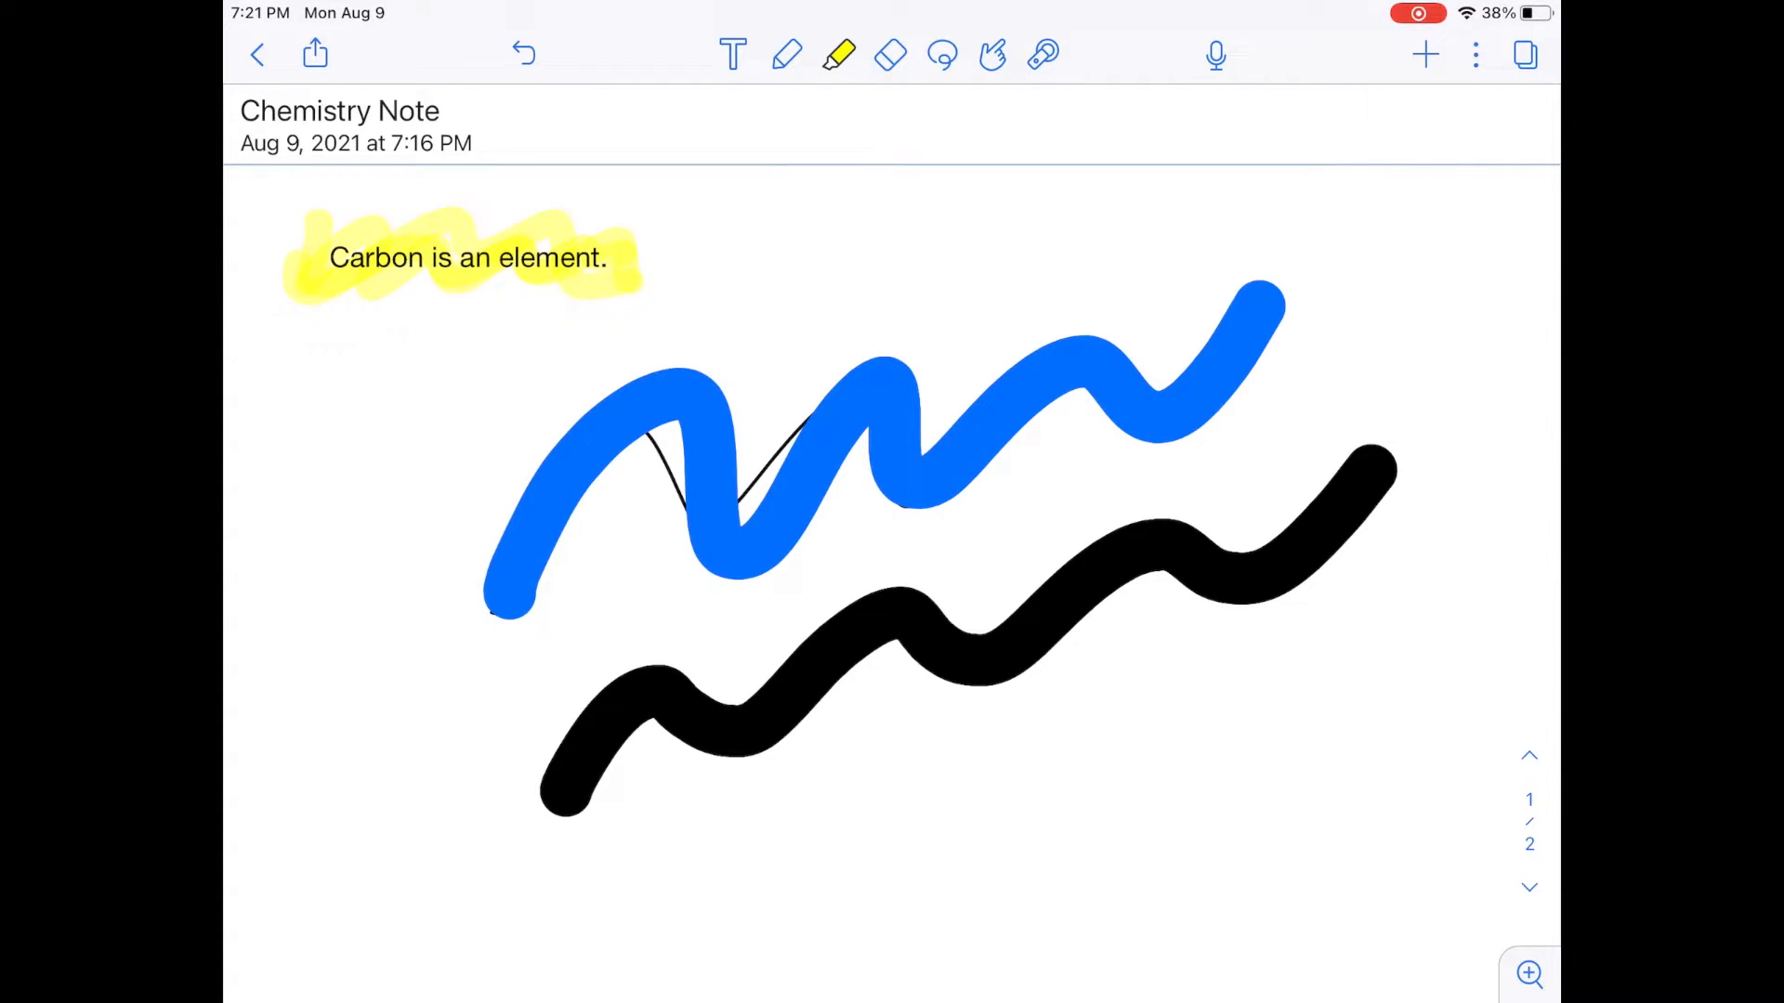
left_click(891, 55)
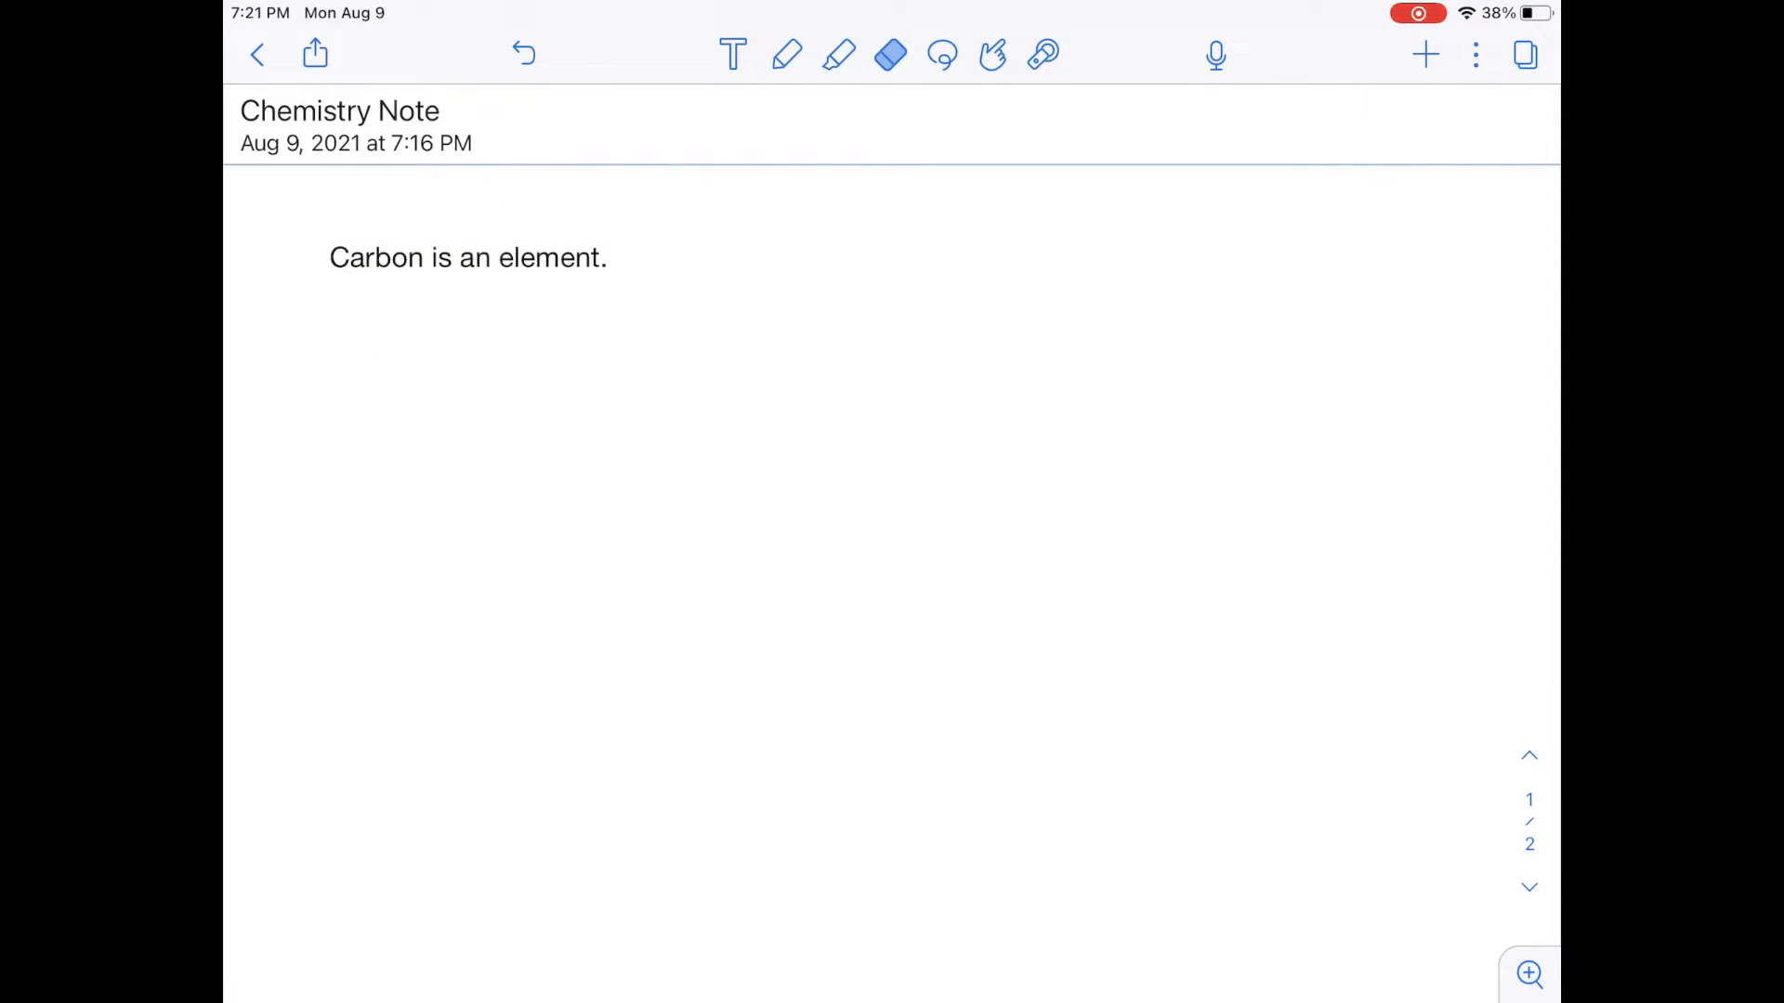
left_click(942, 55)
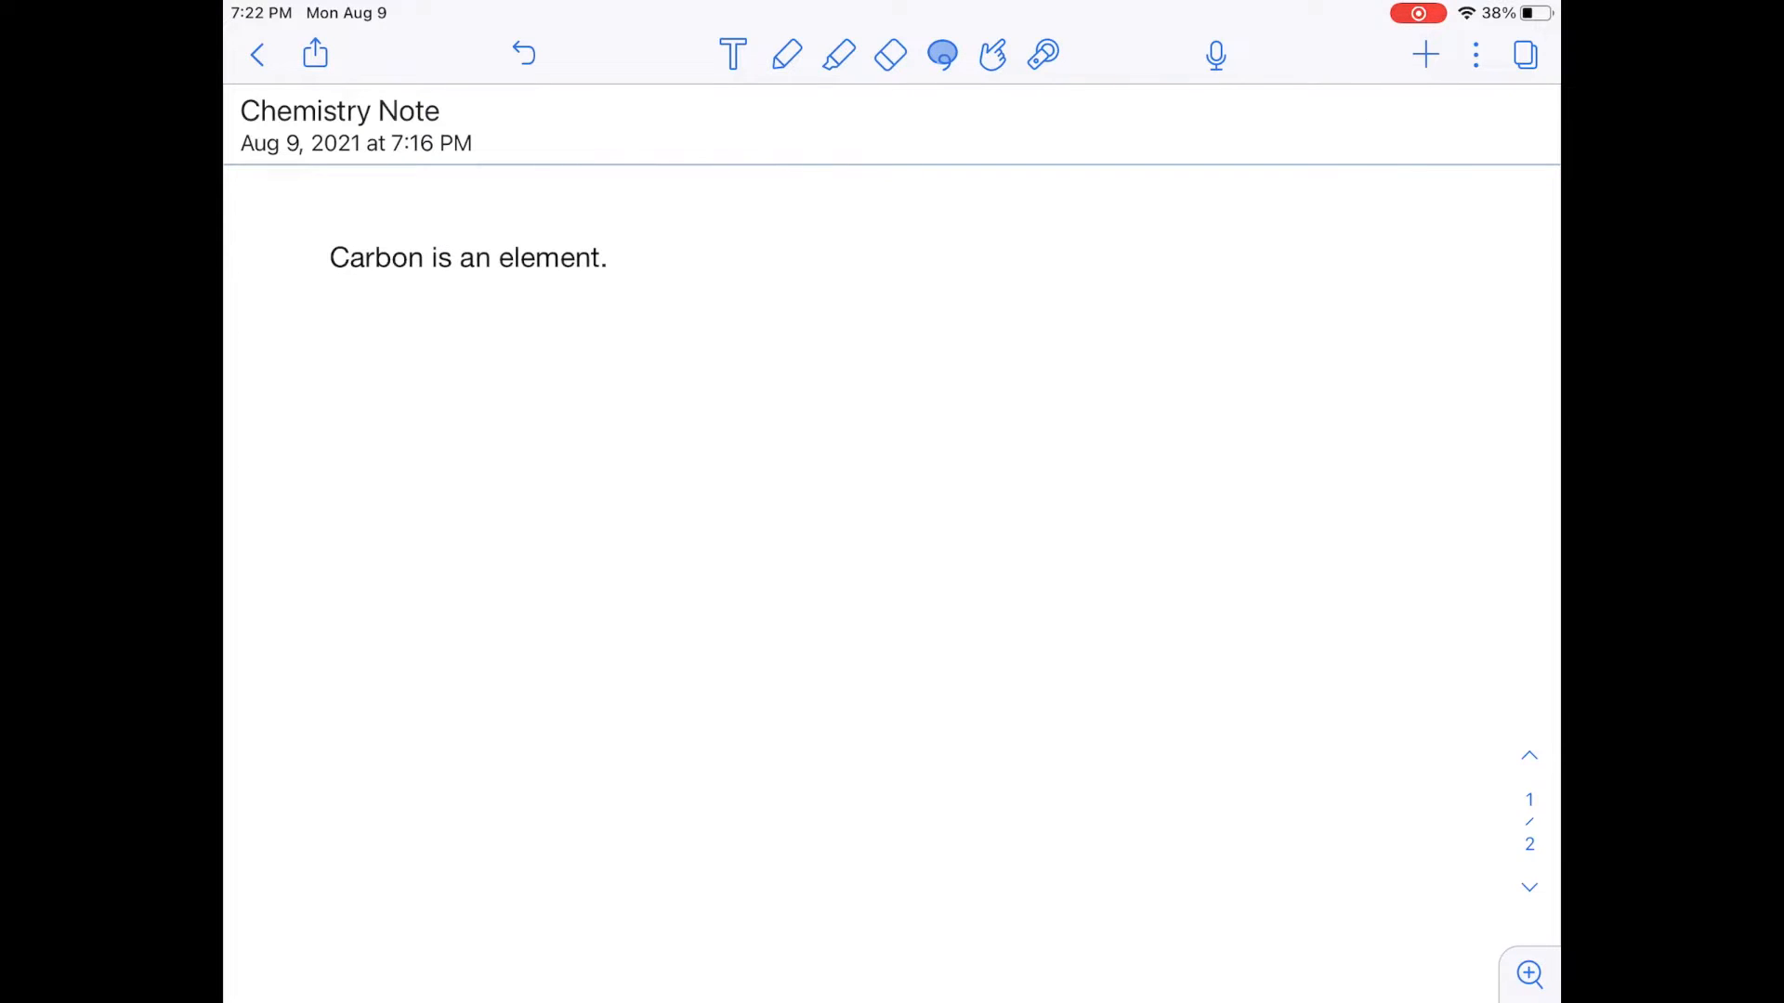
left_click(974, 324)
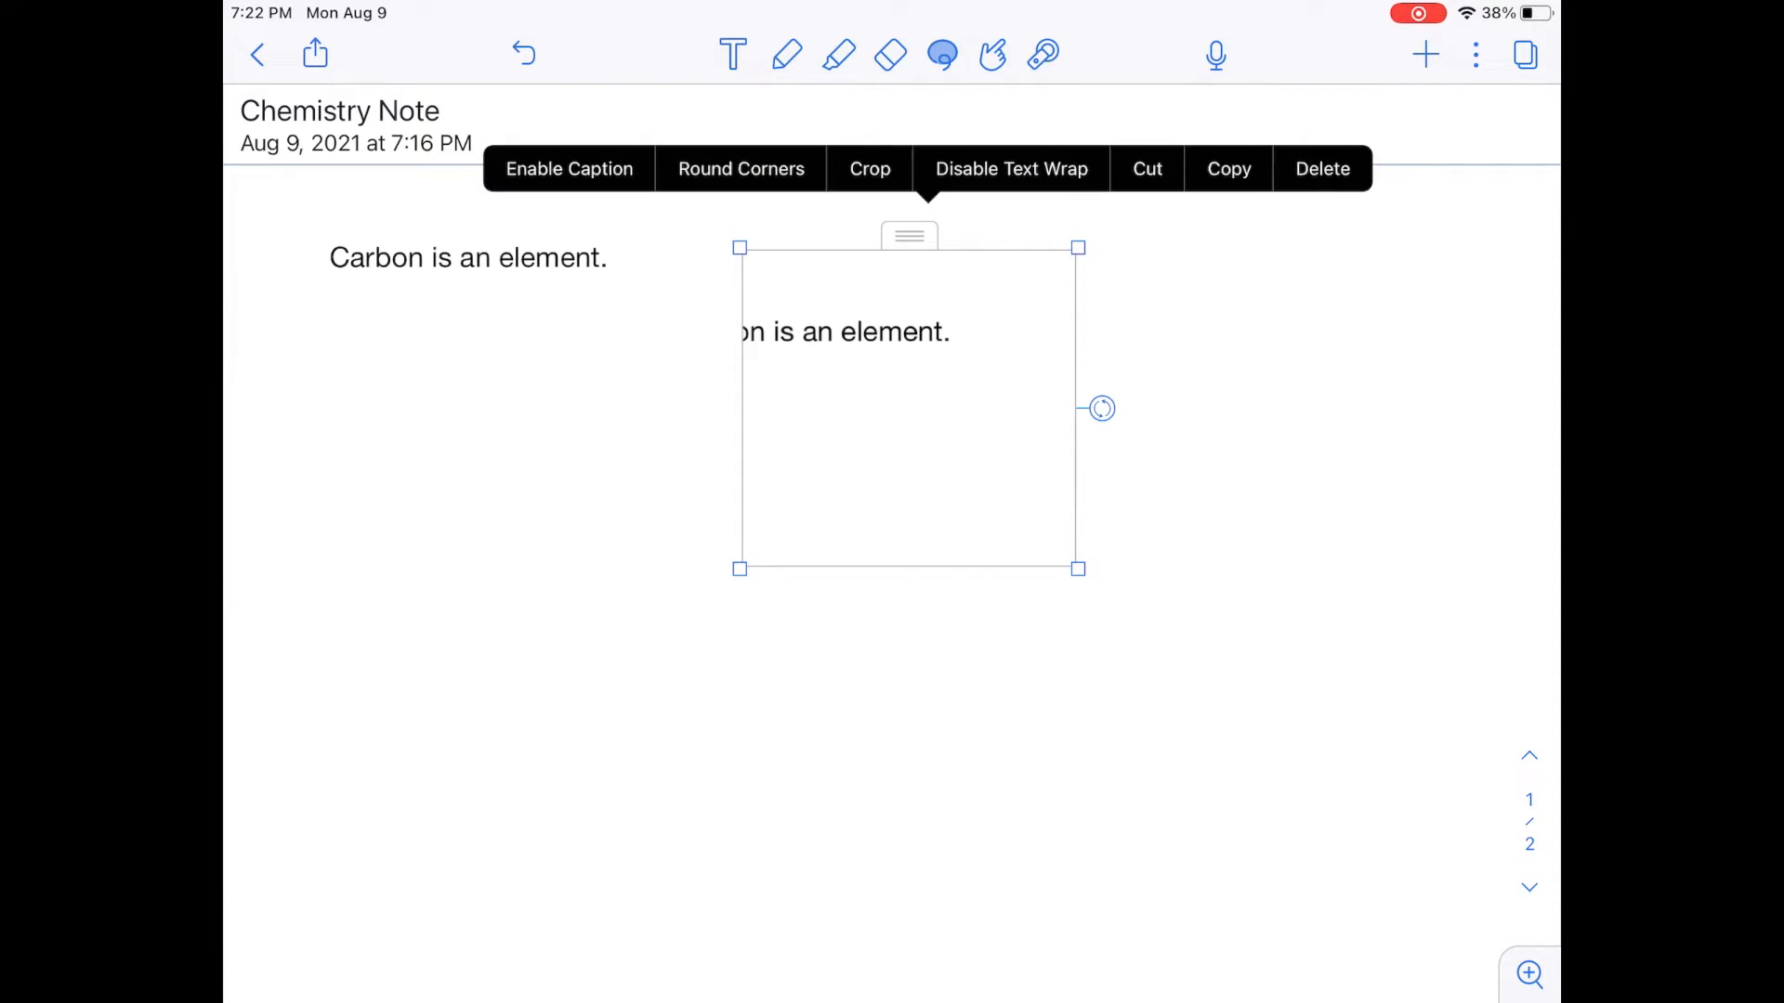
left_click(1322, 168)
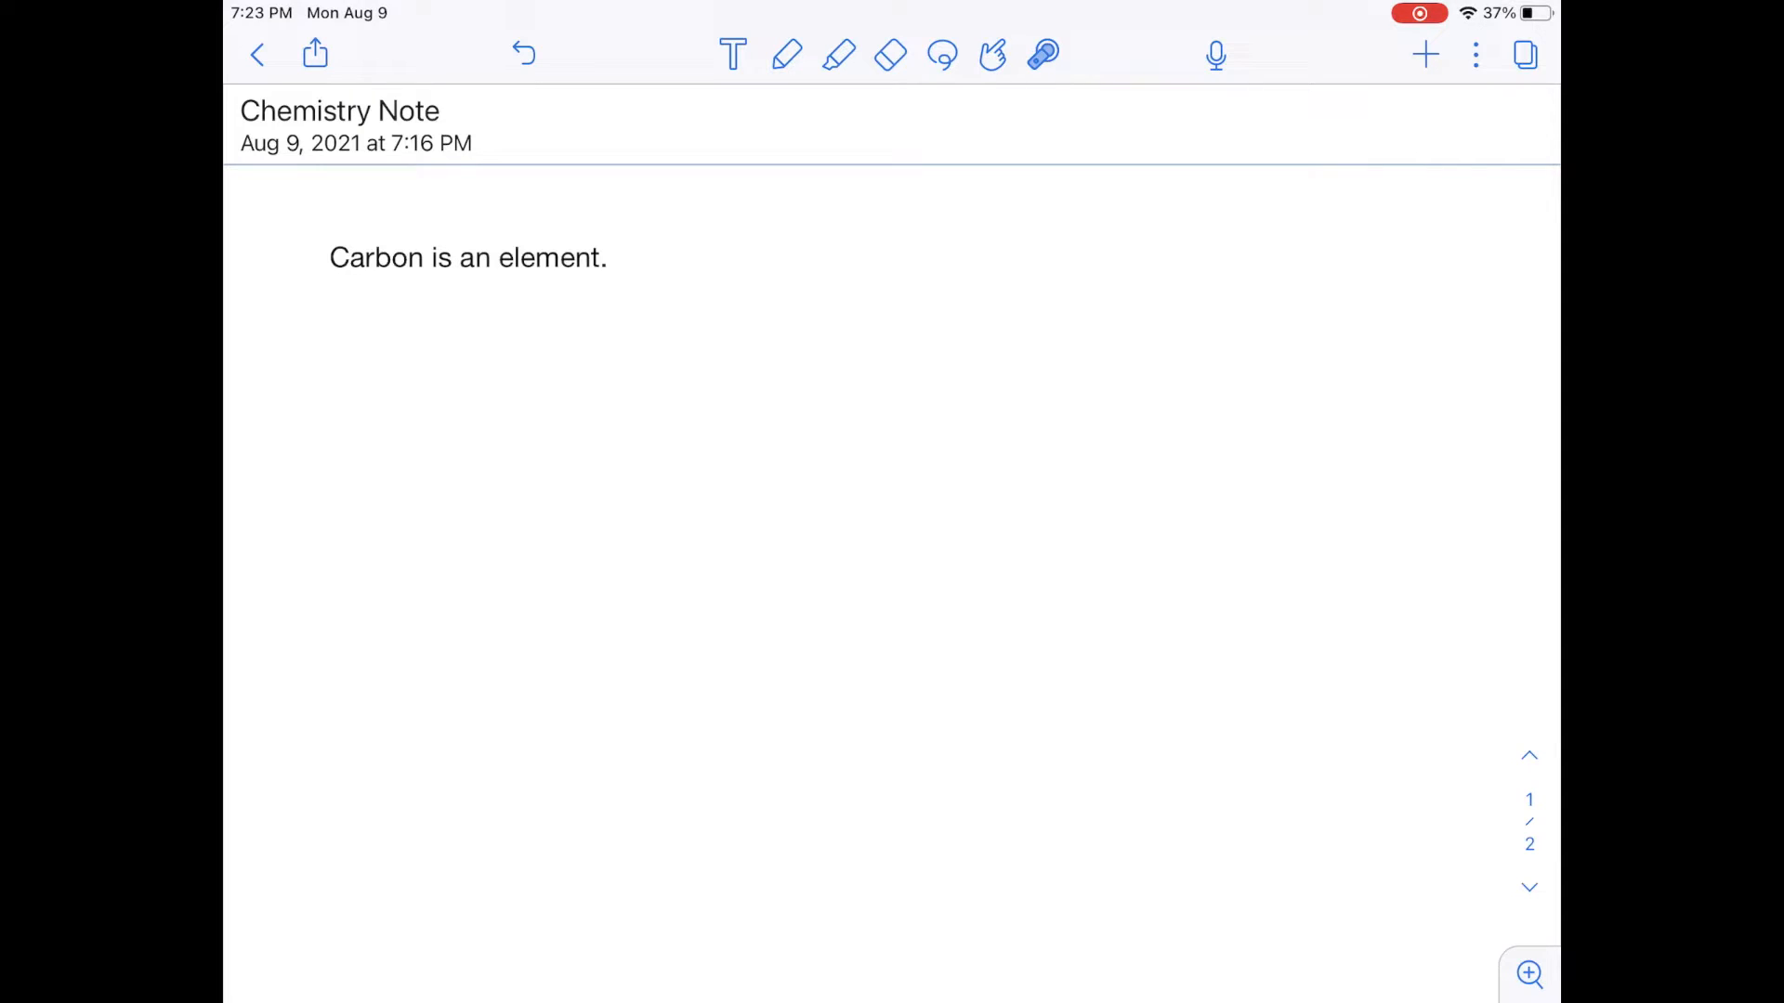
left_click(1042, 55)
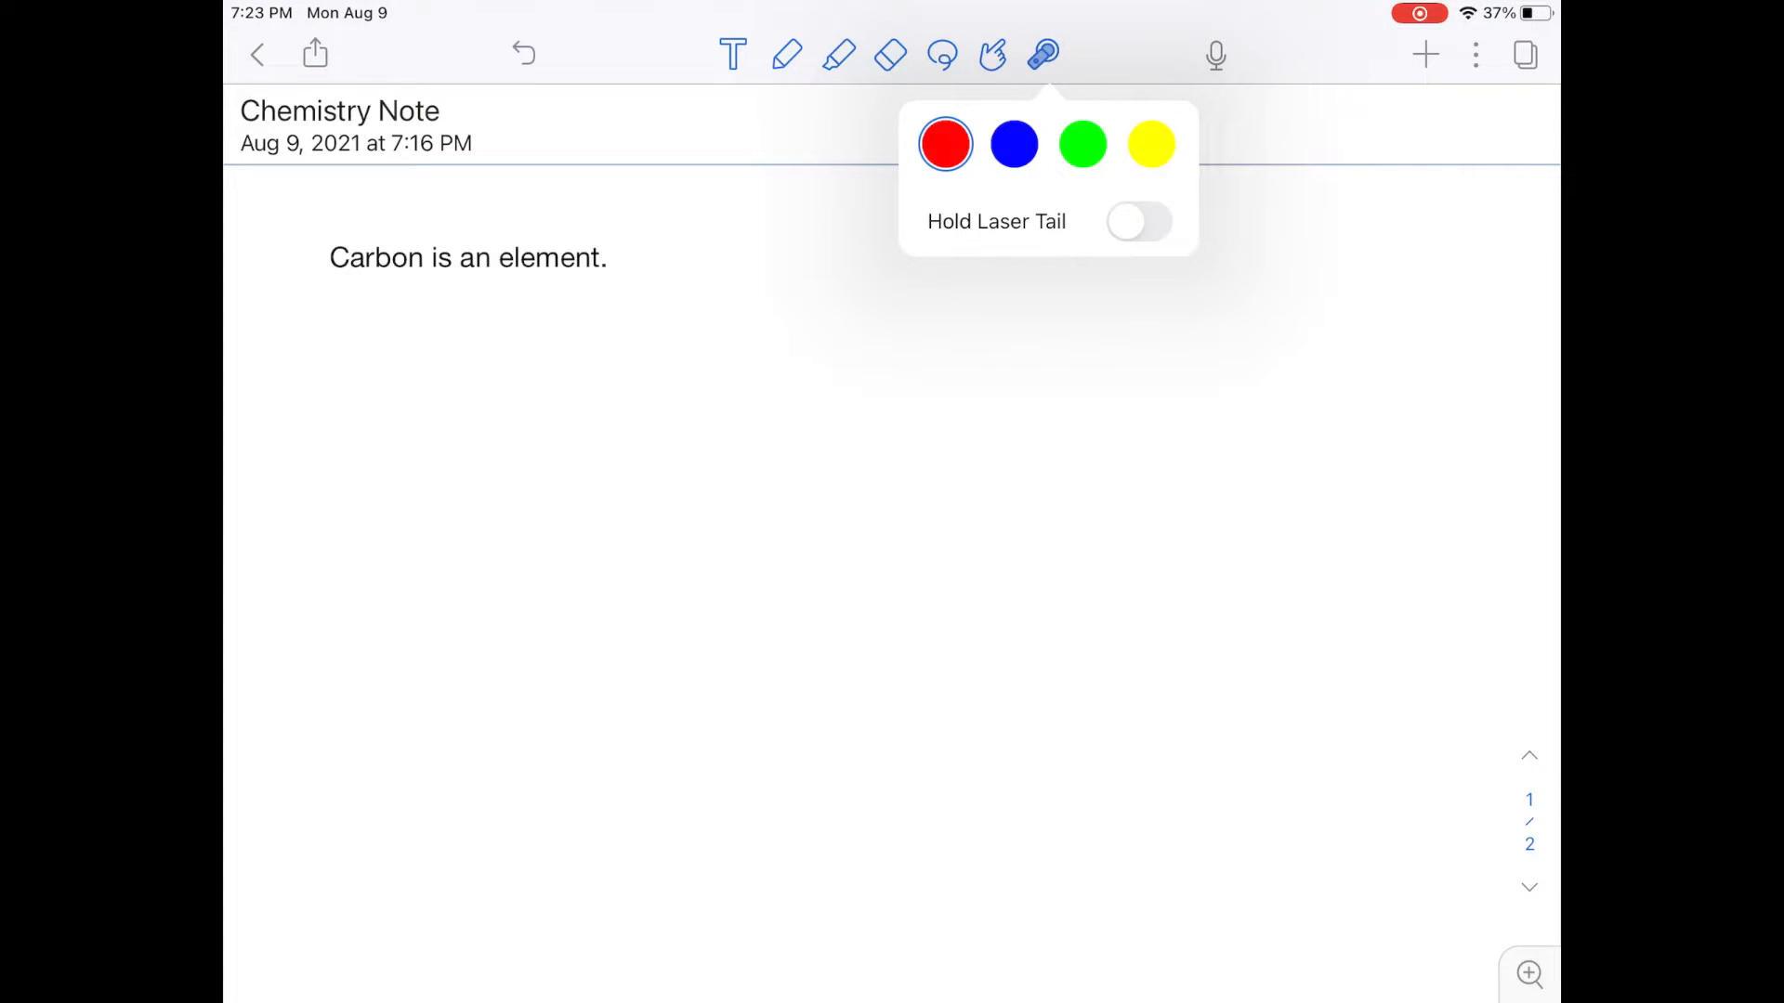
left_click(1042, 54)
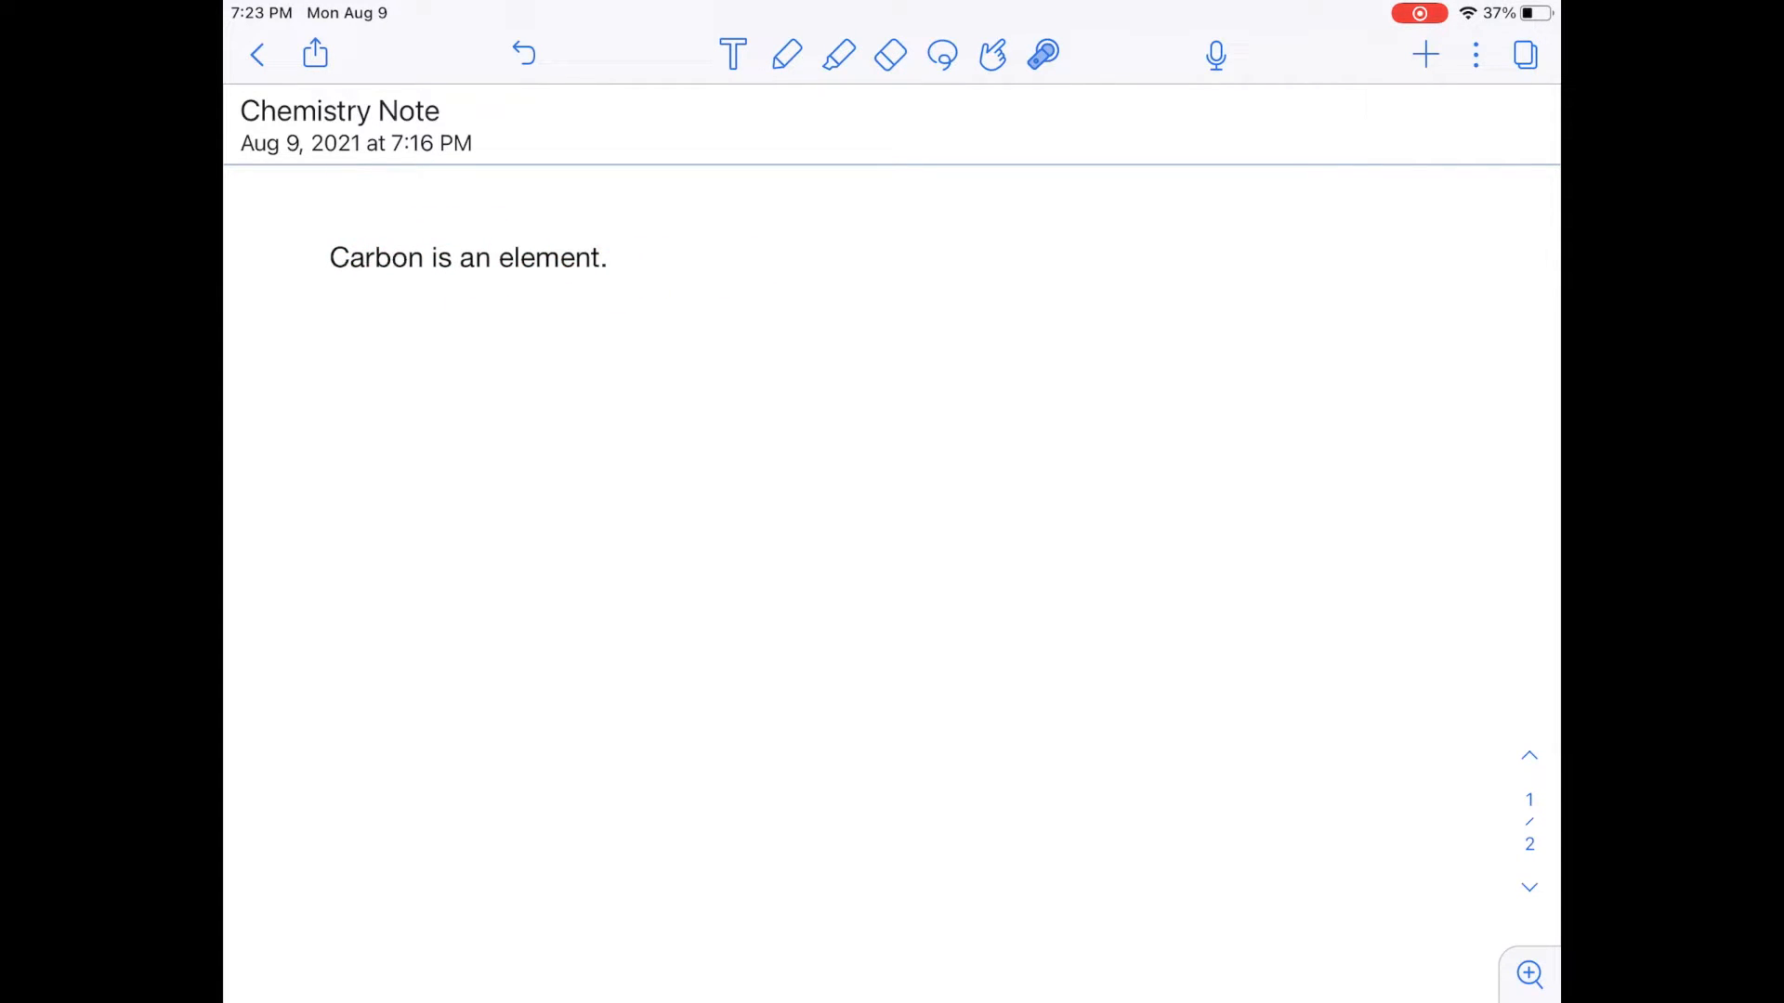
left_click_drag(290, 307, 319, 361)
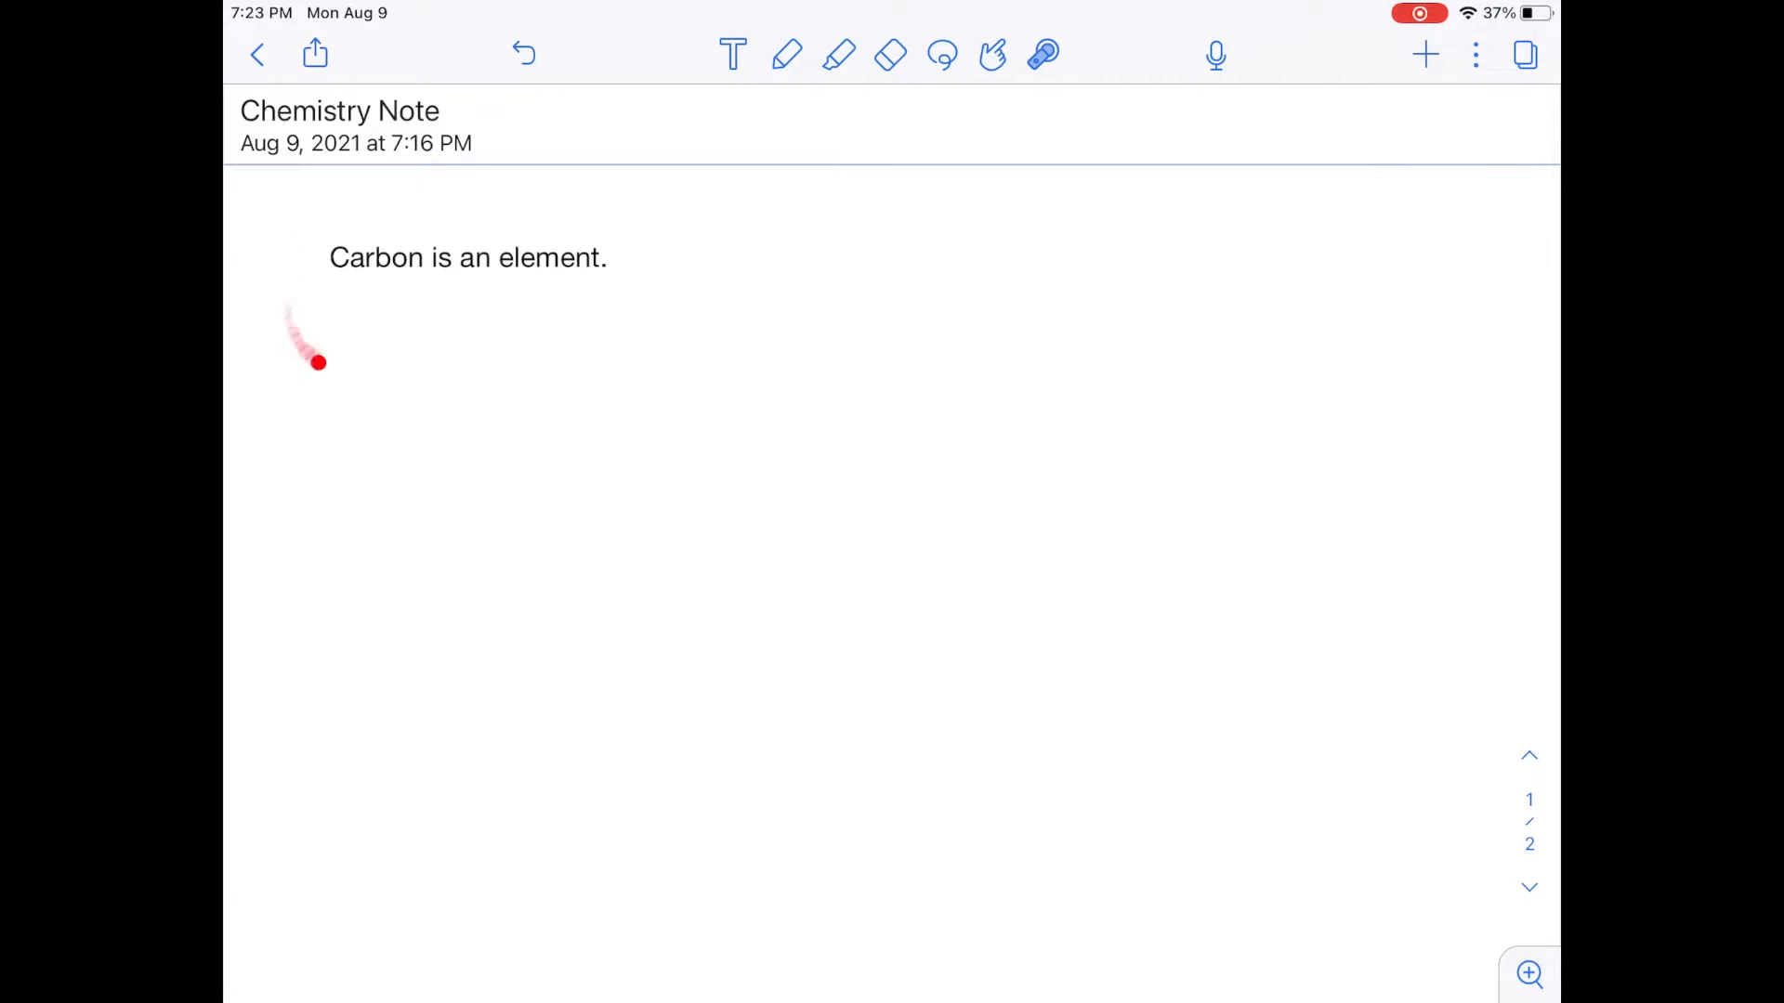
left_click_drag(322, 361, 386, 305)
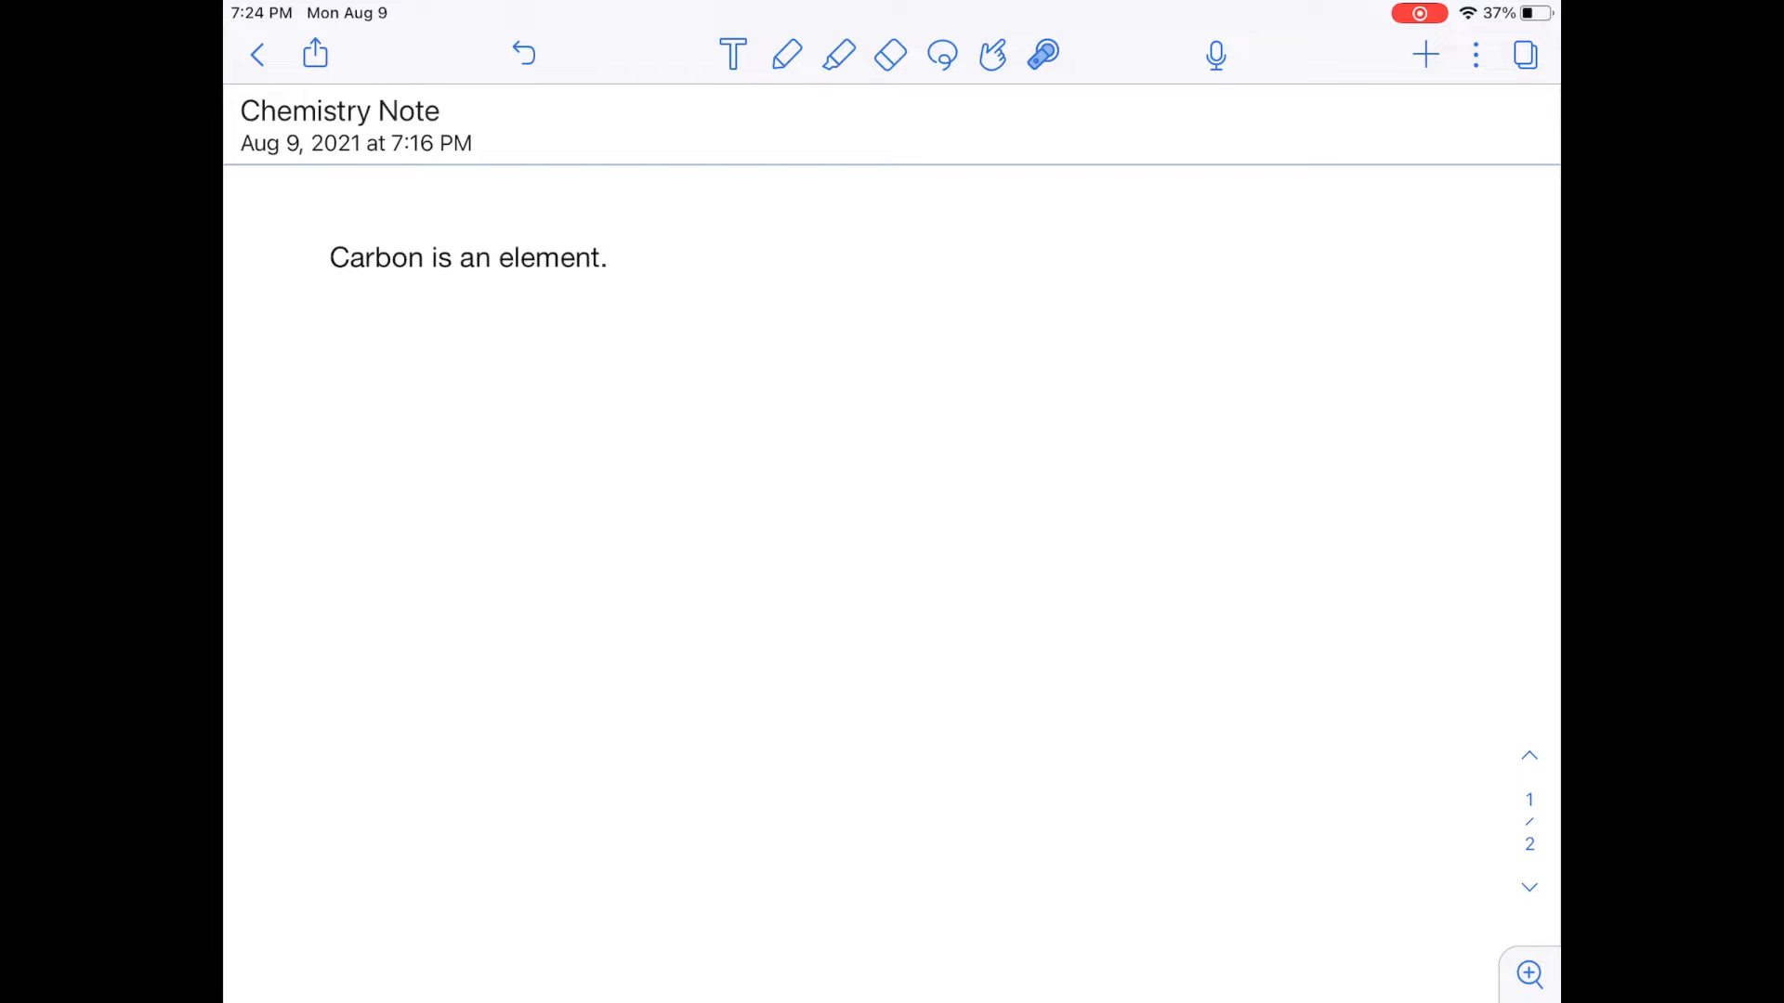
Record a 01:09 audio clip and bring up its playback bar.
left_click(1215, 54)
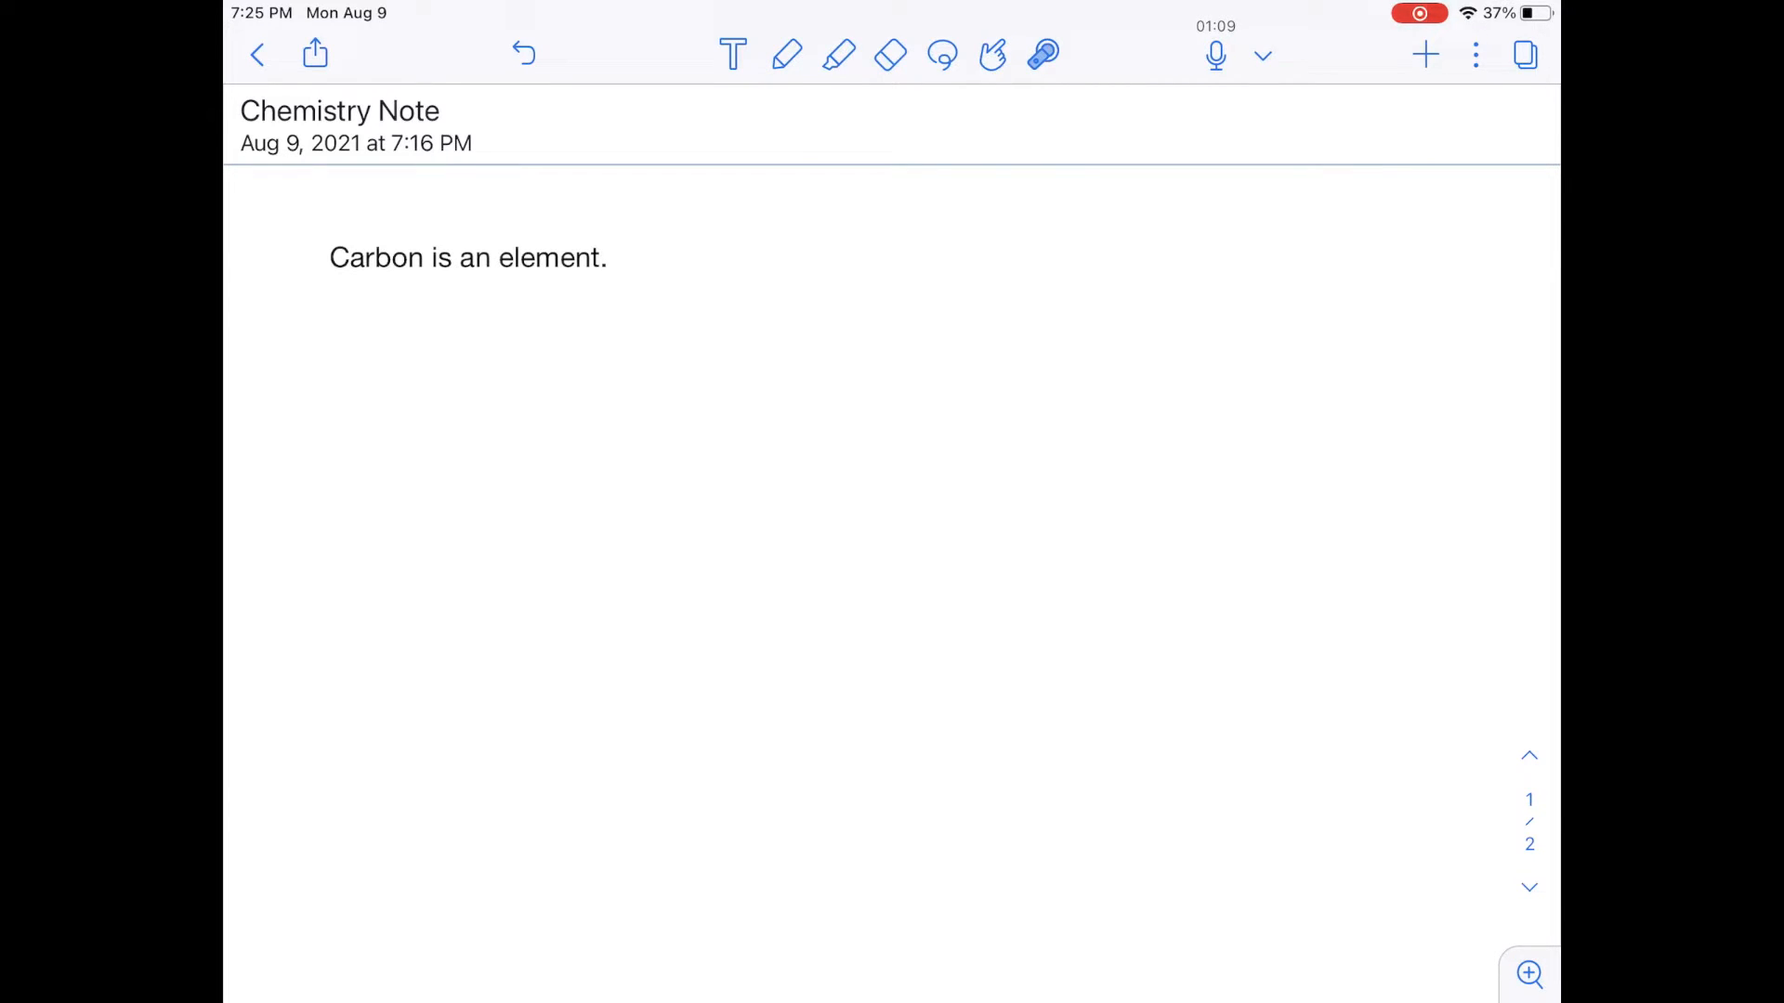
left_click(1262, 55)
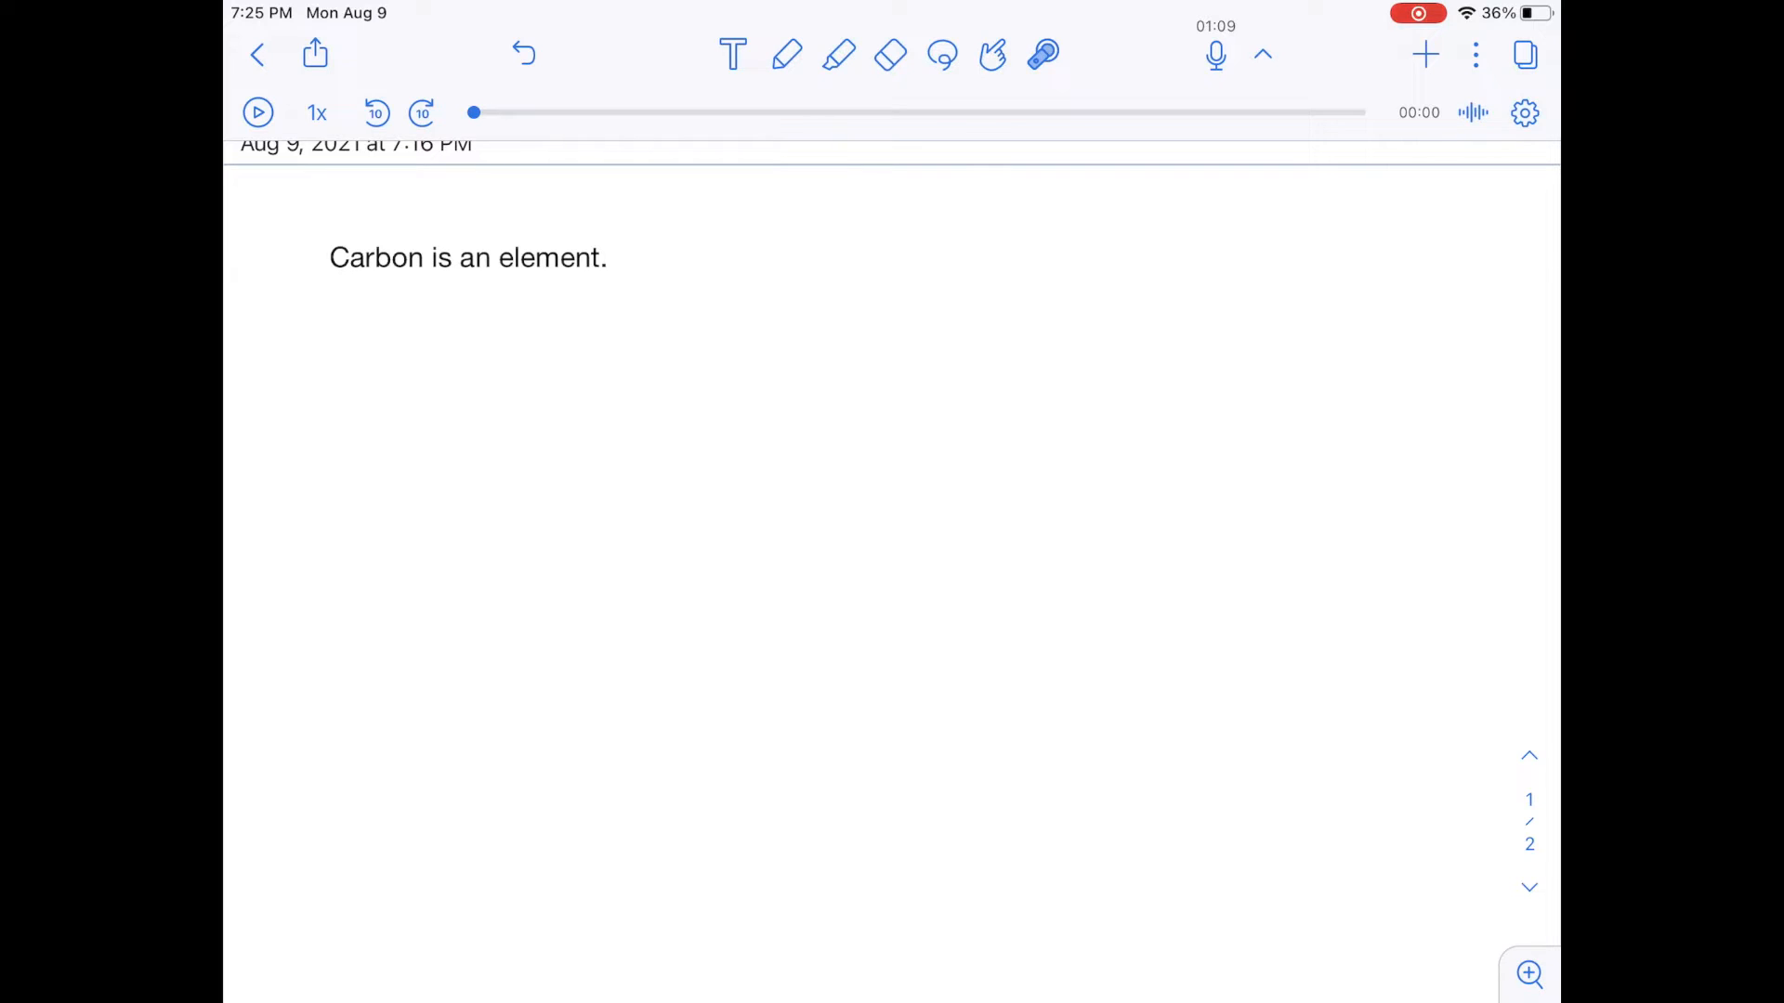
Hide the playback bar and open Media > Stickies to view sticky note choices.
left_click(1262, 55)
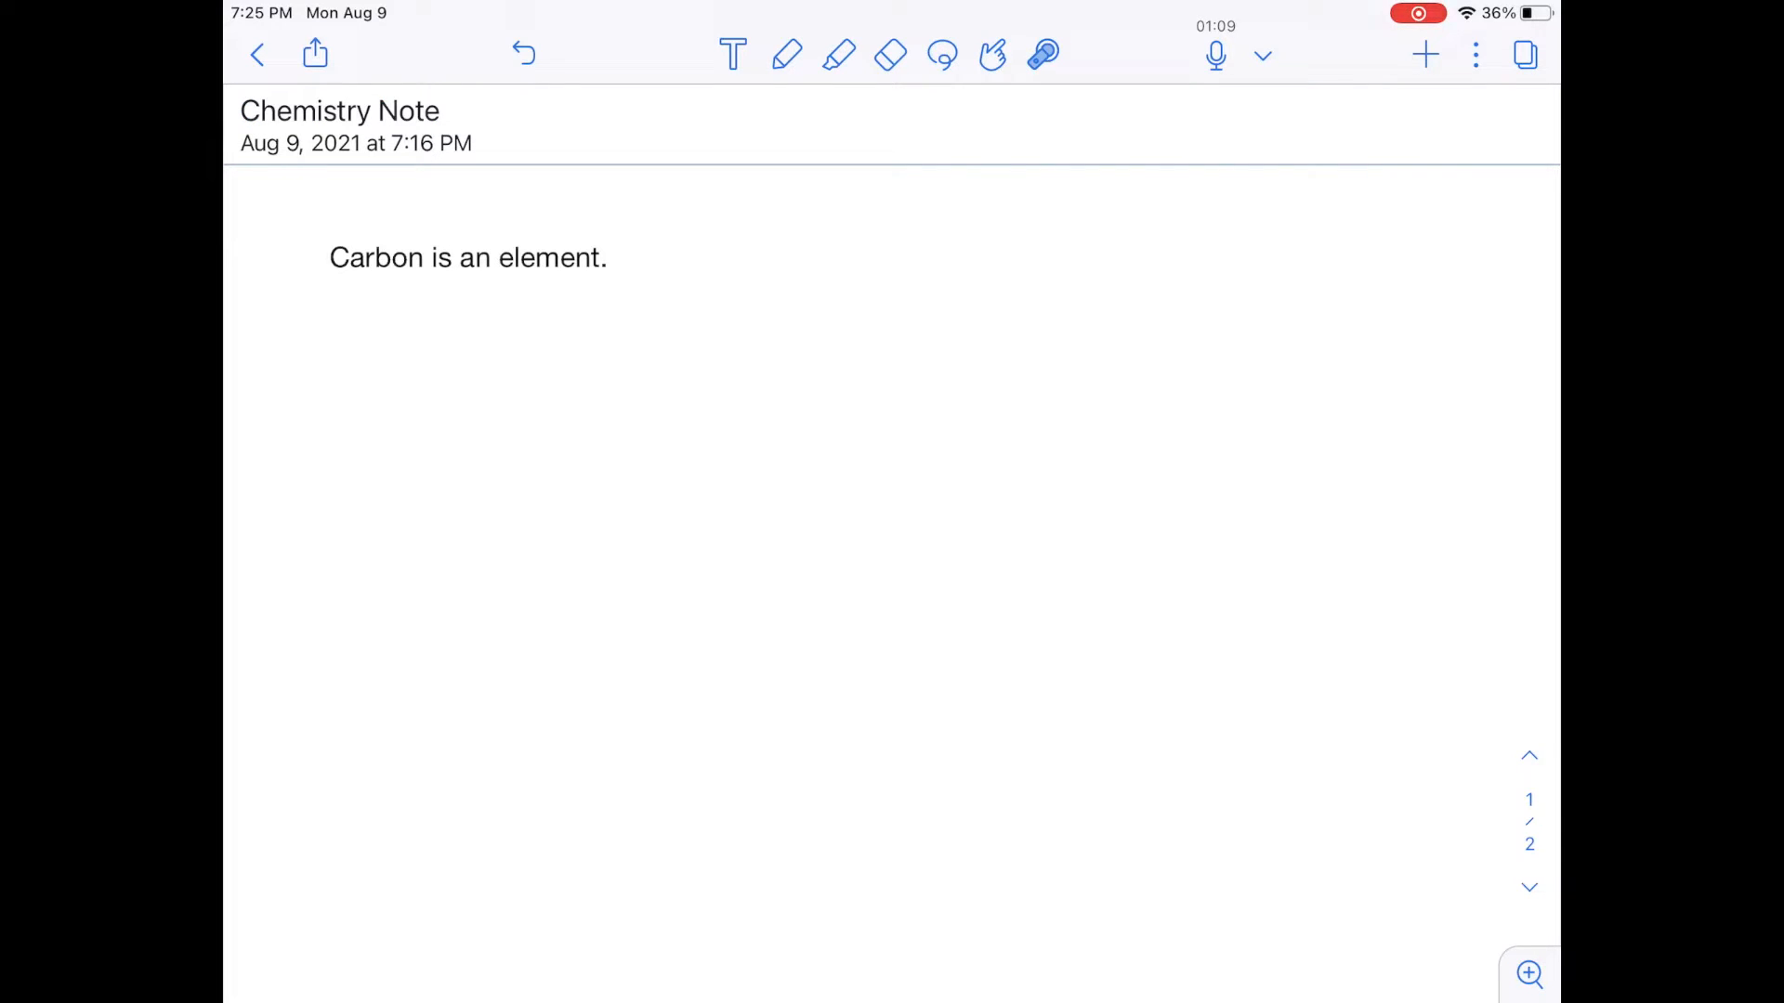
left_click(1425, 55)
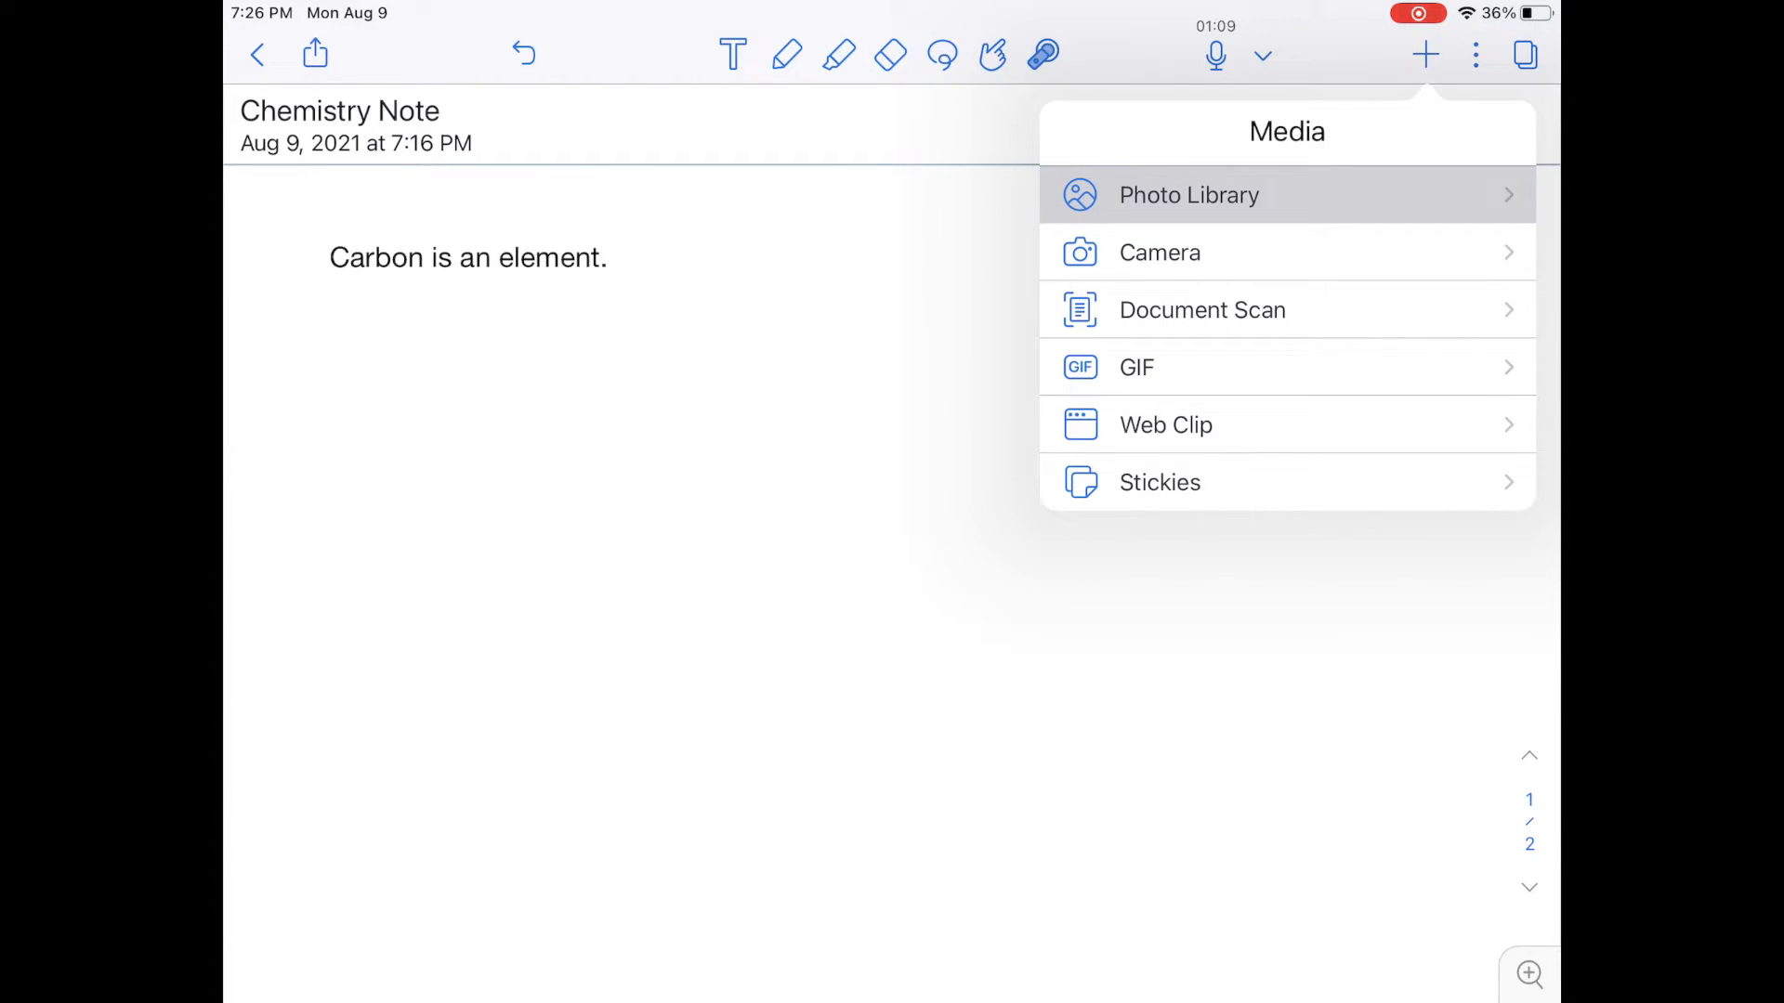
mouse_move(1158, 253)
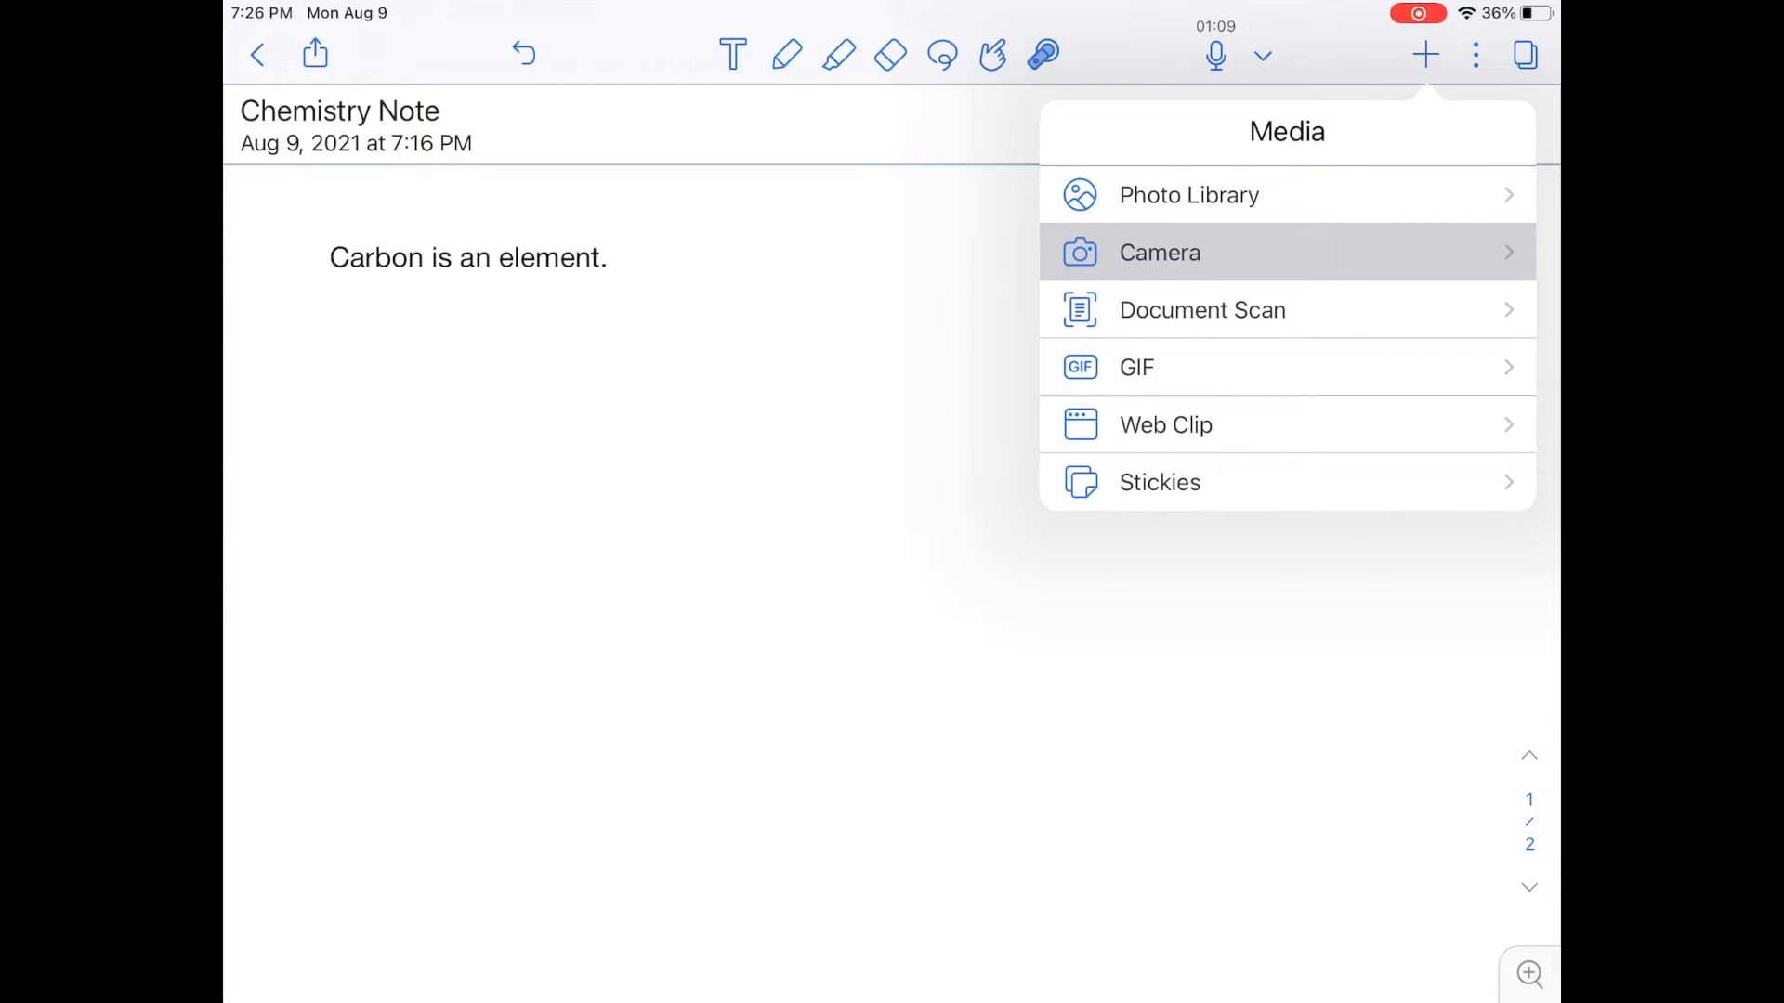
mouse_move(1203, 309)
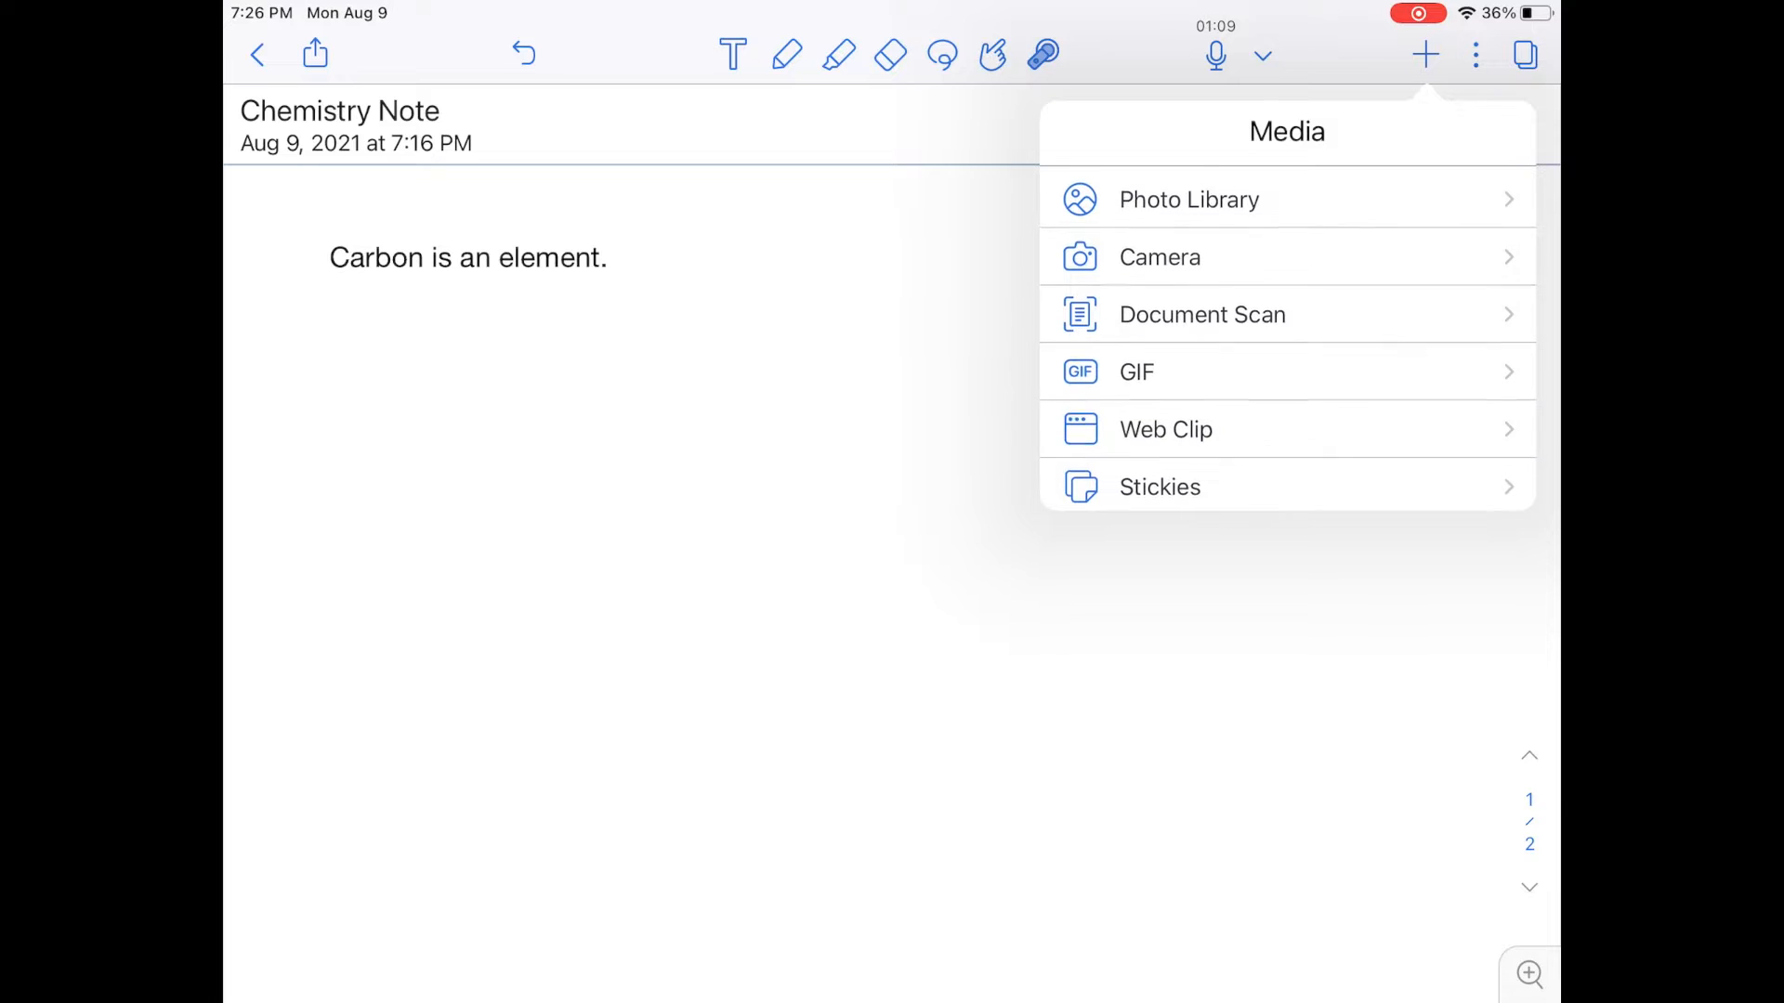
left_click(1160, 487)
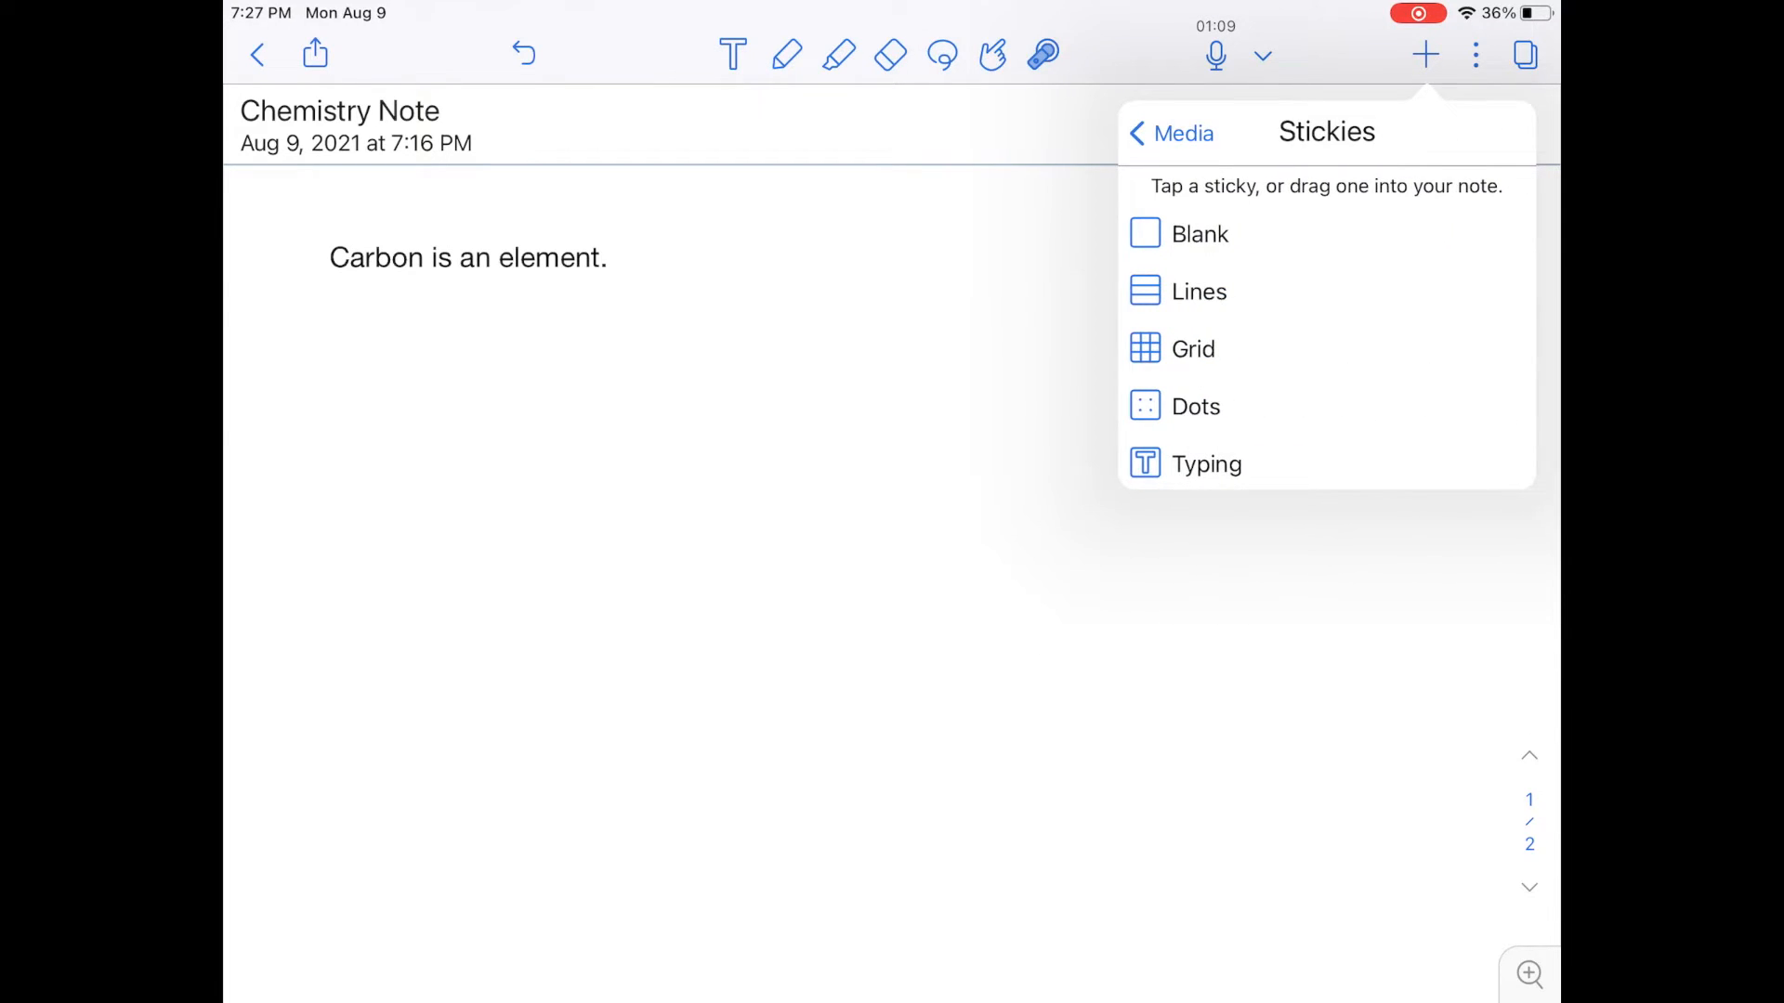
Insert the prokaryotic cell image from Photo Library > All Photos below the sentence.
left_click(1170, 132)
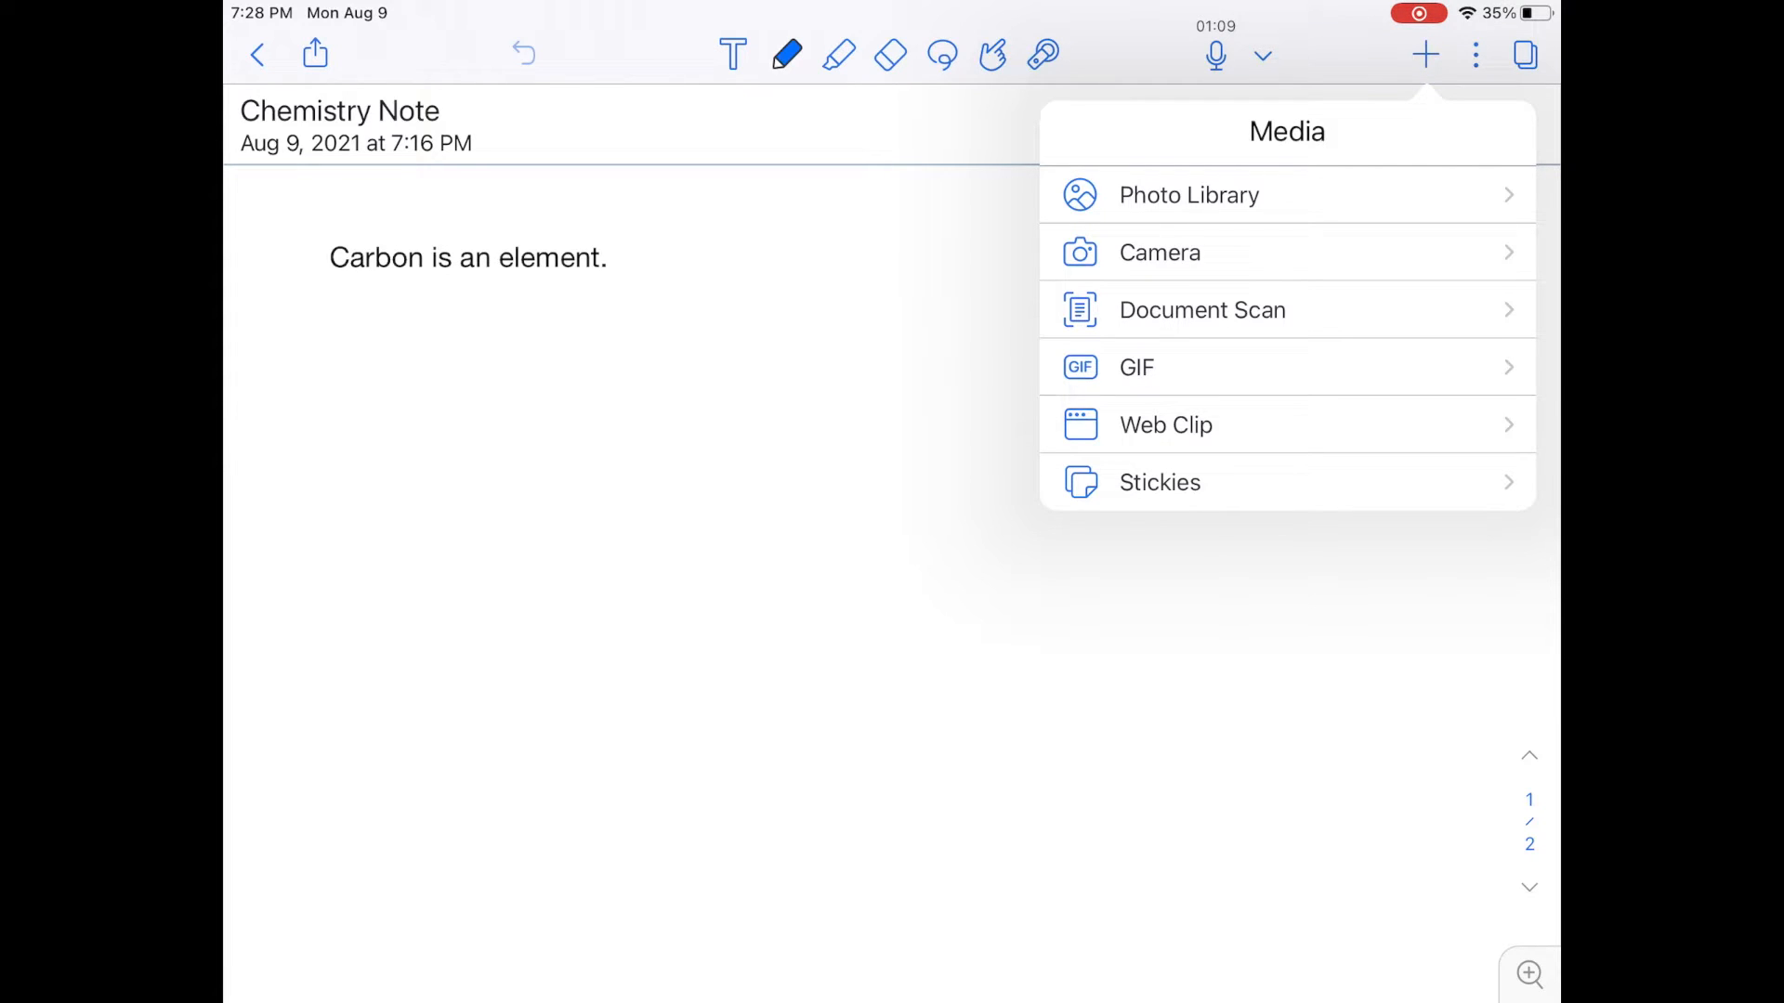
left_click(1190, 194)
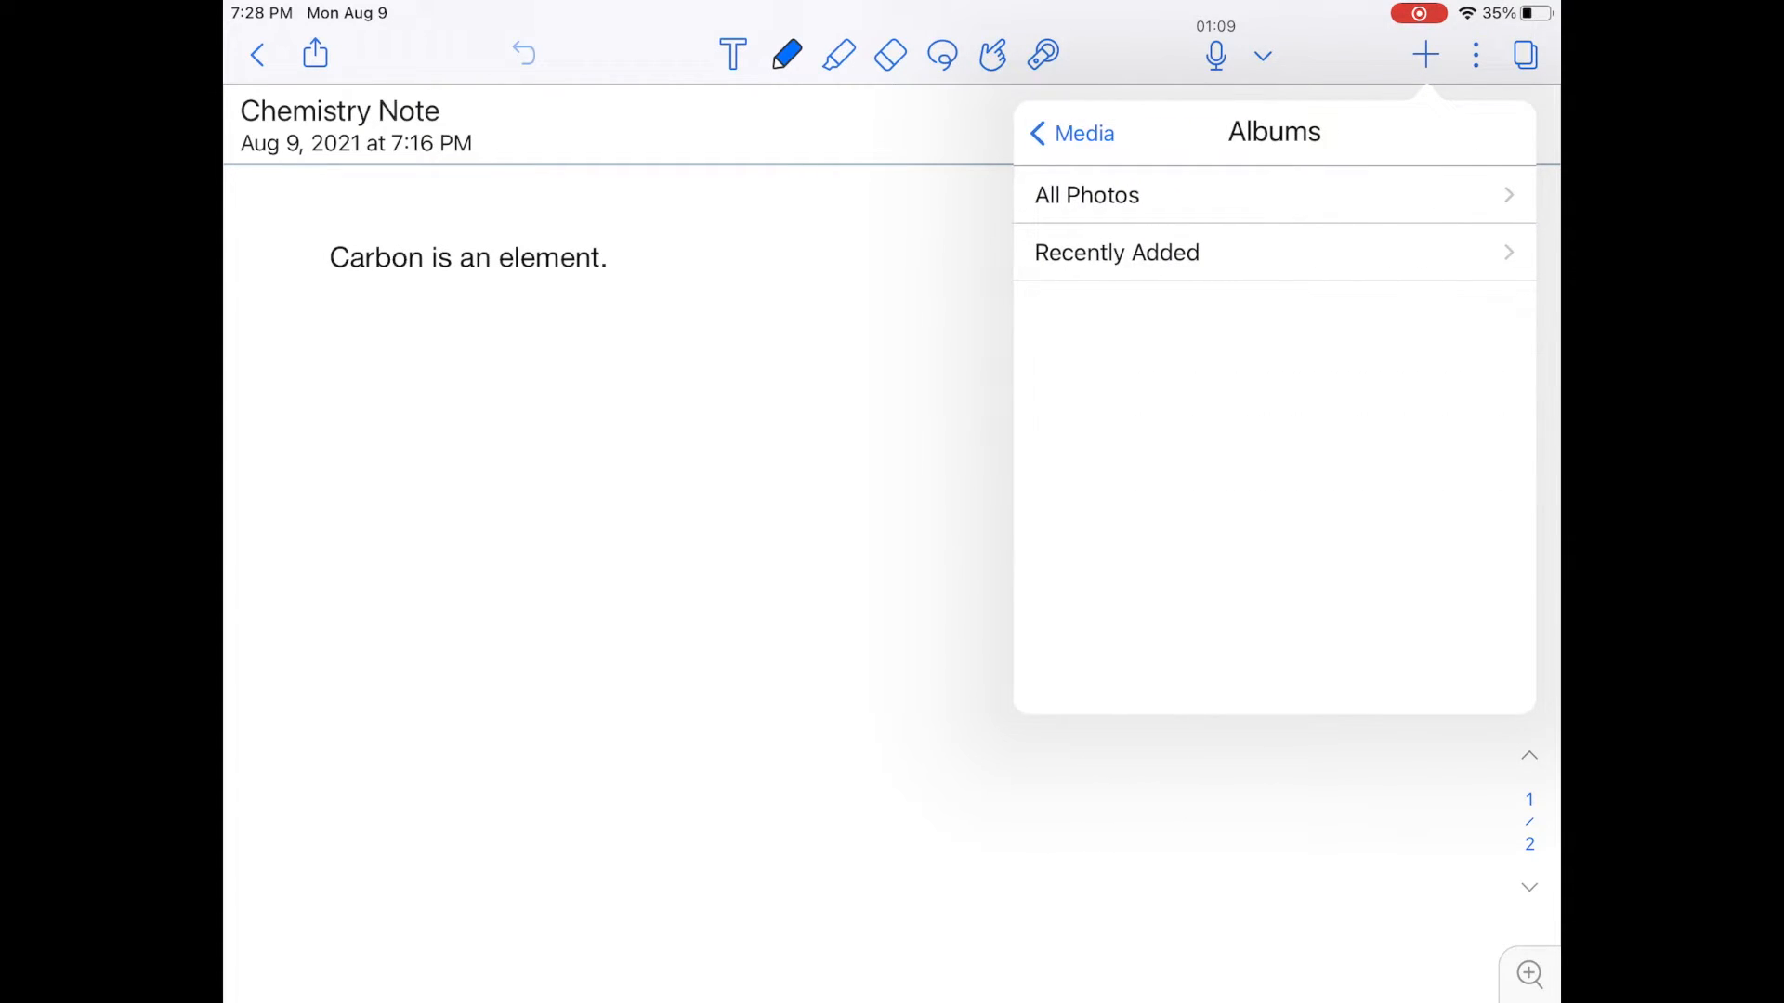
left_click(1085, 194)
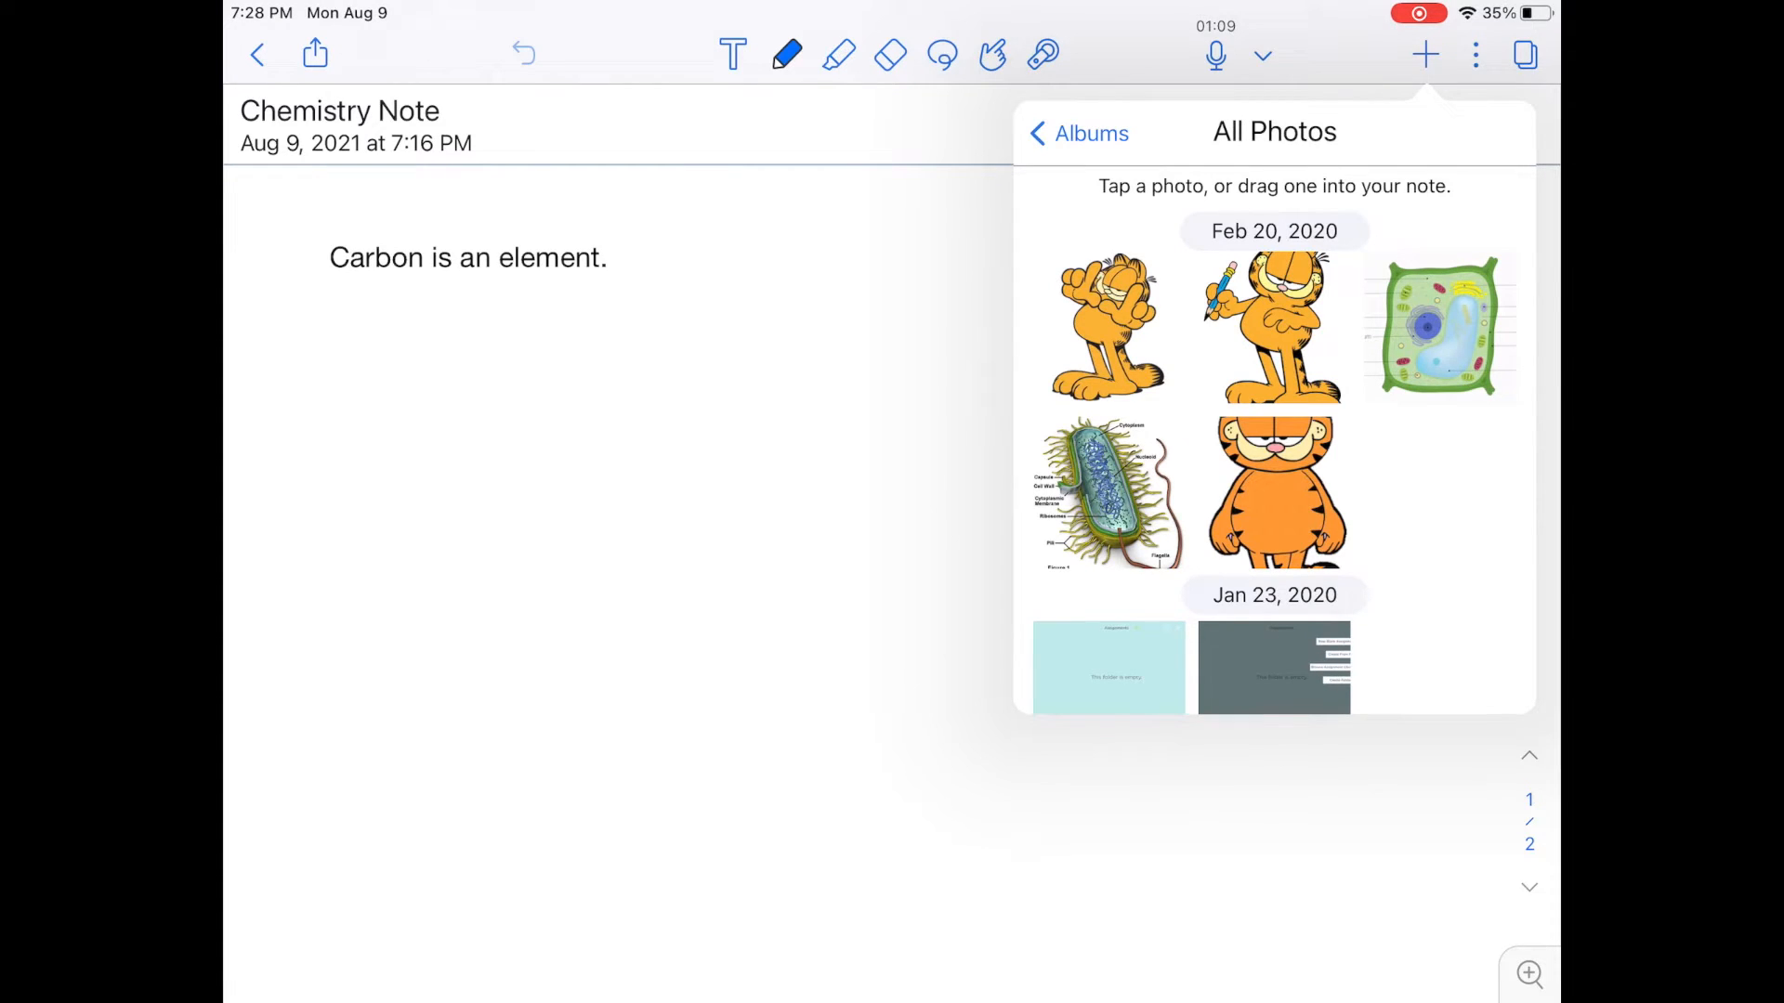
left_click(1106, 492)
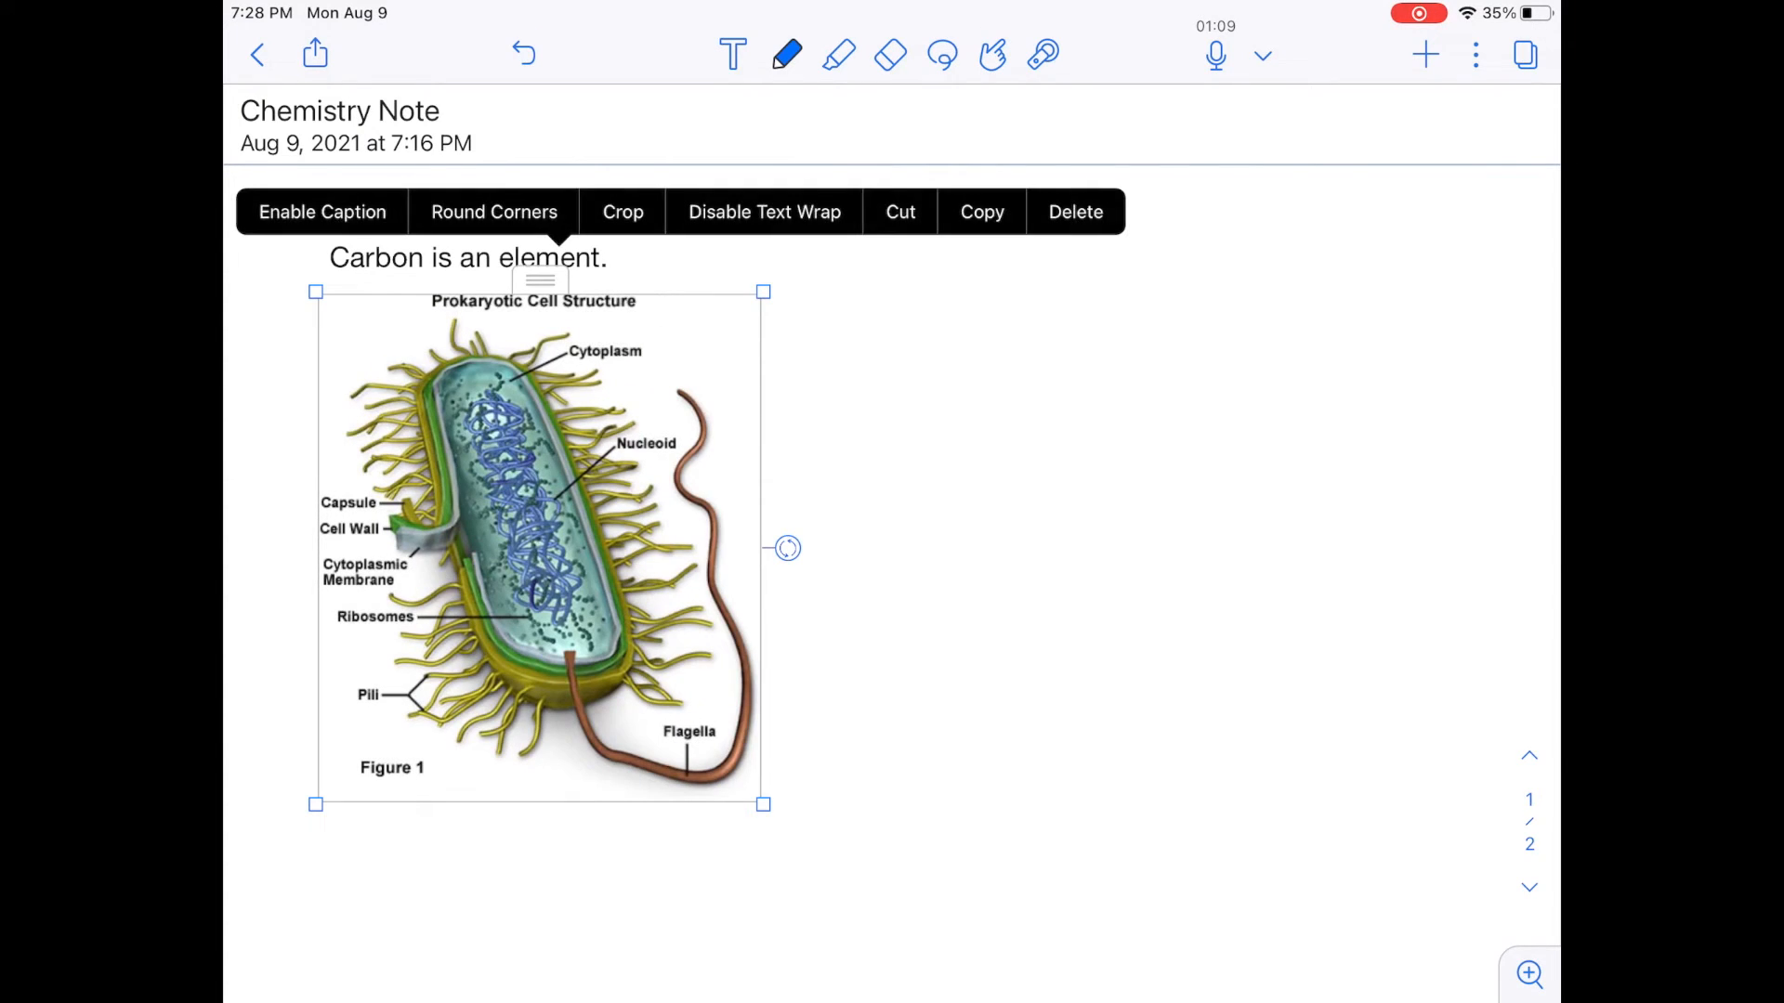
left_click(1024, 569)
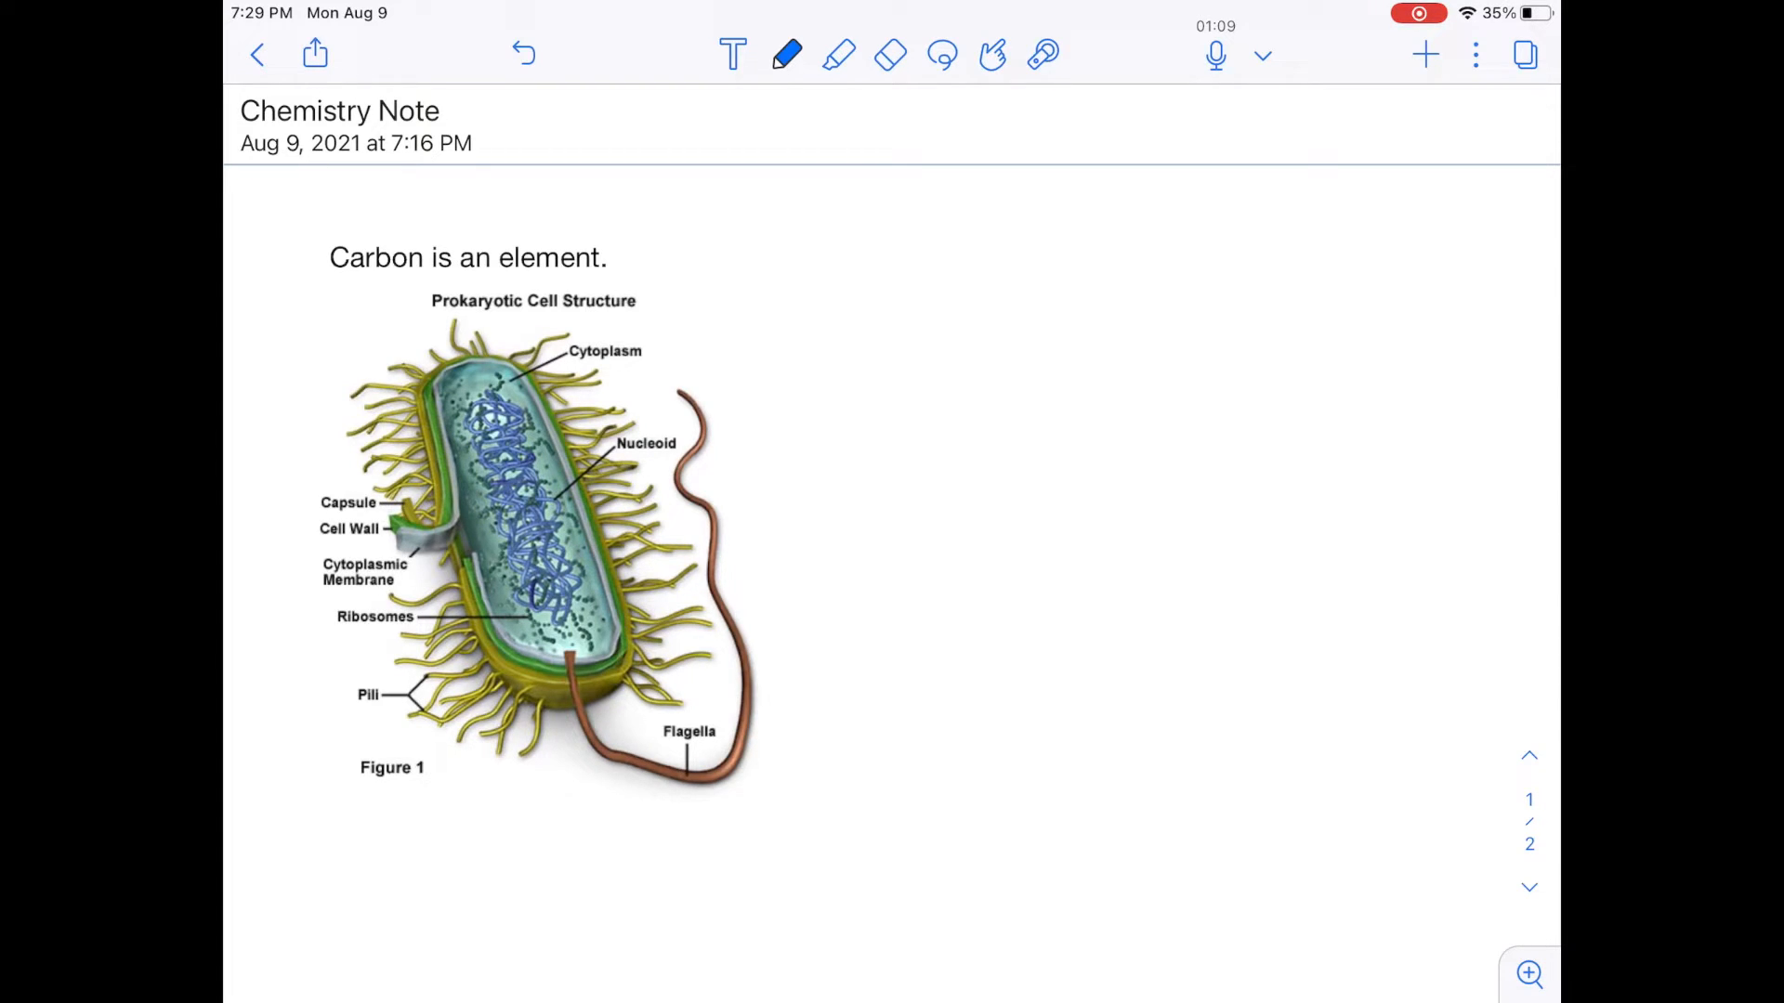
Change the paper background, then draw a short diagonal line and write 'Carbon'.
left_click(1475, 54)
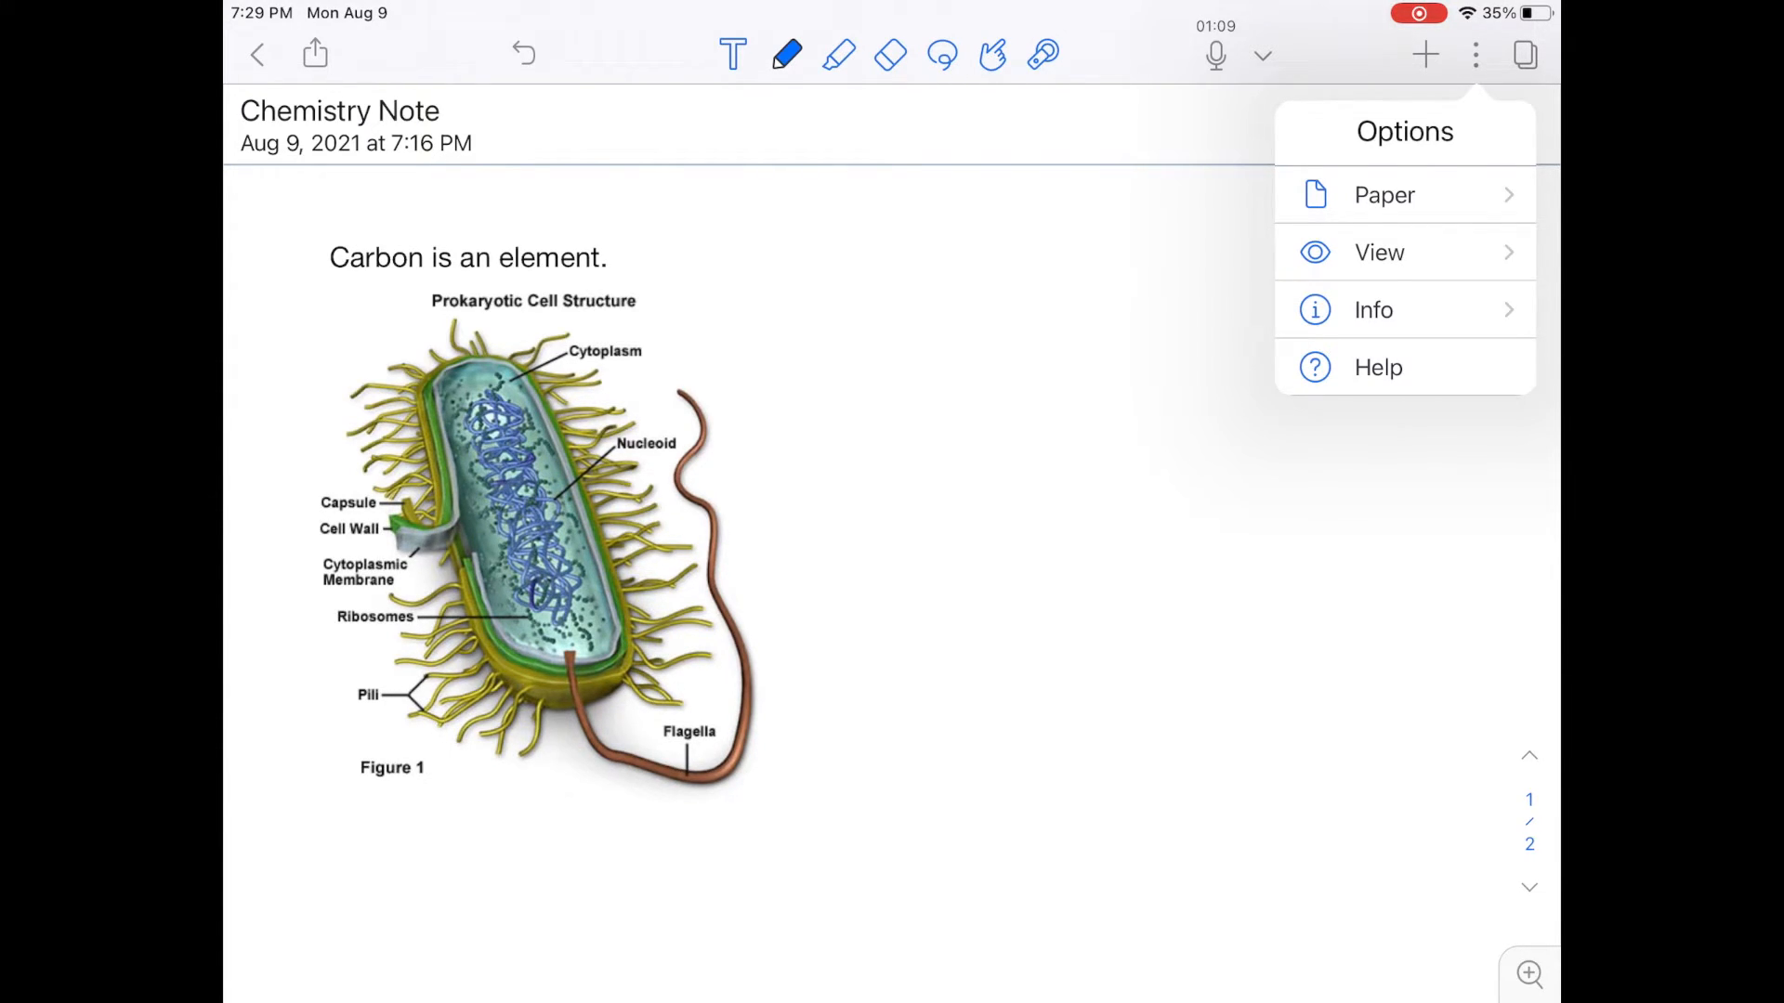
left_click(1384, 194)
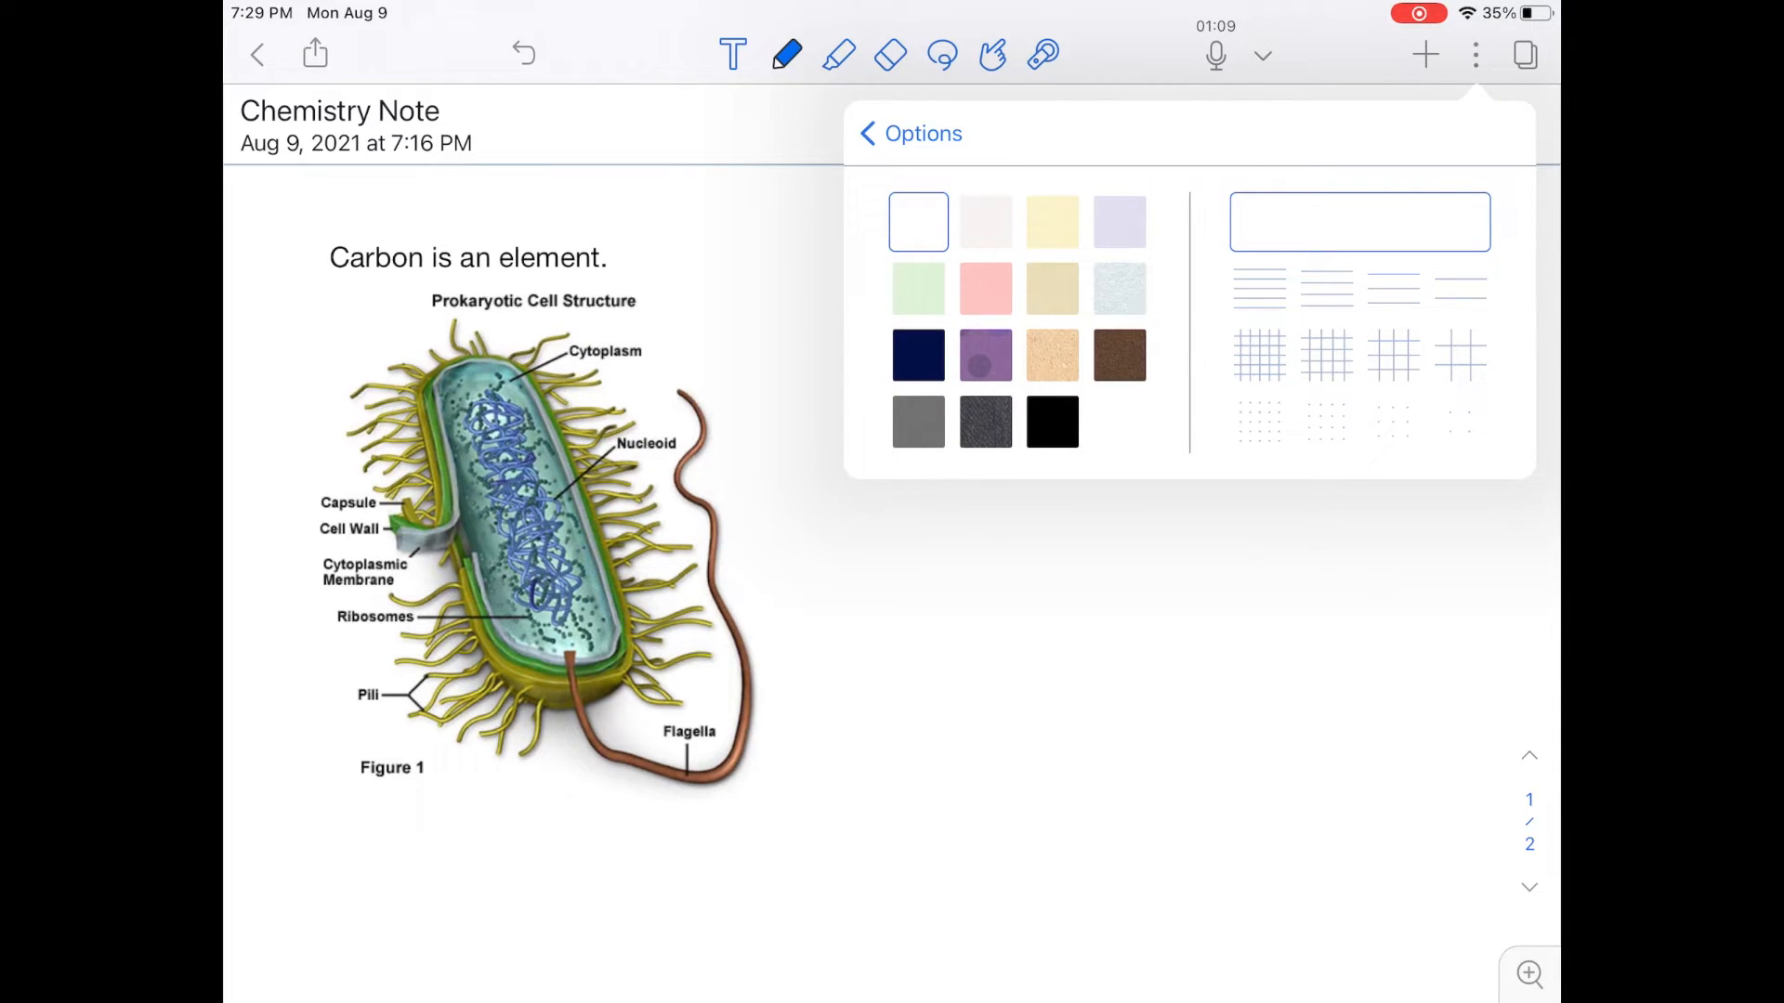
left_click(1260, 355)
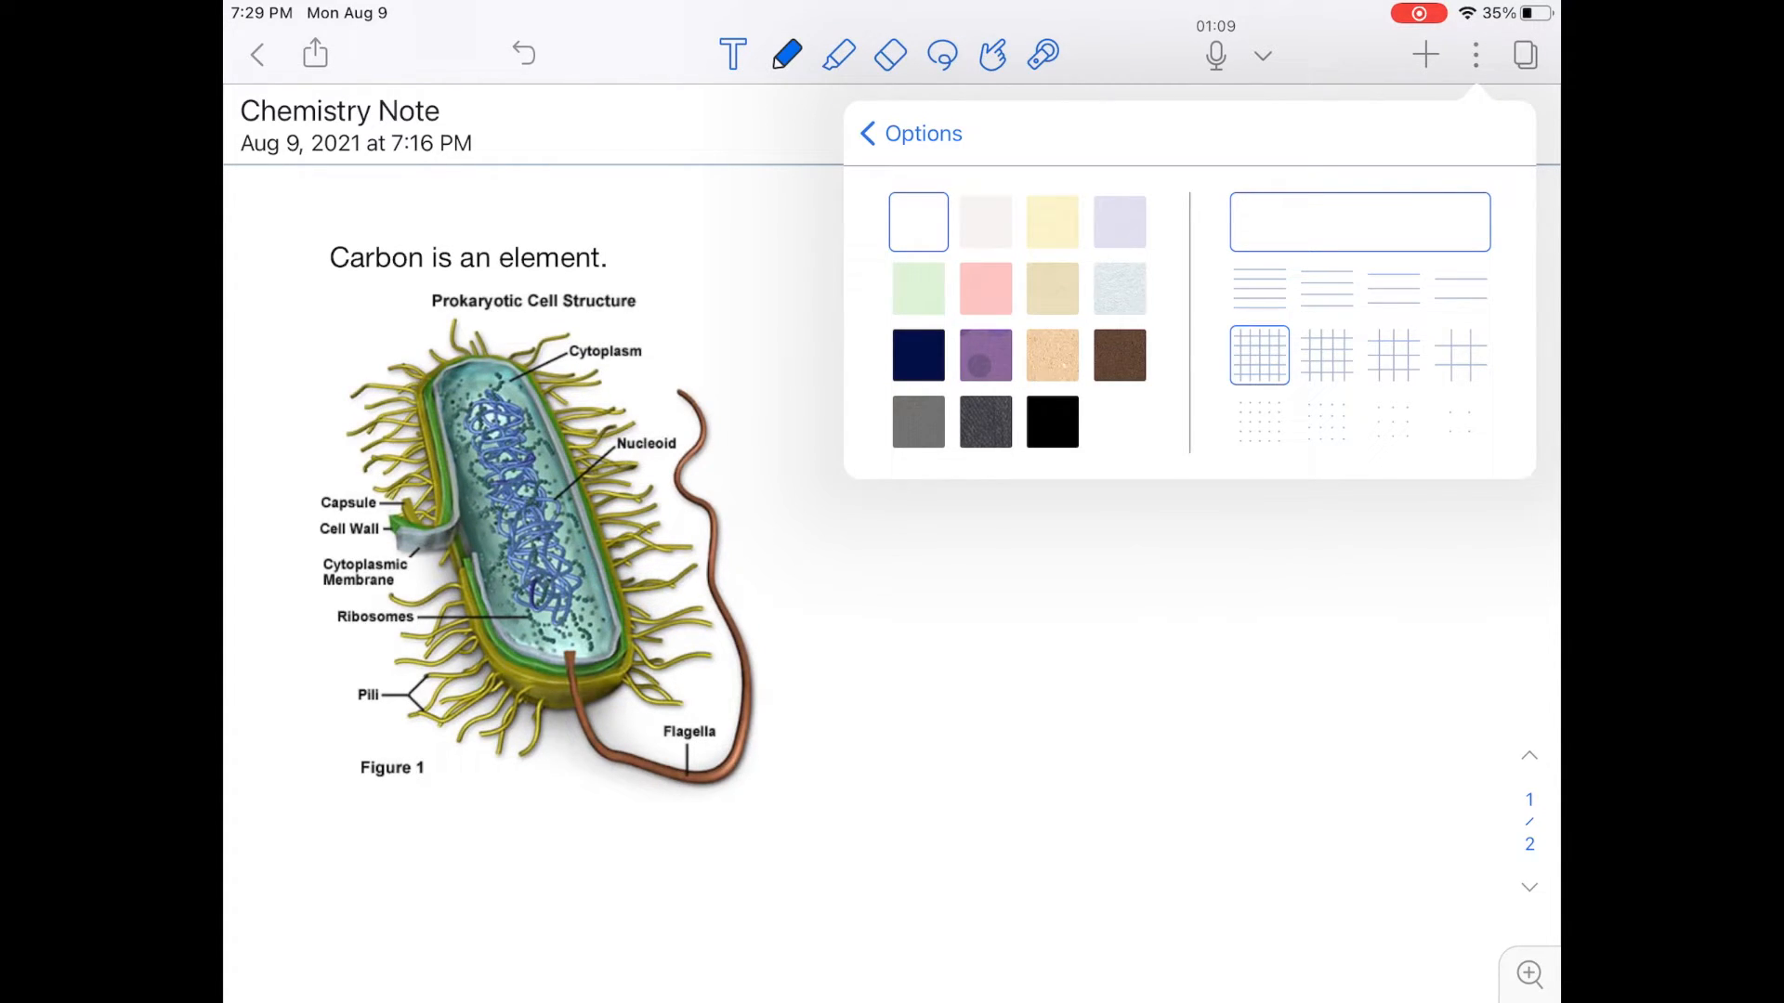
left_click(1260, 355)
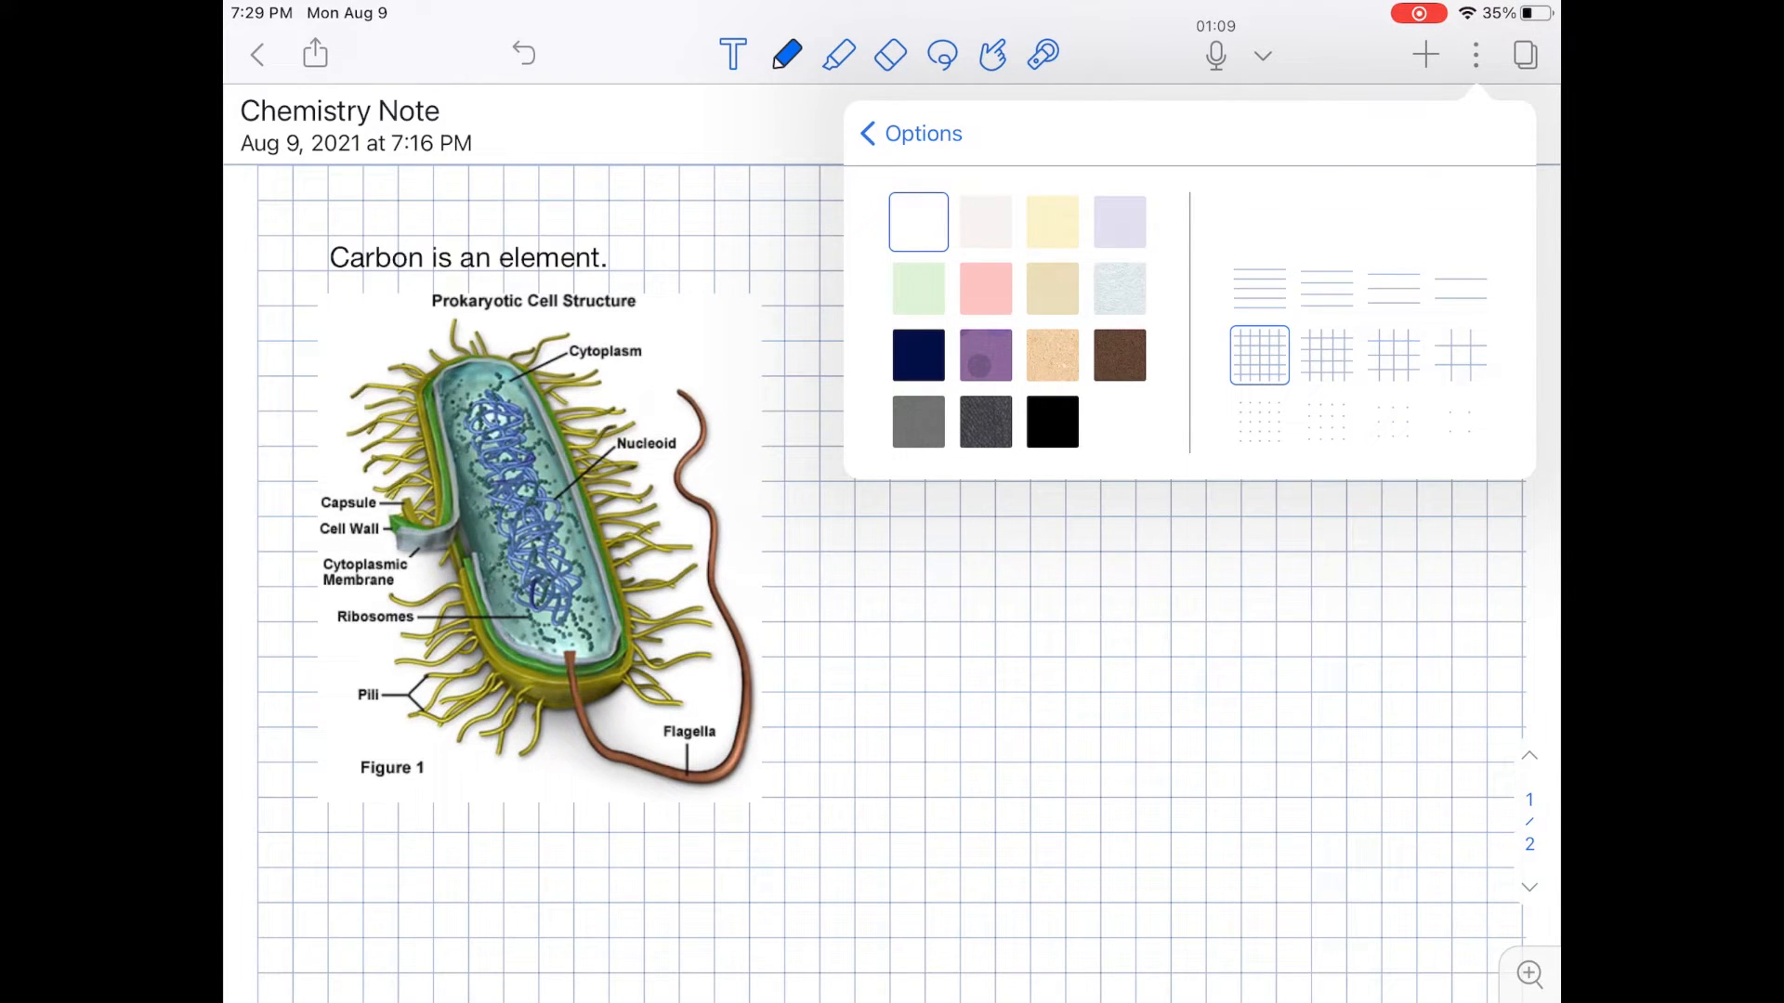
left_click(1475, 54)
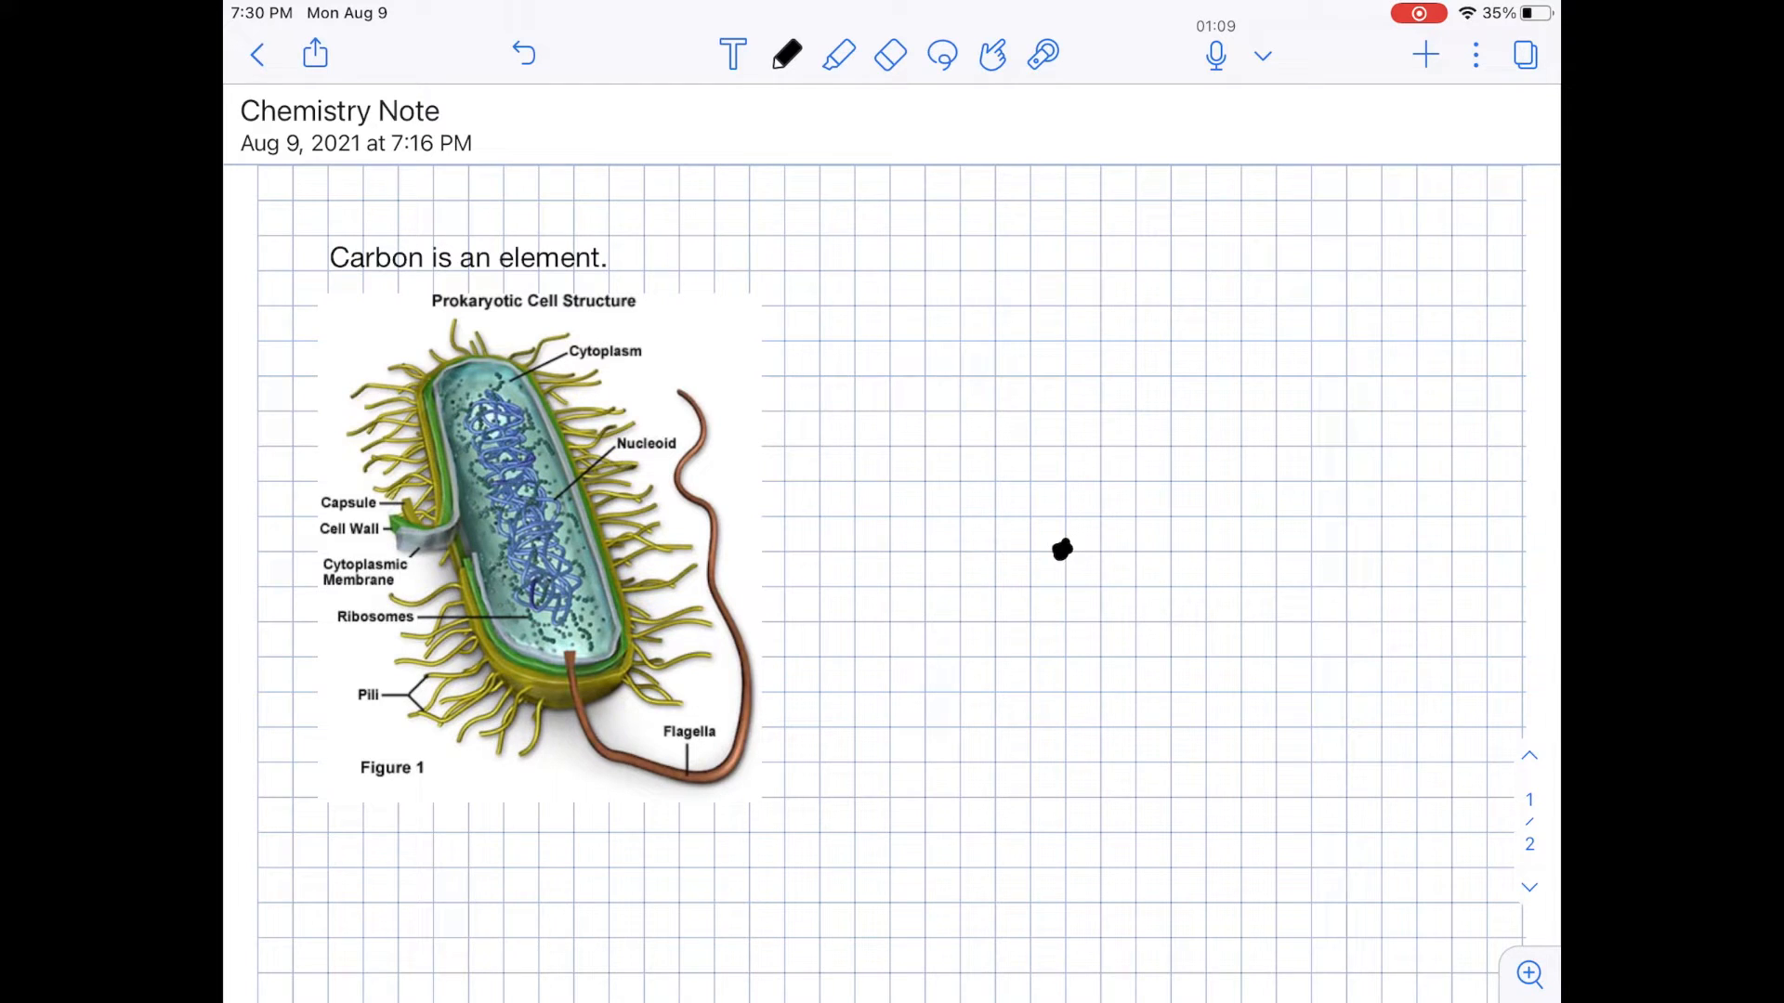
left_click_drag(1058, 553, 1208, 444)
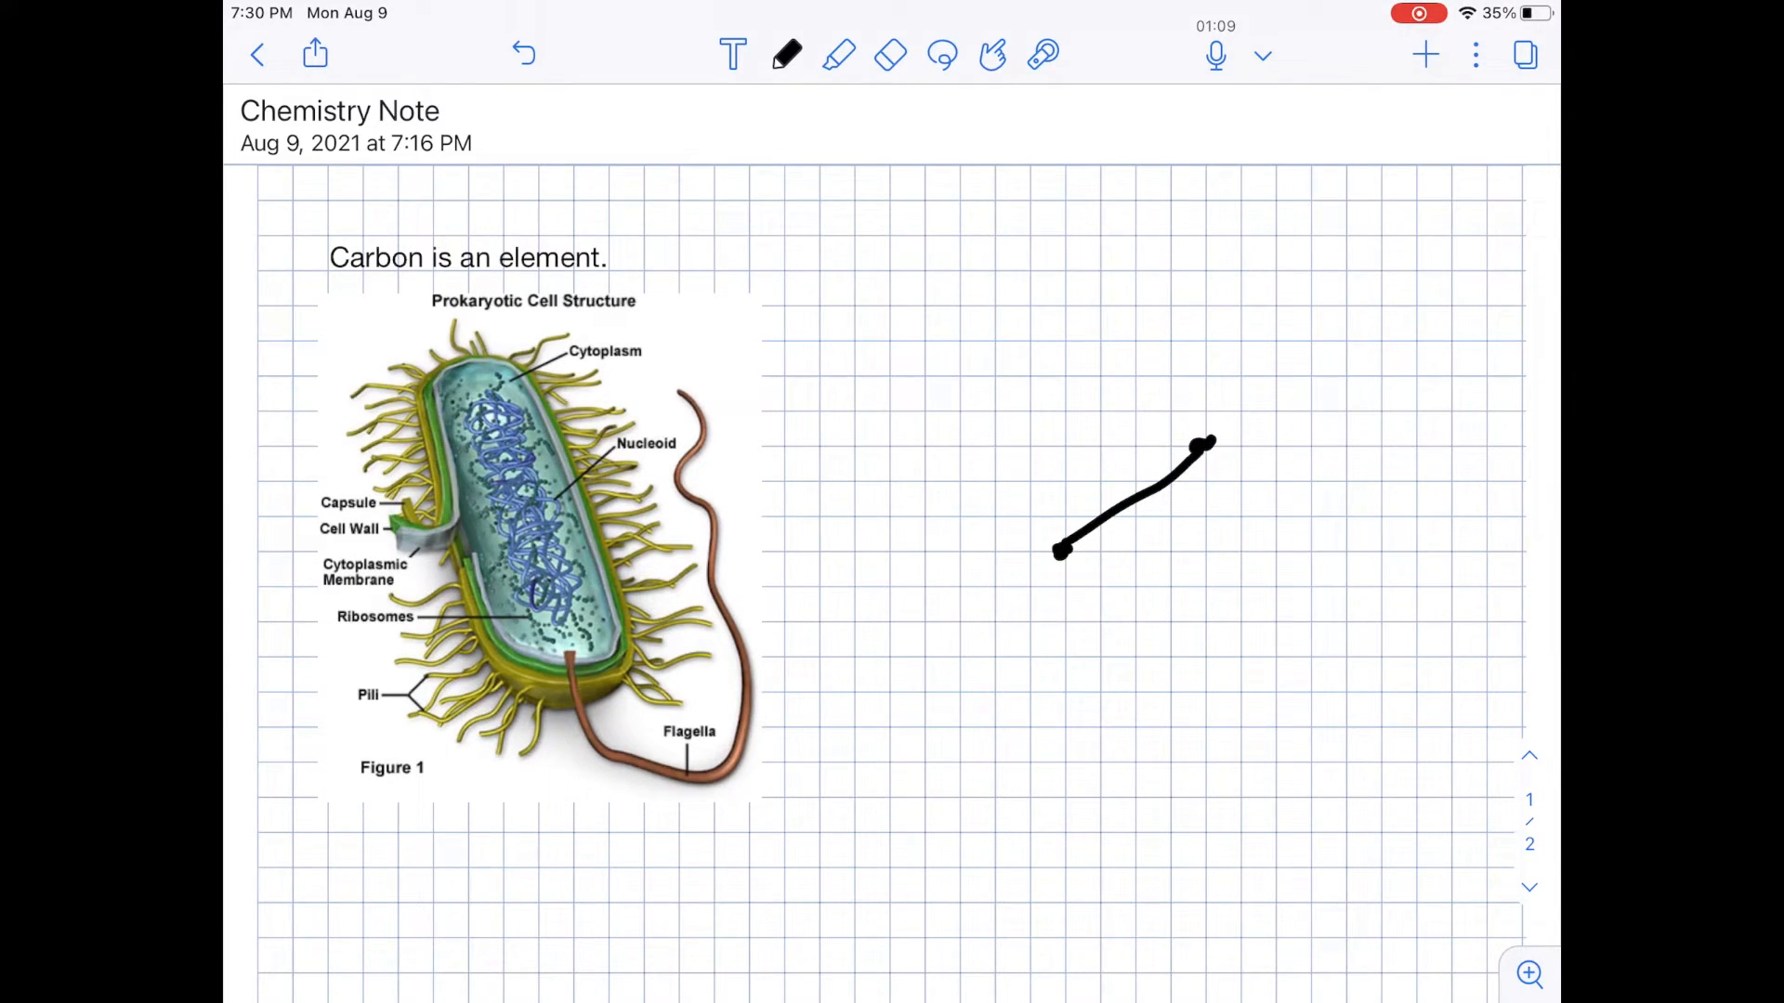
type("Carbon")
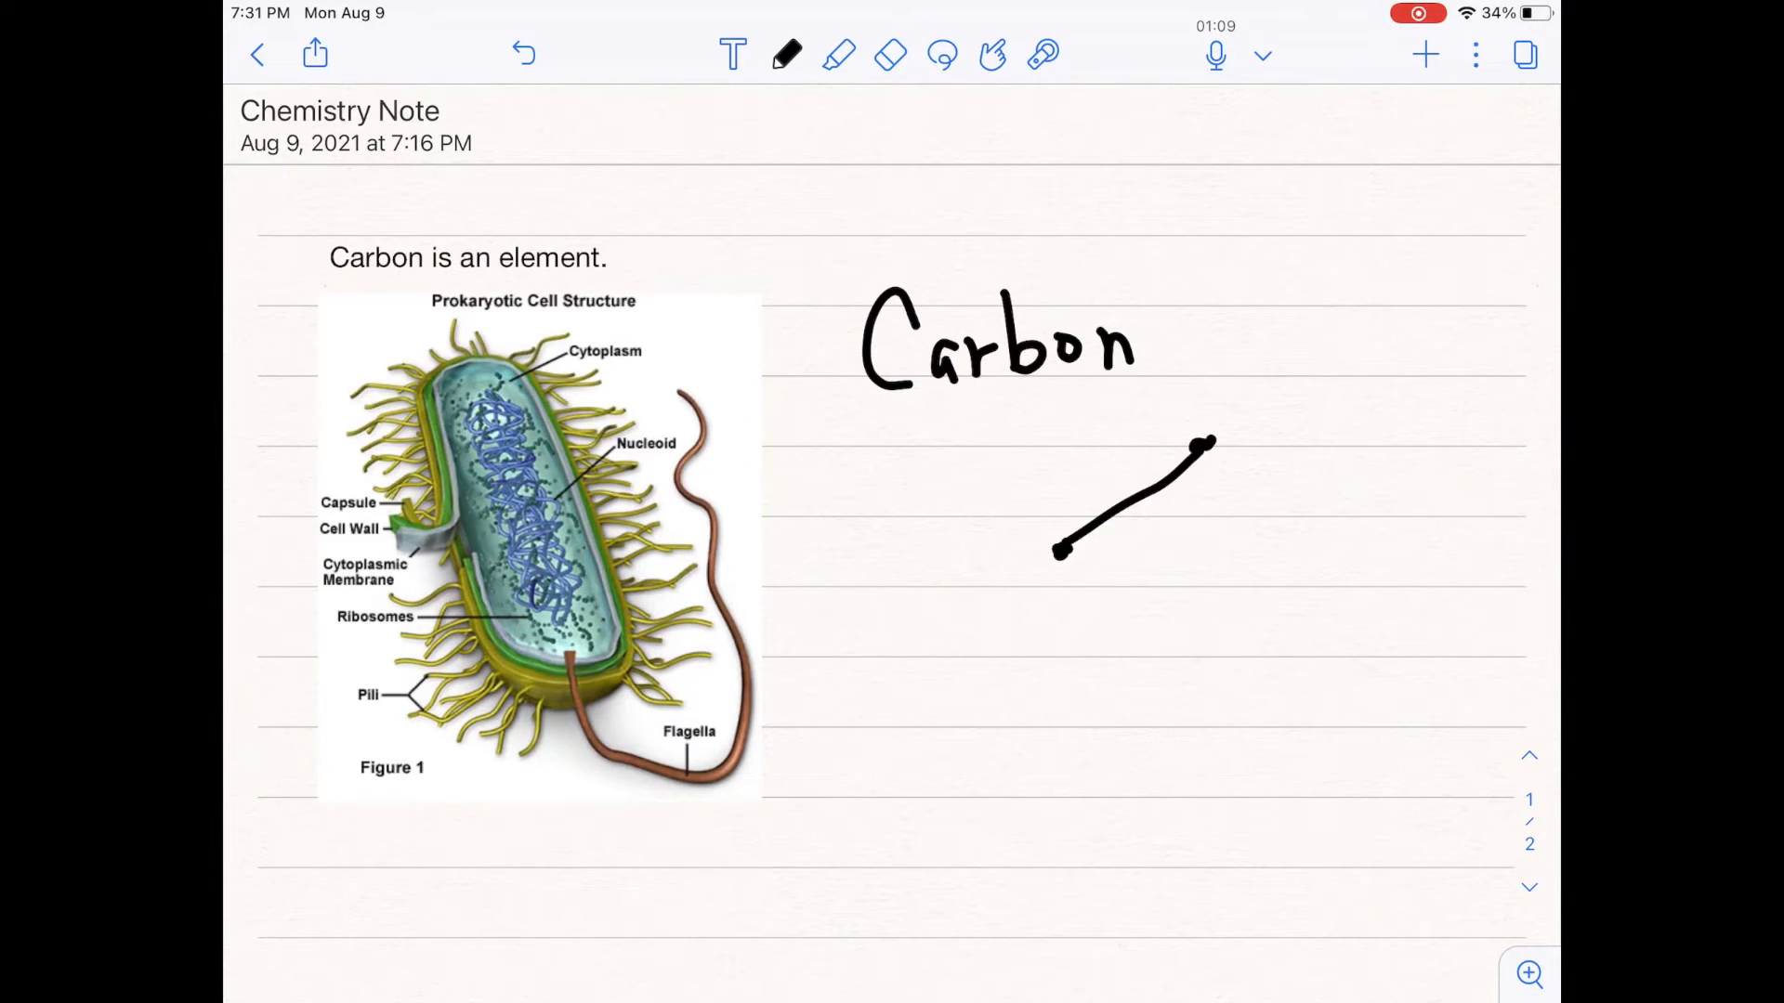
Undo the handwritten Carbon, the diagonal stroke and the prokaryotic cell diagram.
left_click(522, 54)
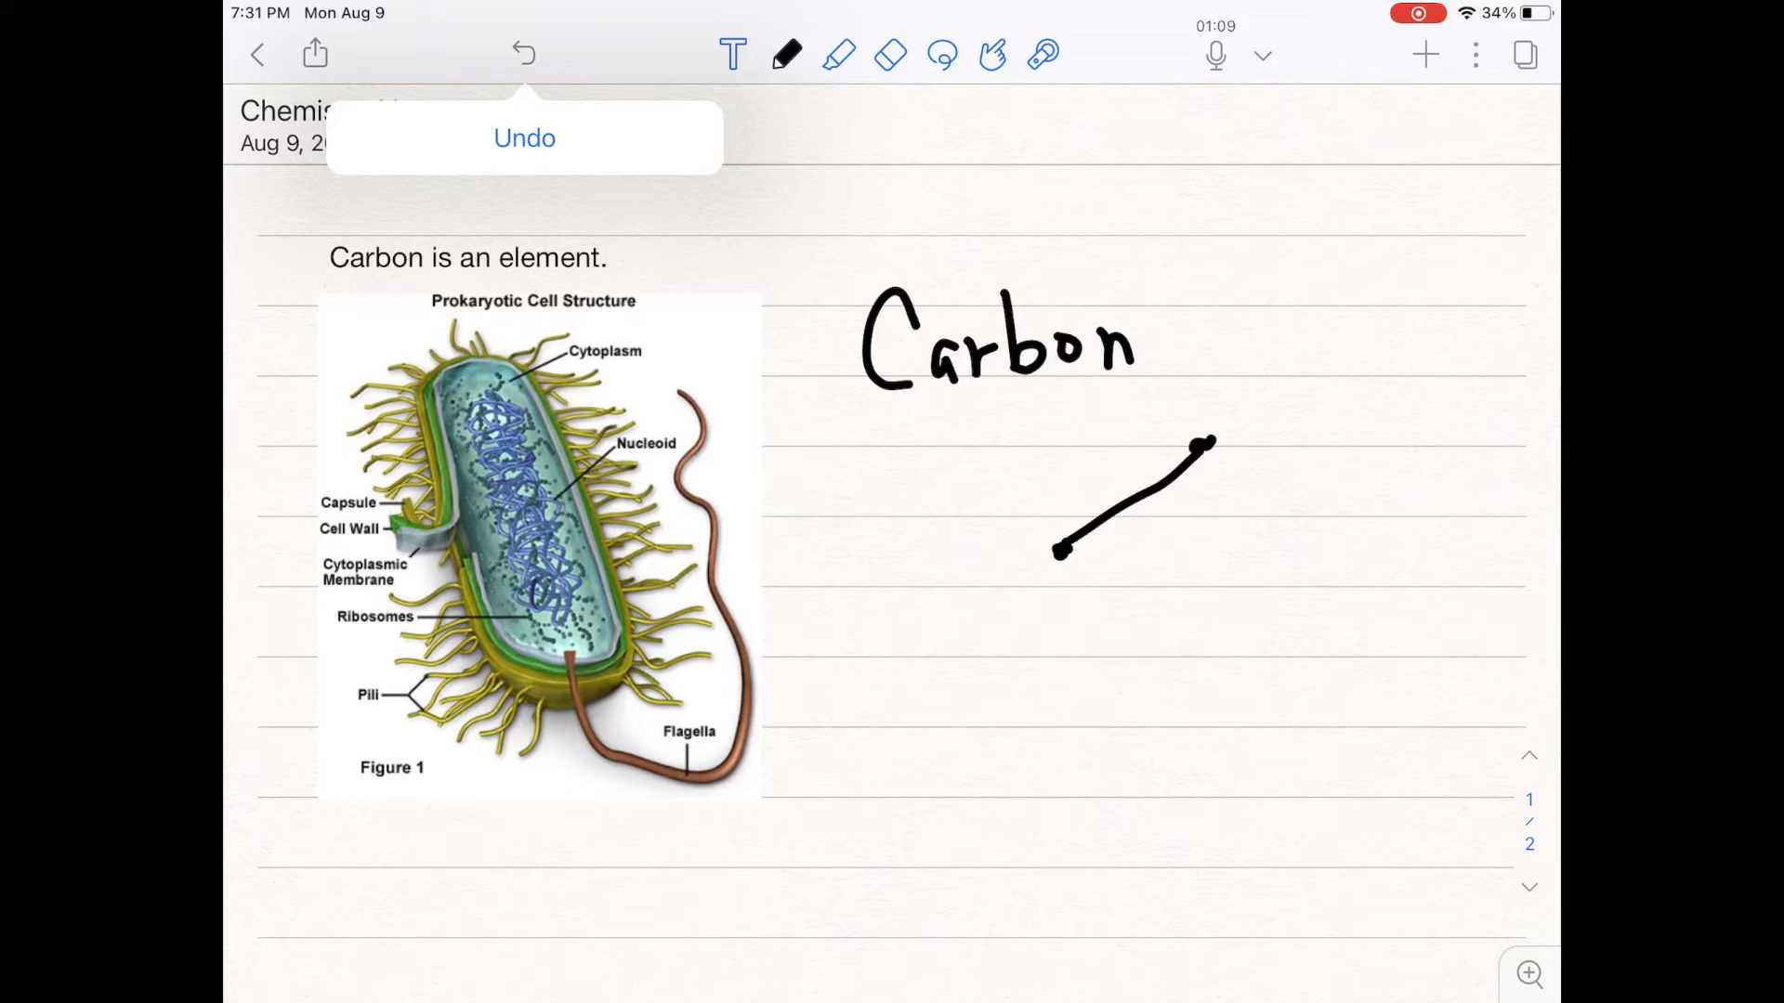
left_click(522, 54)
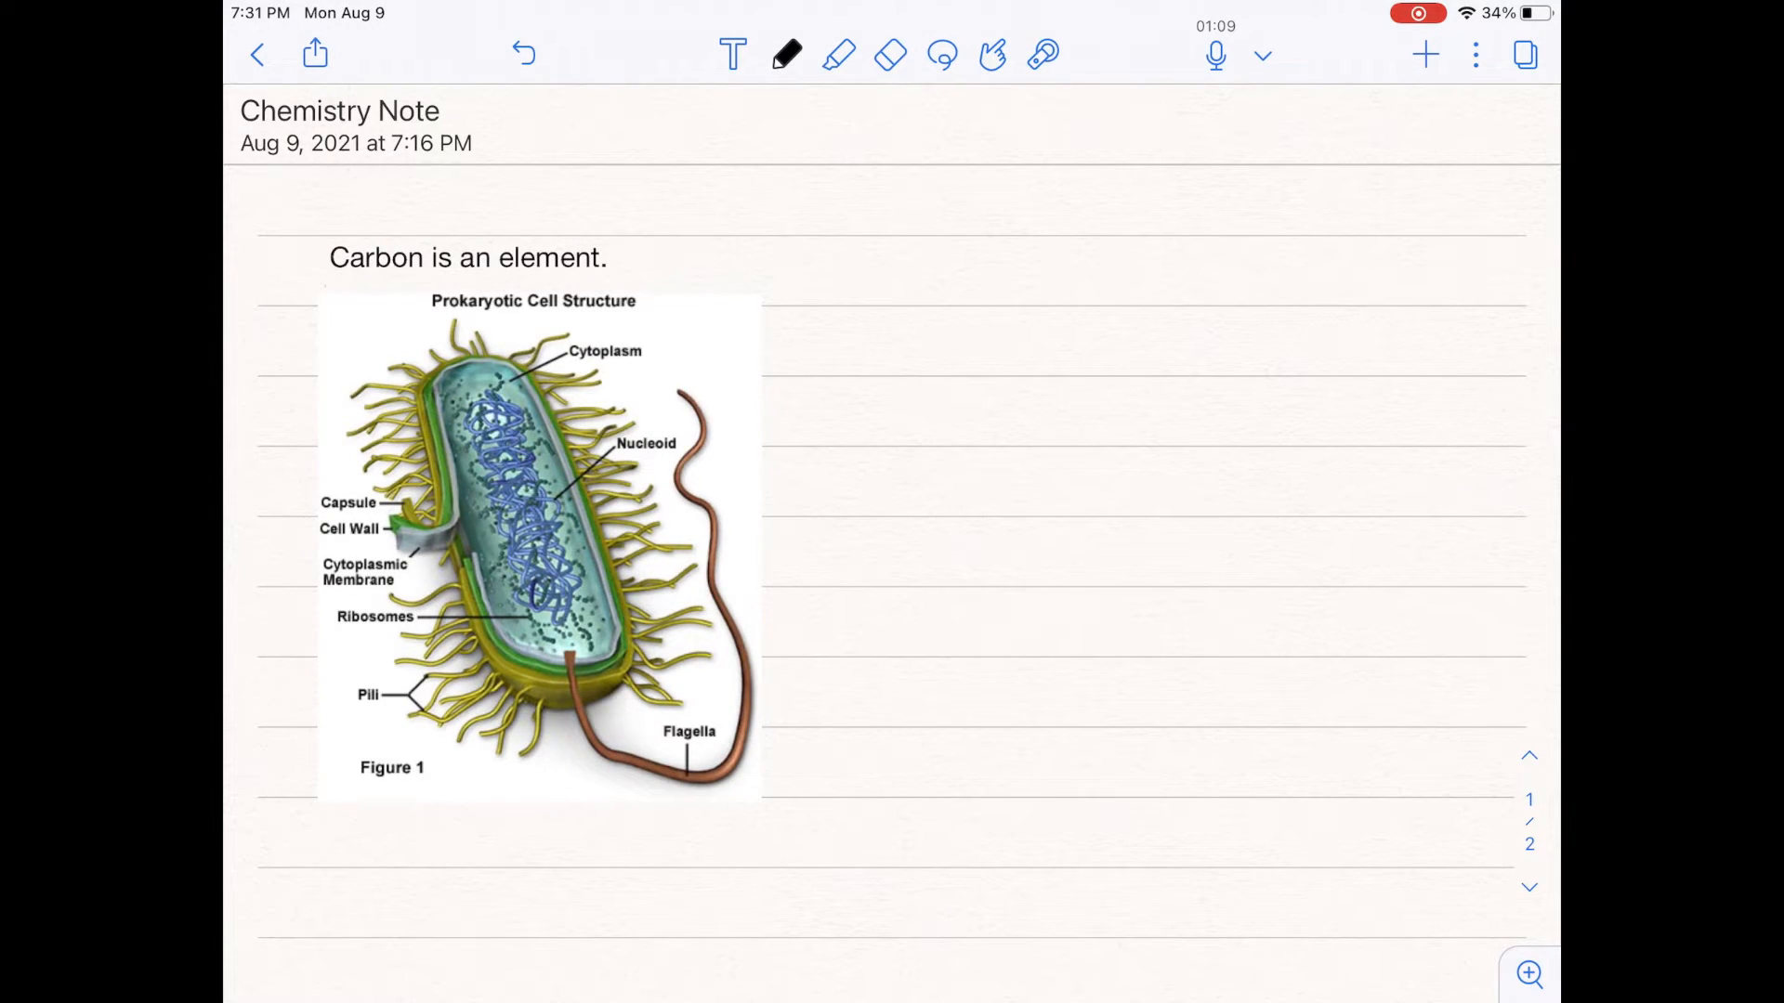
left_click(522, 54)
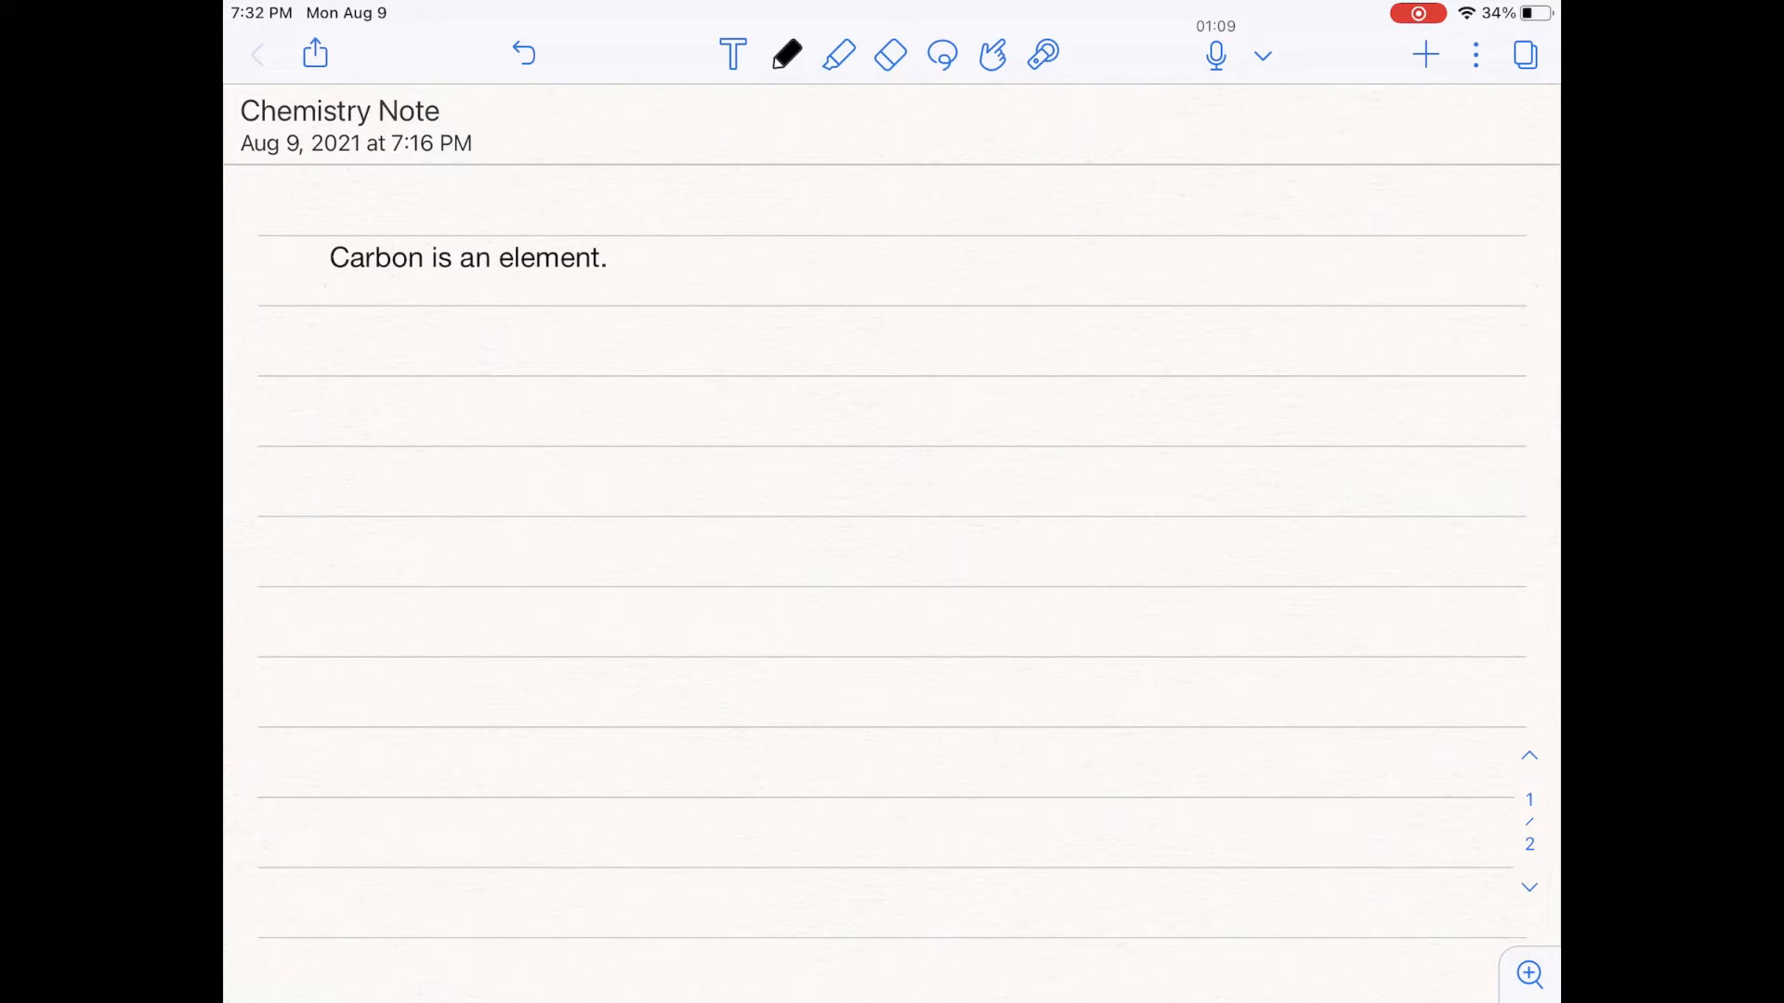
Return to the library and bring up the add subject or divider menu.
left_click(257, 54)
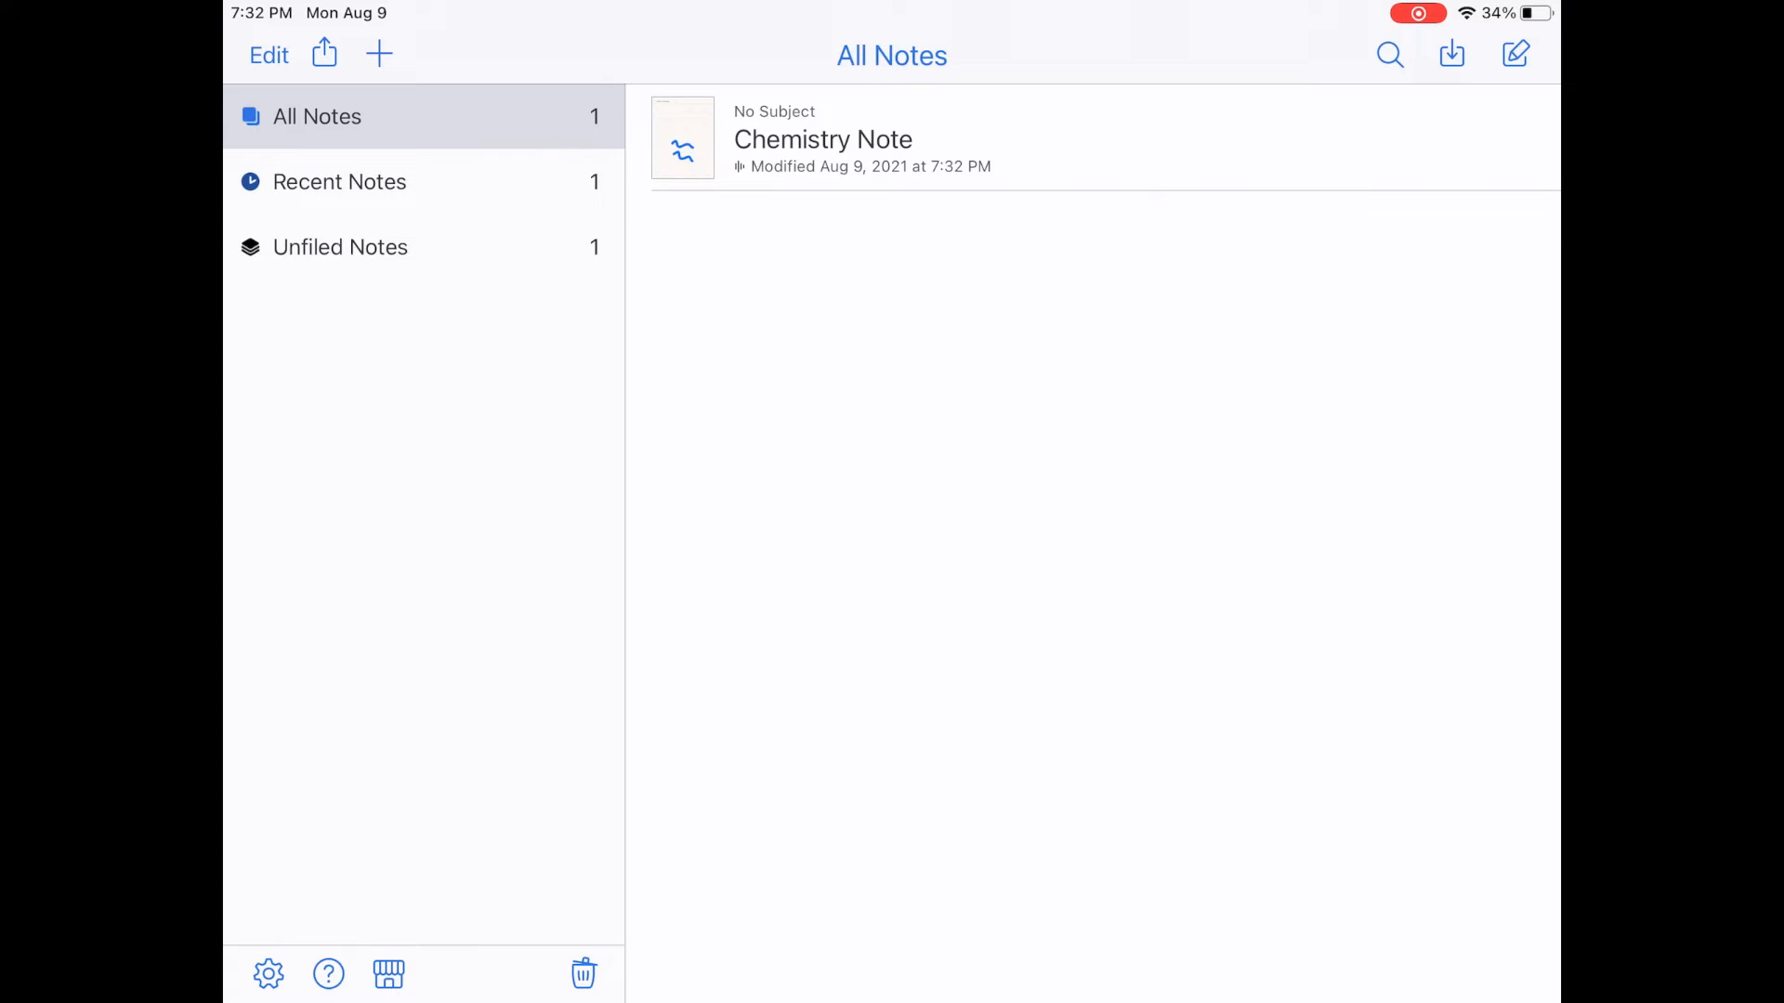
left_click(379, 54)
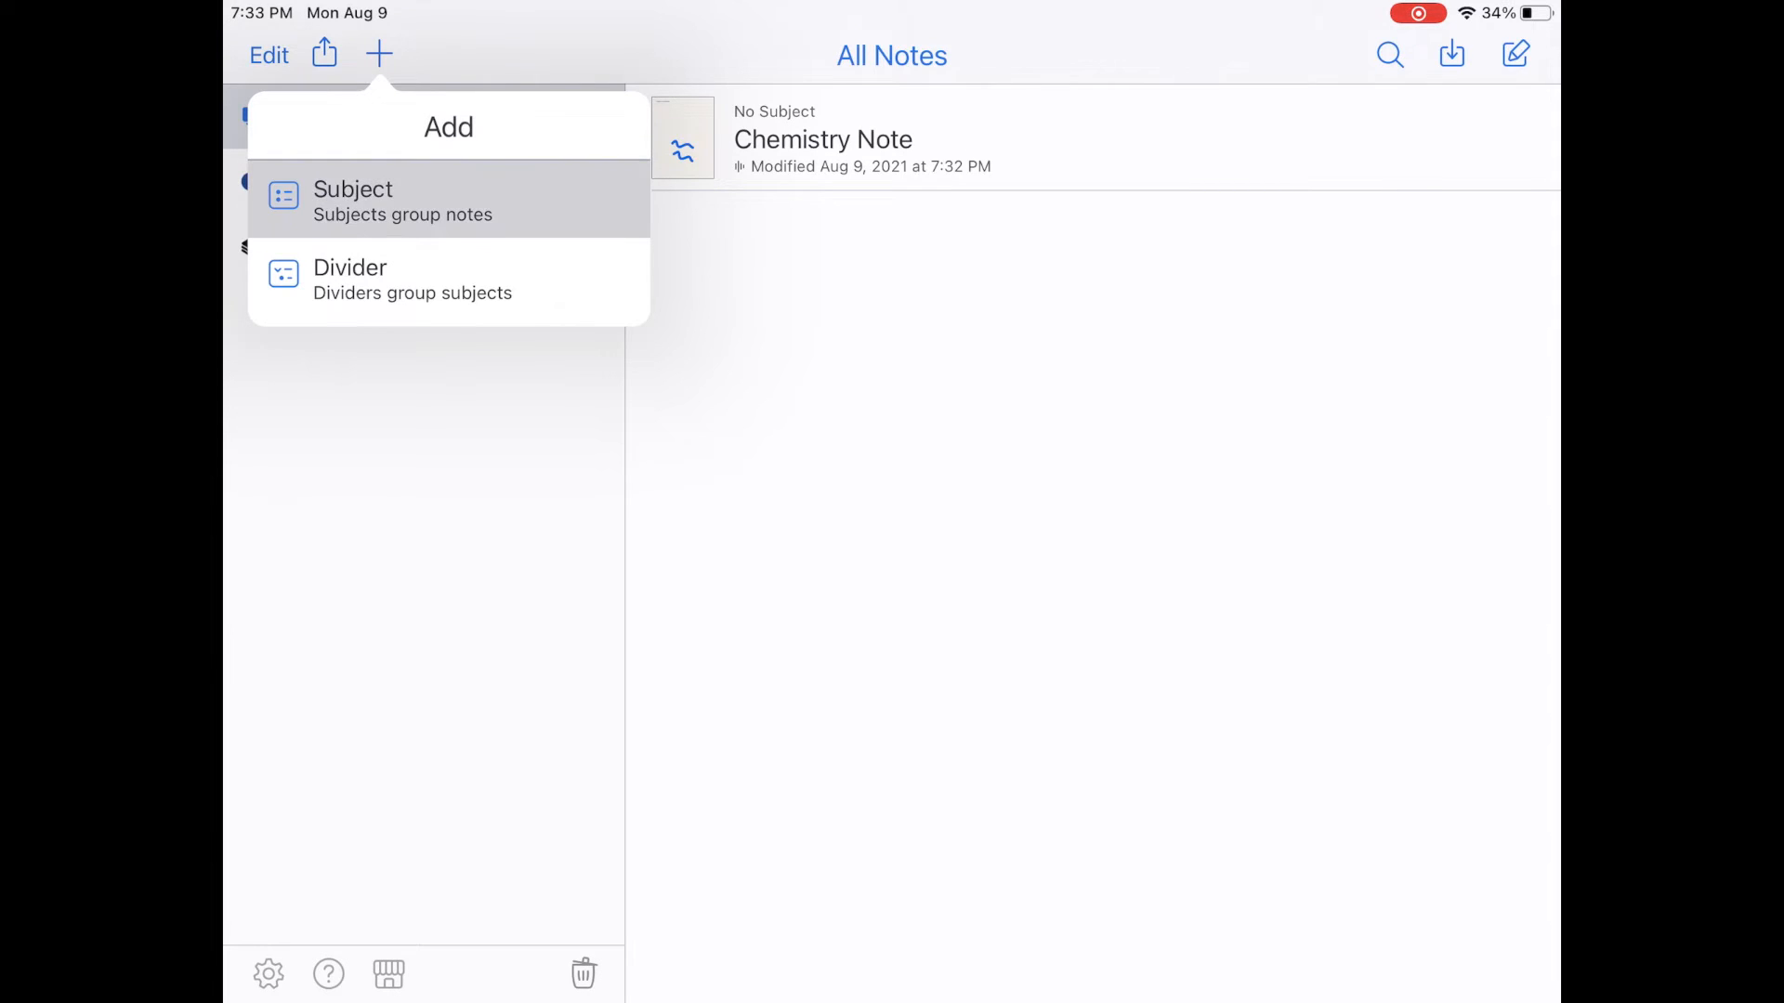
Create subject 'Chemistry Chapter 1' and move Chemistry Note into it.
left_click(354, 201)
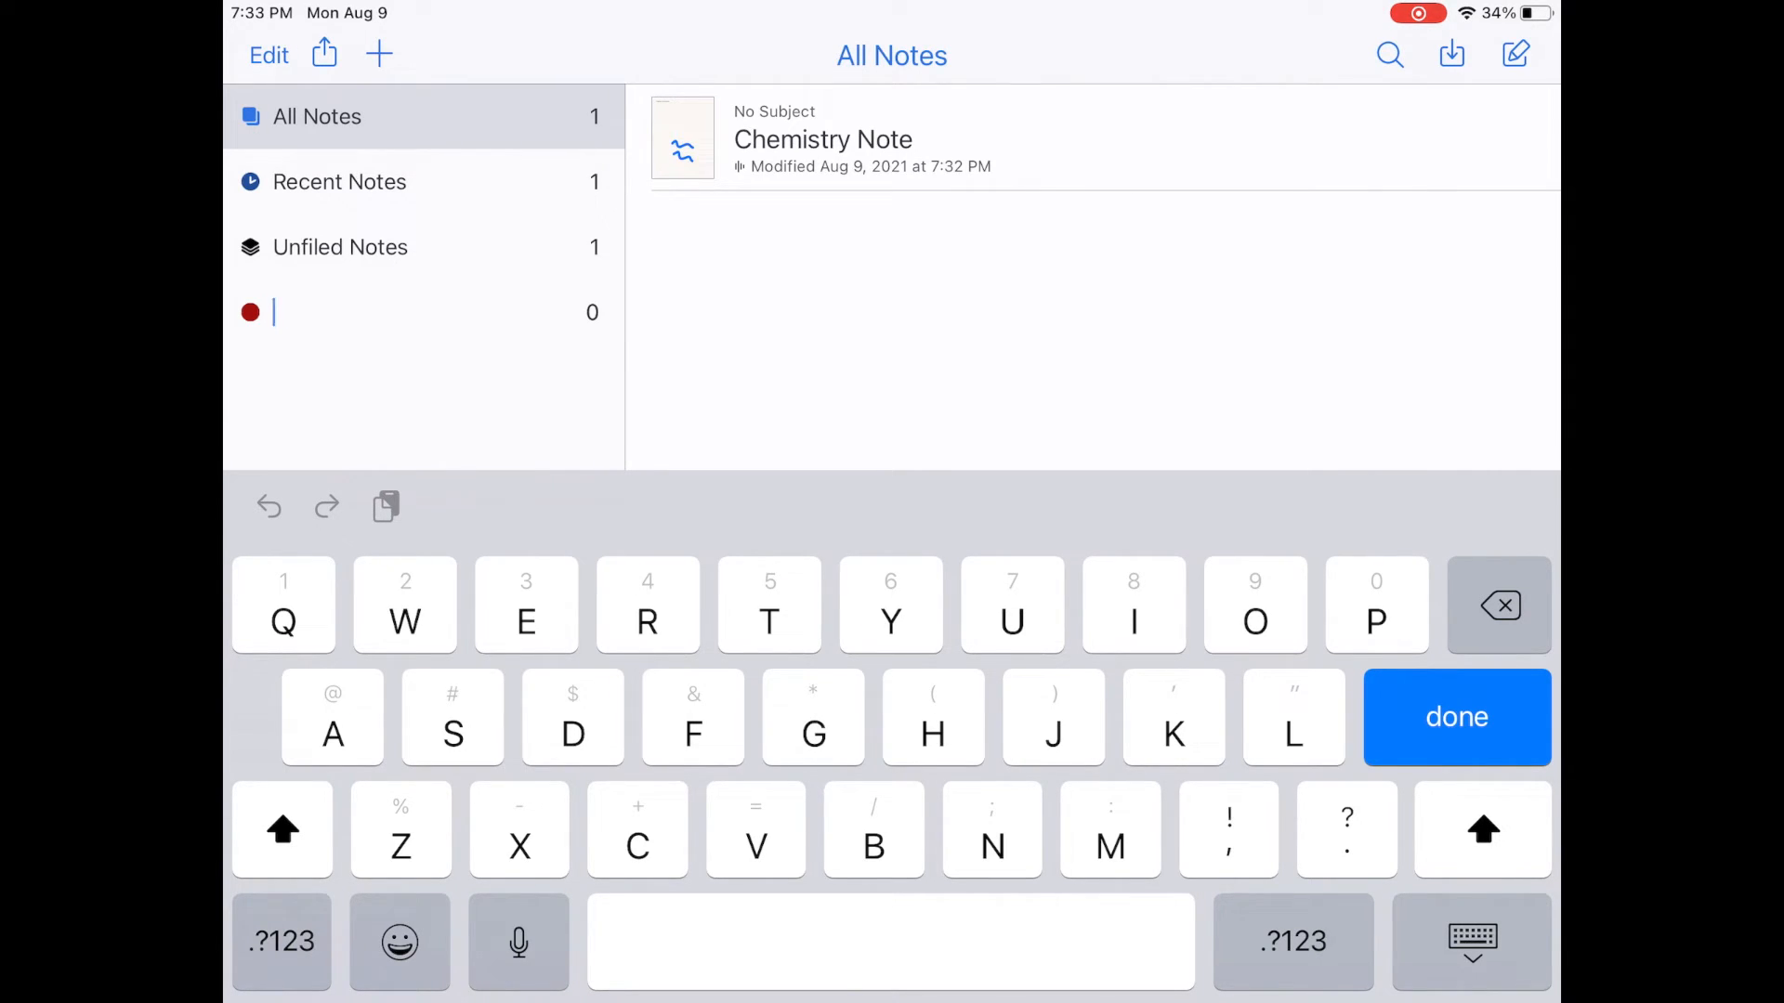
type("Chemistry")
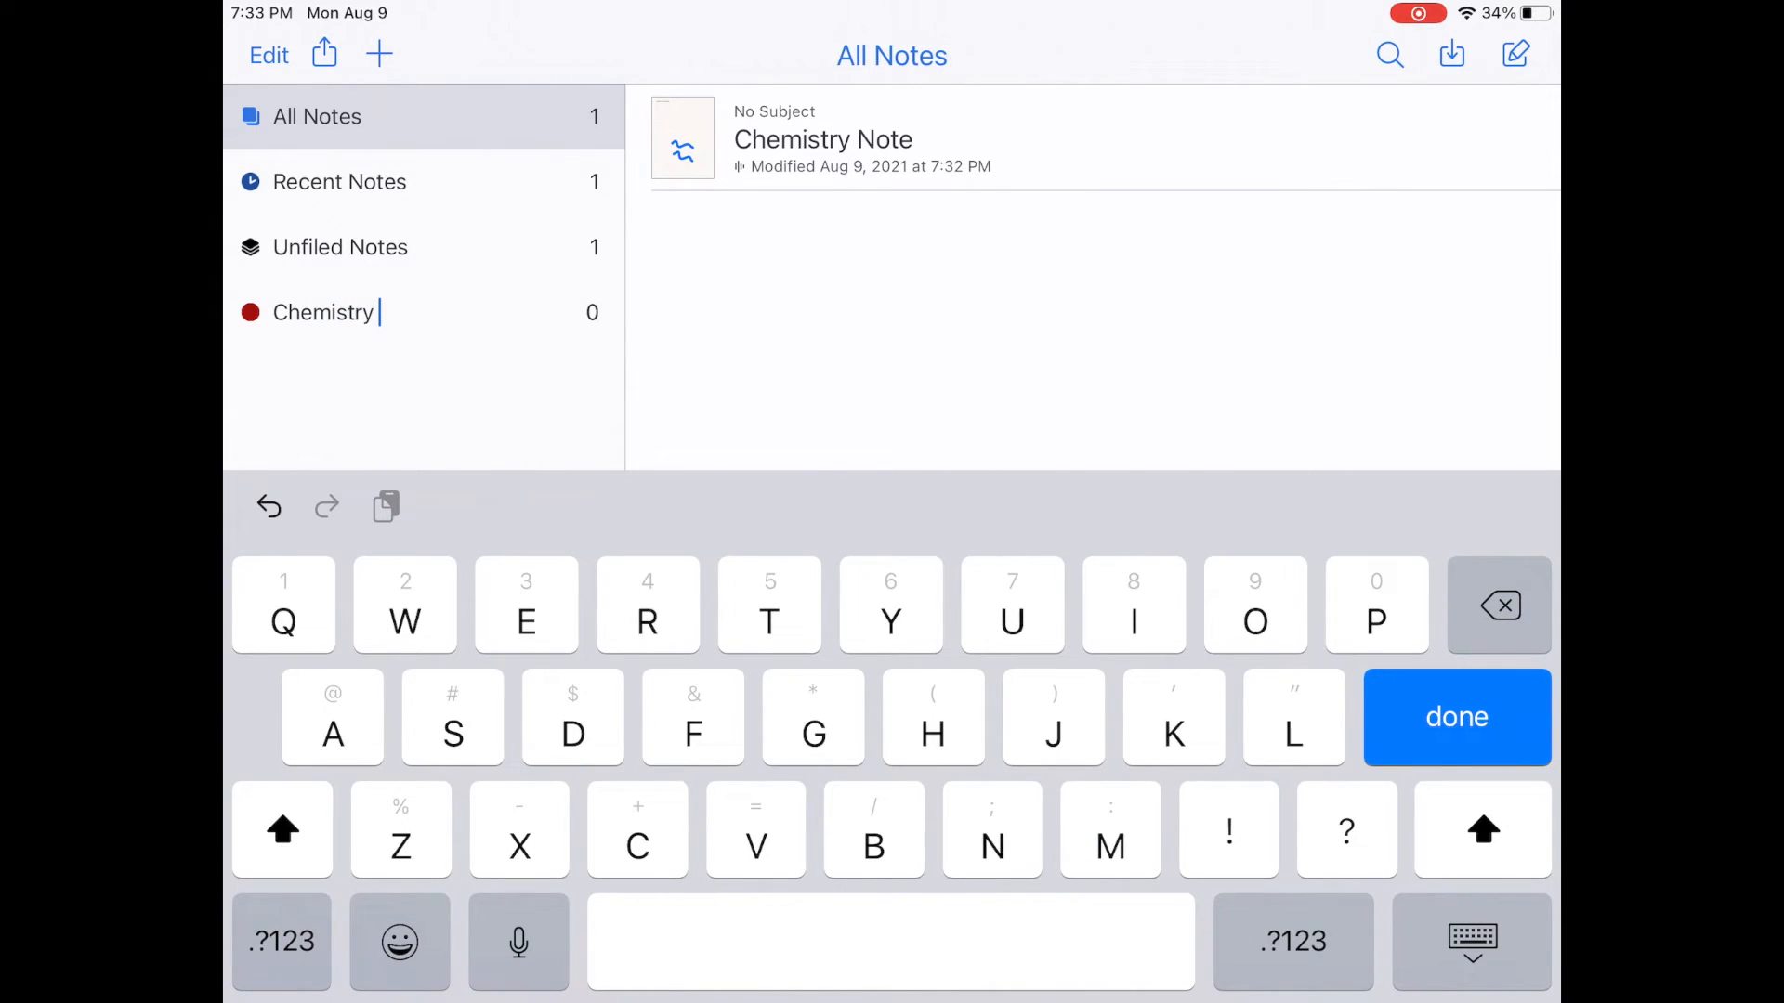
type("Chapter")
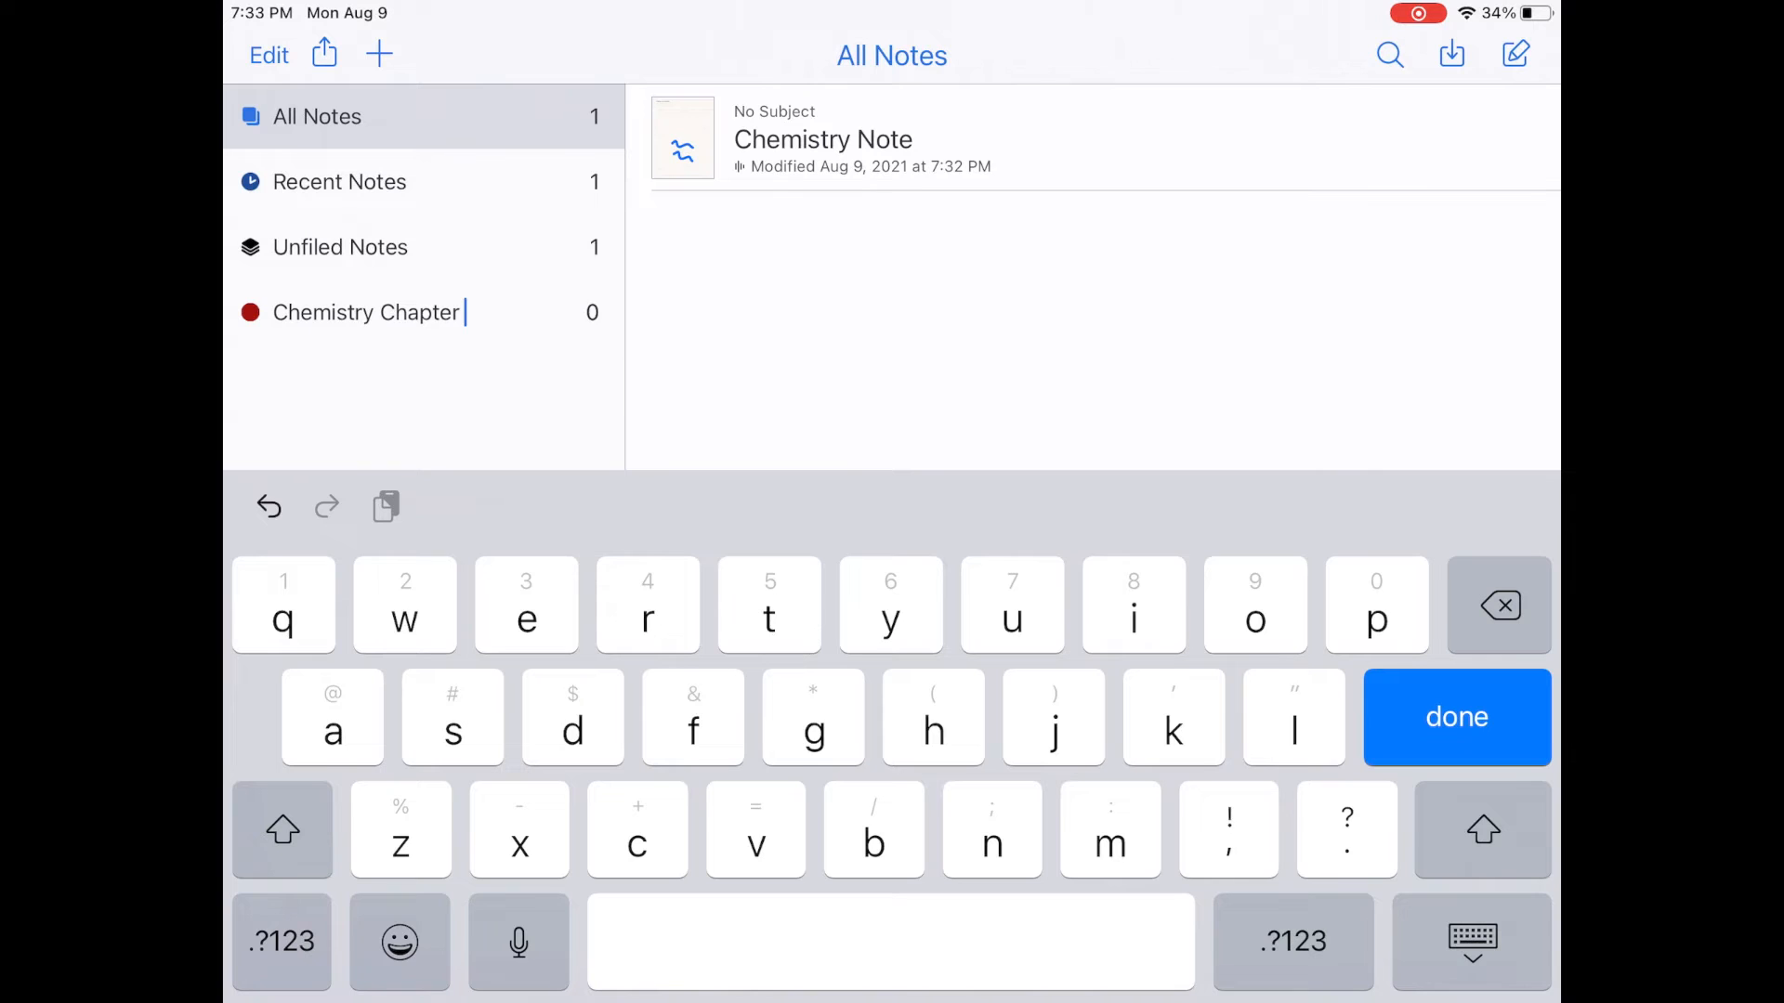
type("1")
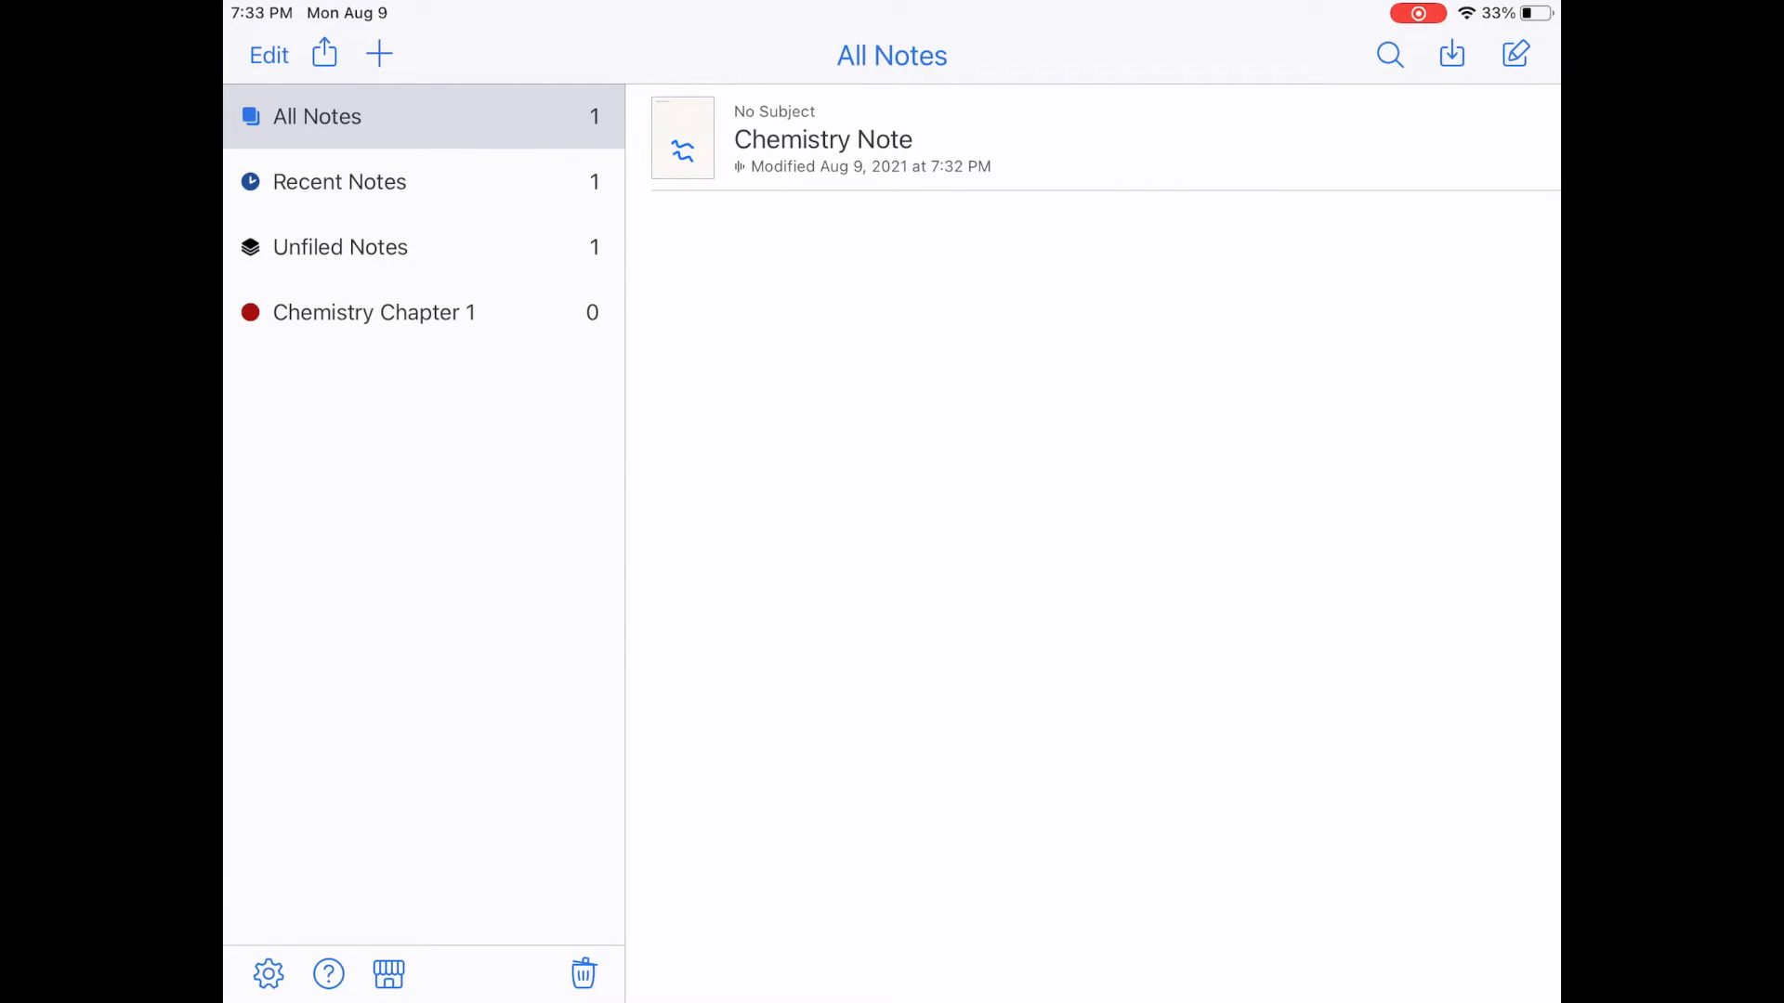
right_click(822, 139)
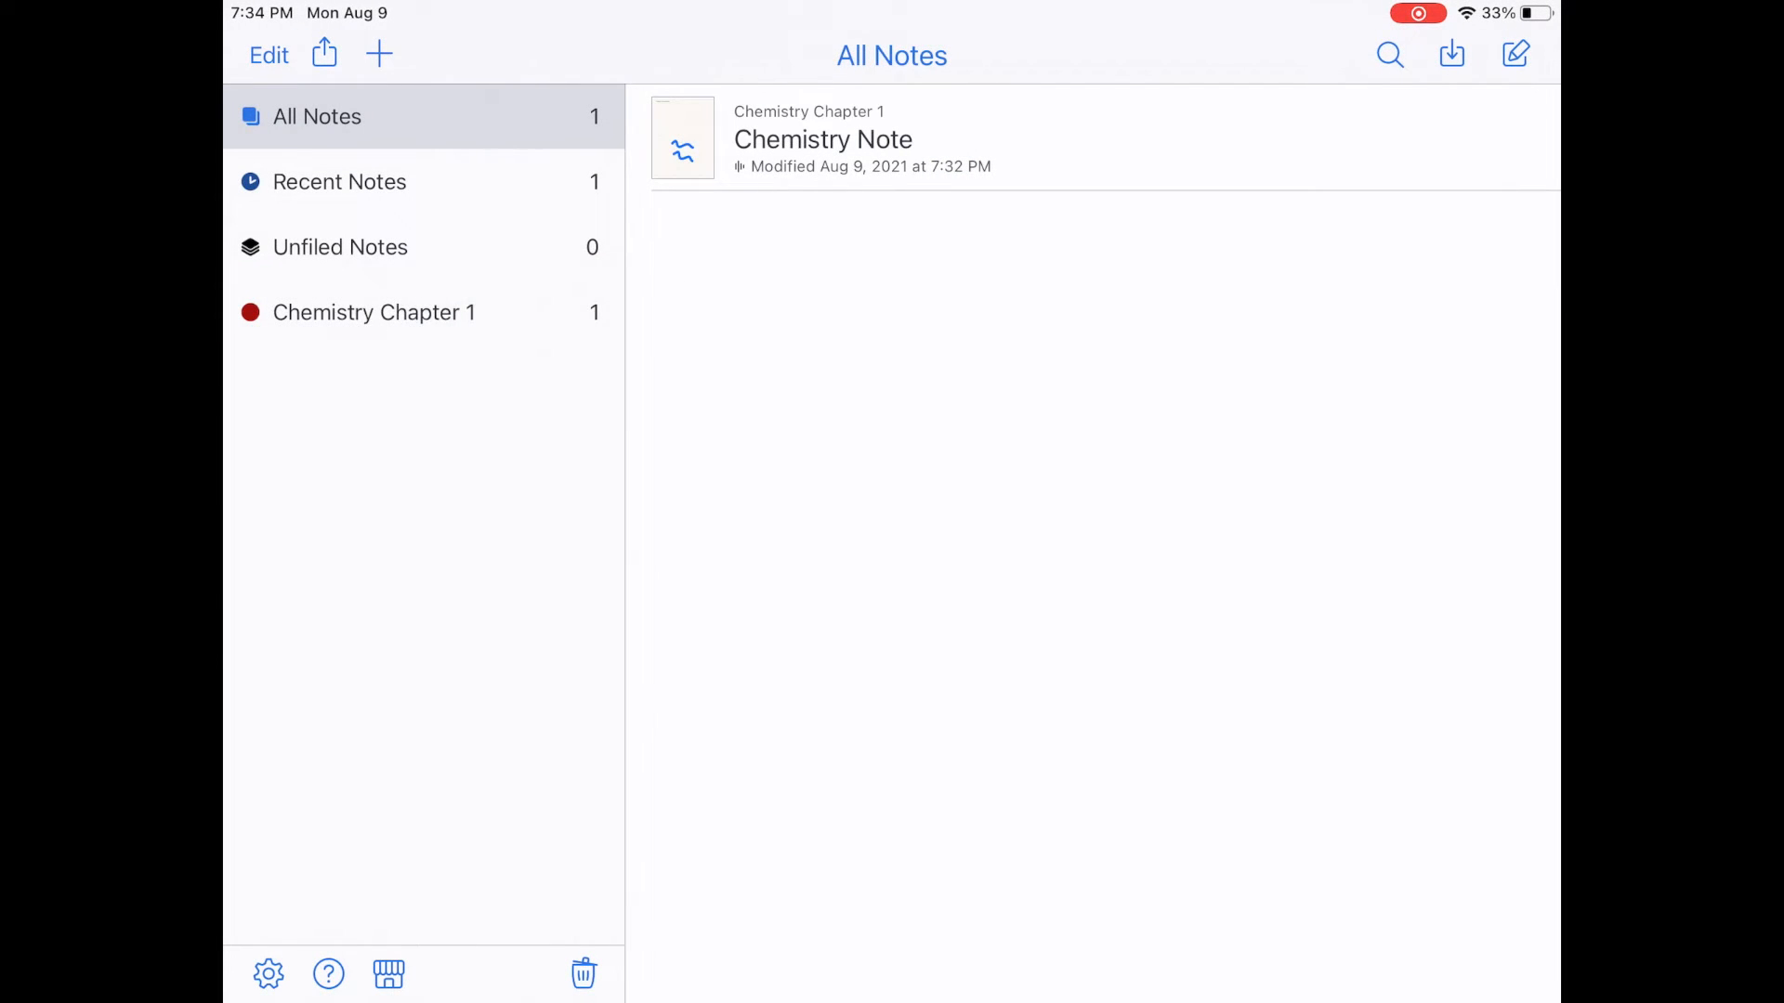
Create a new divider named 'Chemistry'.
left_click(374, 312)
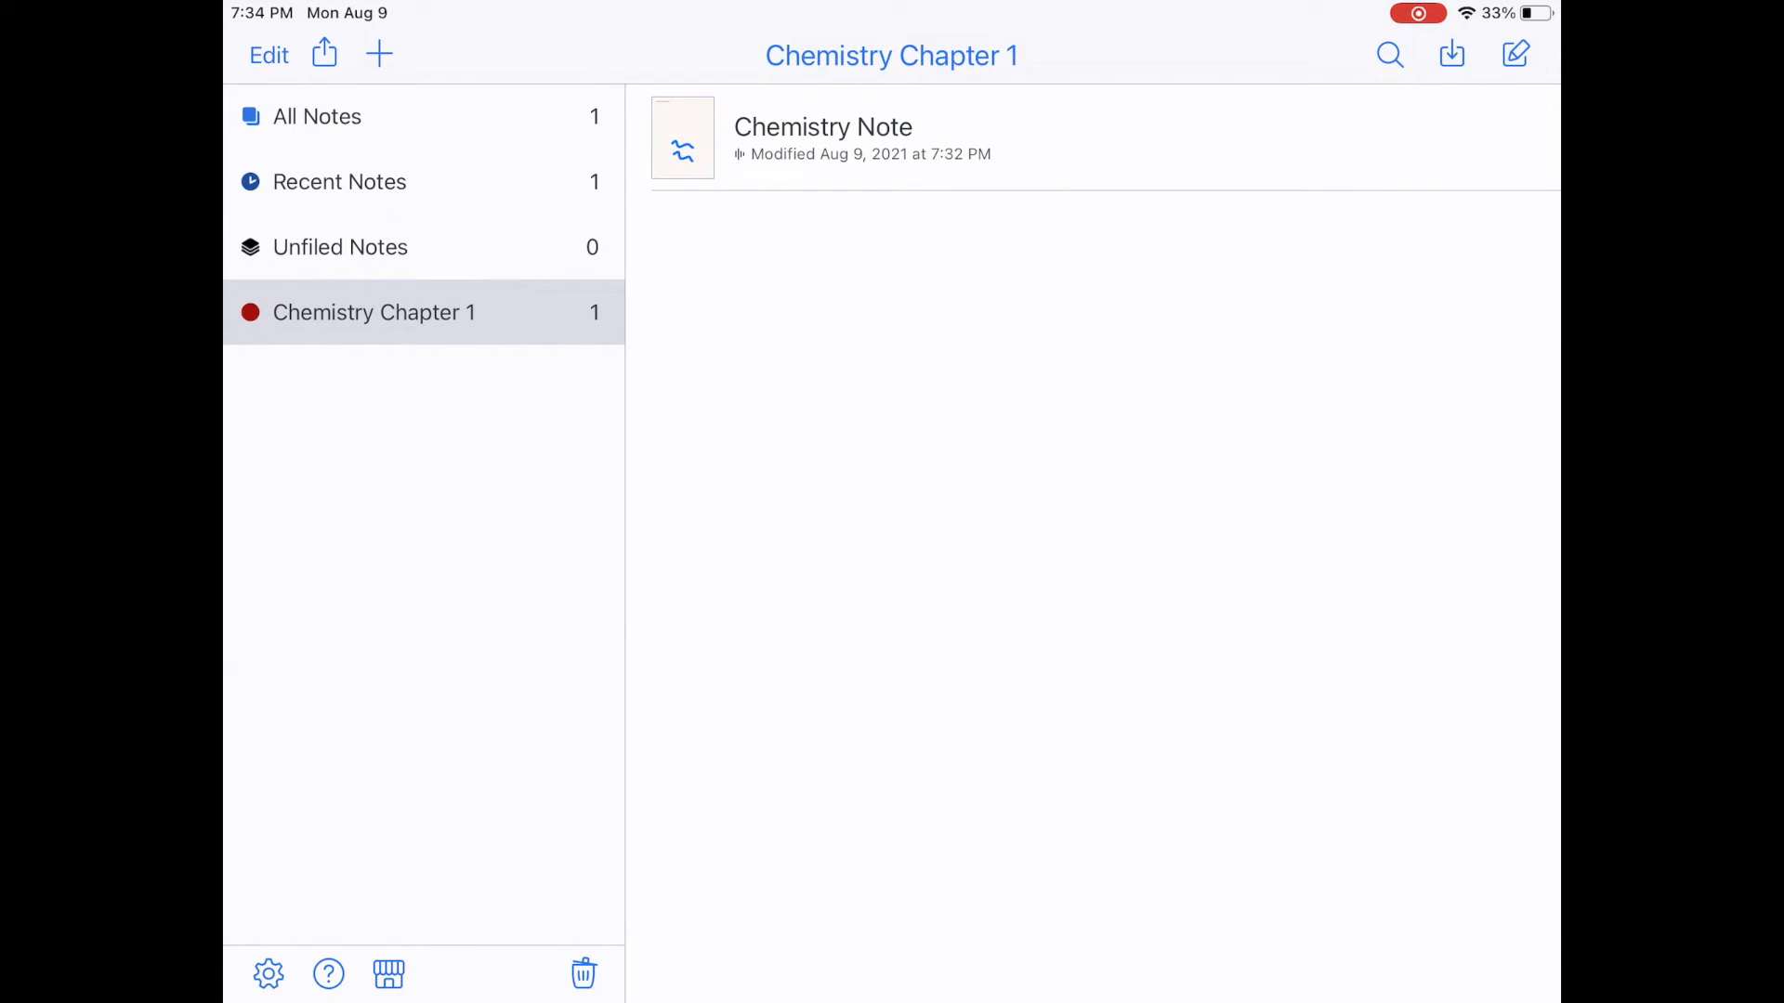
left_click(379, 55)
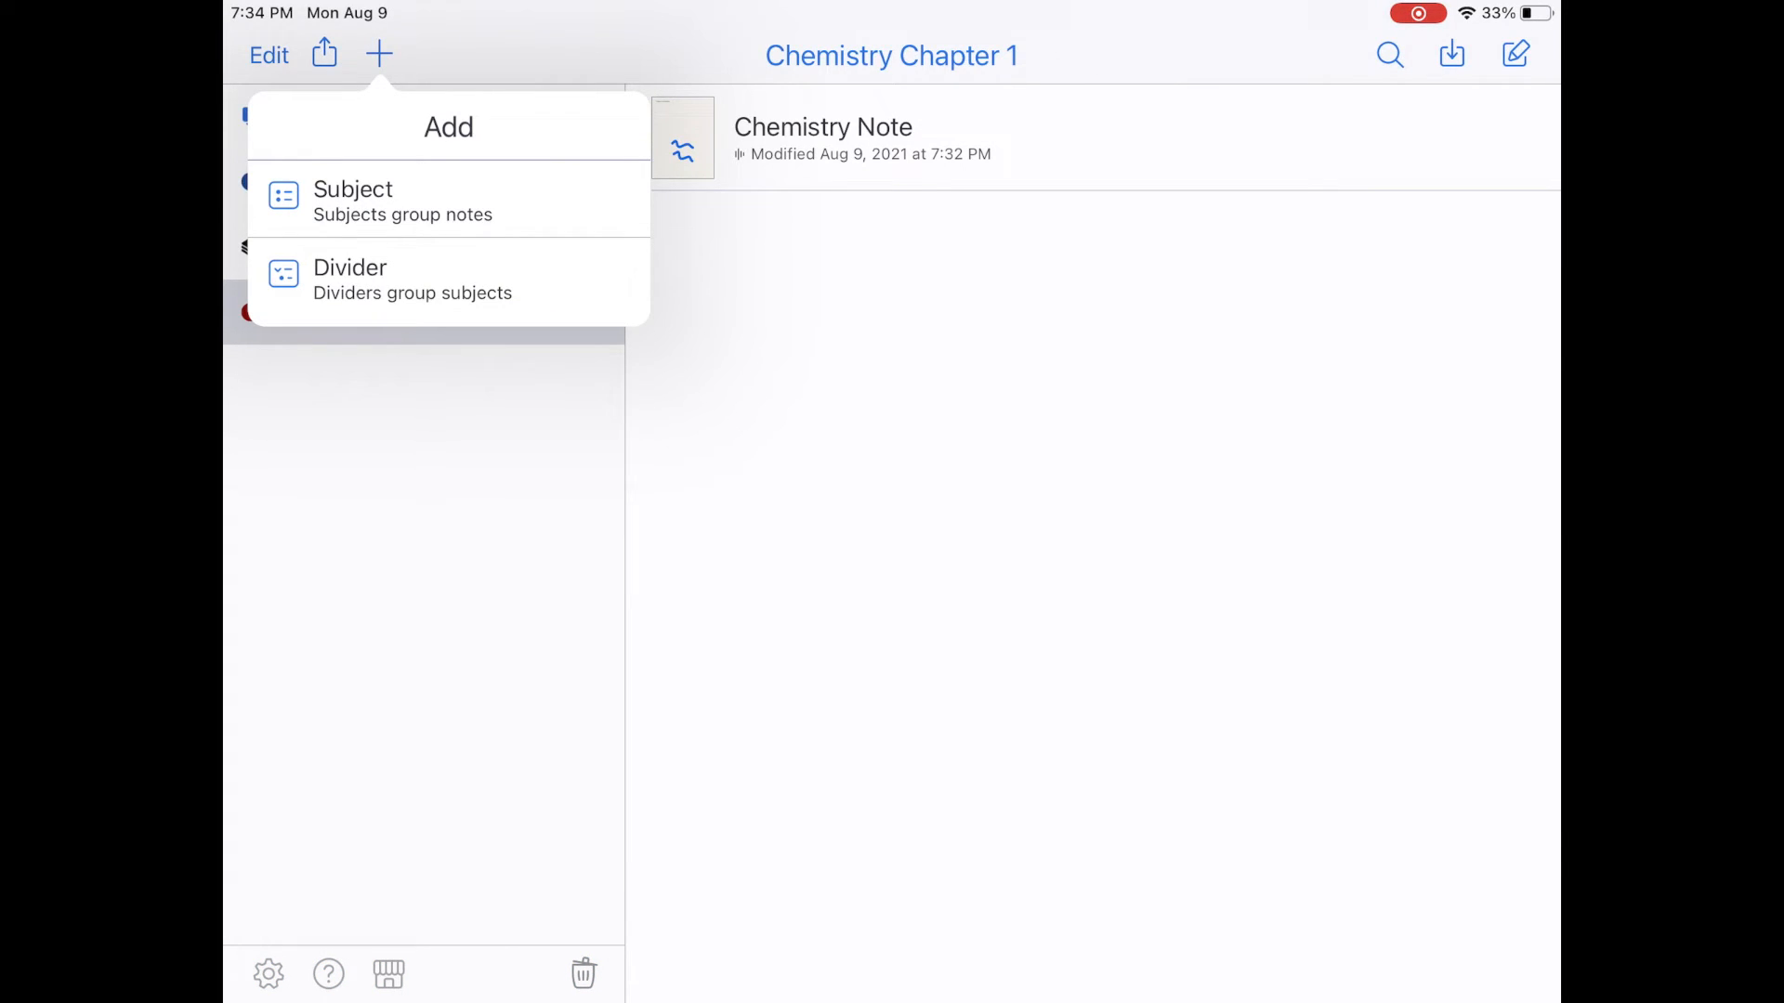
left_click(353, 189)
type("Chemis")
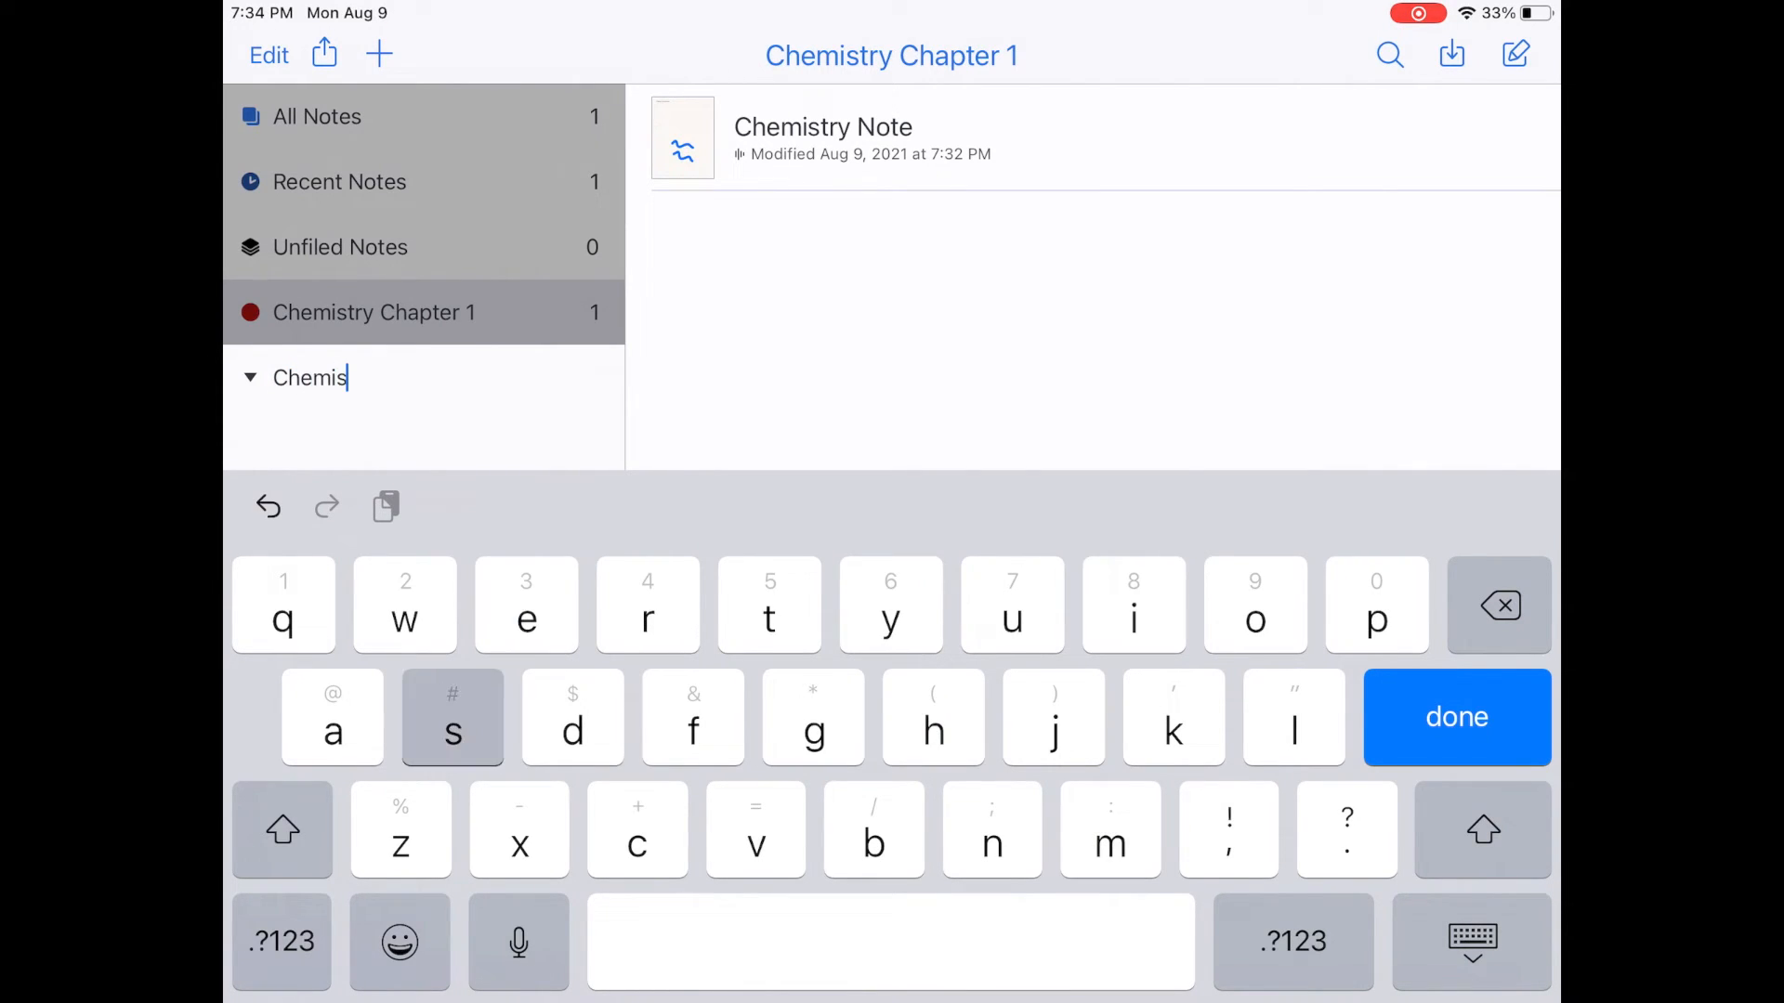
left_click(1456, 717)
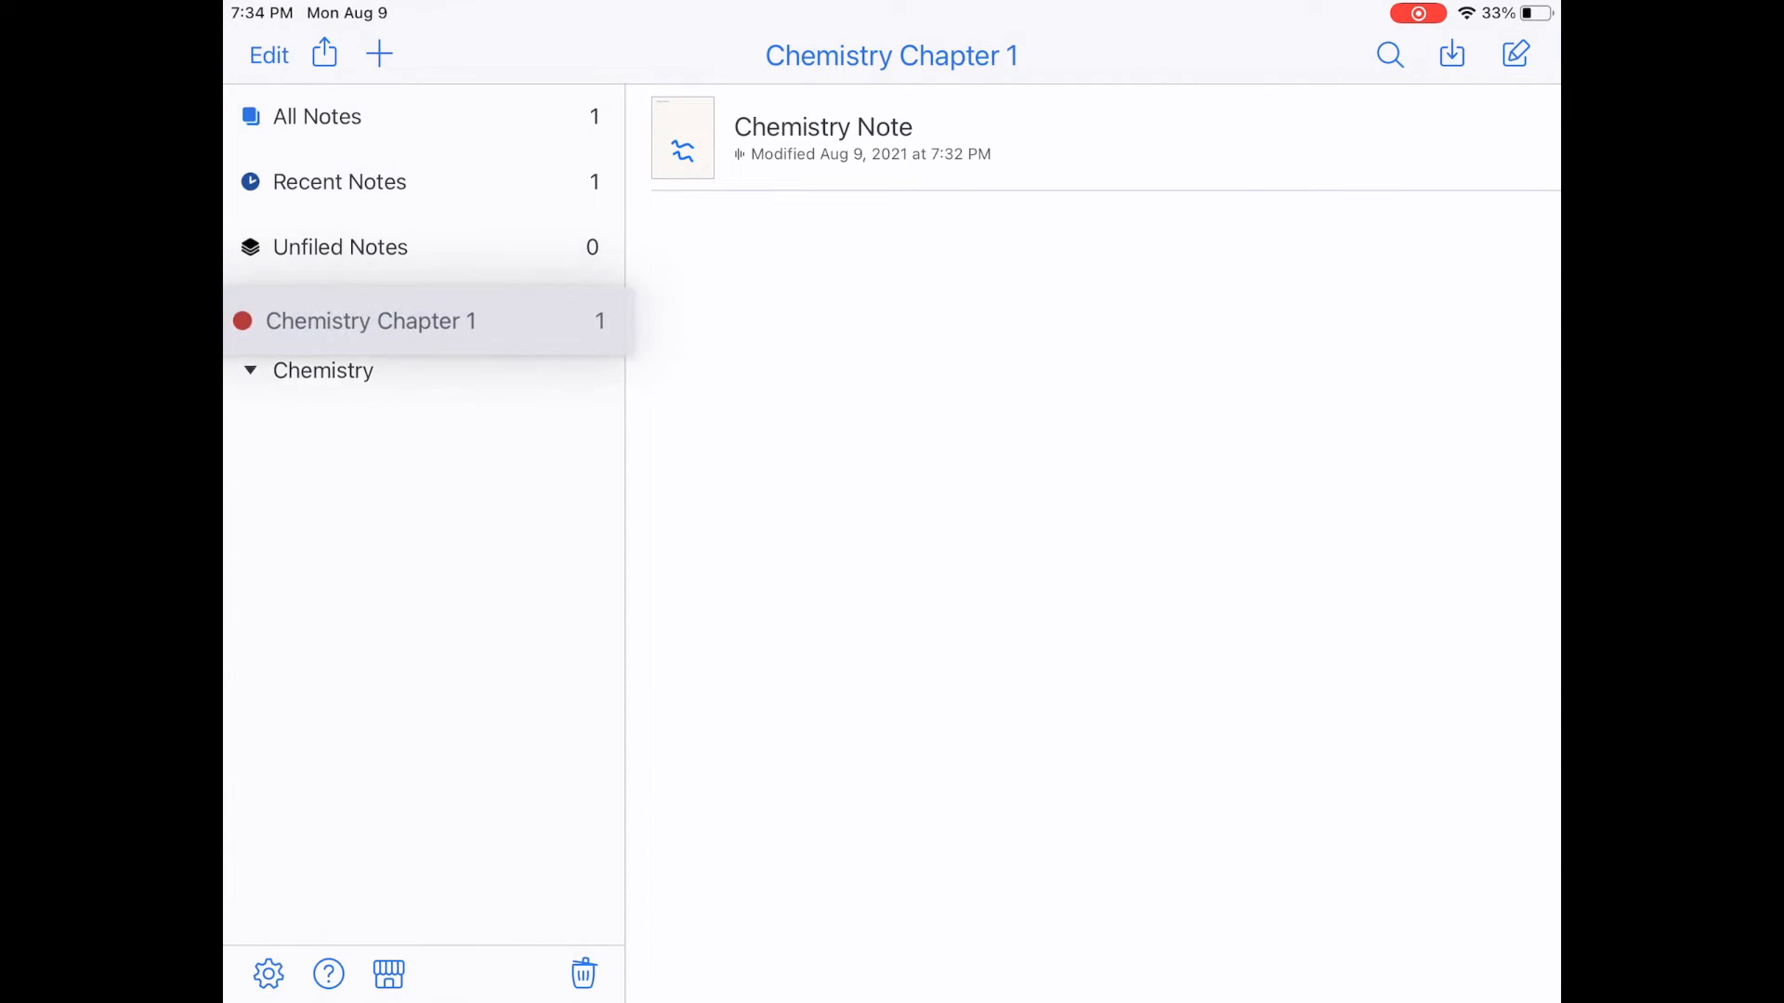
Place Chemistry Chapter 1 inside the Chemistry divider, then collapse and re-expand it.
left_click(249, 370)
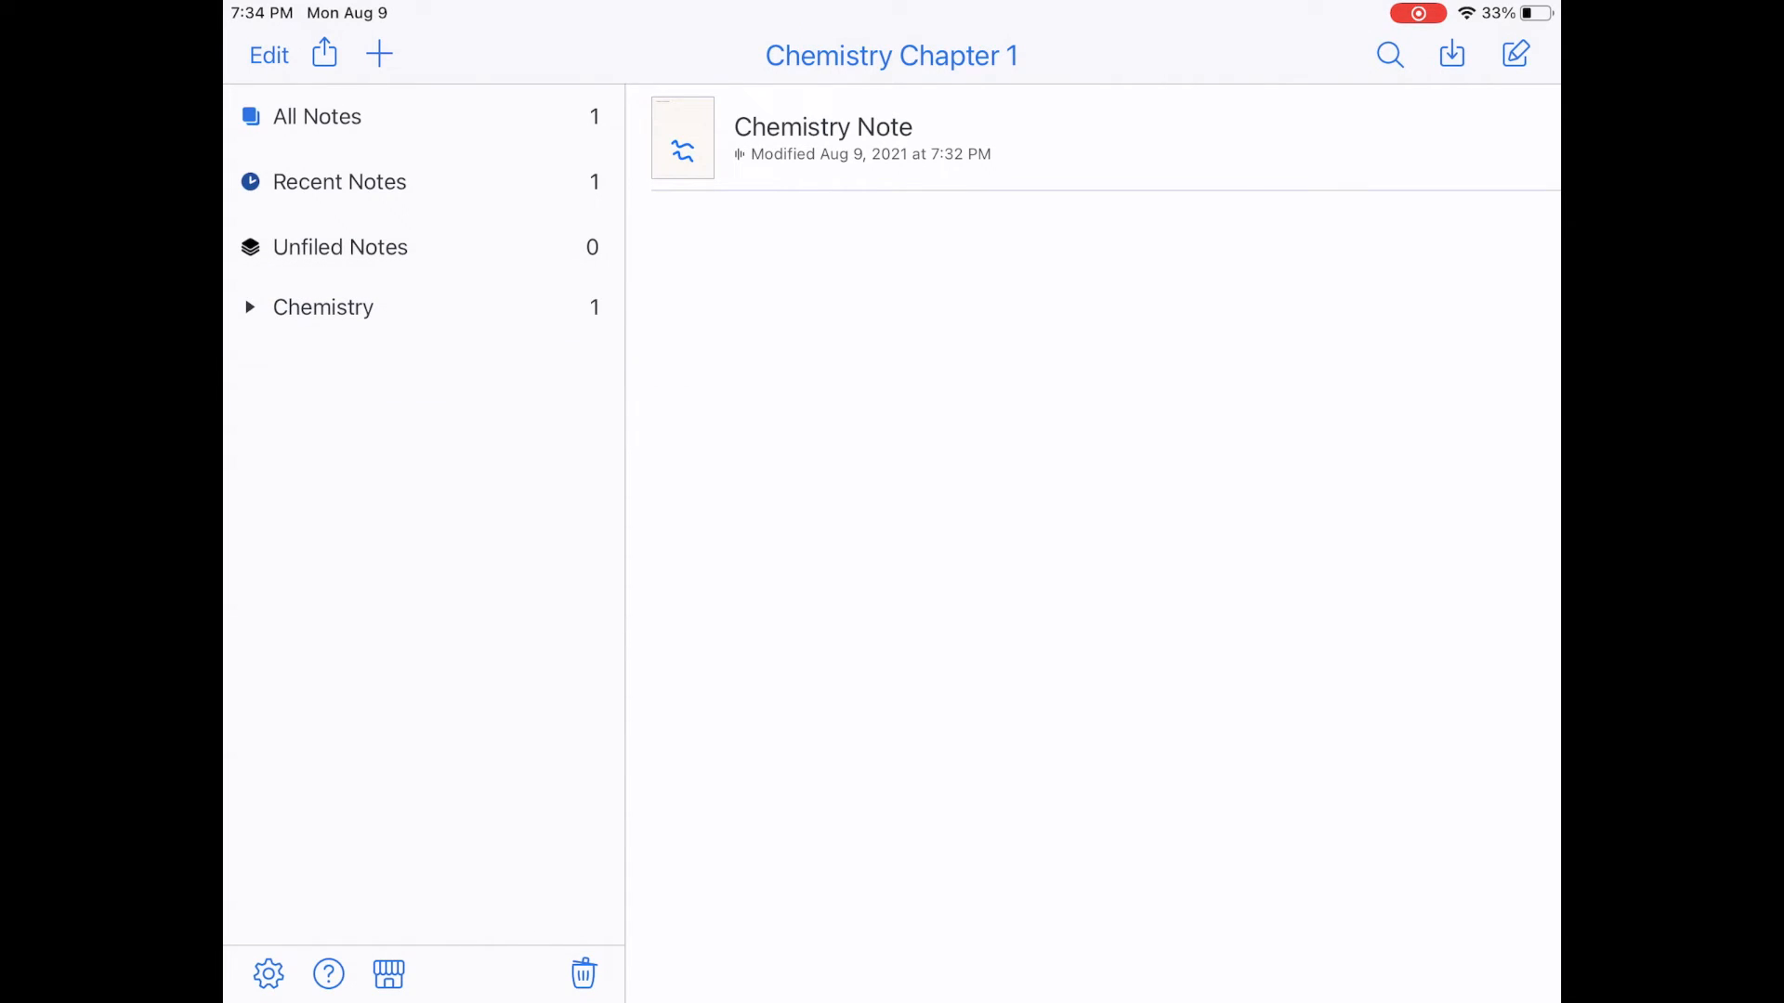
left_click(250, 307)
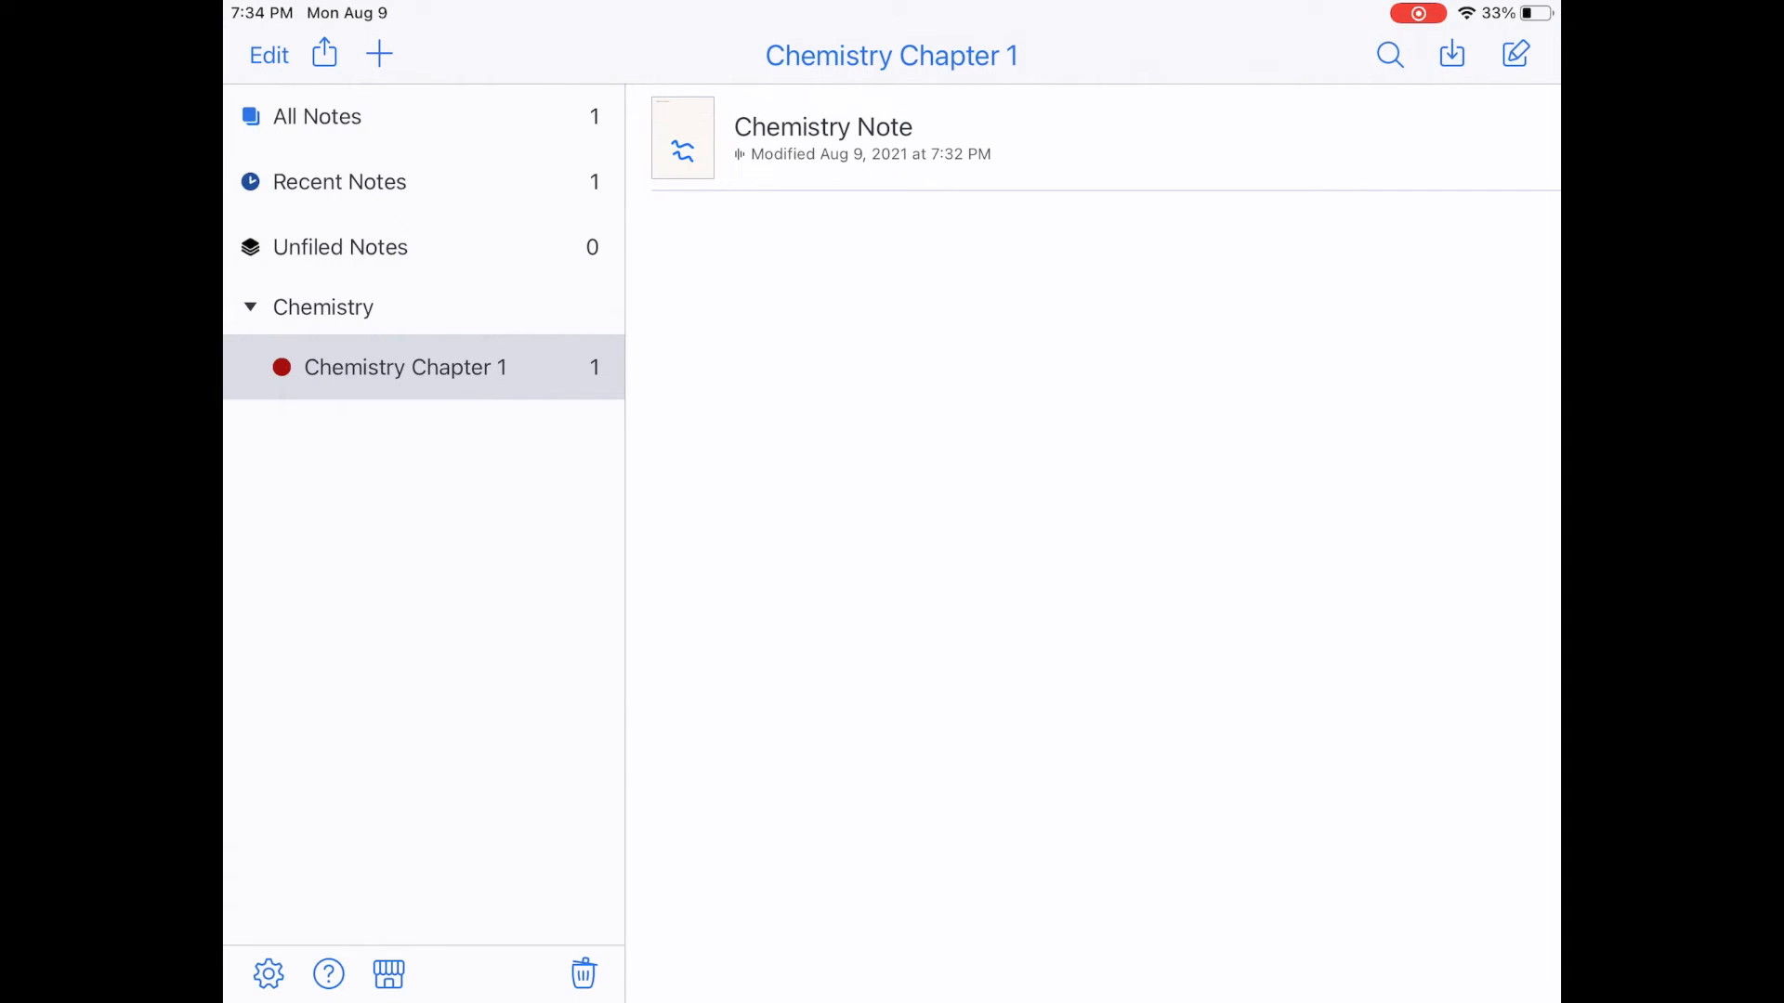
left_click(249, 308)
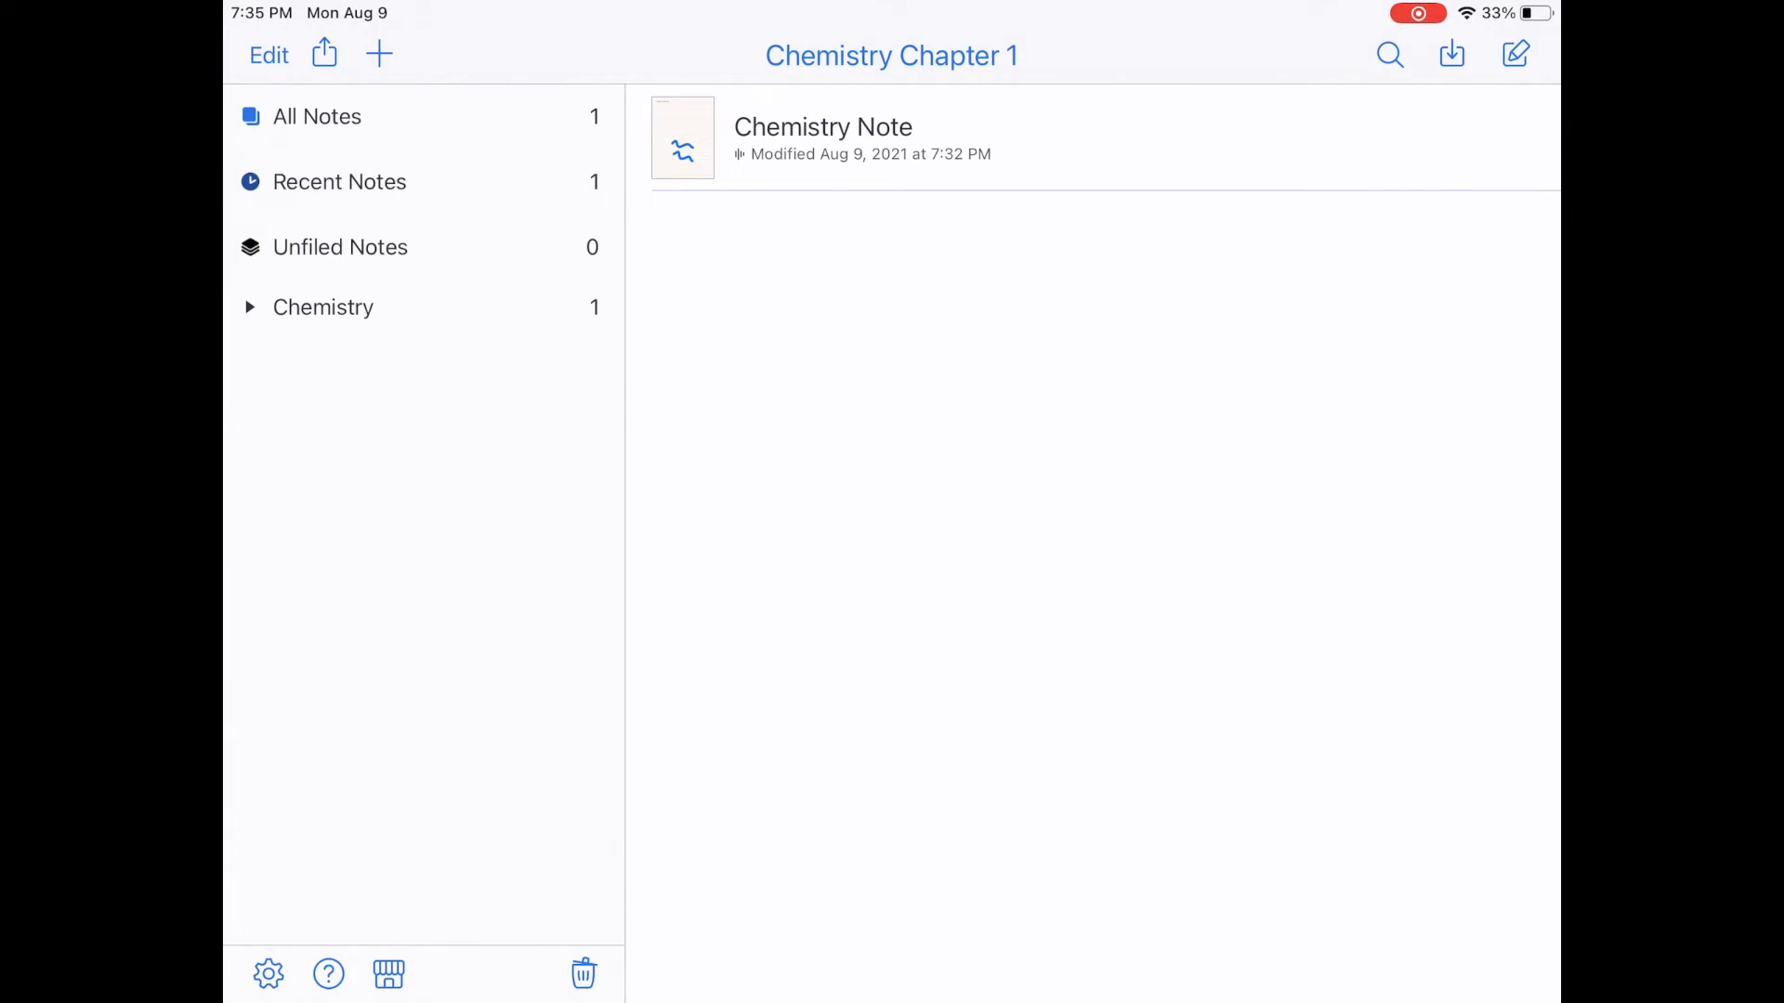
left_click(248, 308)
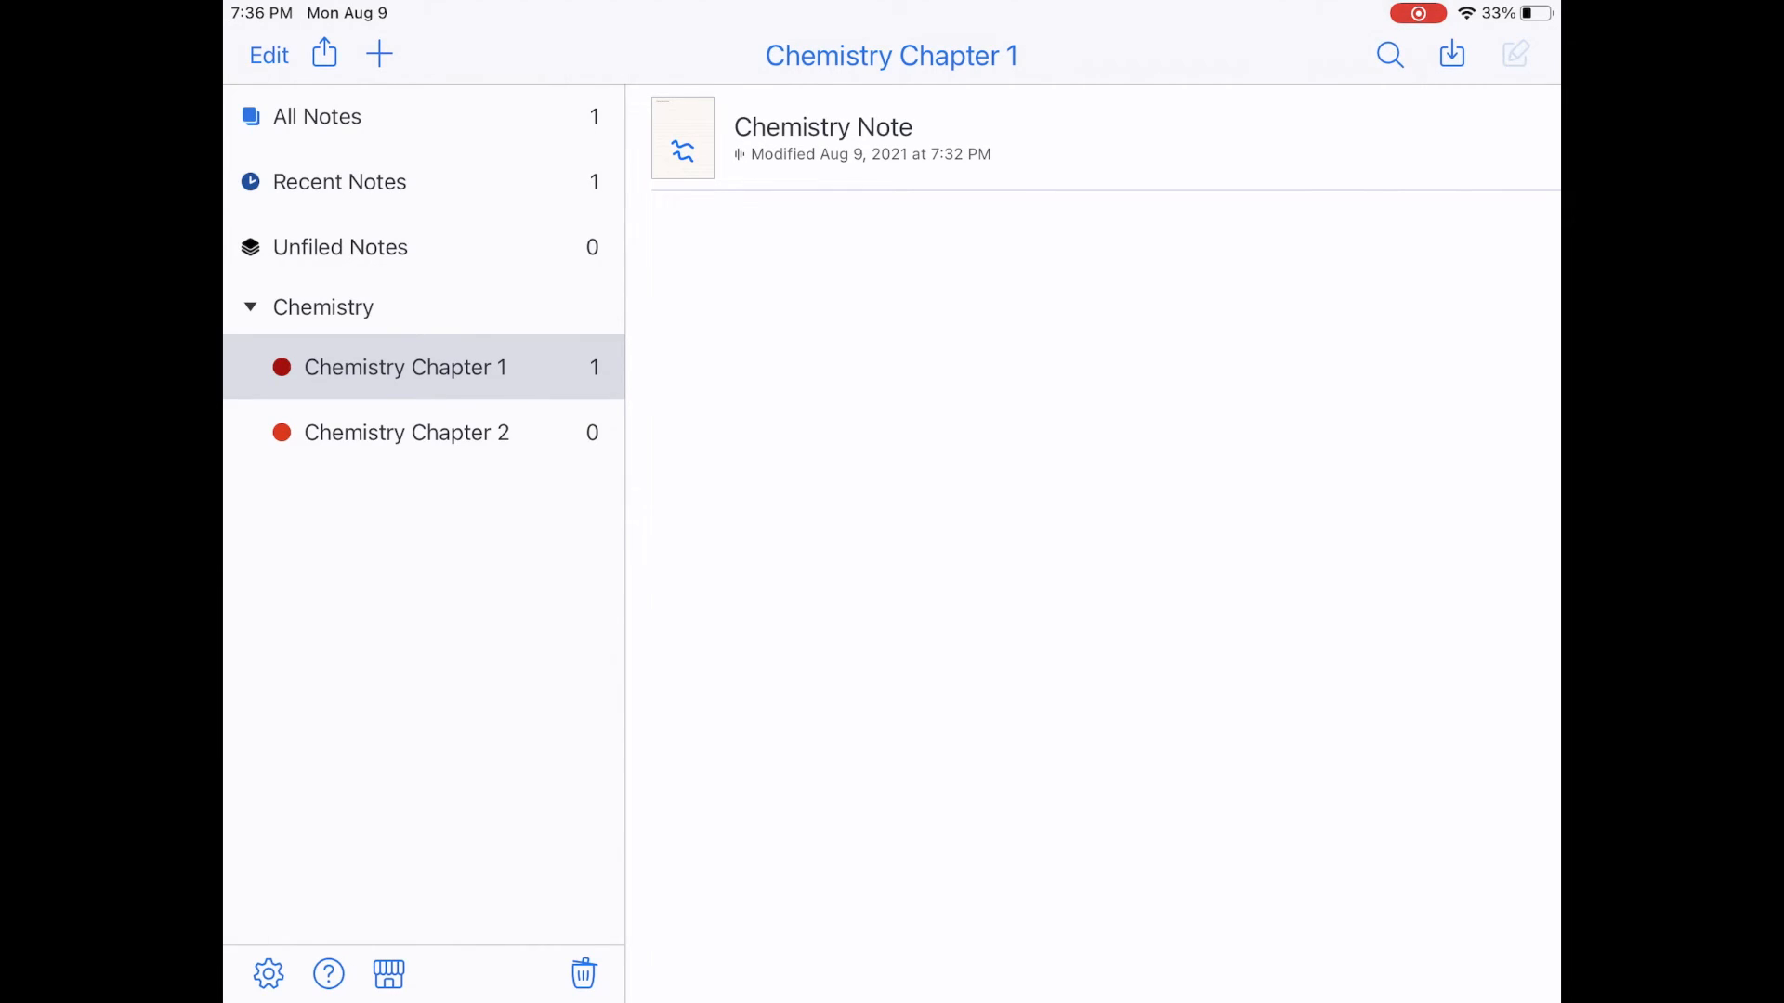
Start a new note in Chemistry Chapter 1.
left_click(683, 136)
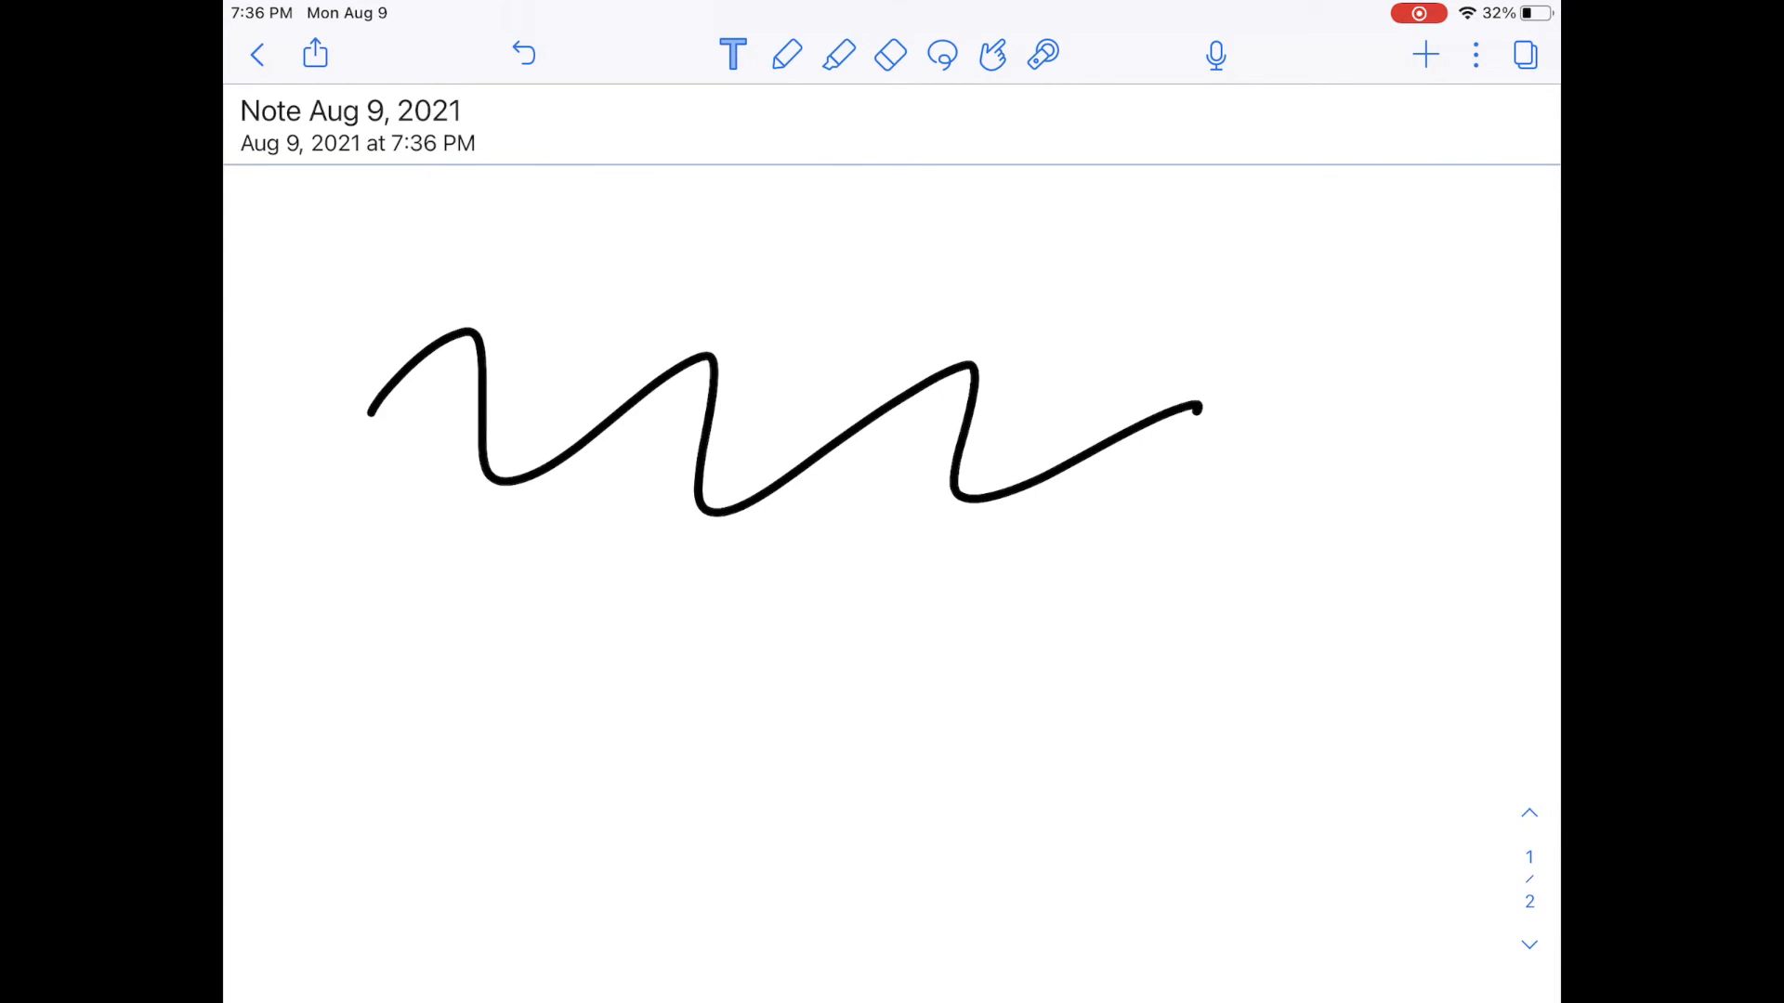
Add the word 'chemistry' below the wave, then erase the wave with the Whole eraser.
left_click(732, 54)
type("chemistry")
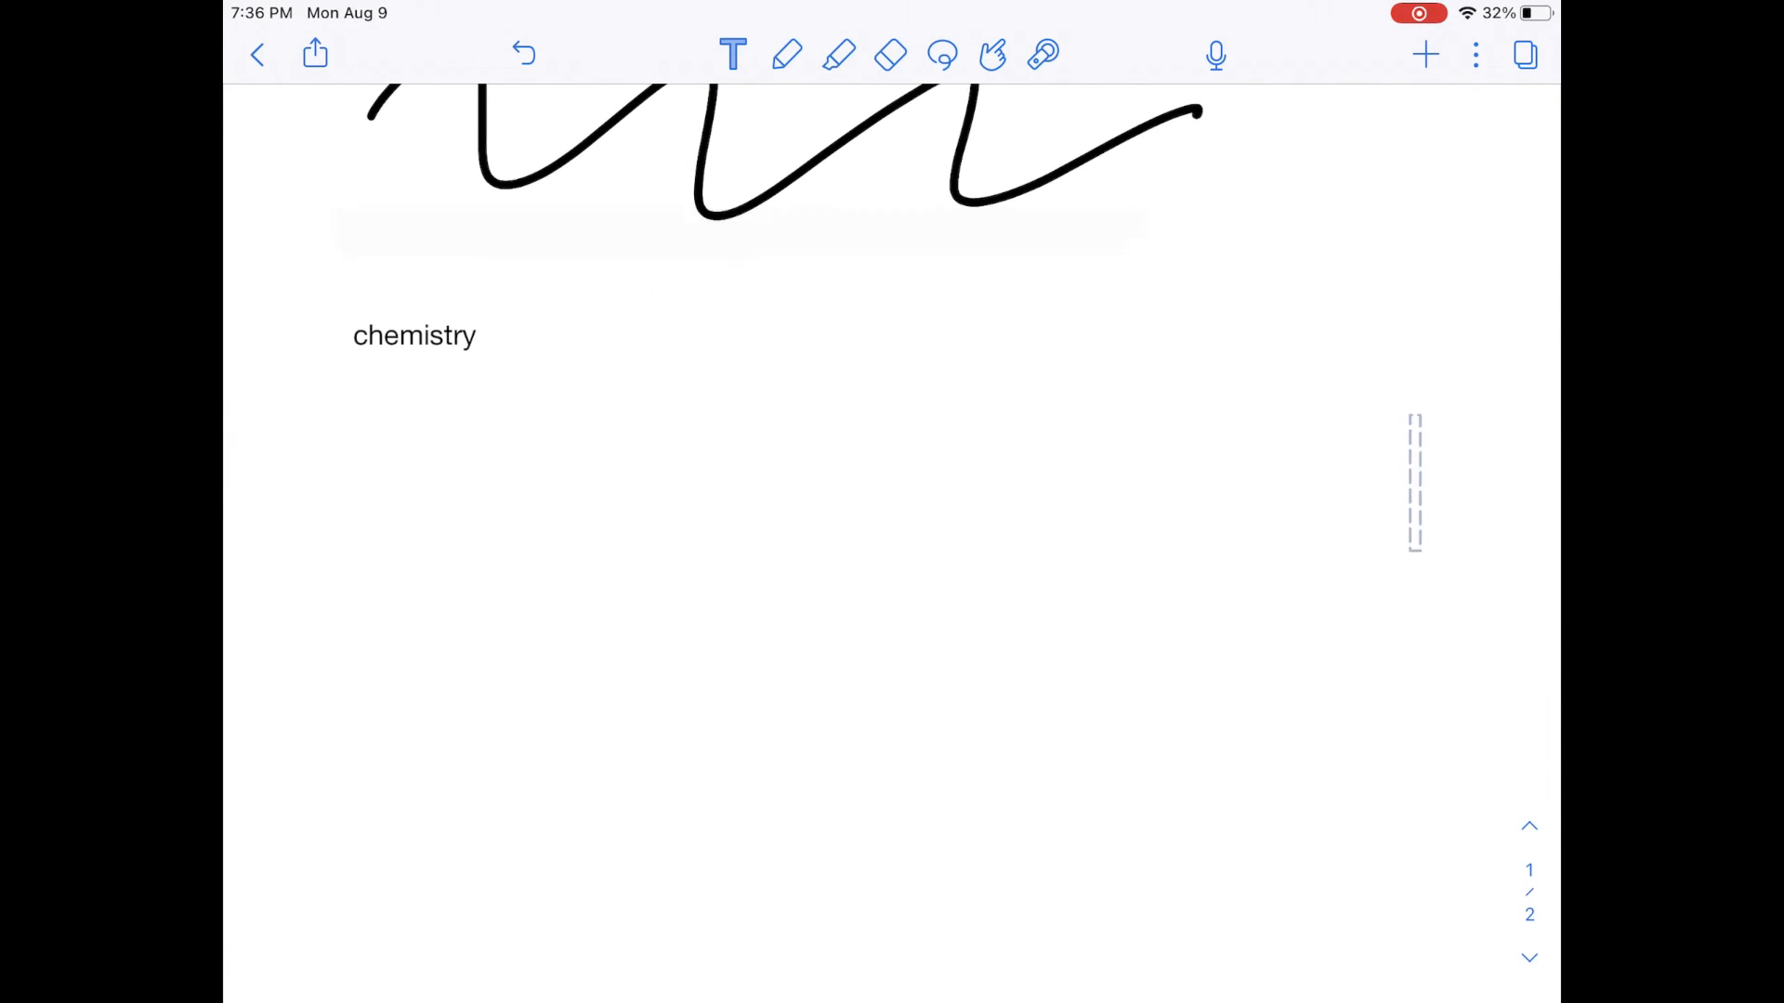
left_click(891, 55)
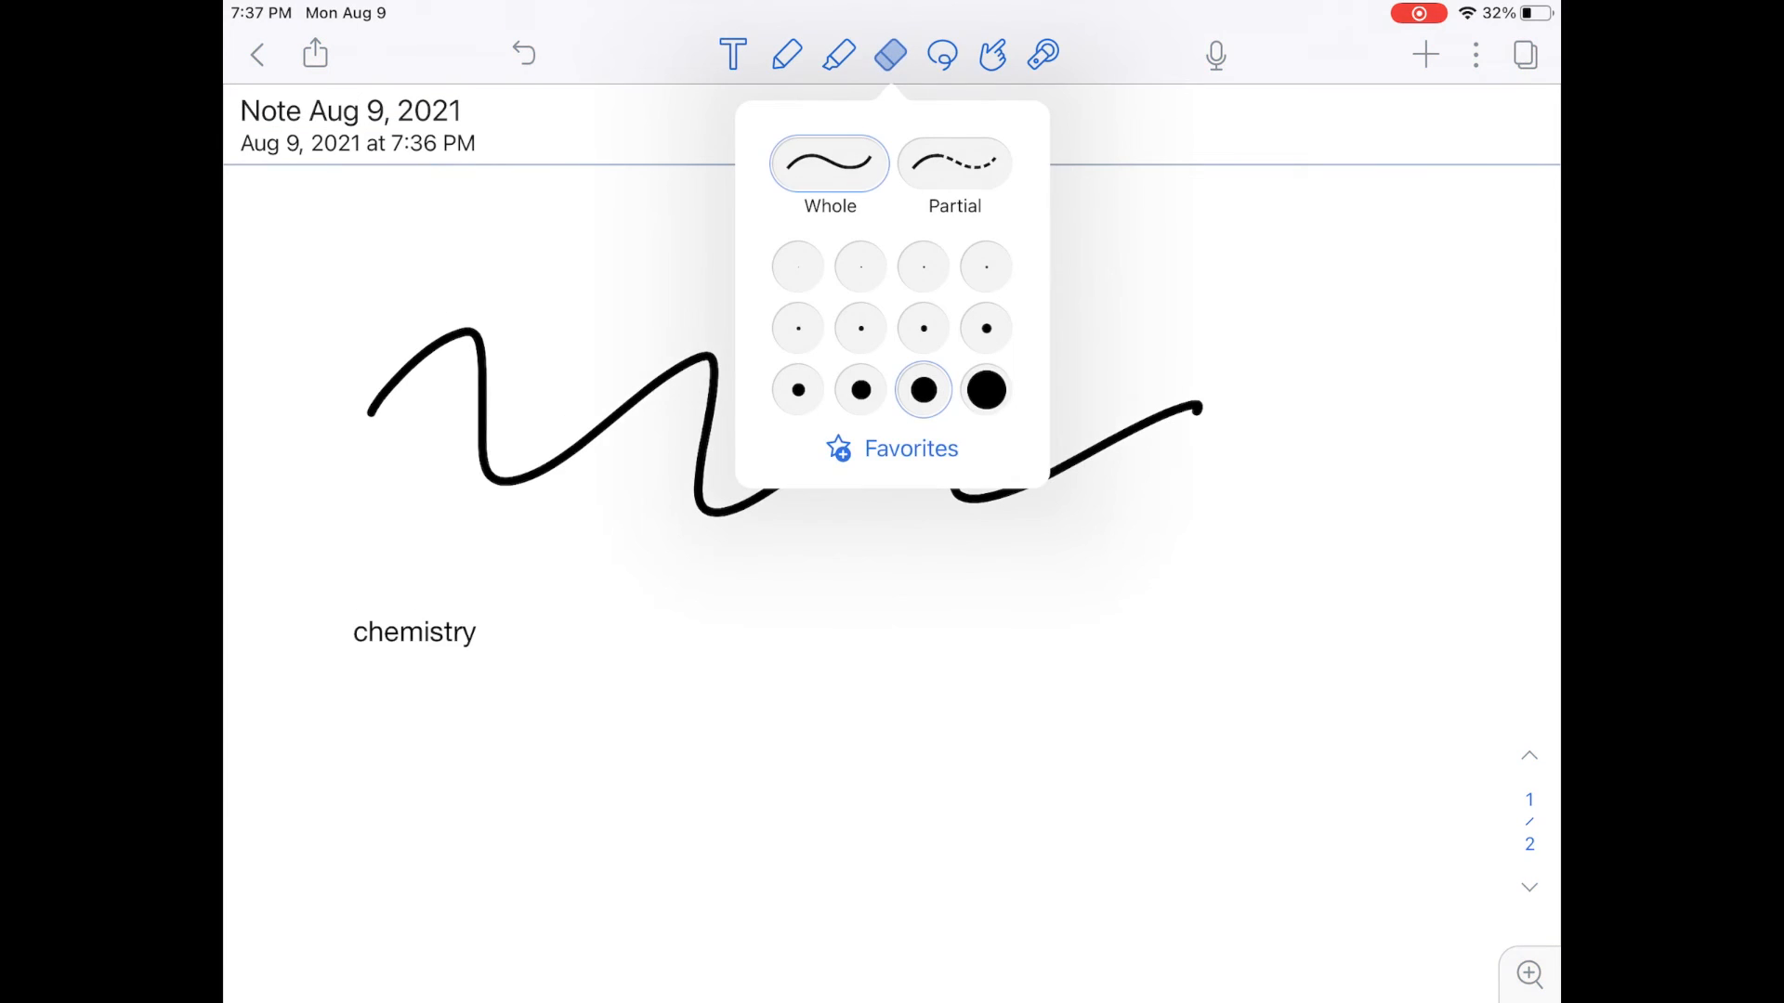
left_click(891, 53)
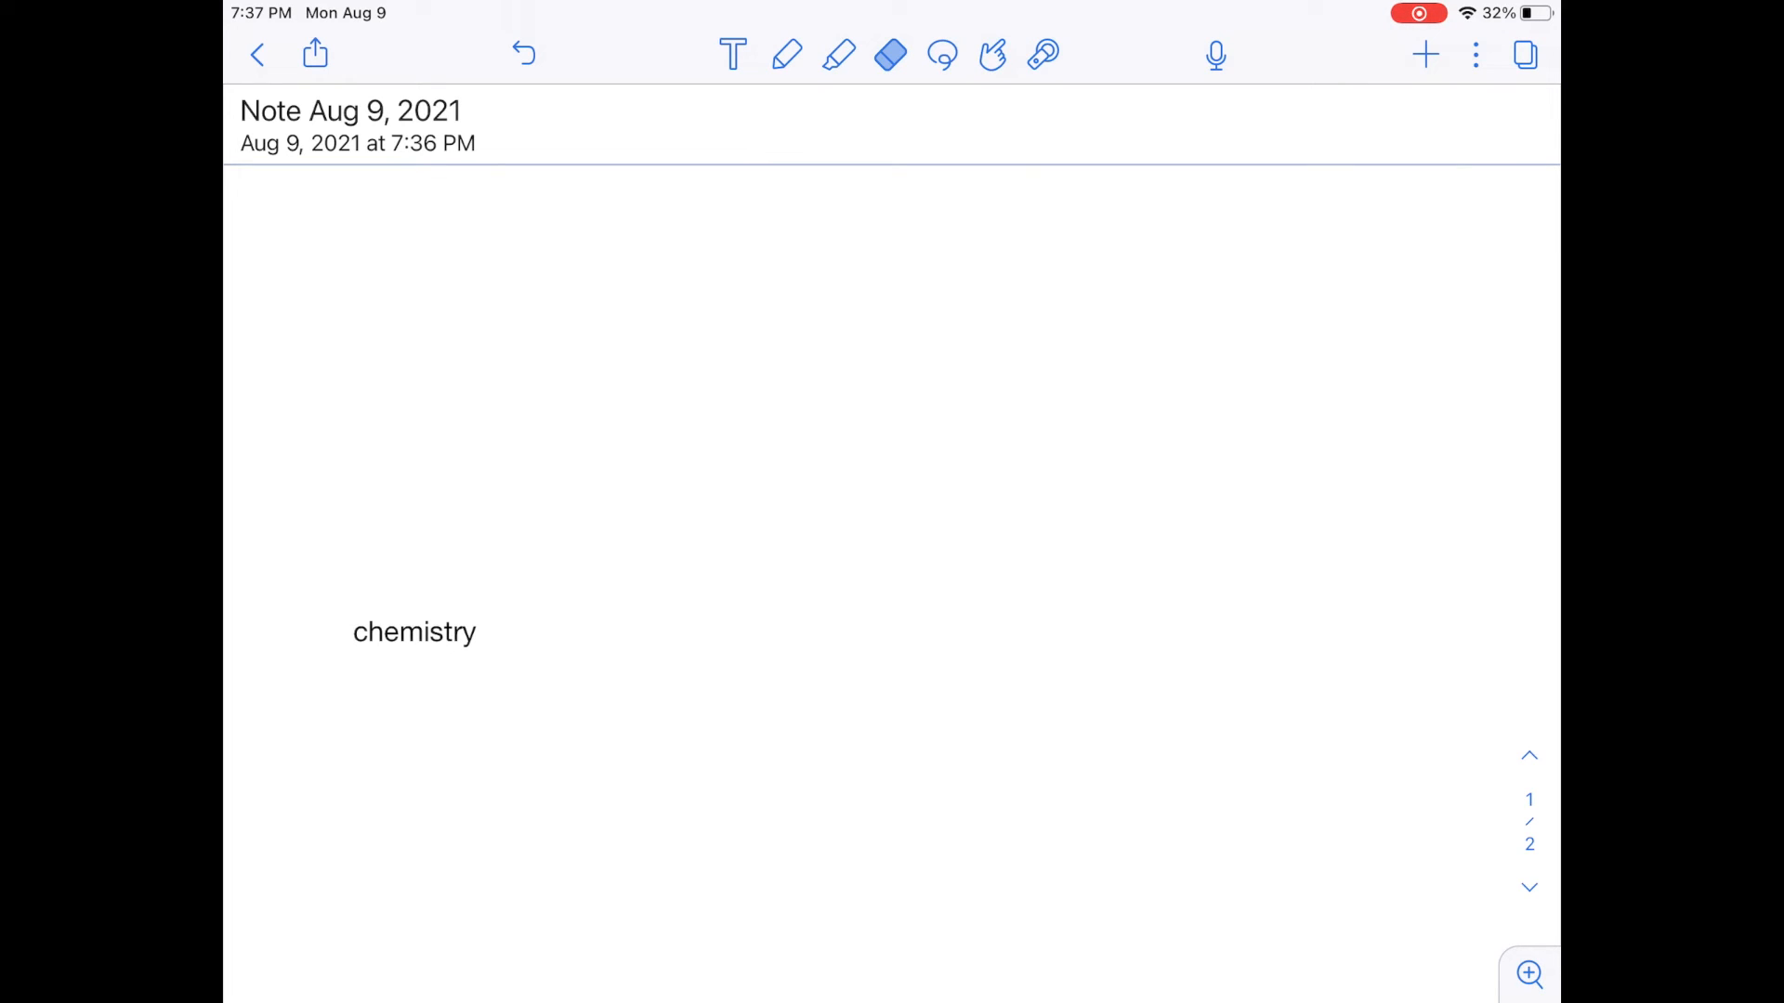
Draw two squares and a rough quadrilateral, then return to the Chemistry Chapter 1 list.
left_click_drag(789, 239, 789, 238)
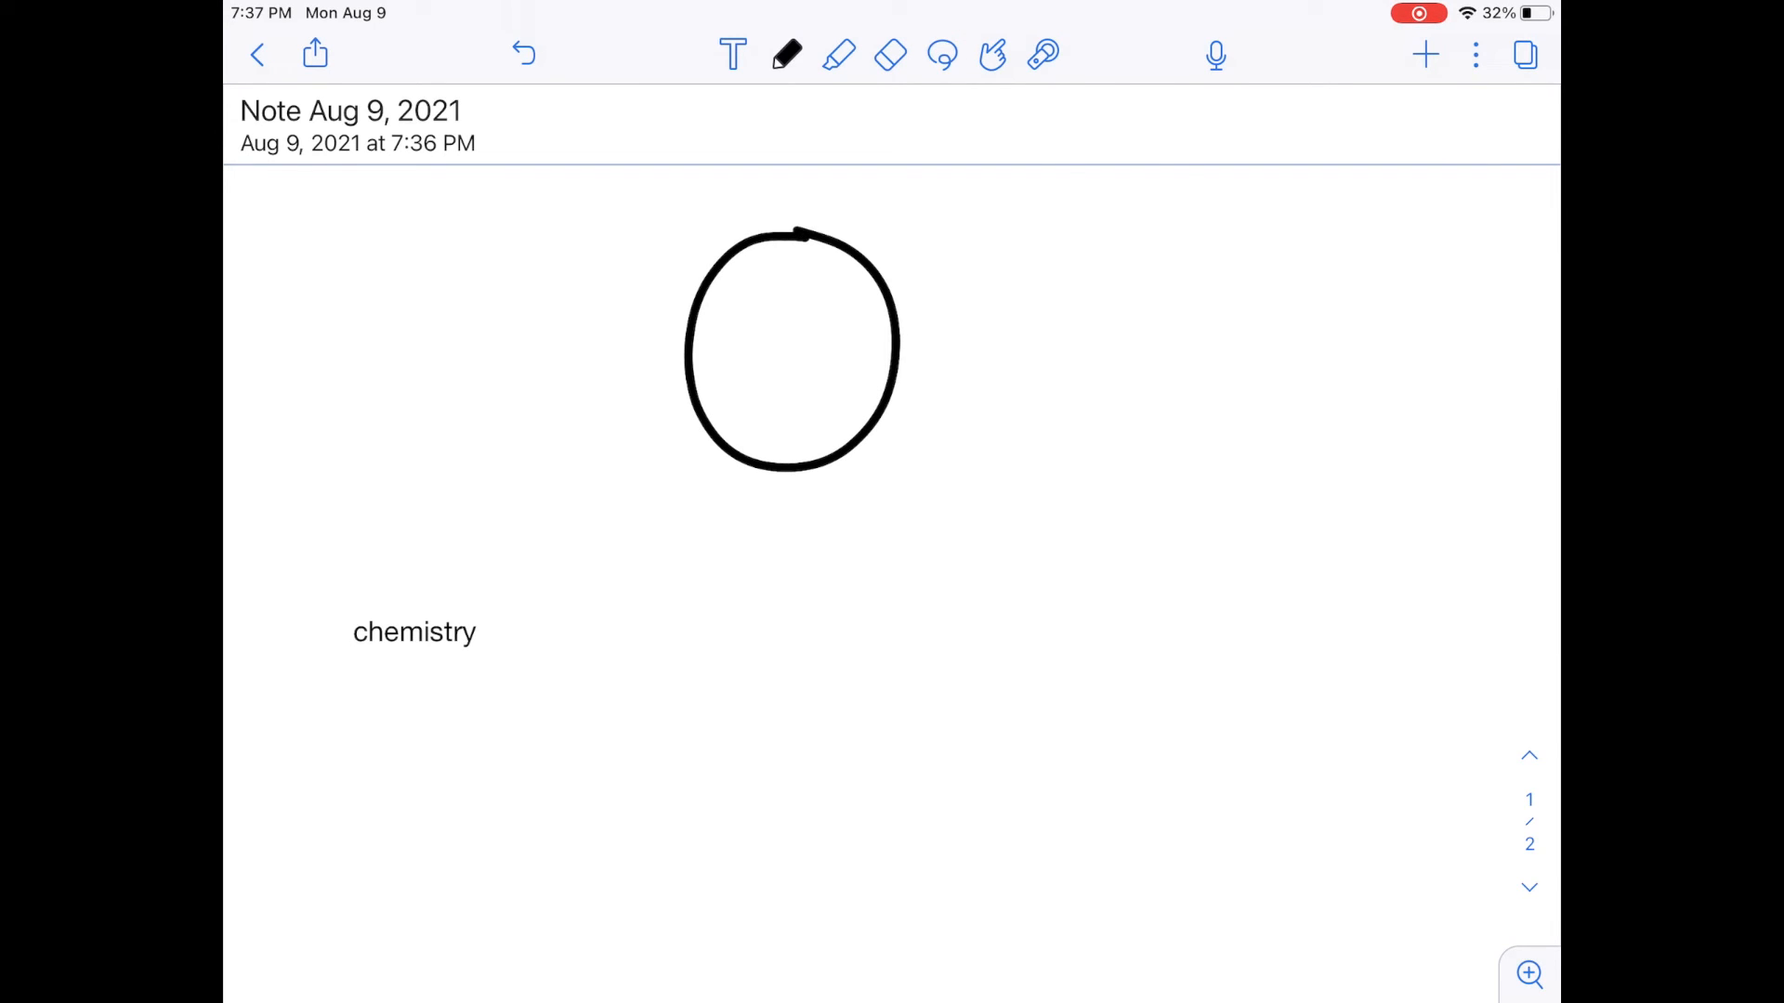
left_click_drag(1151, 328, 1192, 298)
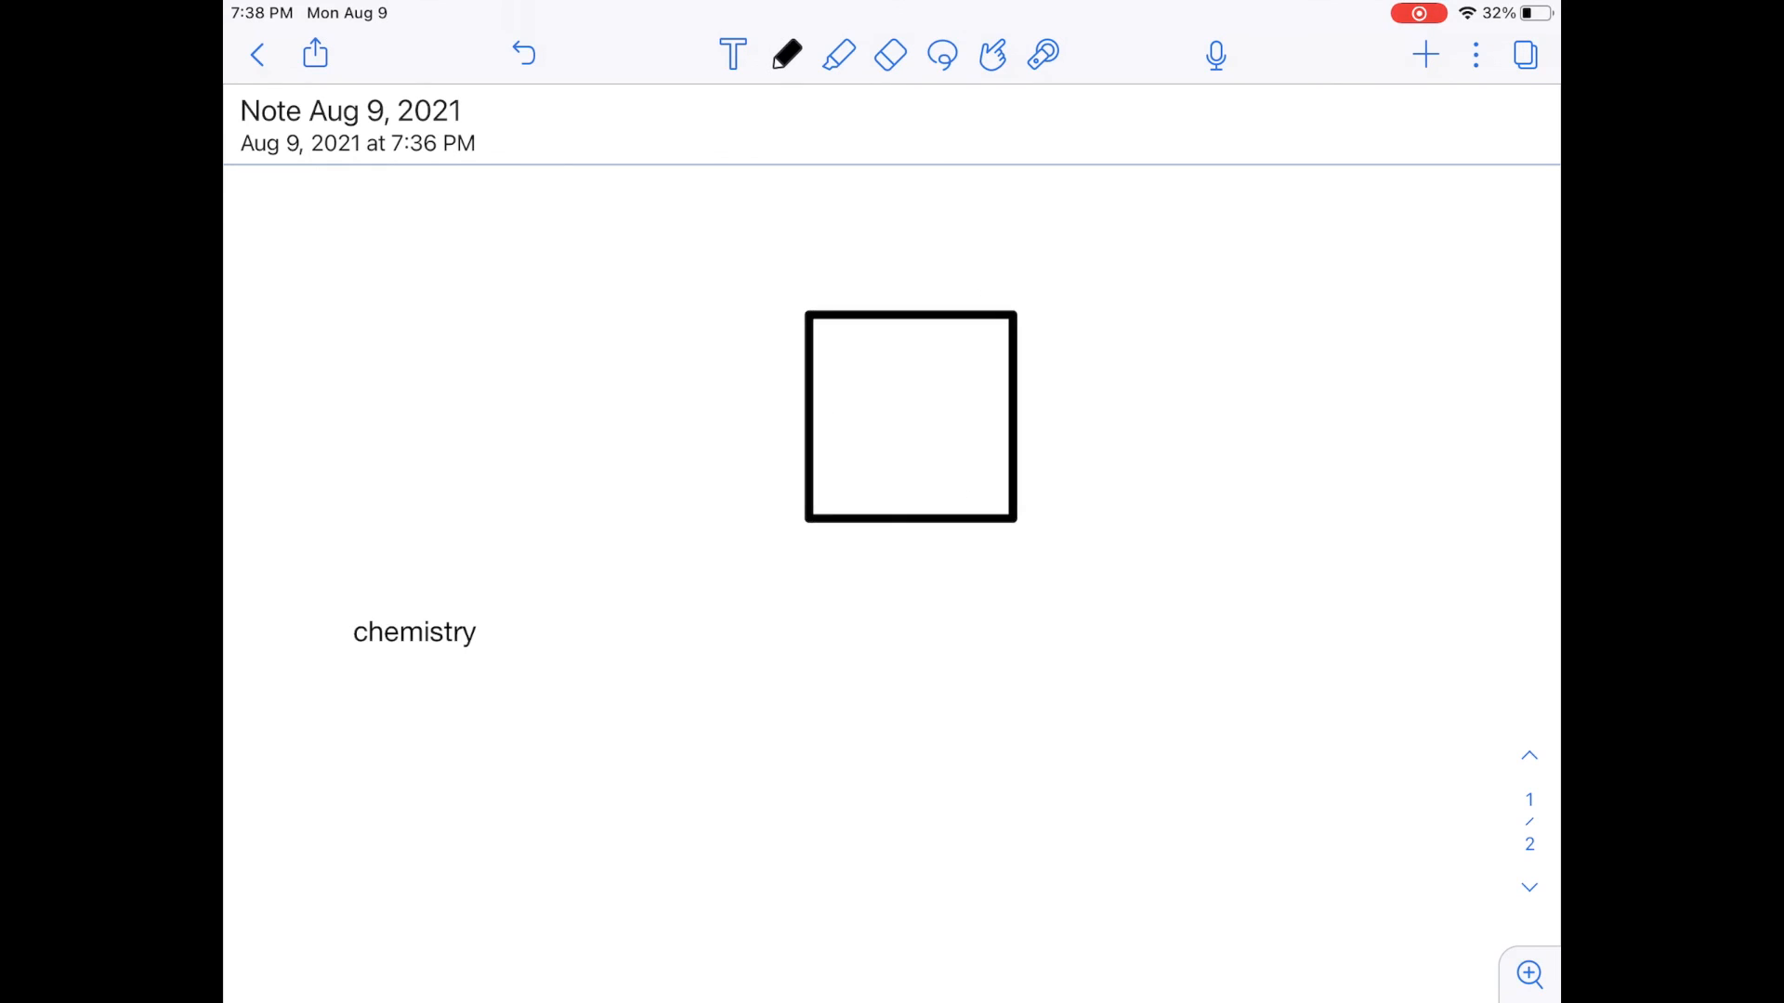
left_click(911, 415)
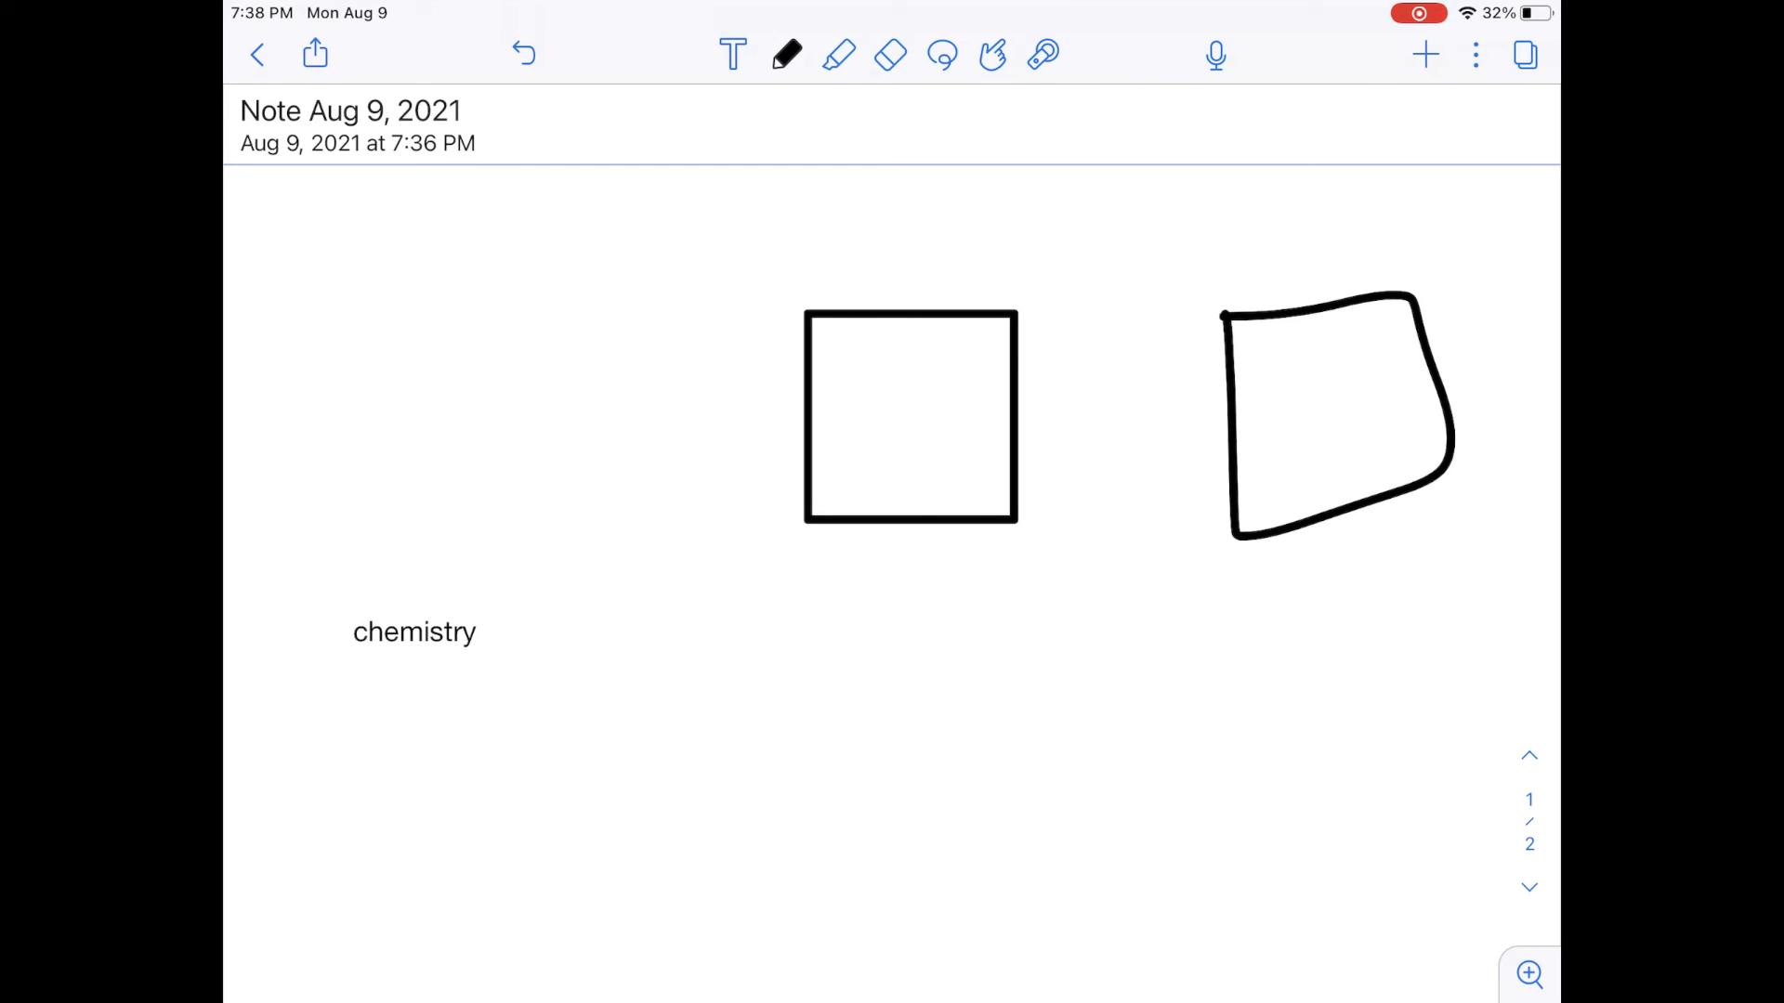
left_click_drag(944, 632, 1137, 774)
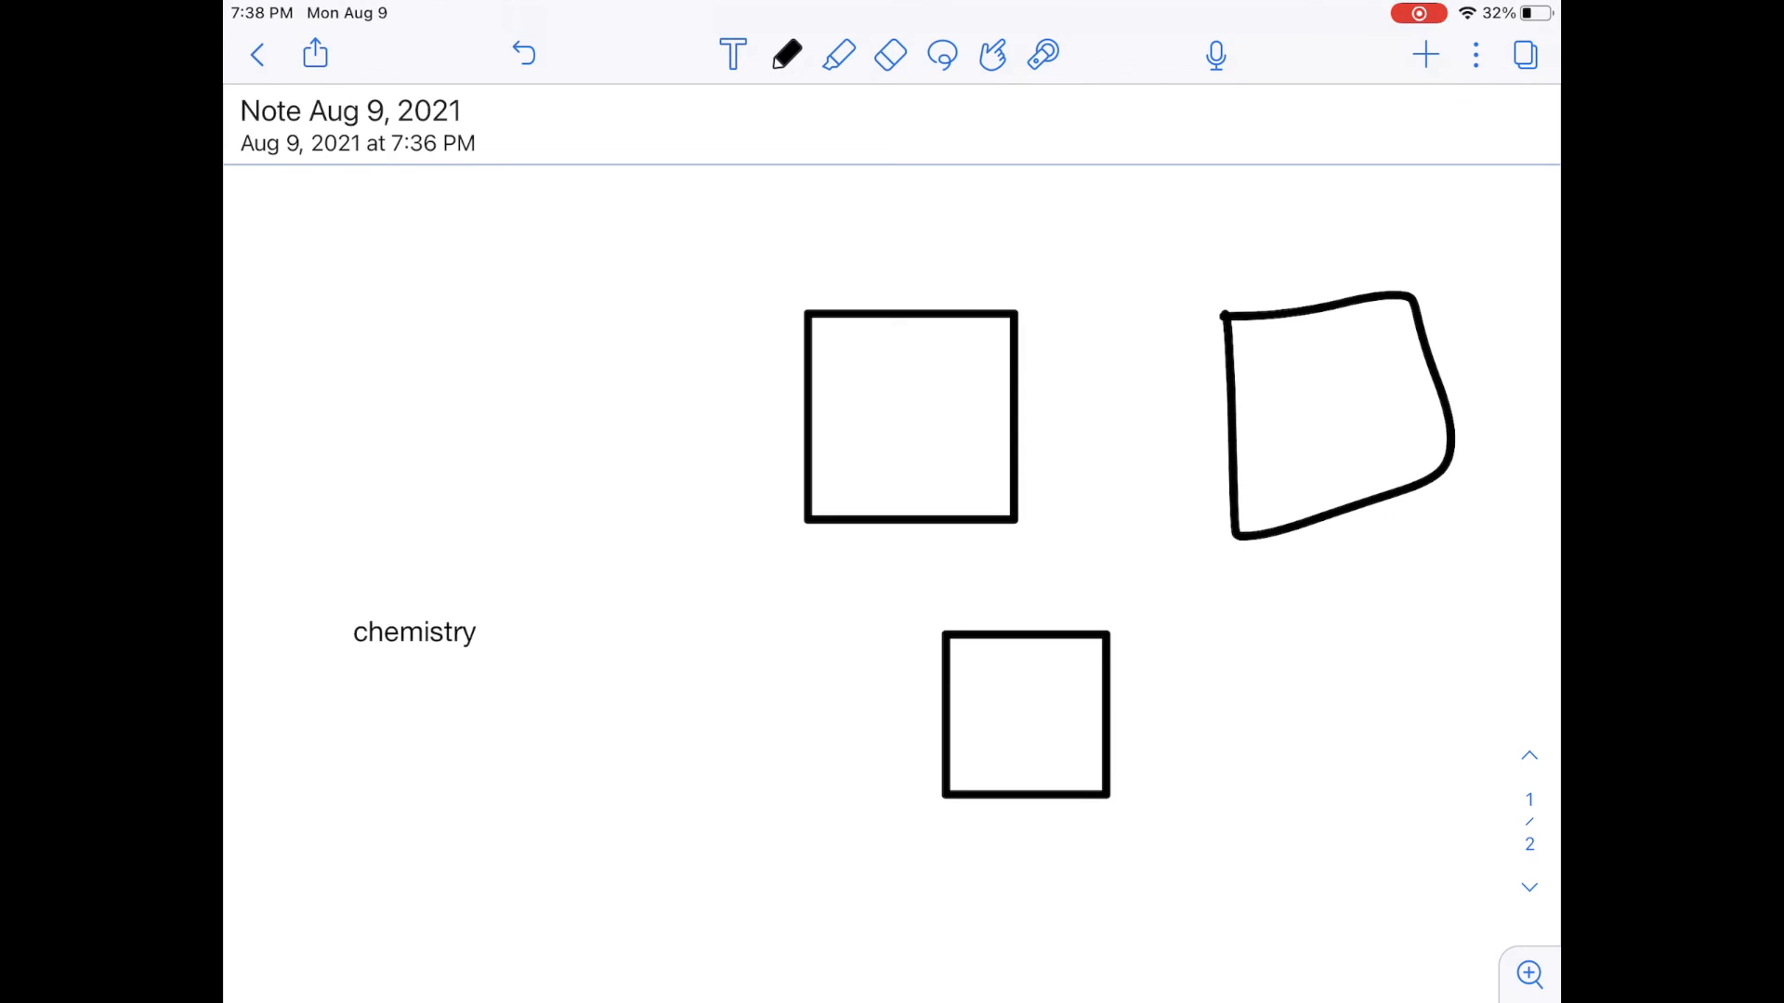
left_click(258, 54)
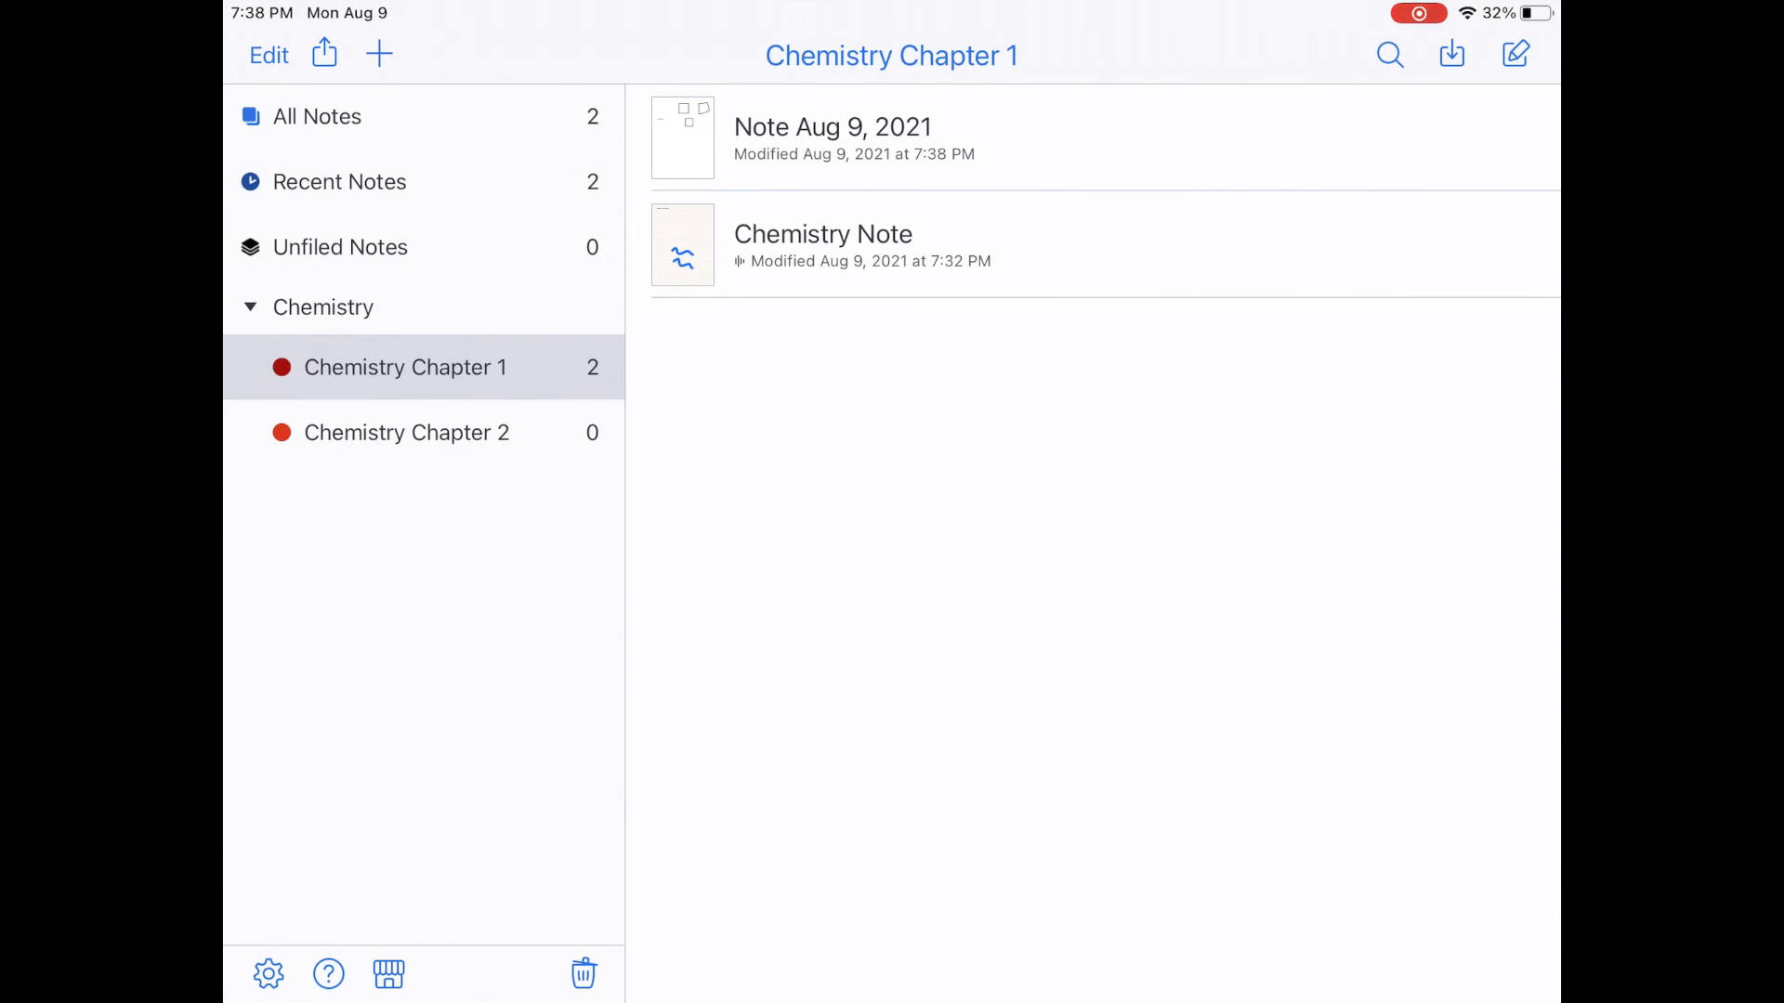